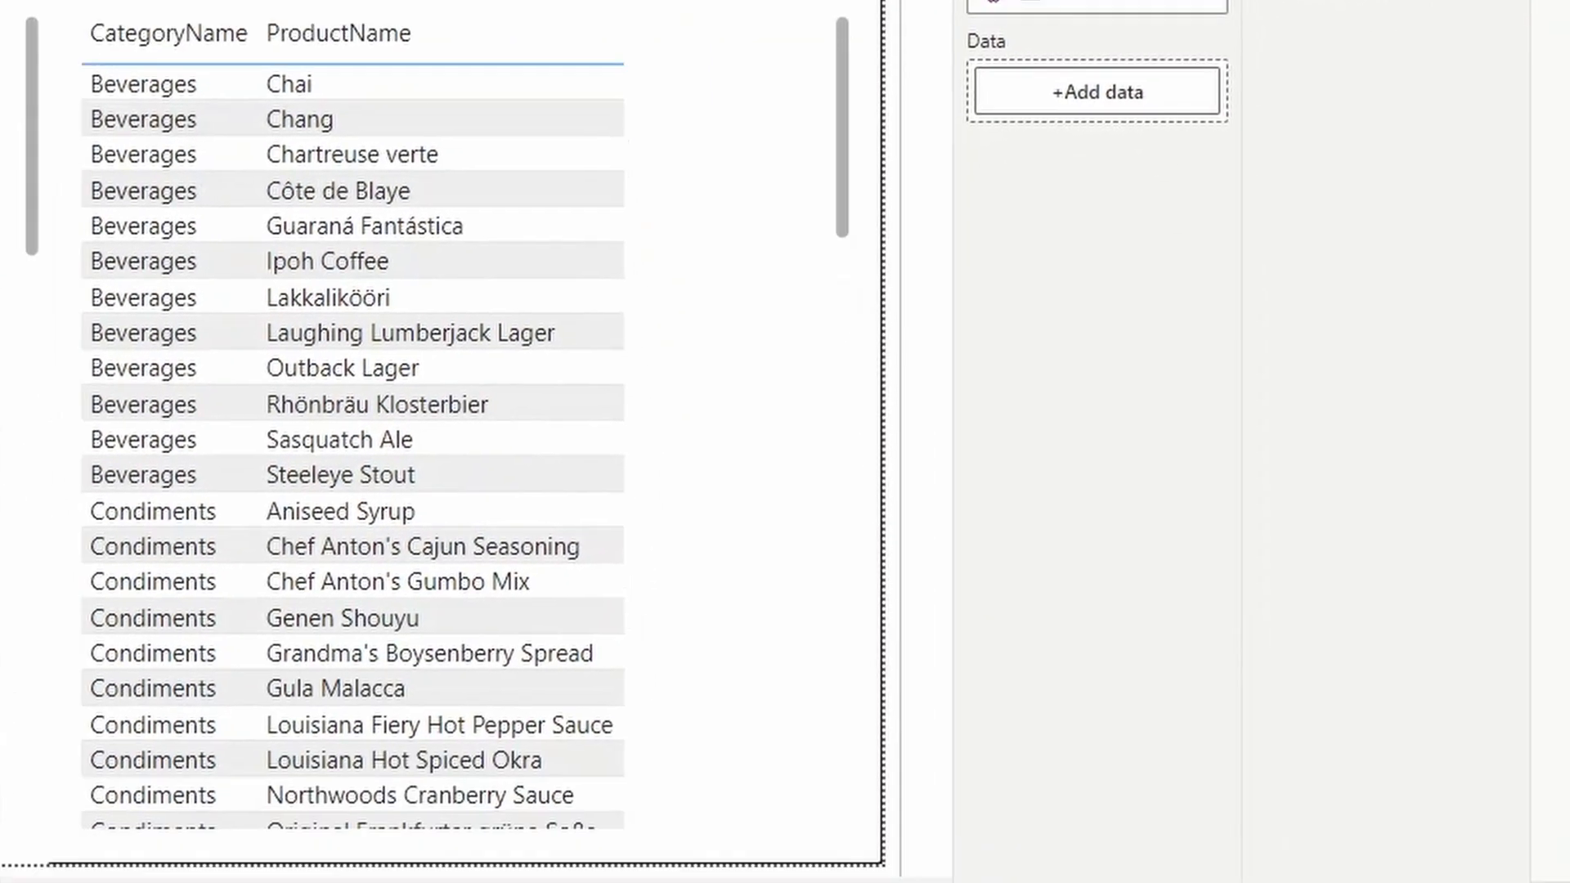
Step: Confirm the Text slicer visual preview feature is ticked in Options and close the dialog
scroll(down, 3)
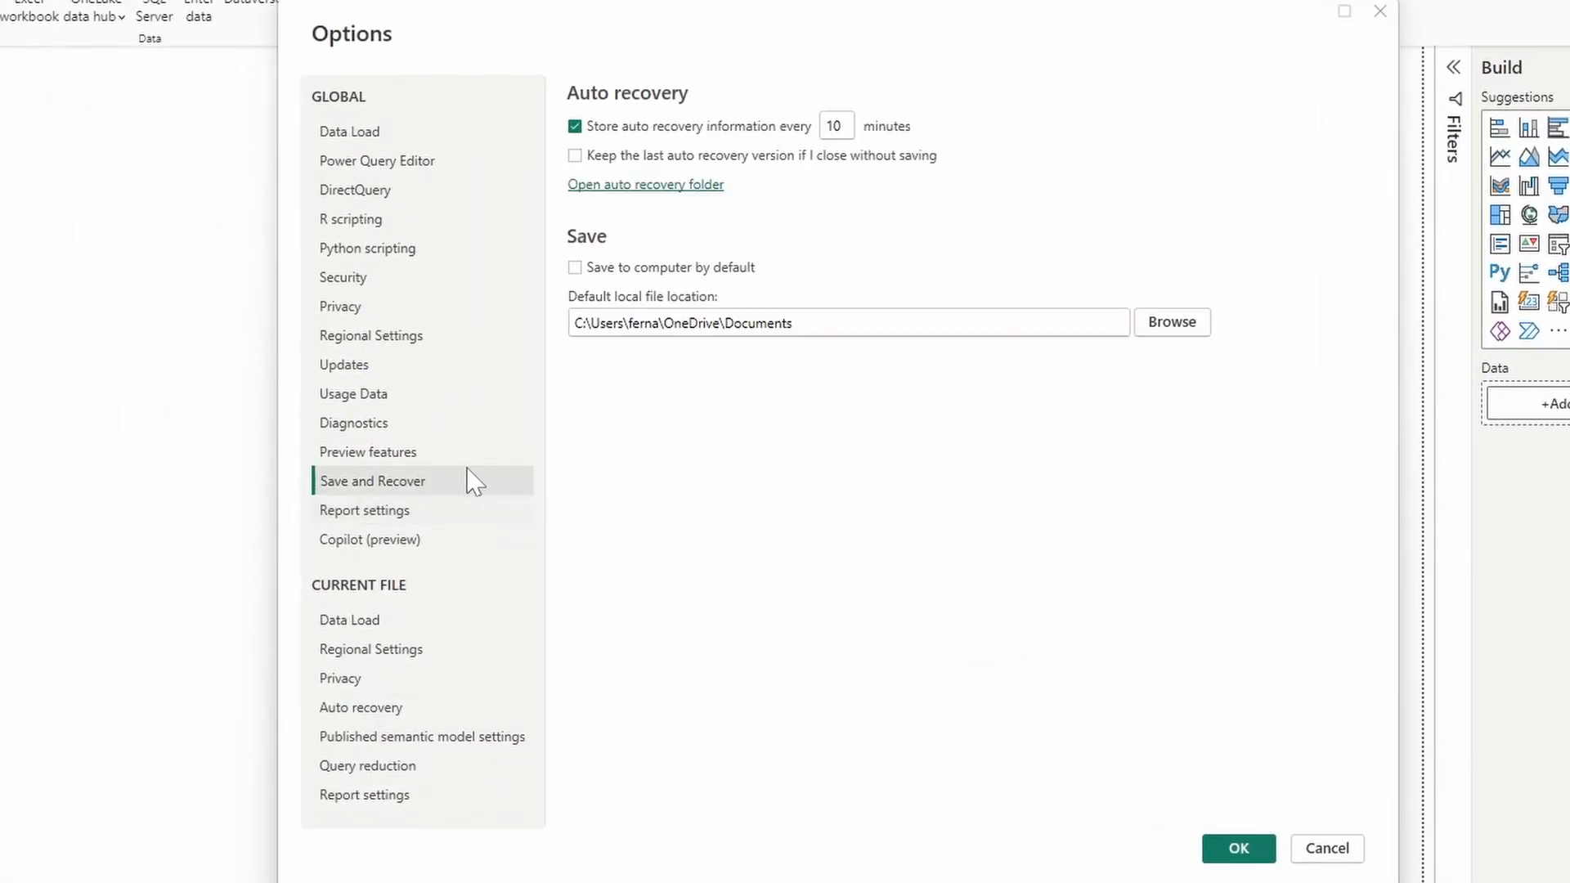
click(368, 452)
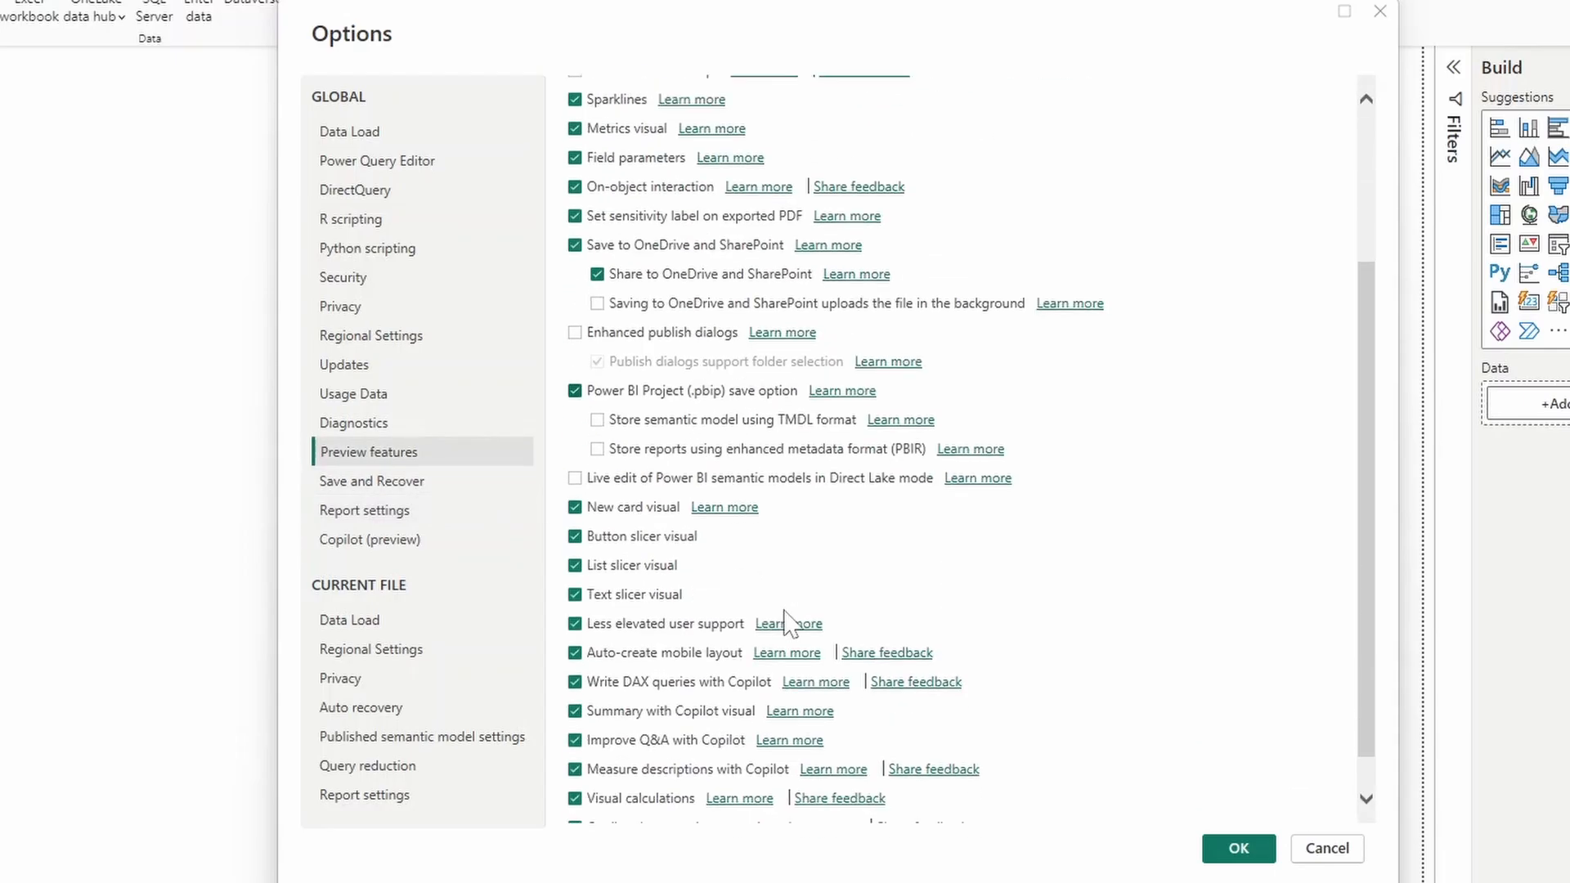
mouse_move(665, 610)
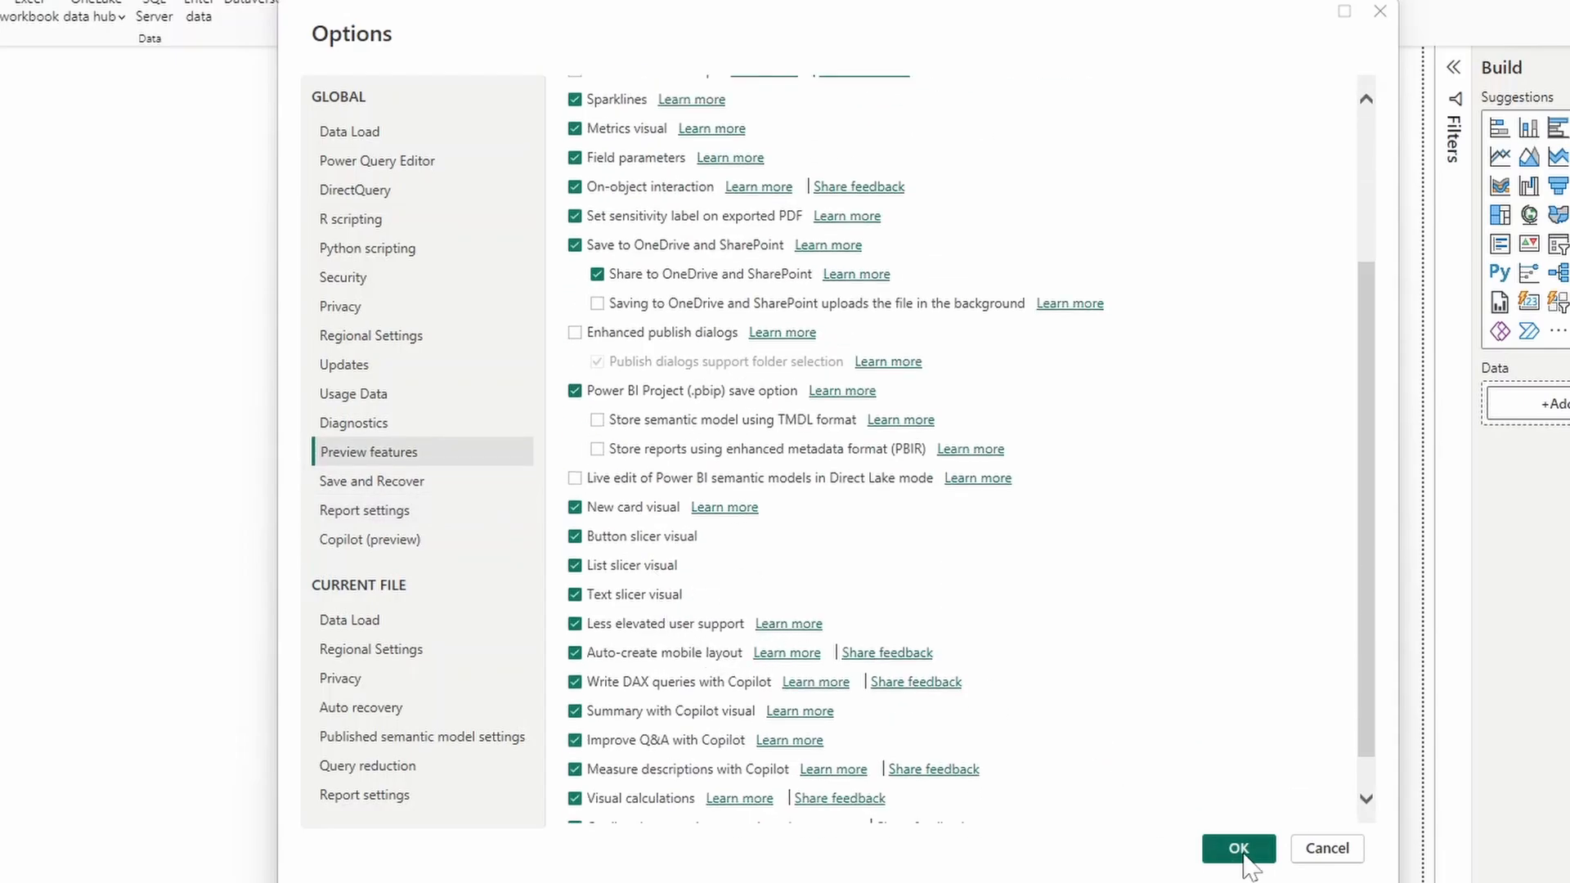
click(1238, 849)
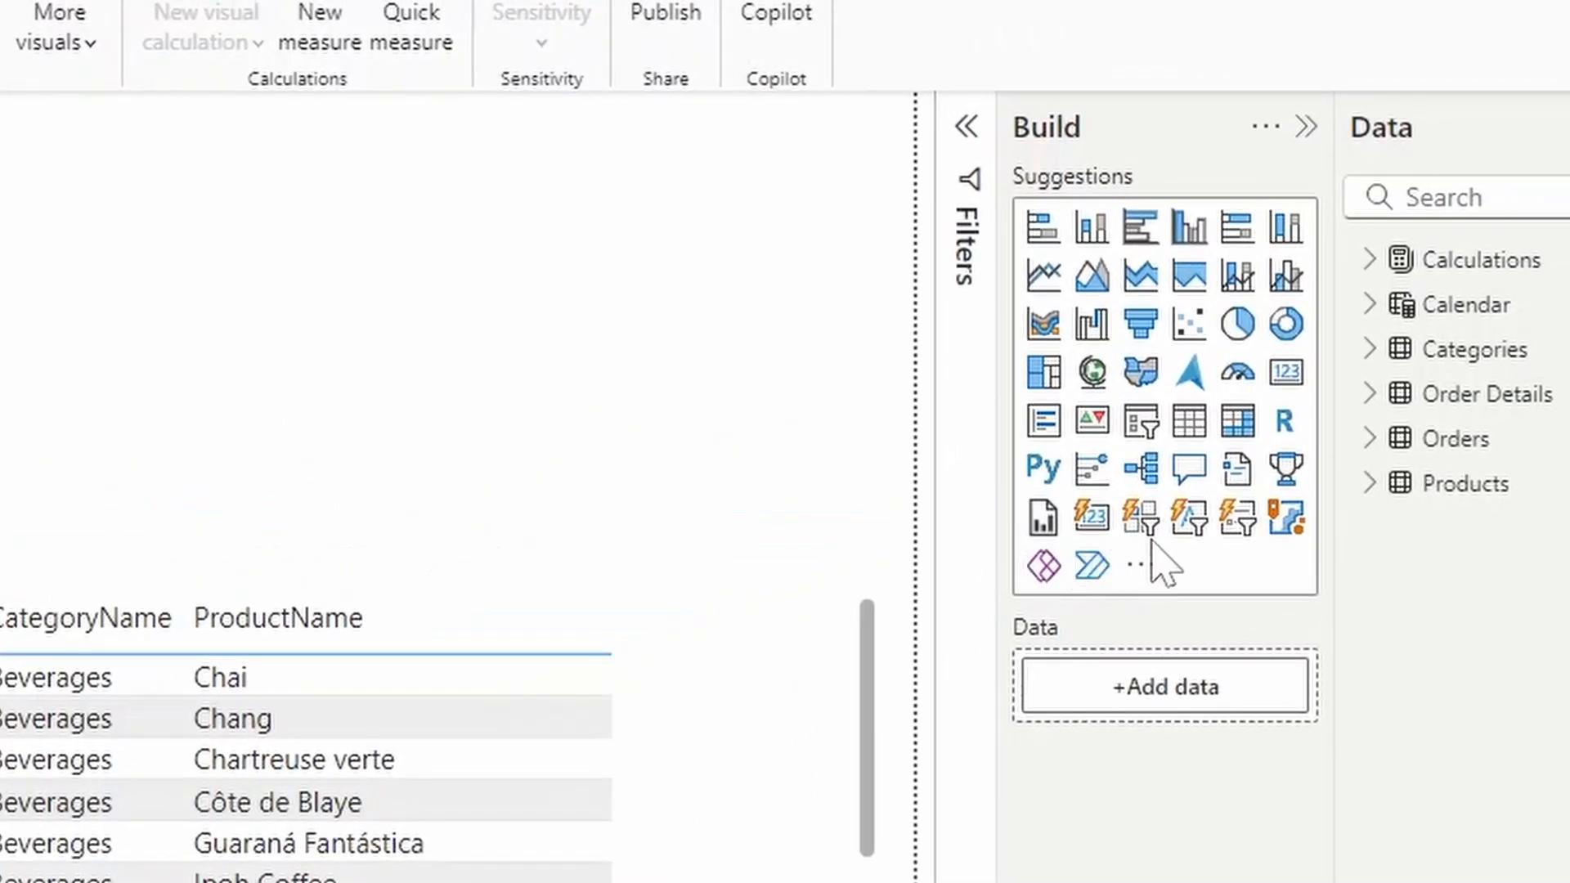
mouse_move(1189, 521)
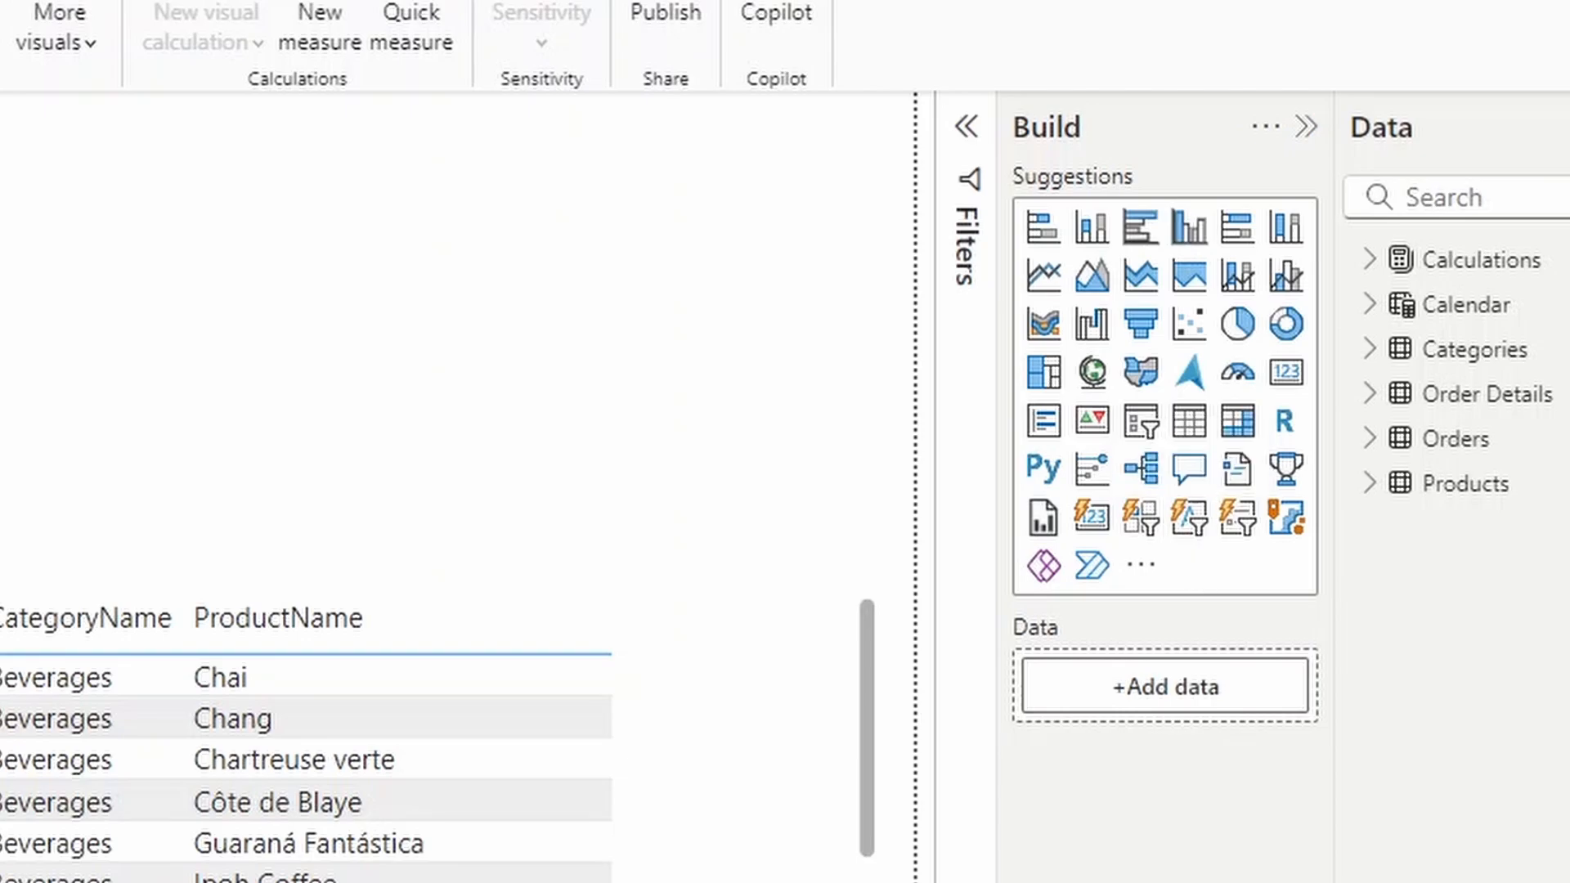
mouse_move(1223, 605)
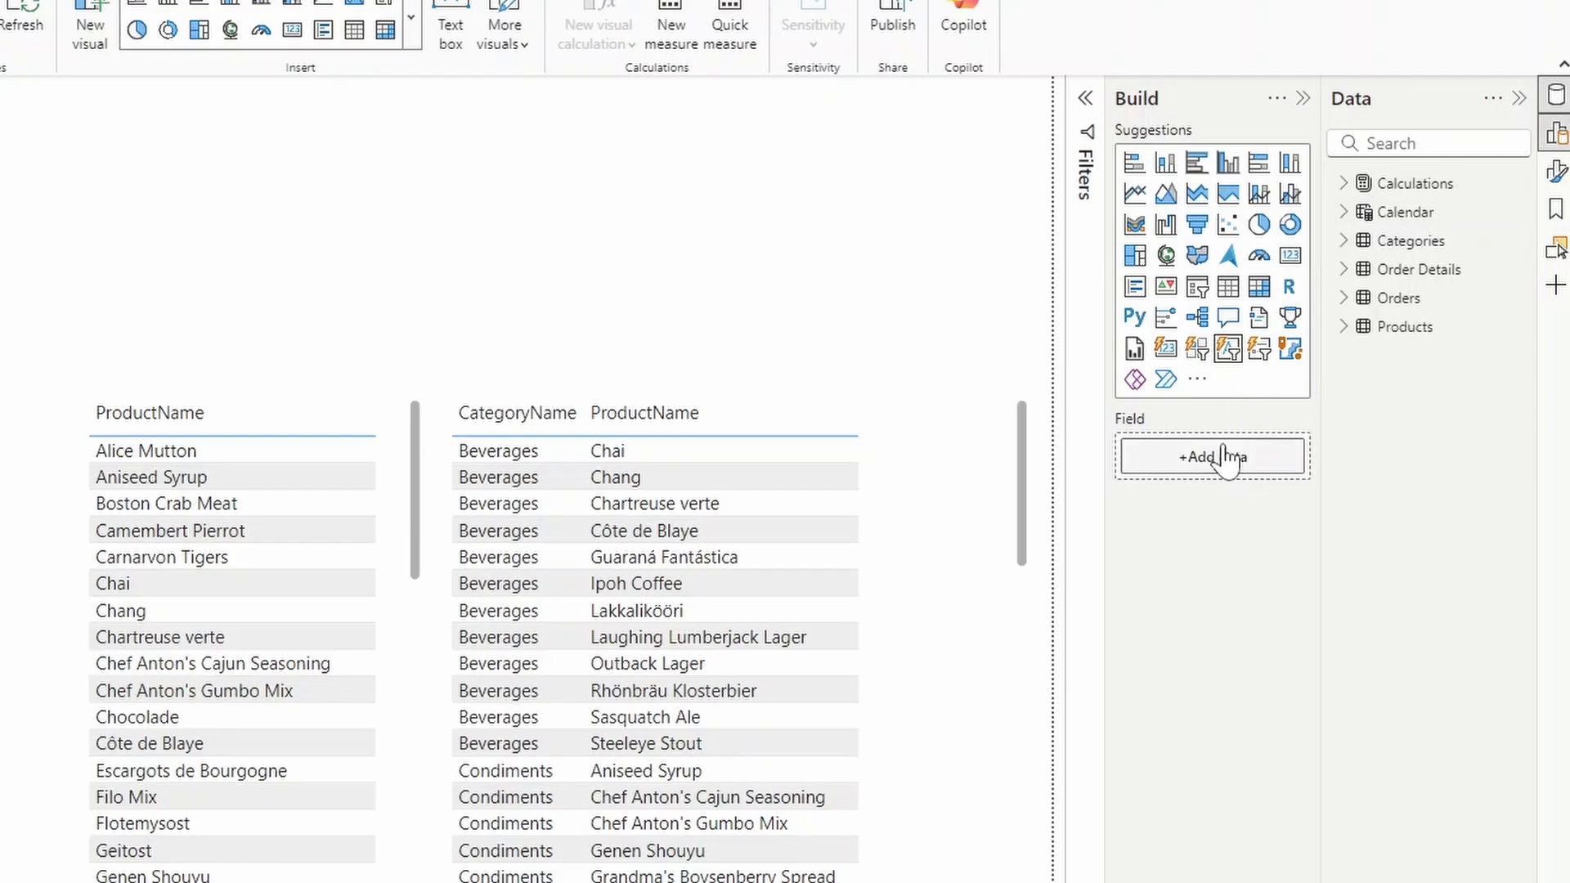
Step: Bind the new text slicer to the ProductName field under Products
click(1212, 457)
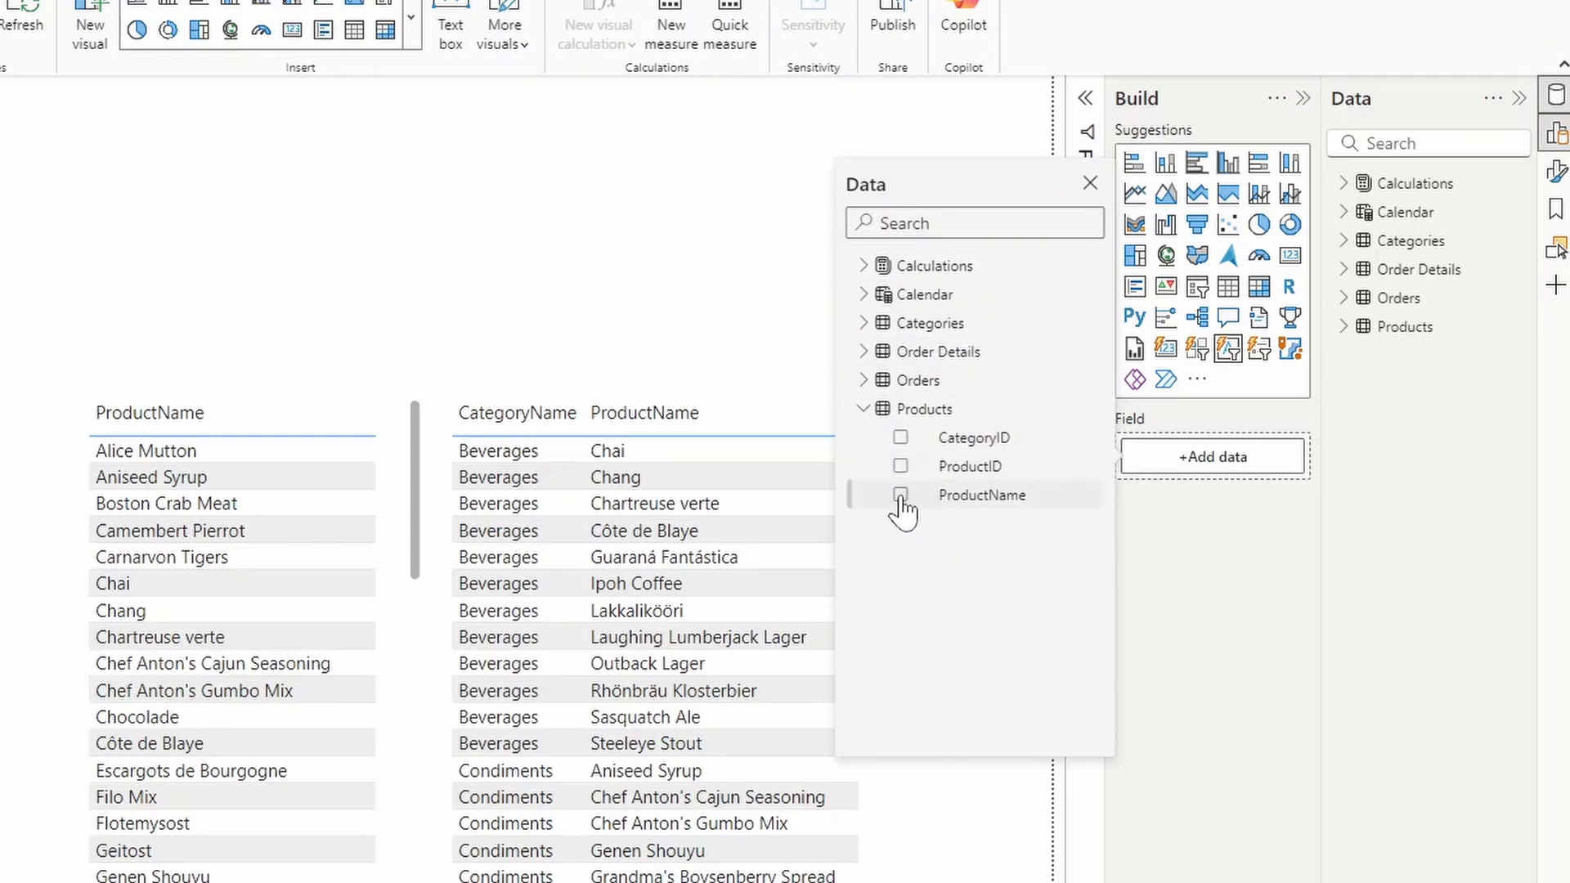
click(900, 494)
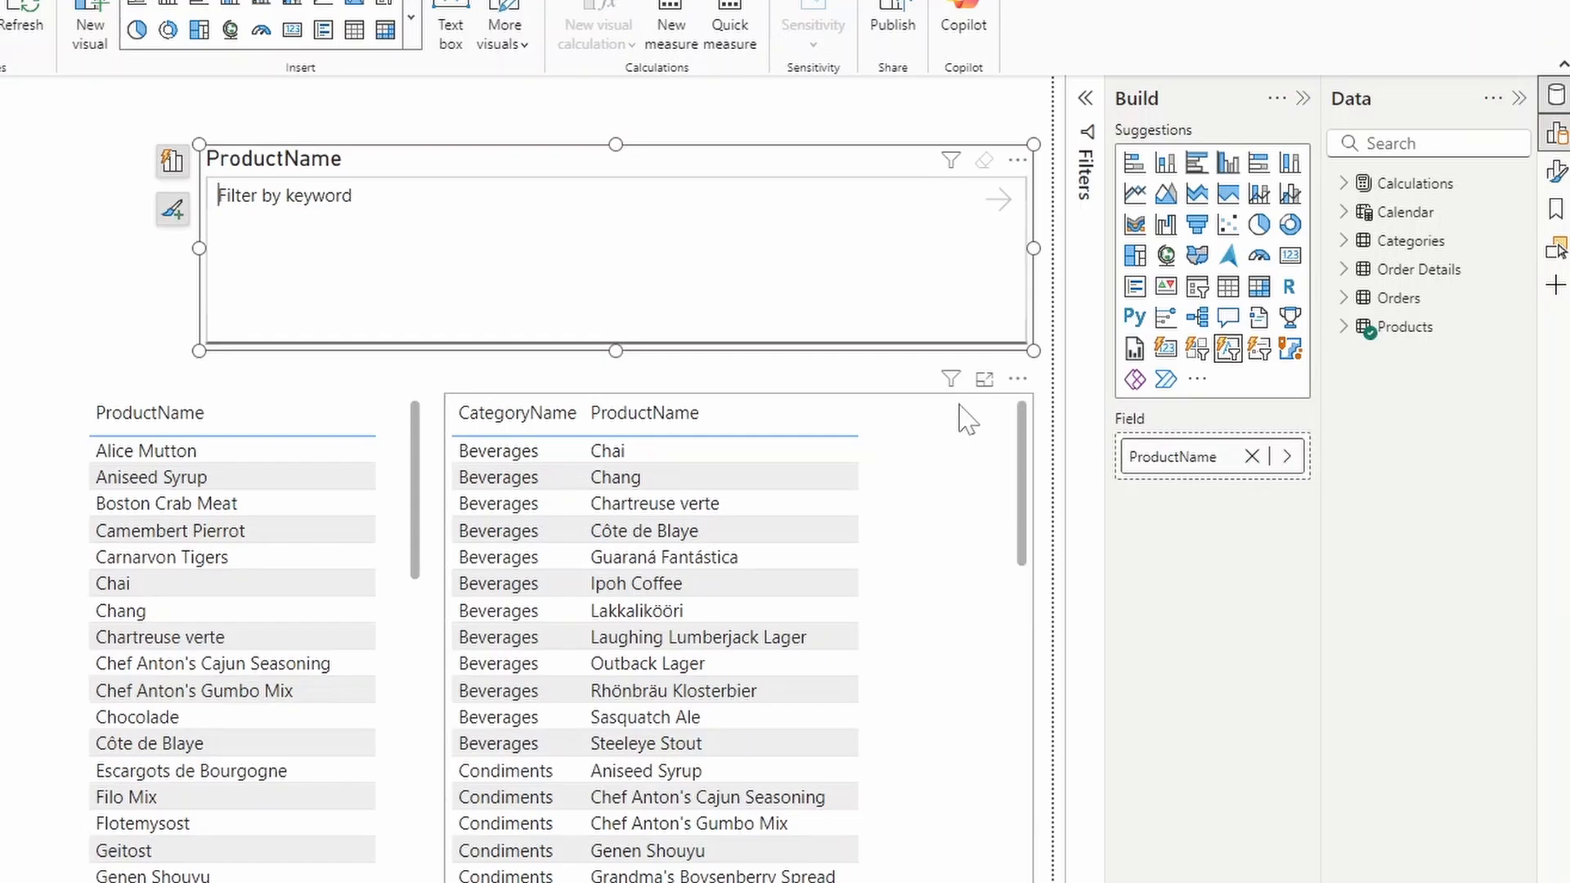
Step: Apply the keyword Sauce in the text slicer, cutting both tables to two condiment sauces
text(Sauce)
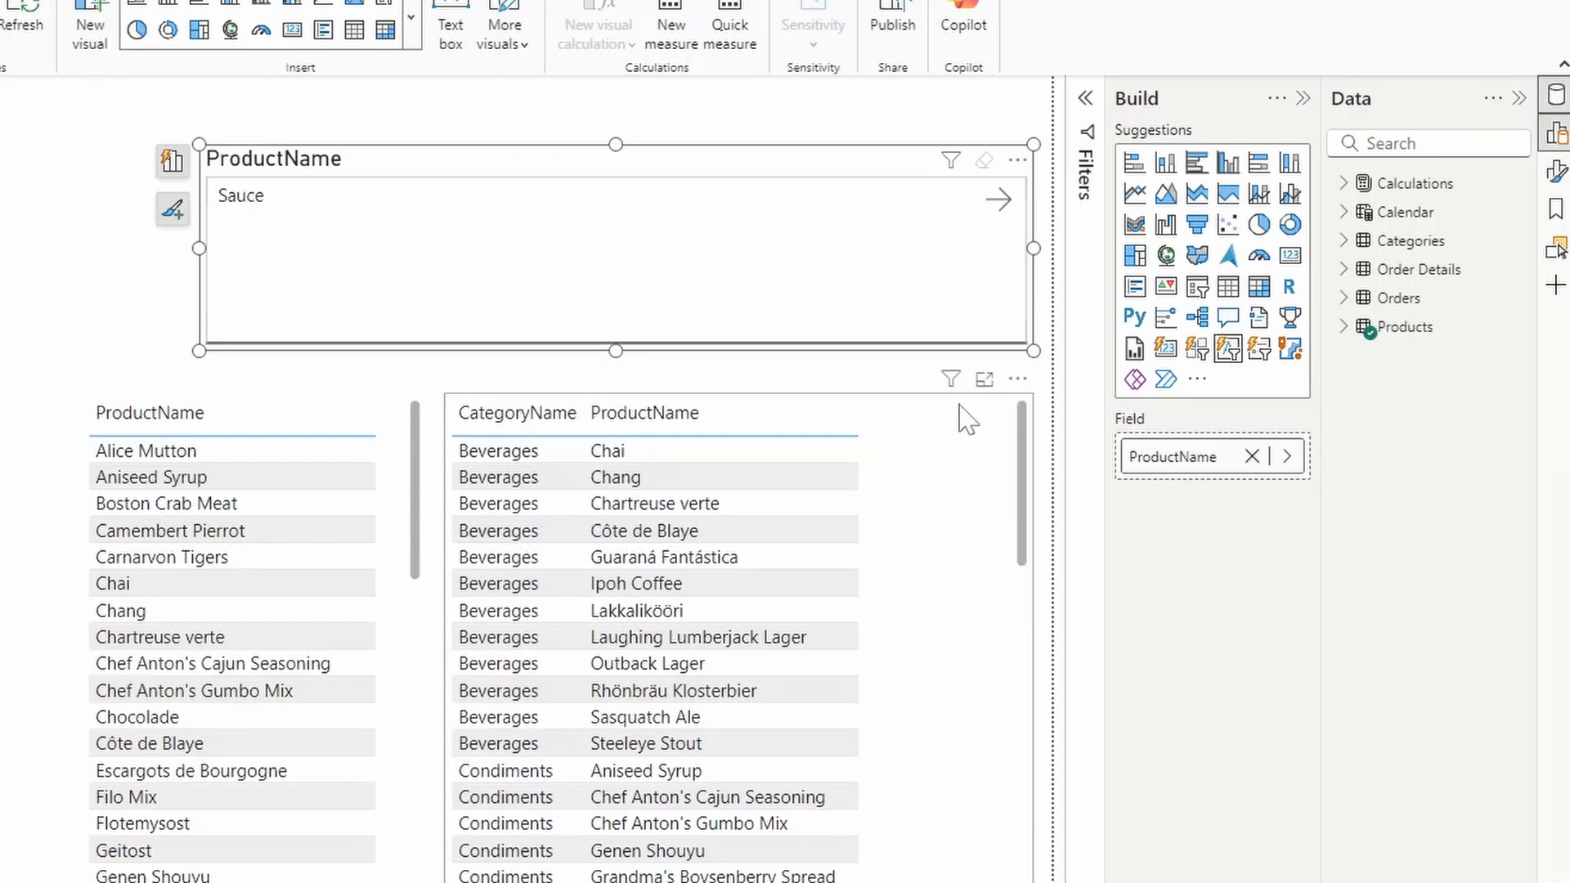
click(998, 198)
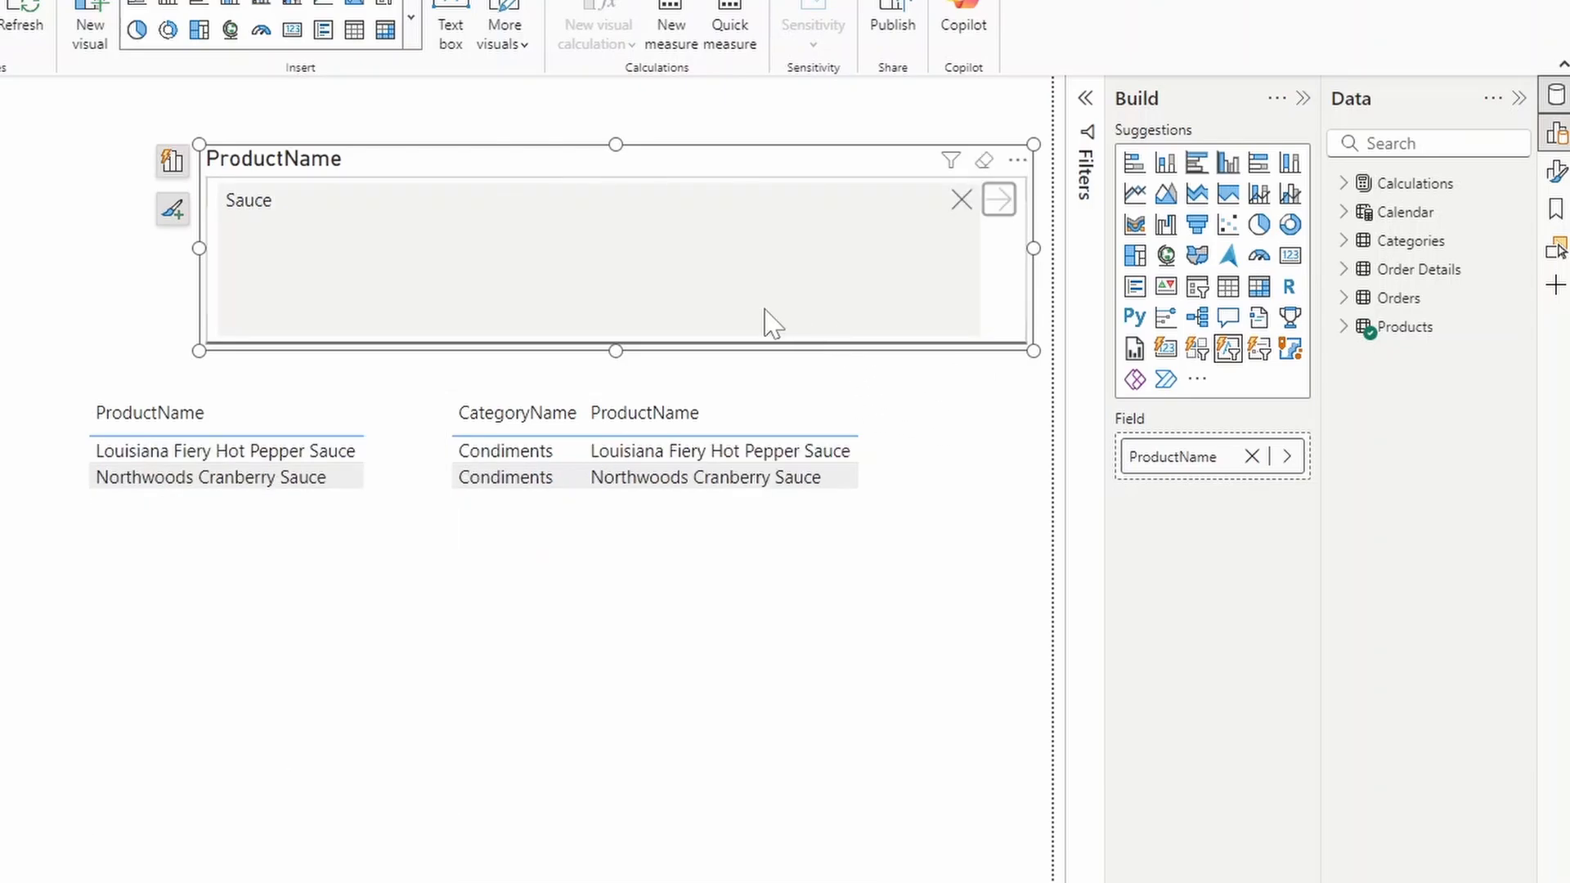
mouse_move(291, 206)
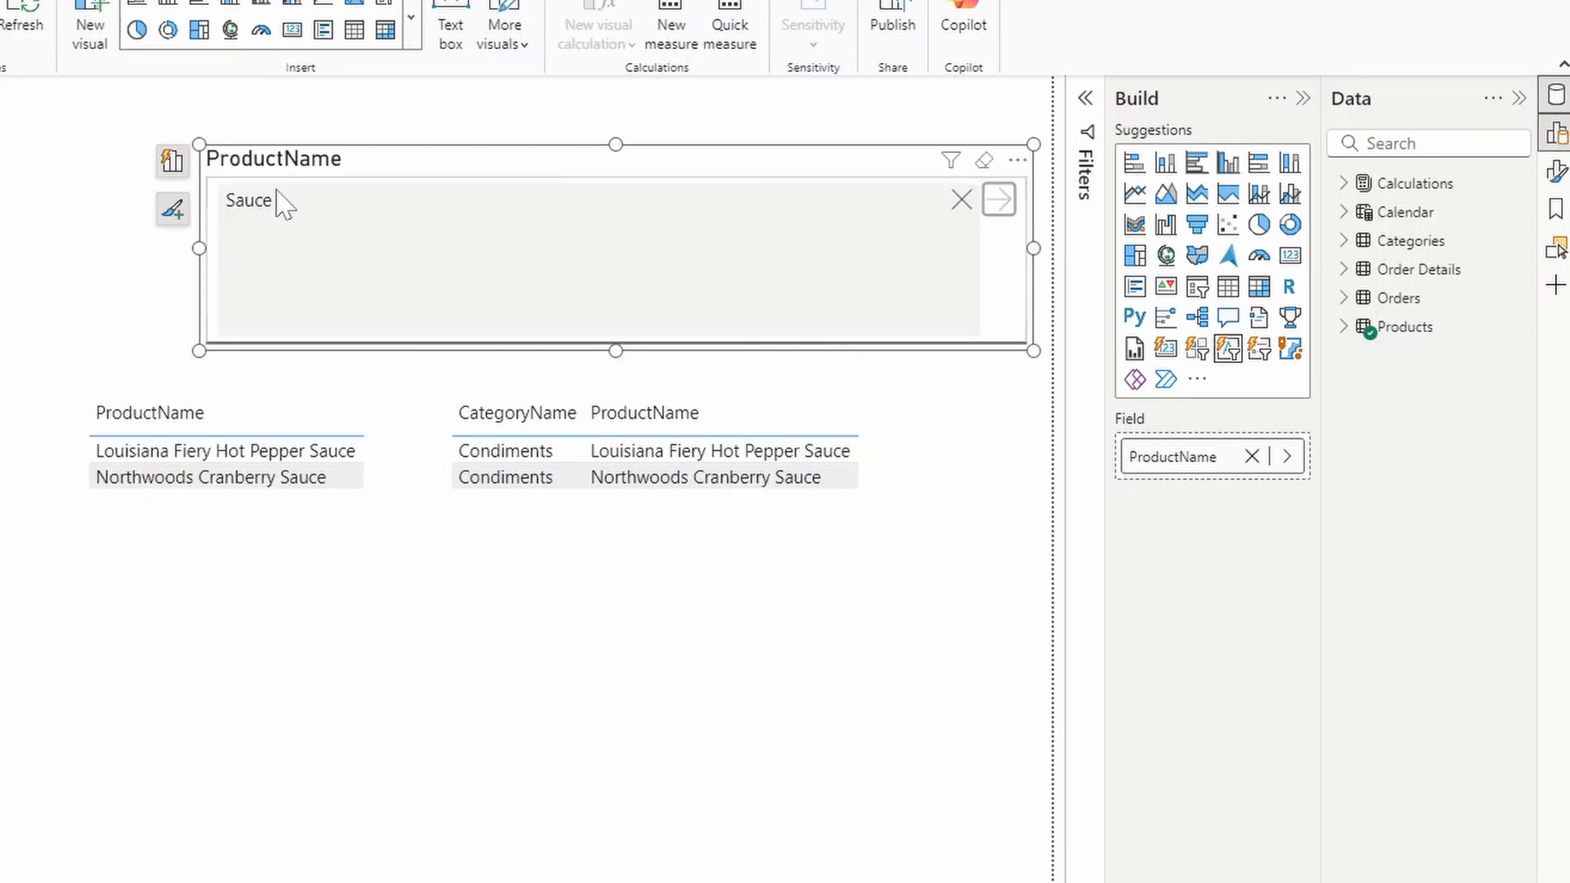
mouse_move(311, 245)
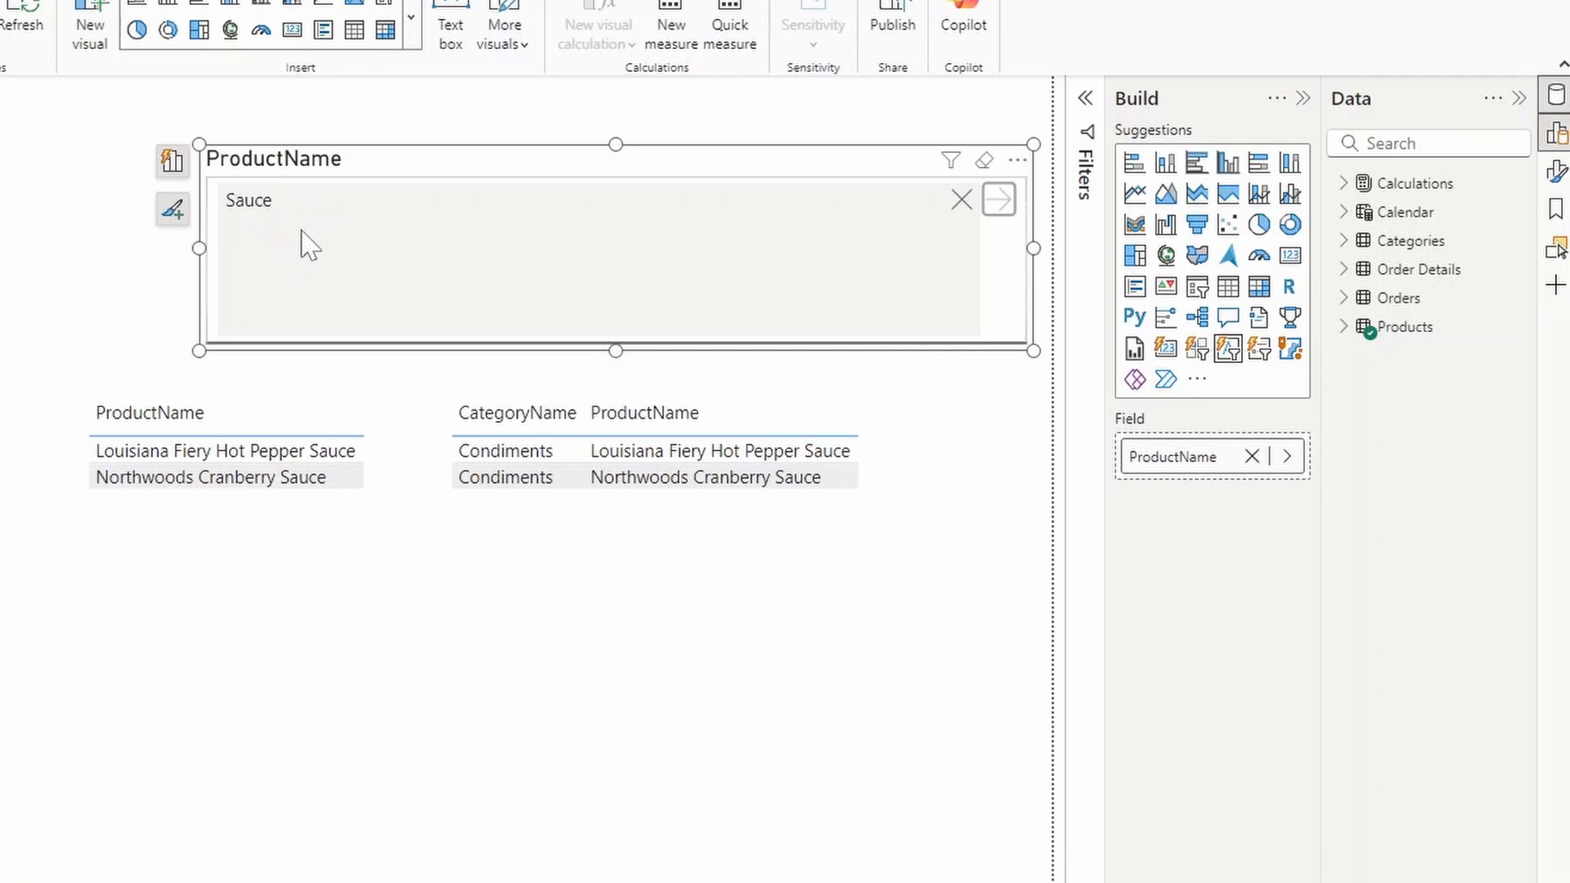
mouse_move(420, 136)
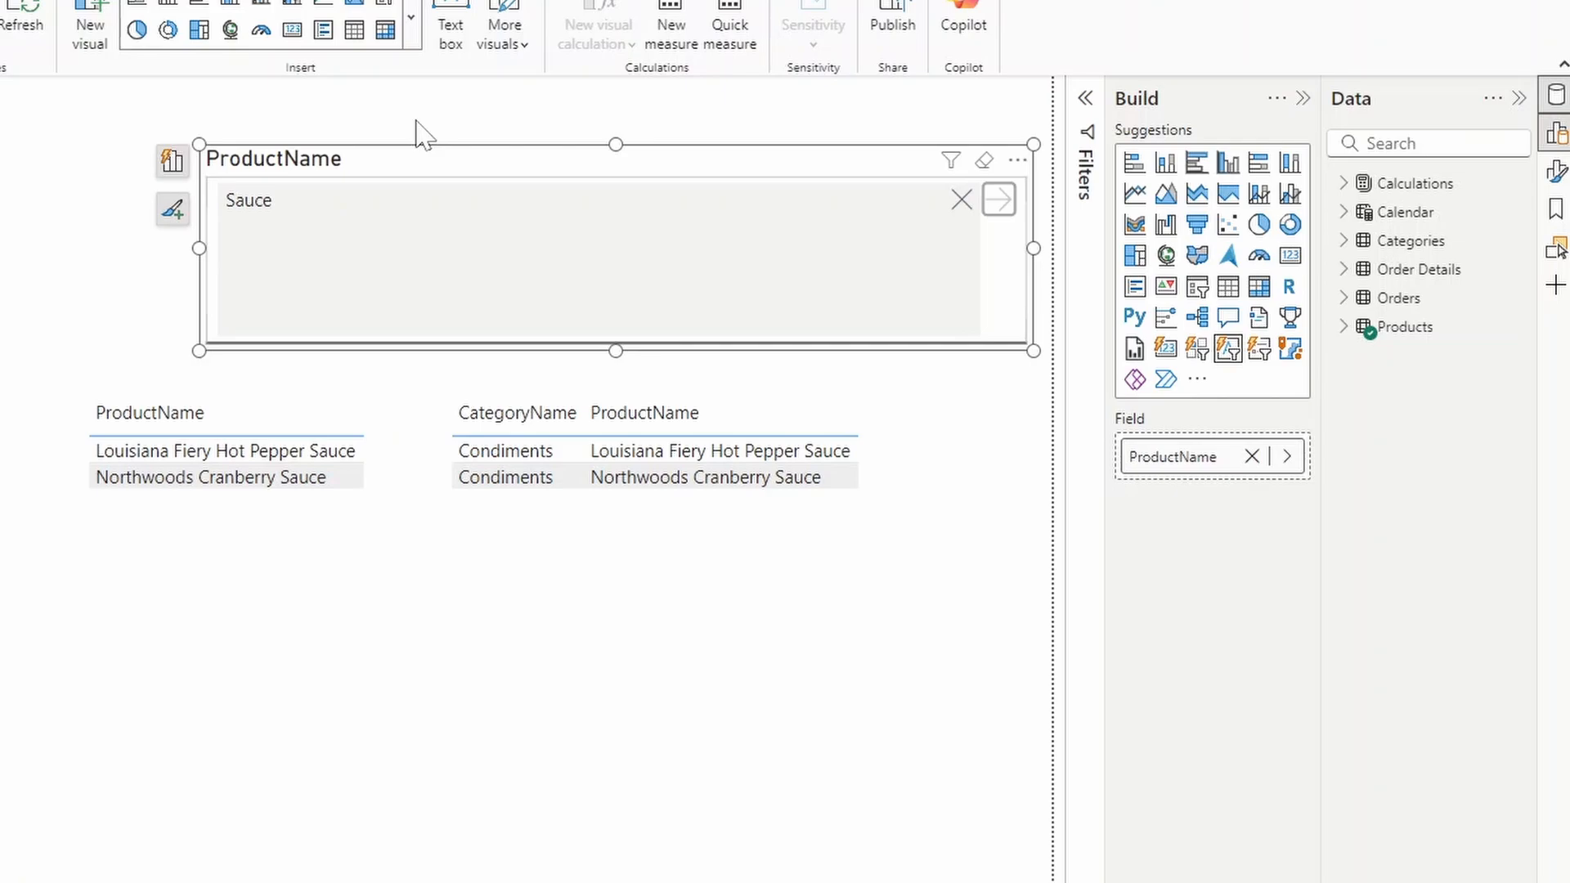
mouse_move(504, 108)
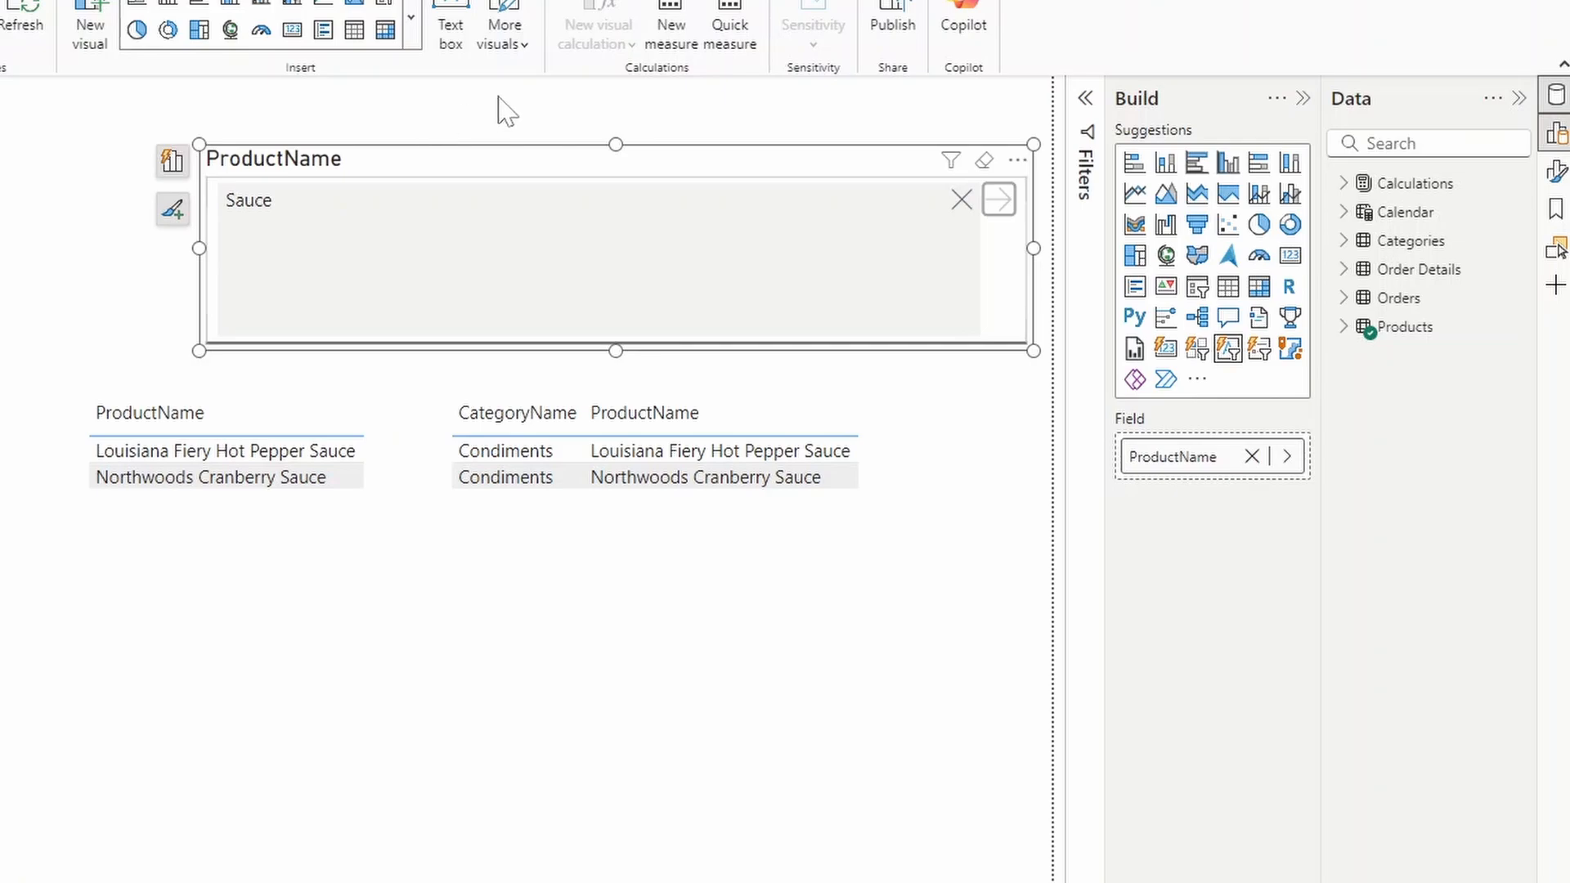
mouse_move(886, 126)
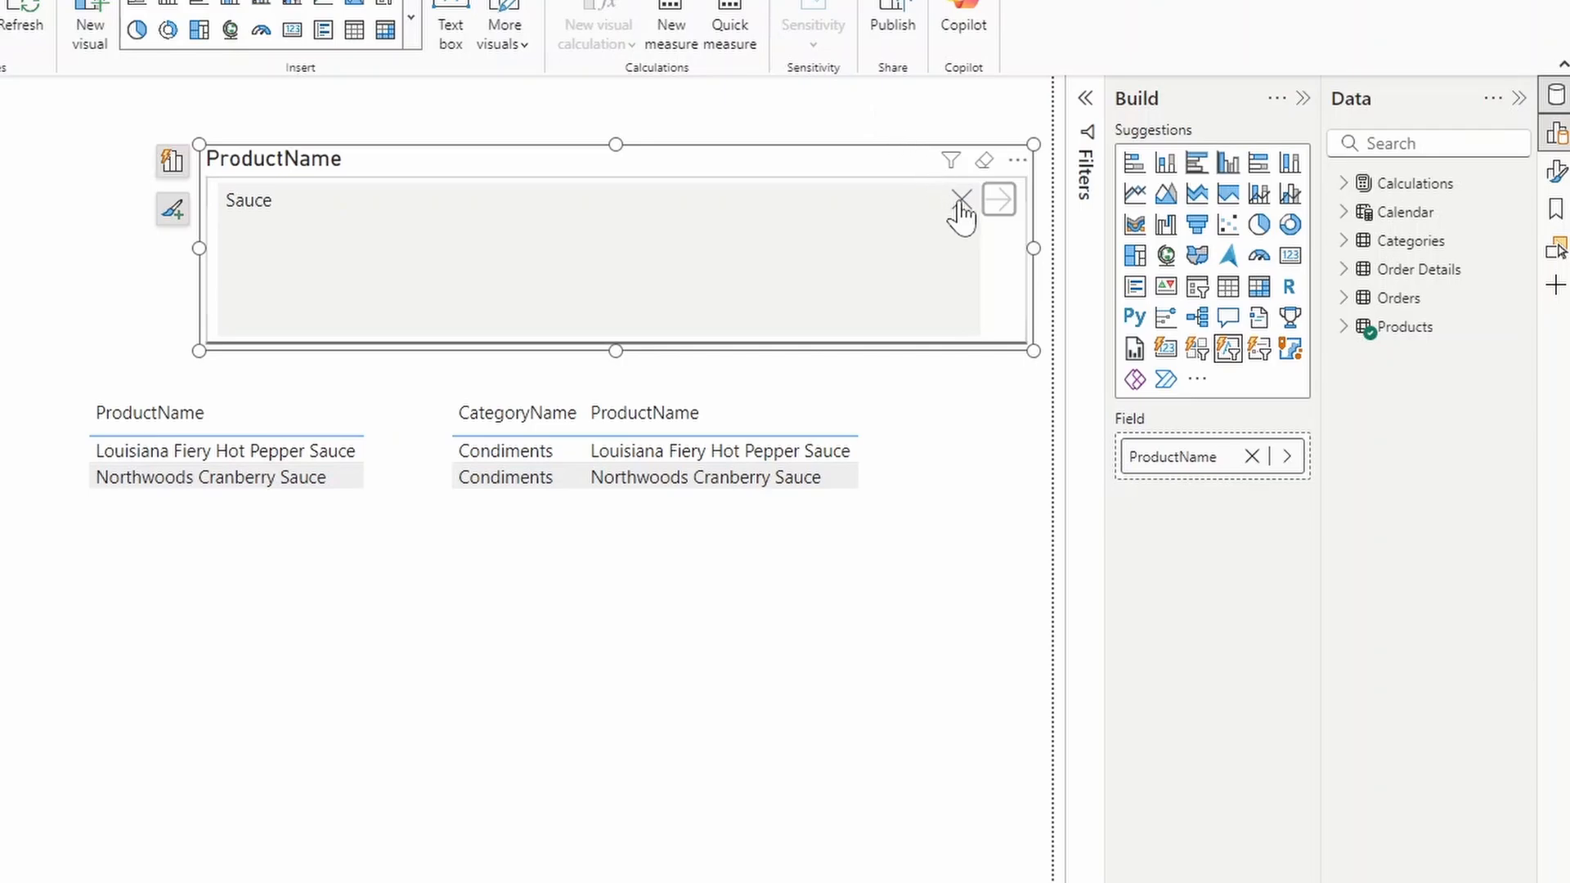
mouse_move(888, 154)
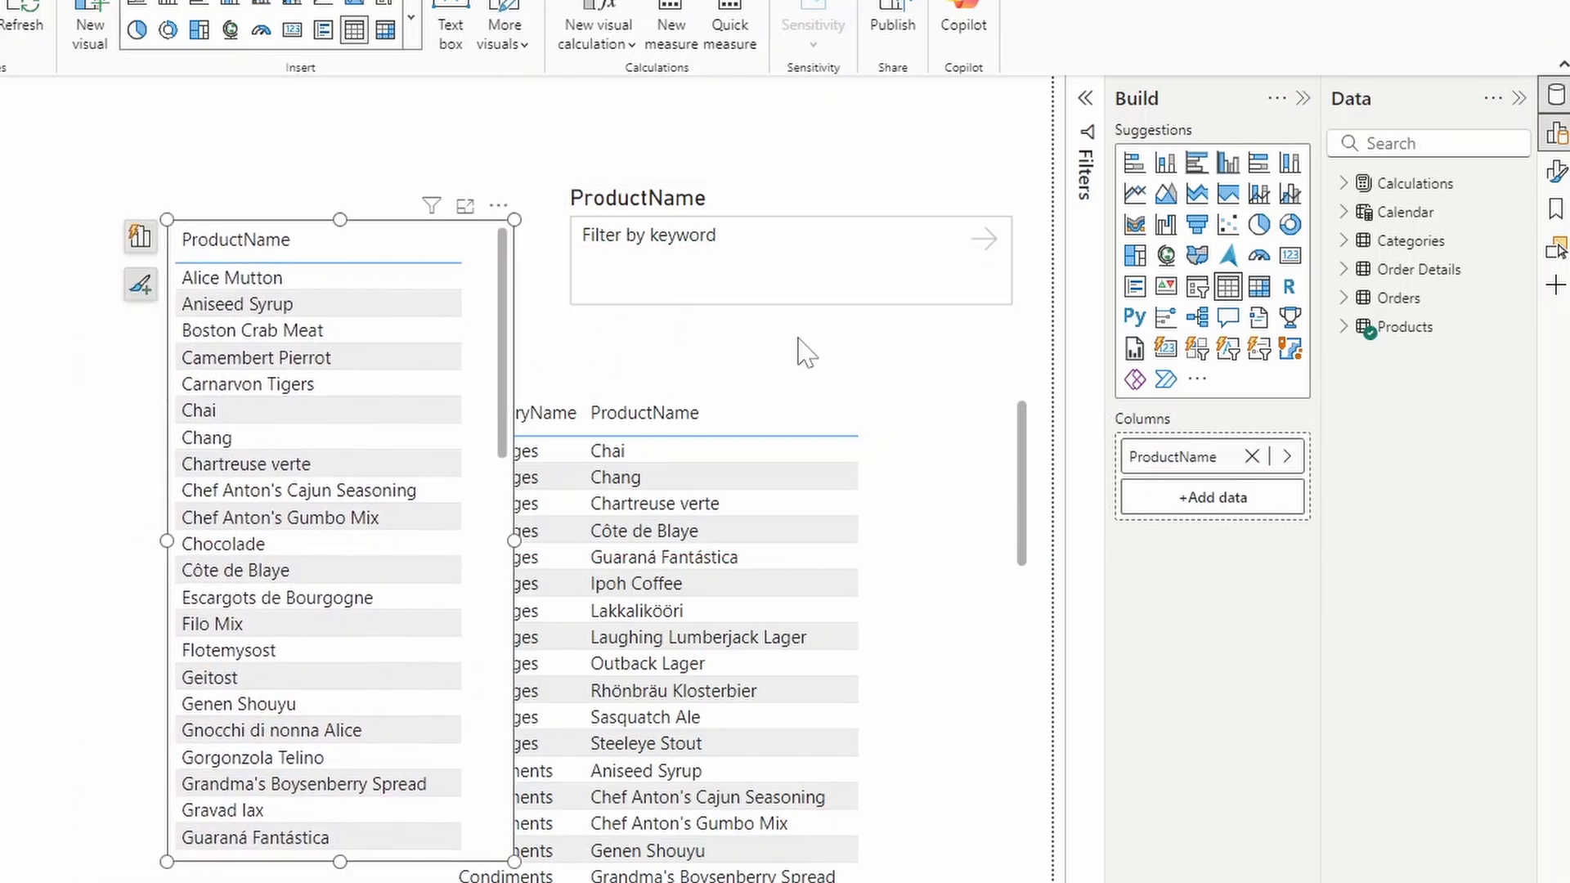
mouse_move(1195, 288)
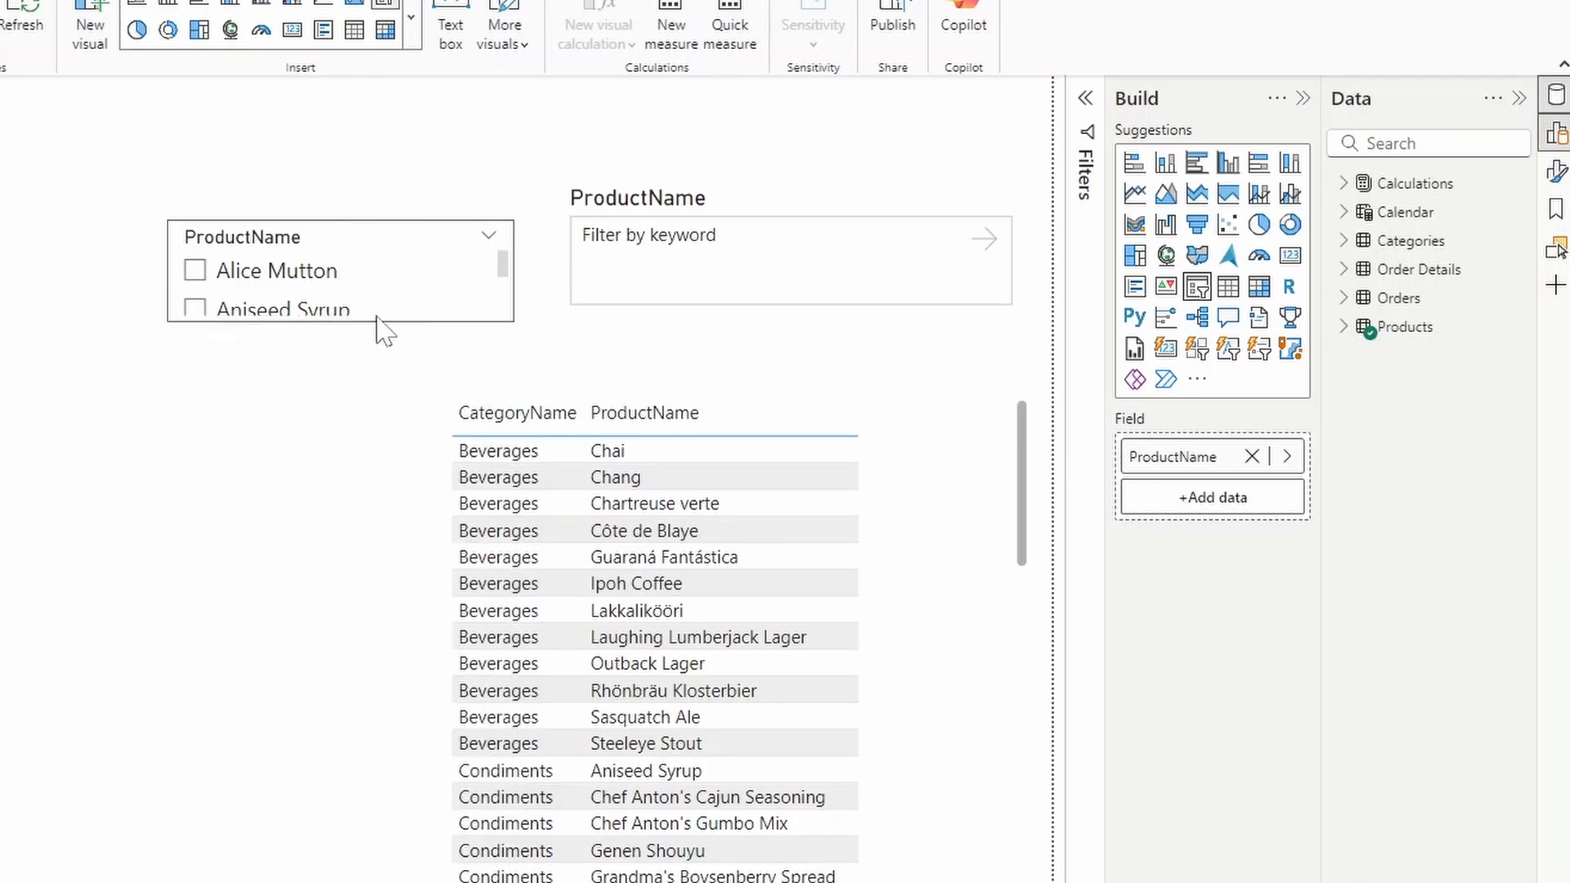
Step: Show the ProductName slicer as a dropdown and search it for sauce
click(340, 270)
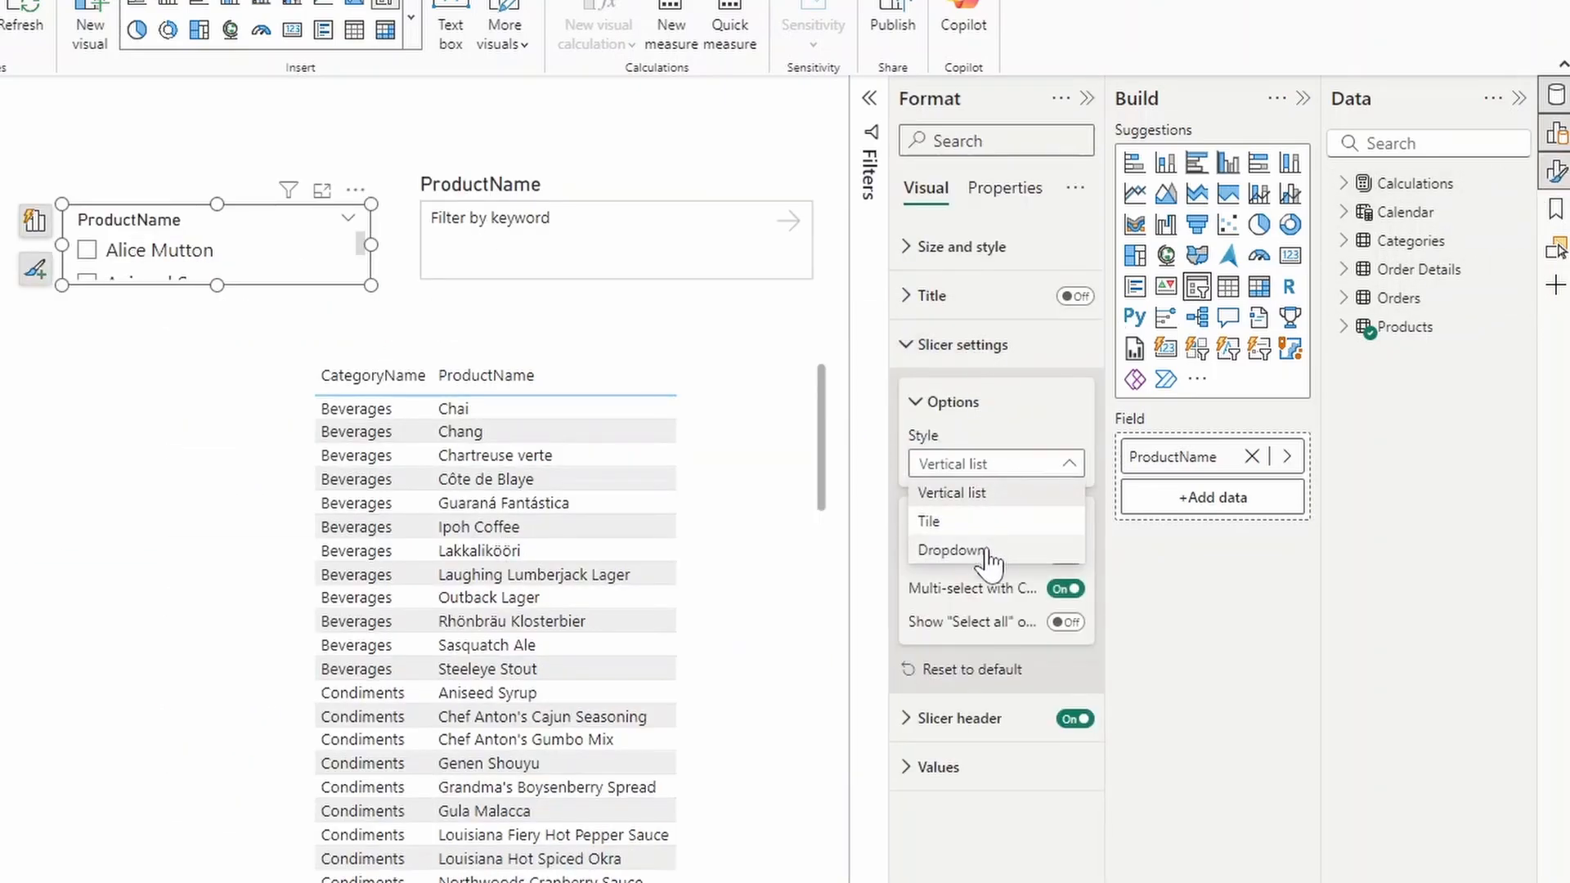
click(947, 550)
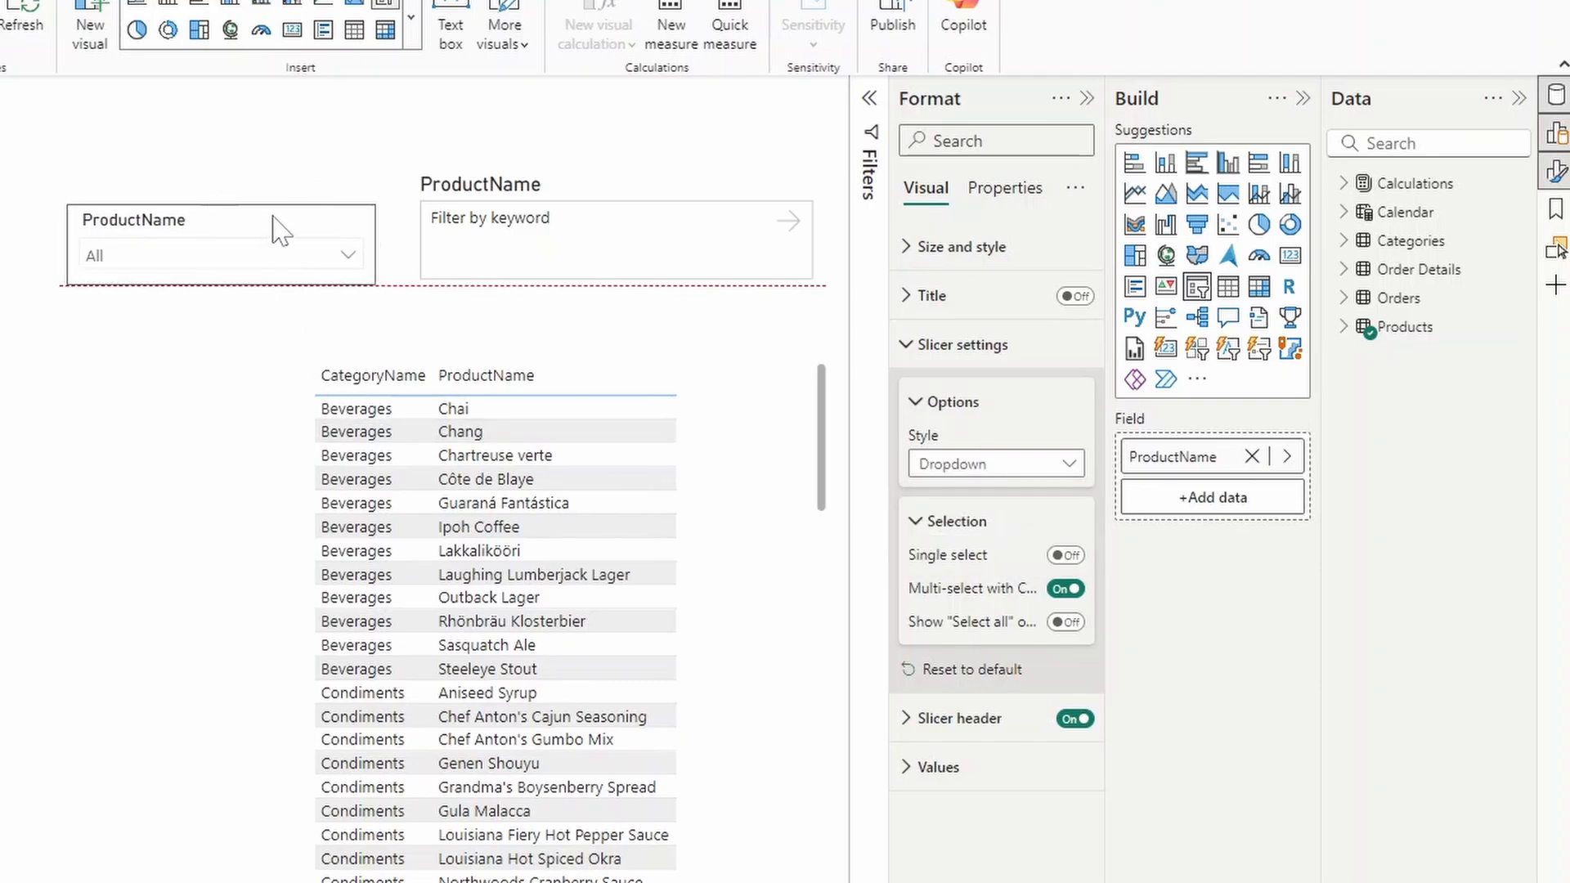
click(345, 255)
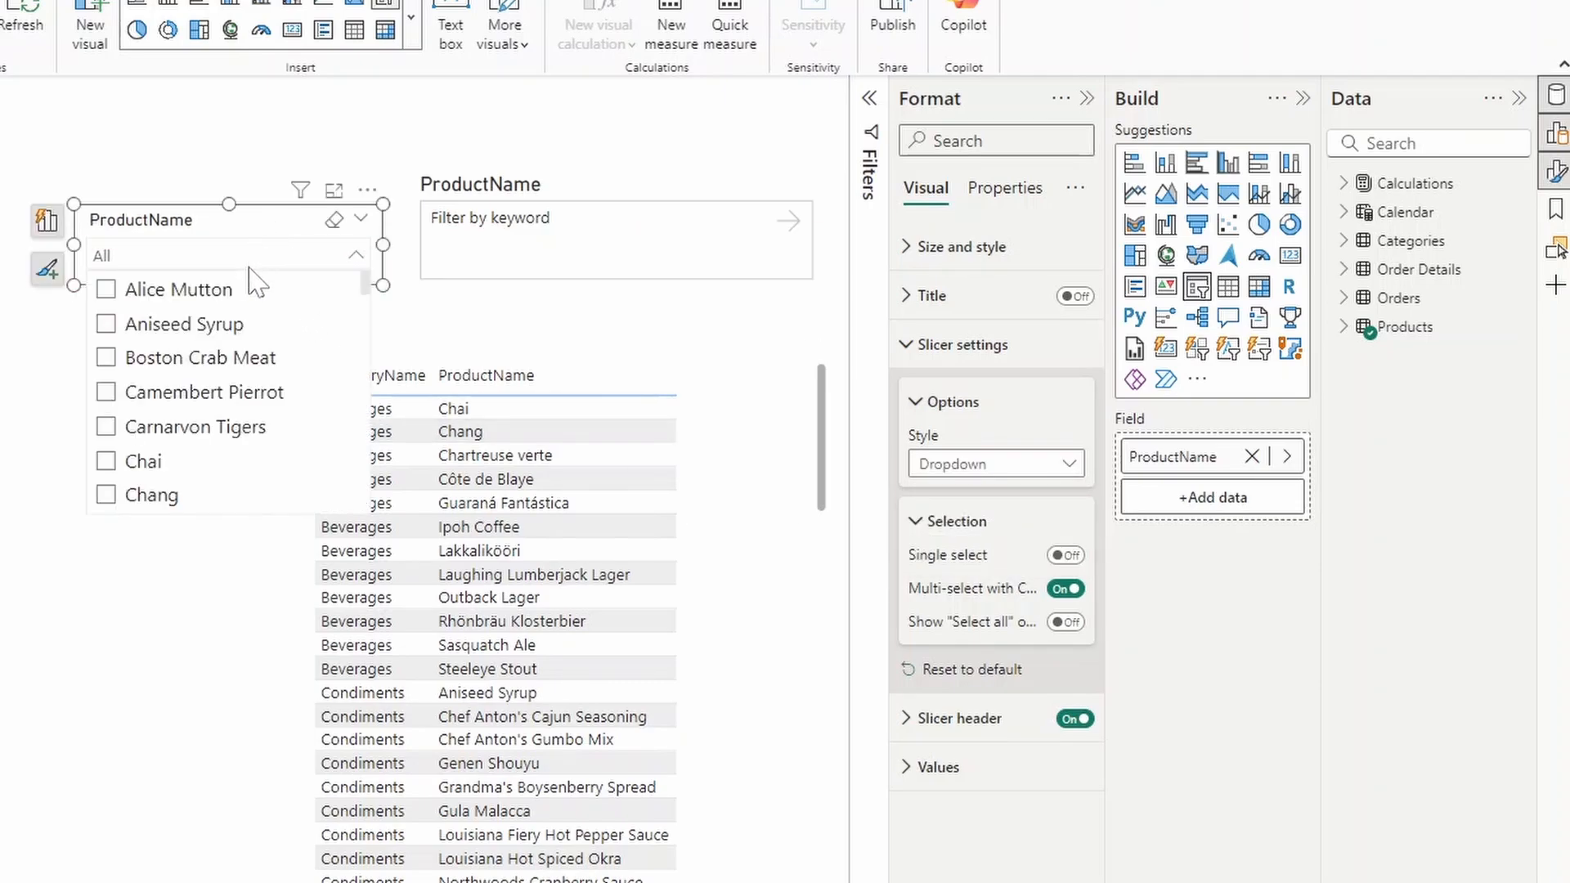
mouse_move(358, 211)
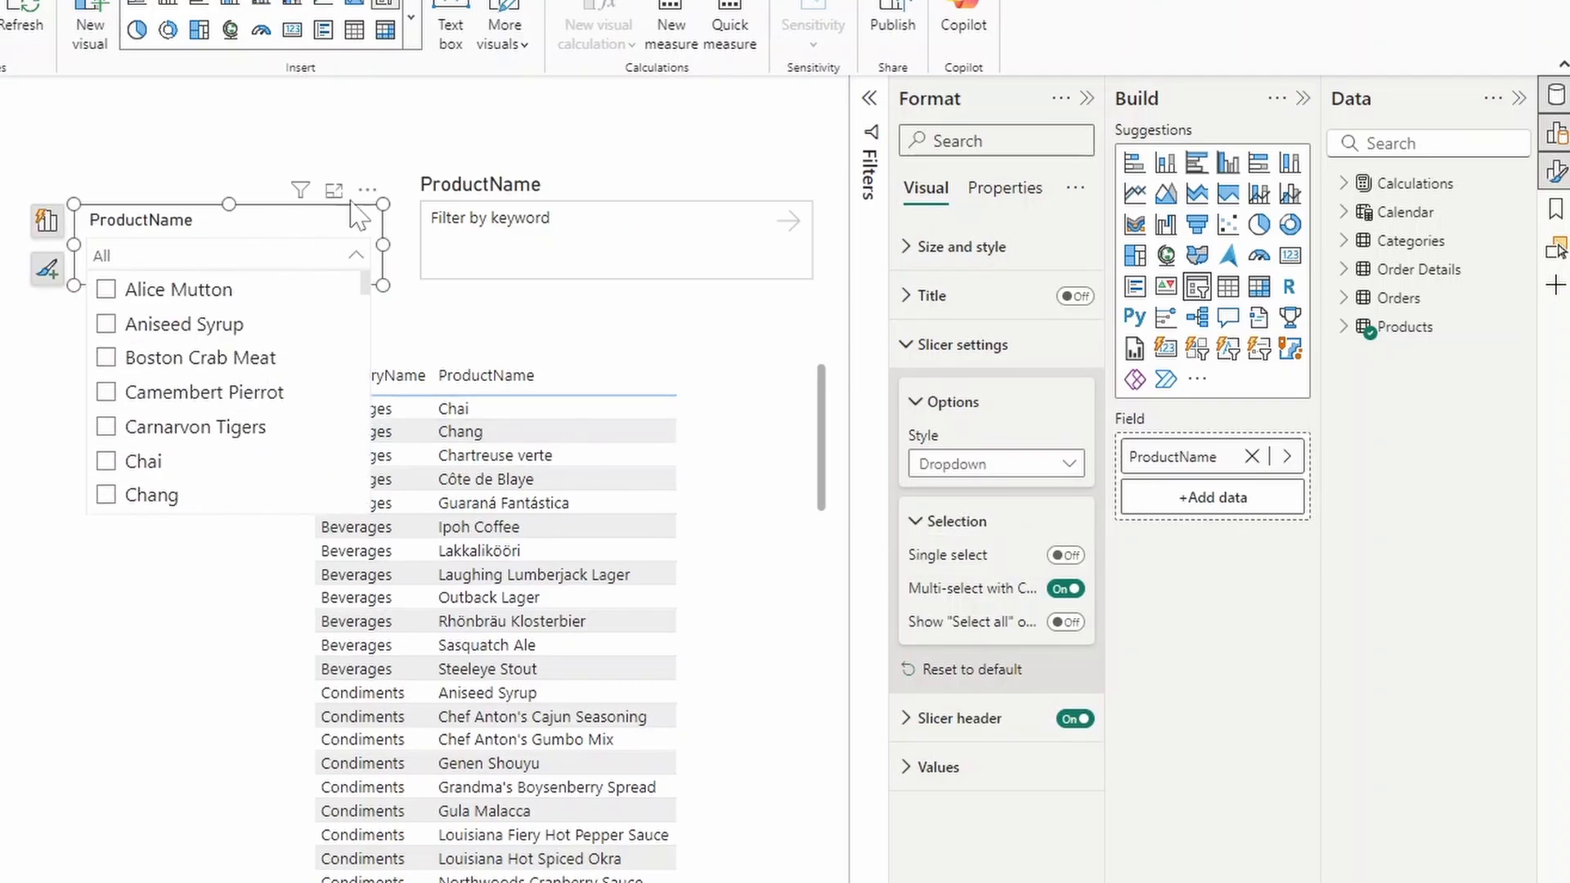
click(367, 190)
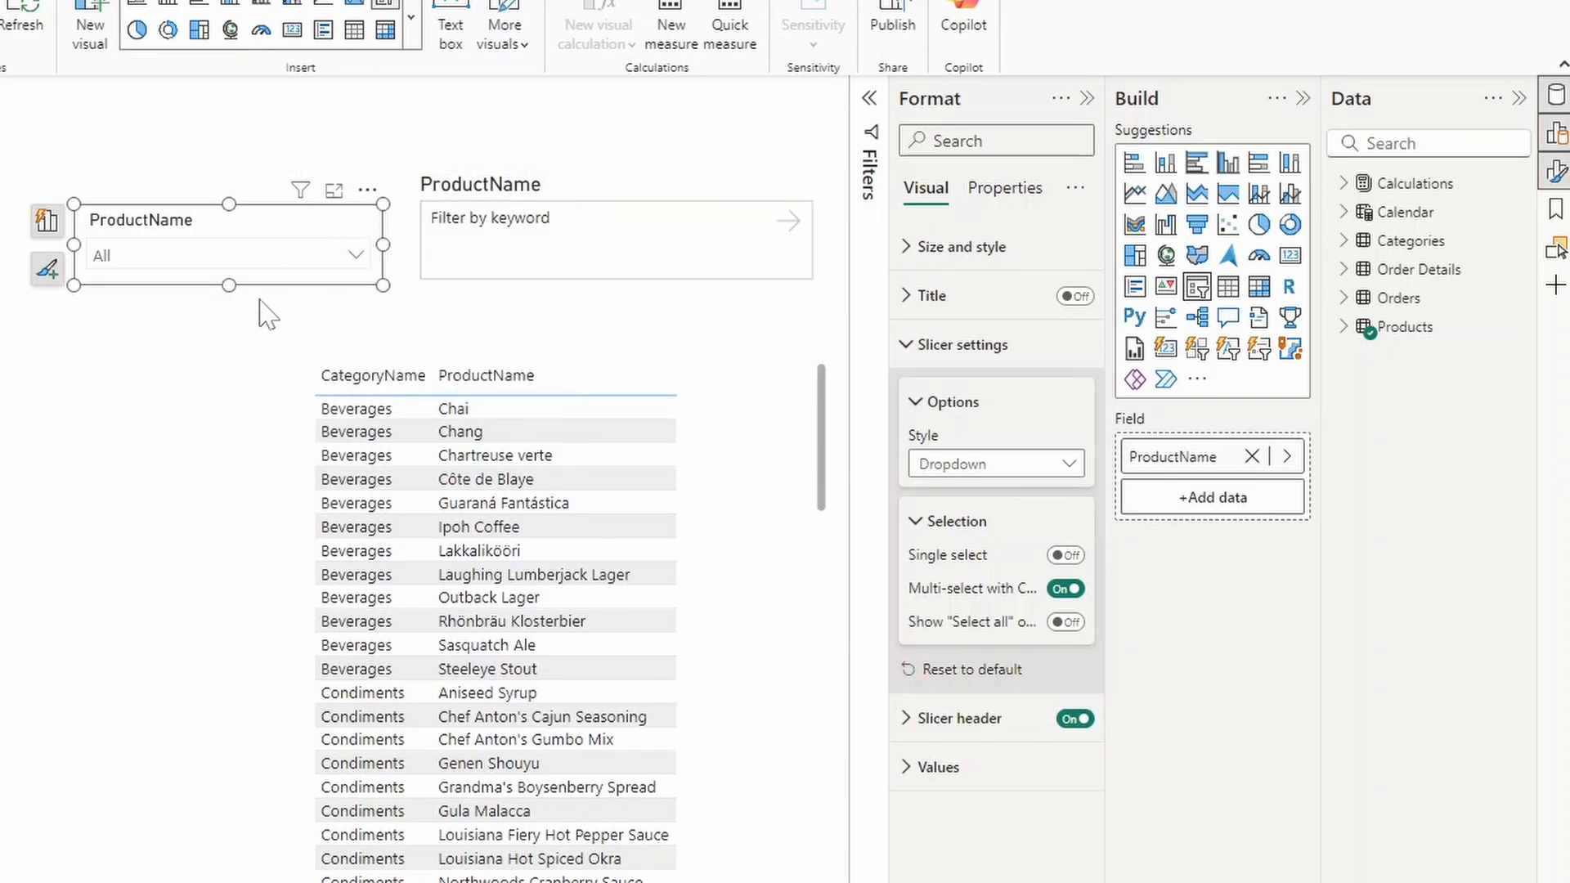
mouse_move(291, 236)
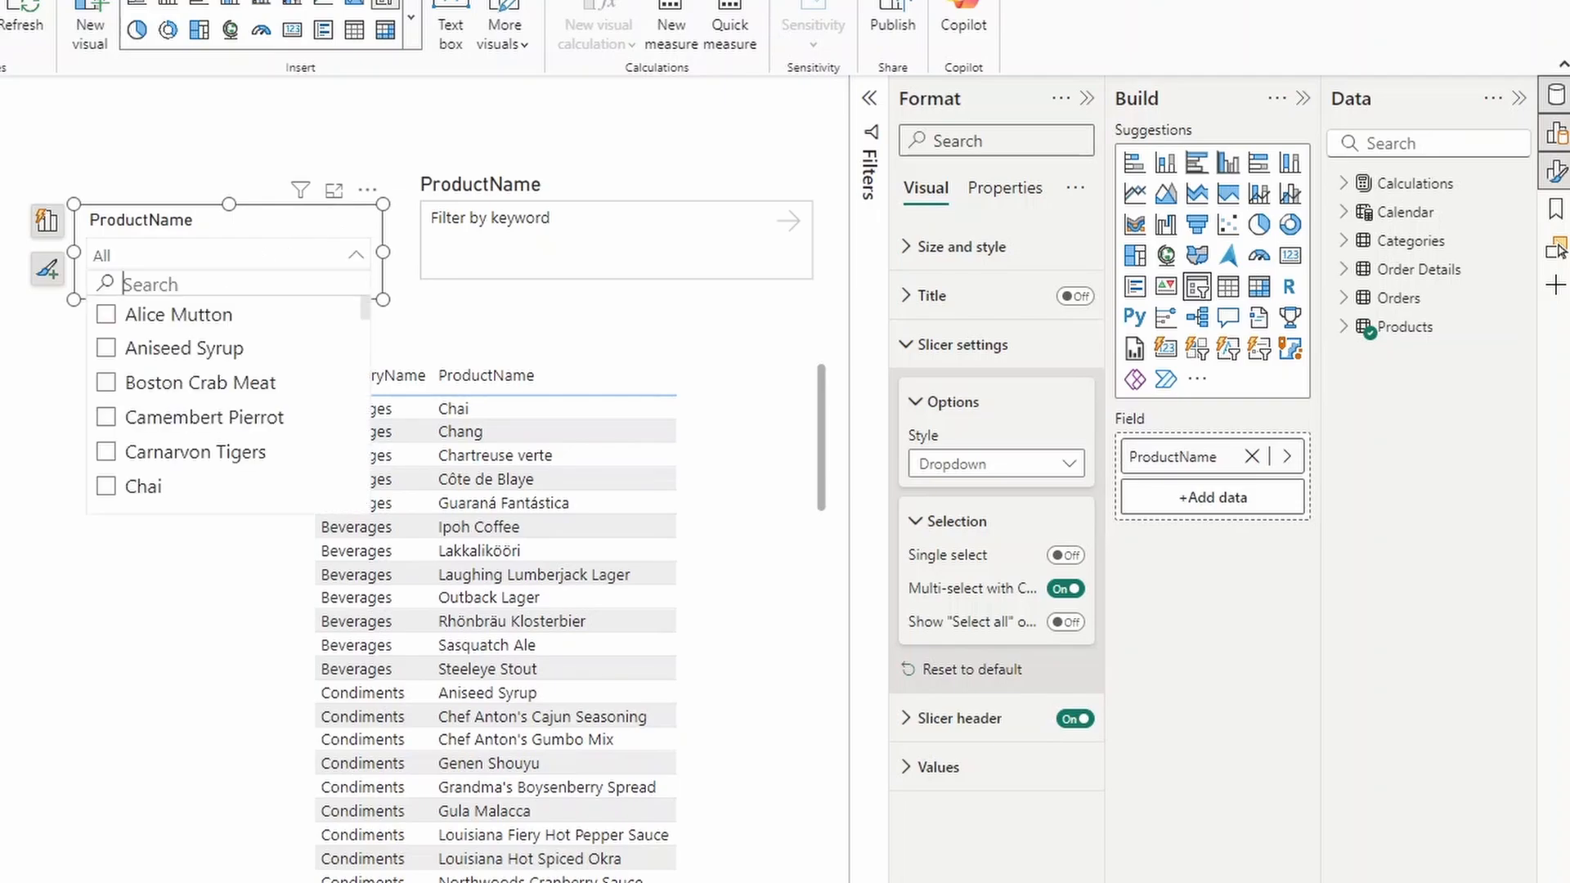
text(sauce)
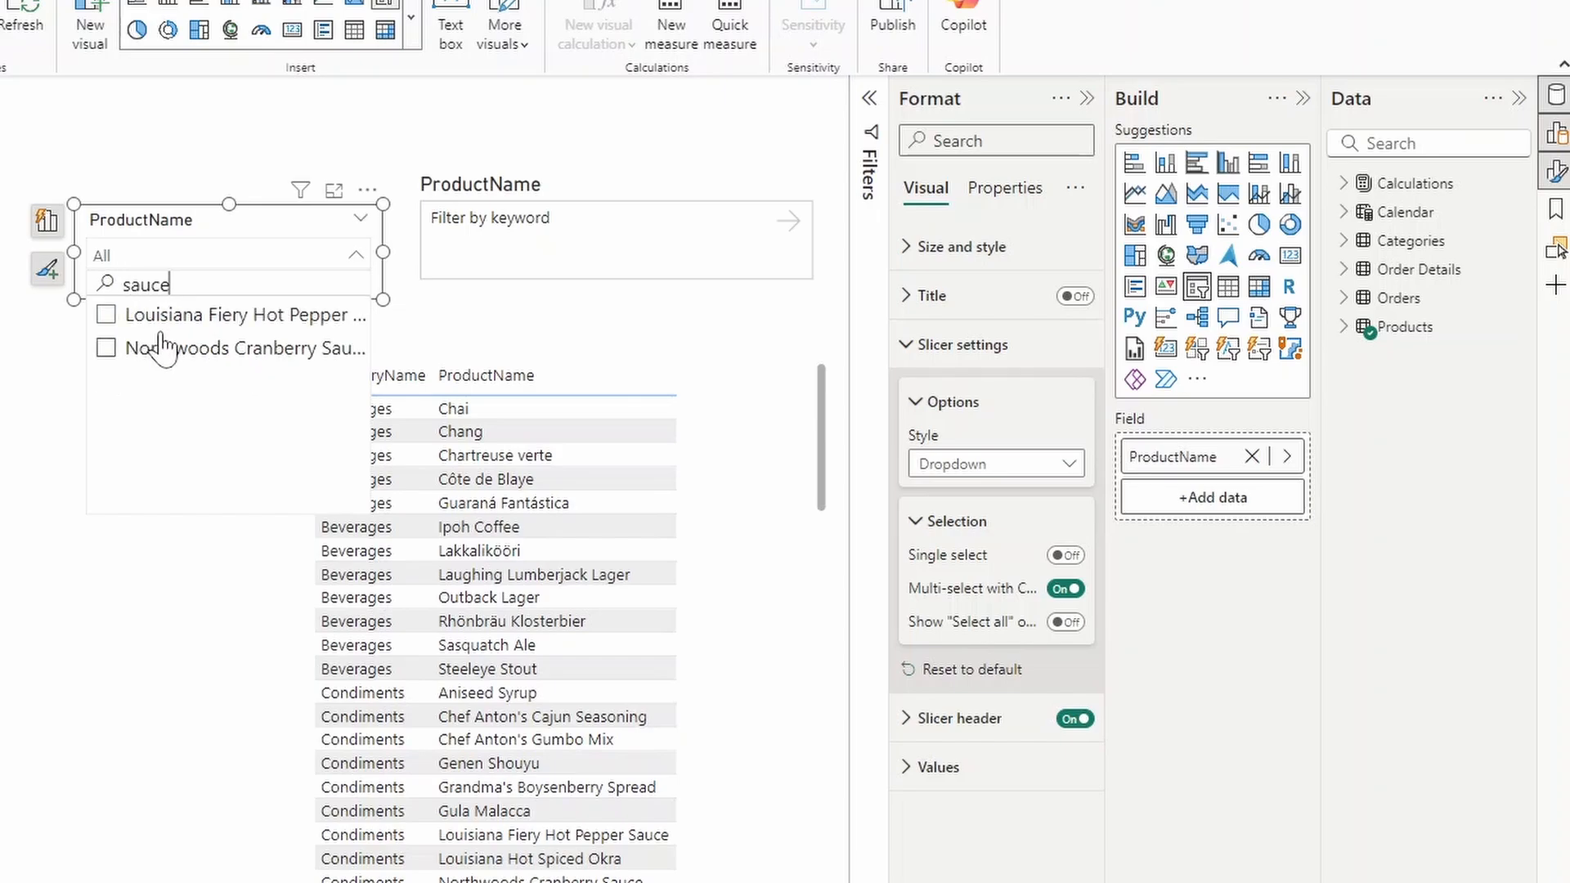
mouse_move(231, 316)
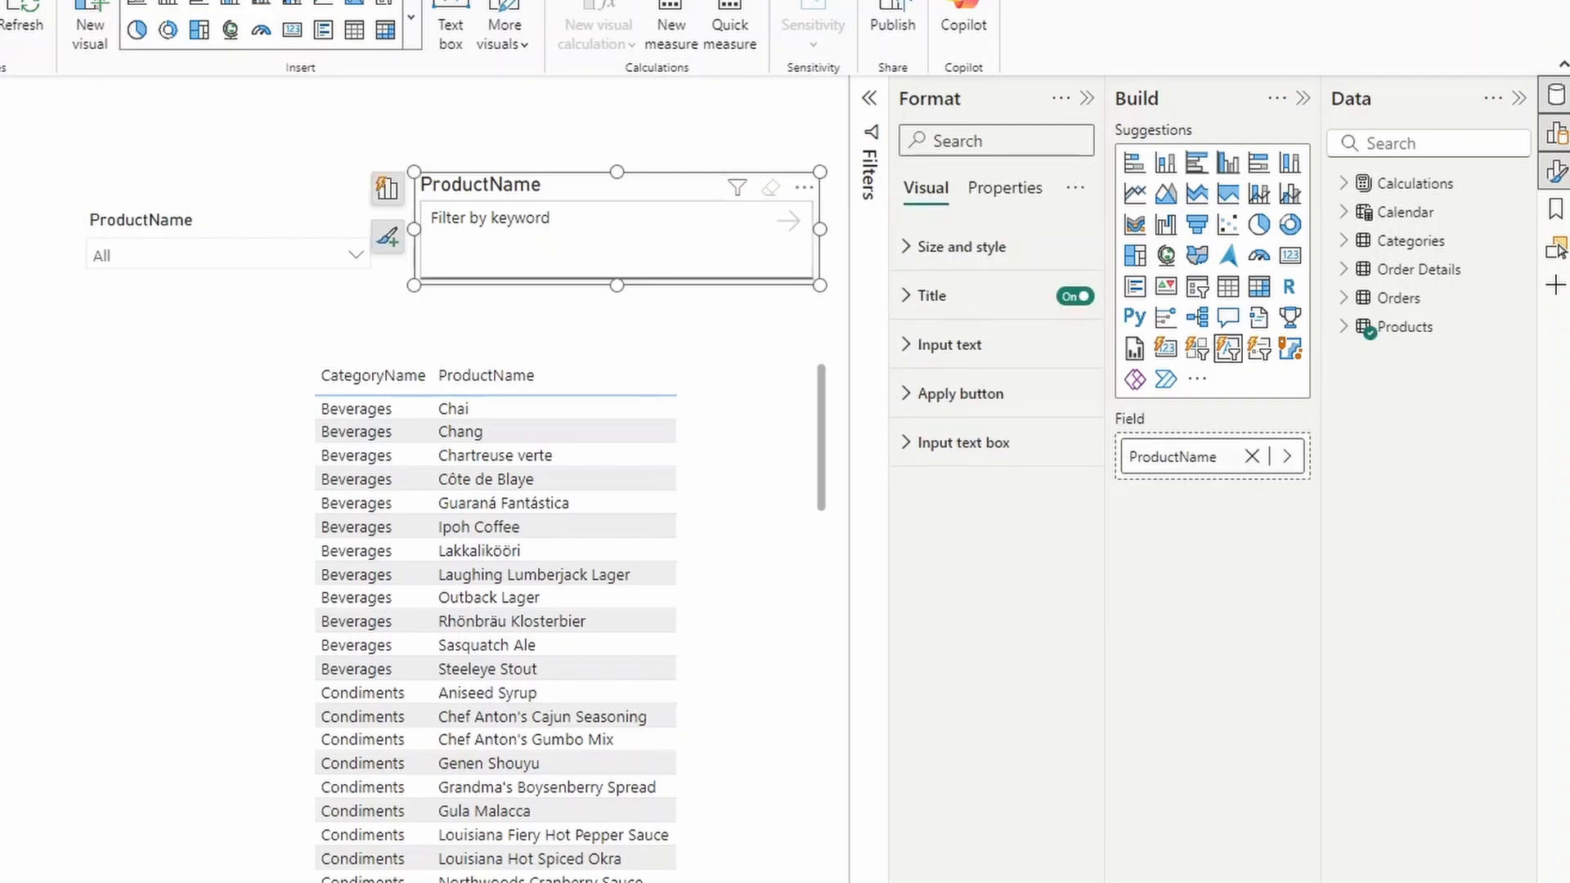
Step: Search the dropdown slicer for sauce and select Northwoods Cranberry Sauce
text(sauce)
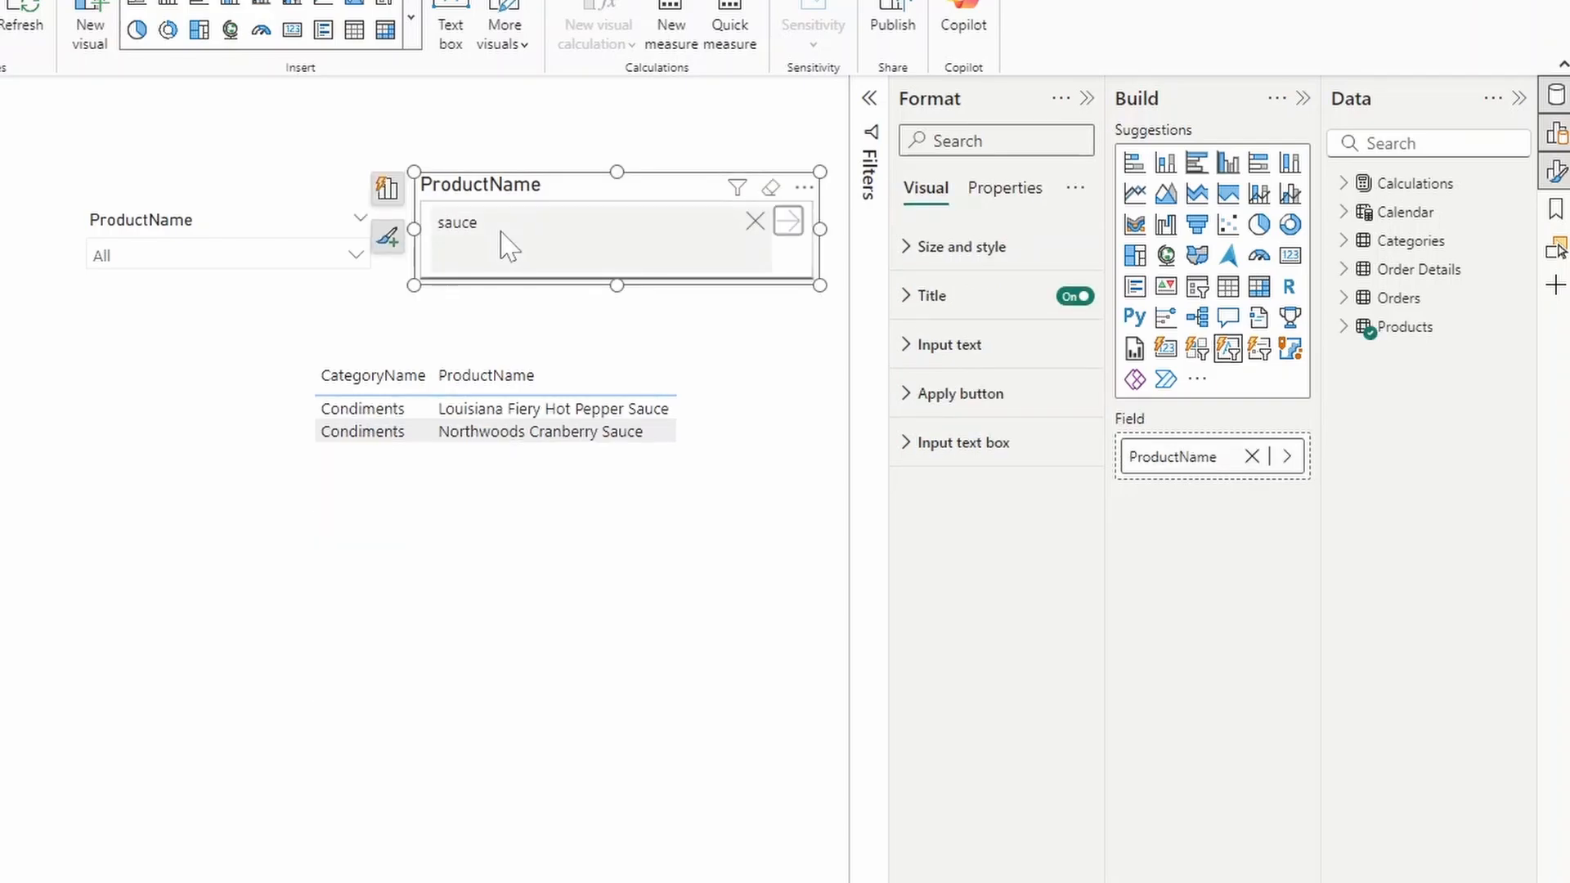
mouse_move(547, 291)
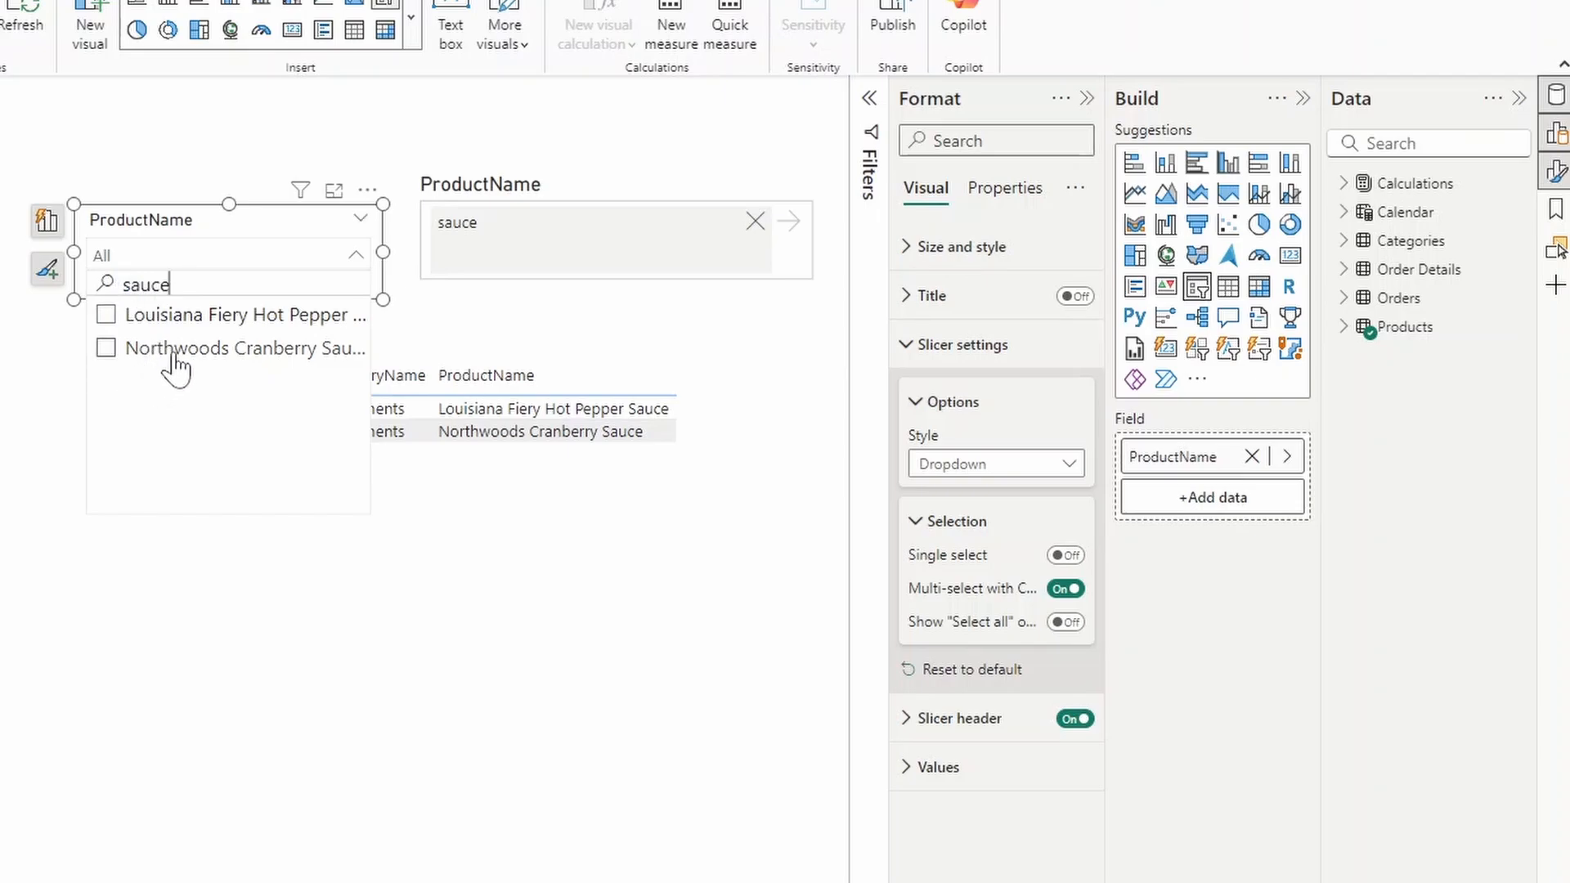
mouse_move(126, 316)
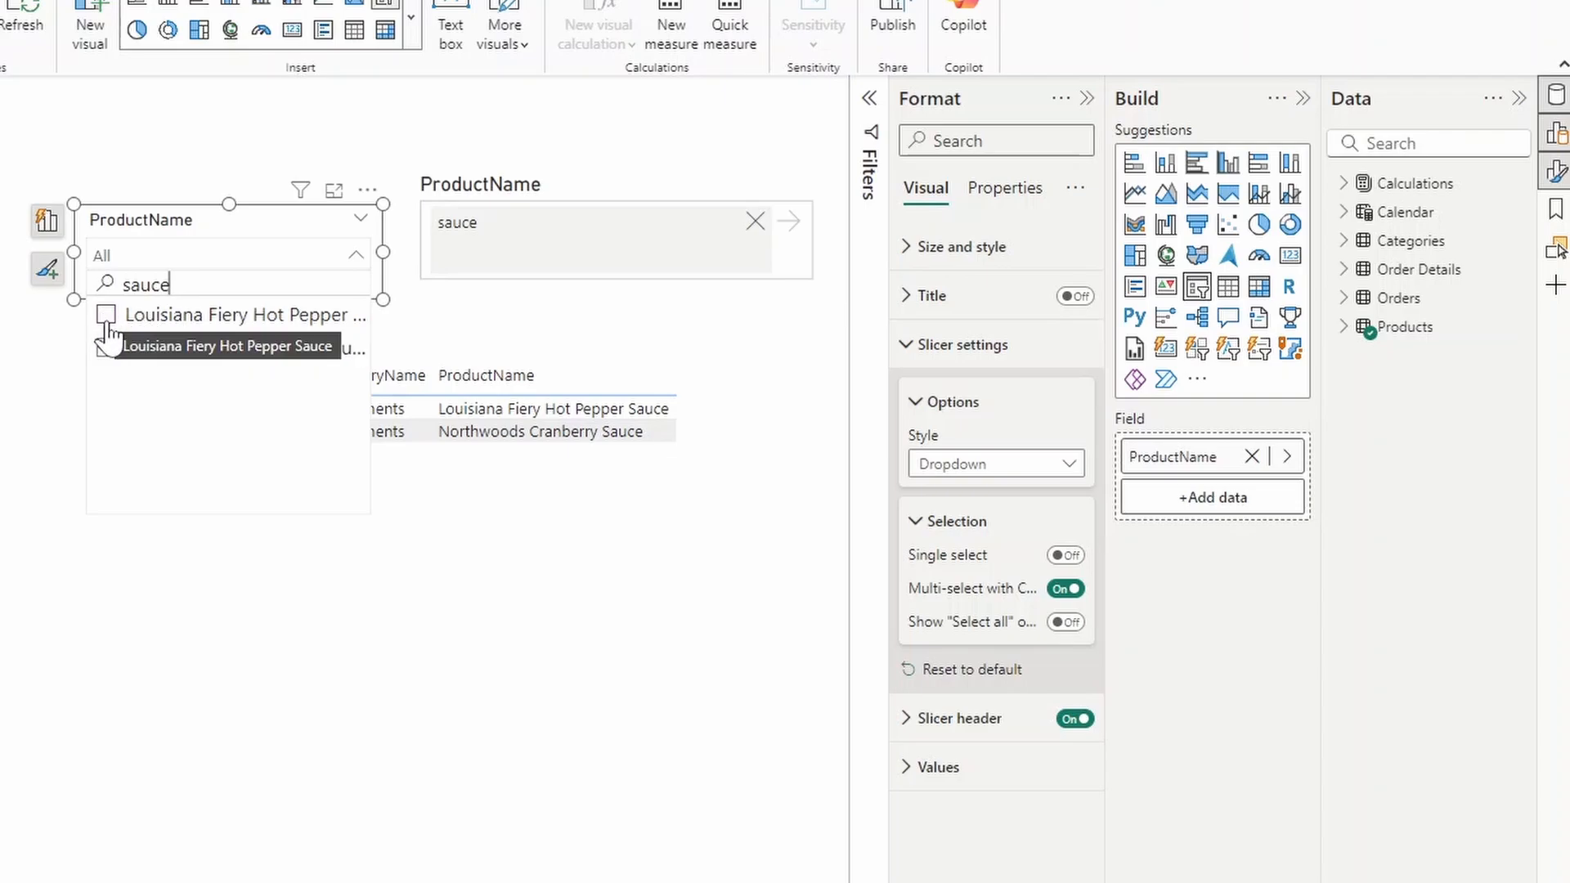
click(108, 314)
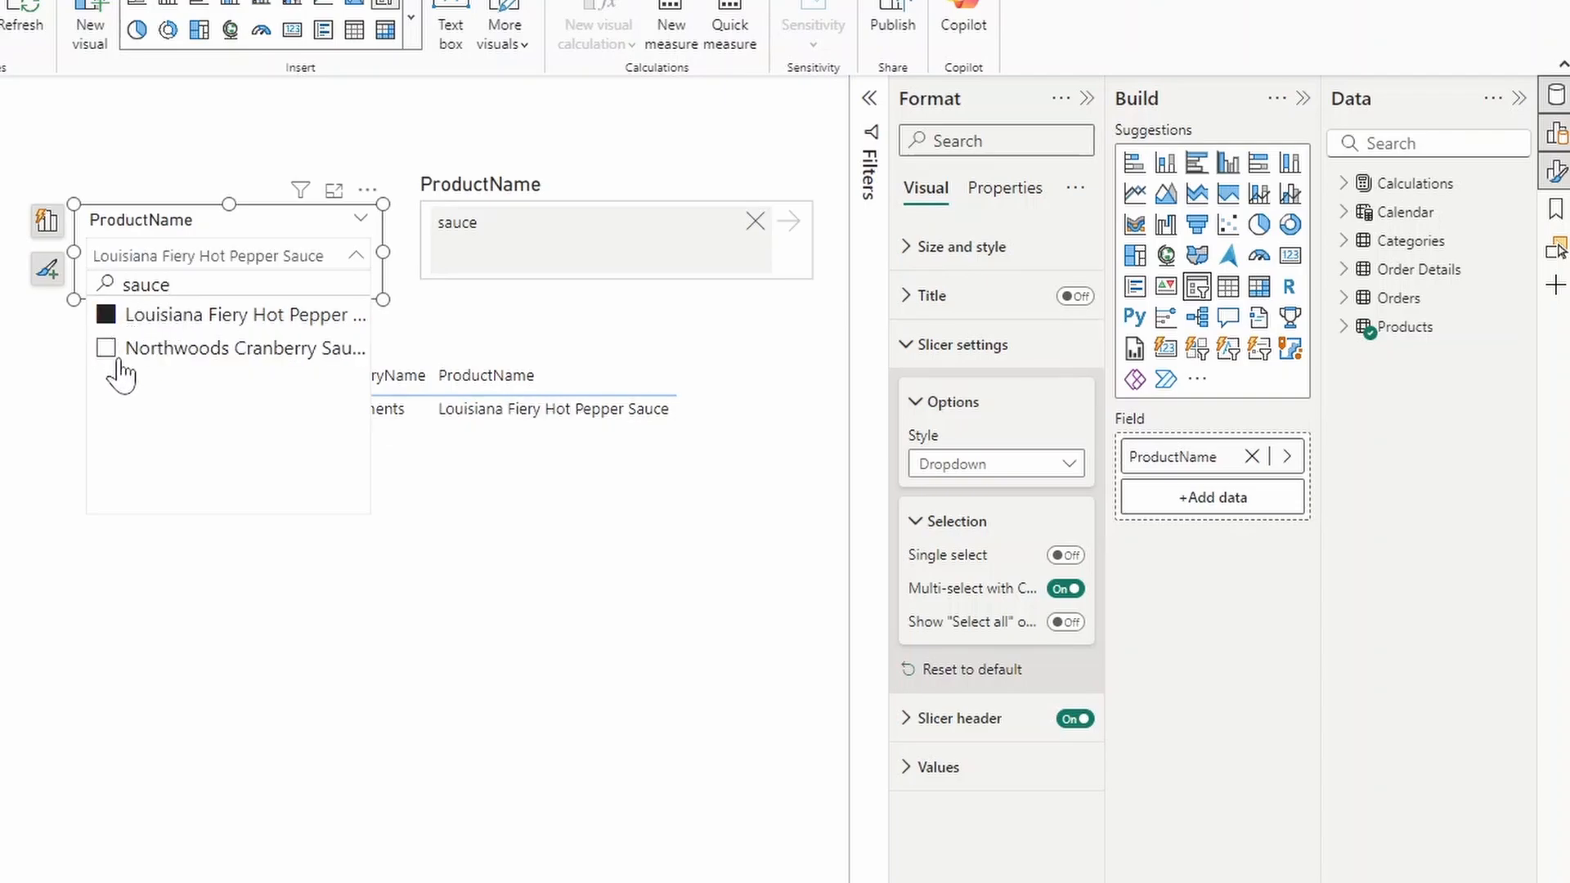
click(106, 347)
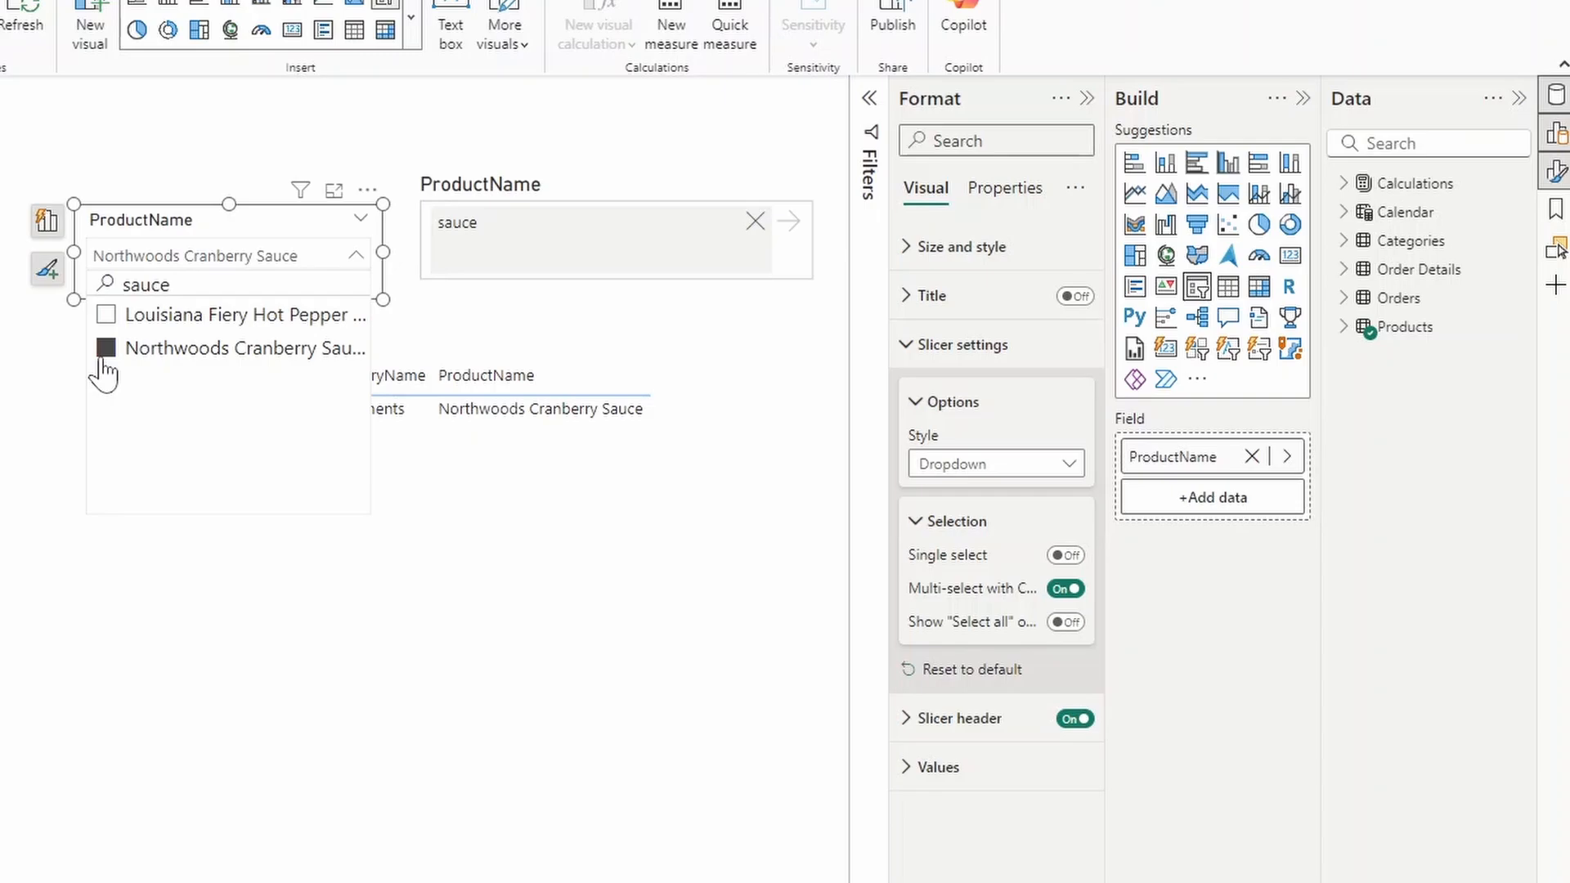
click(104, 347)
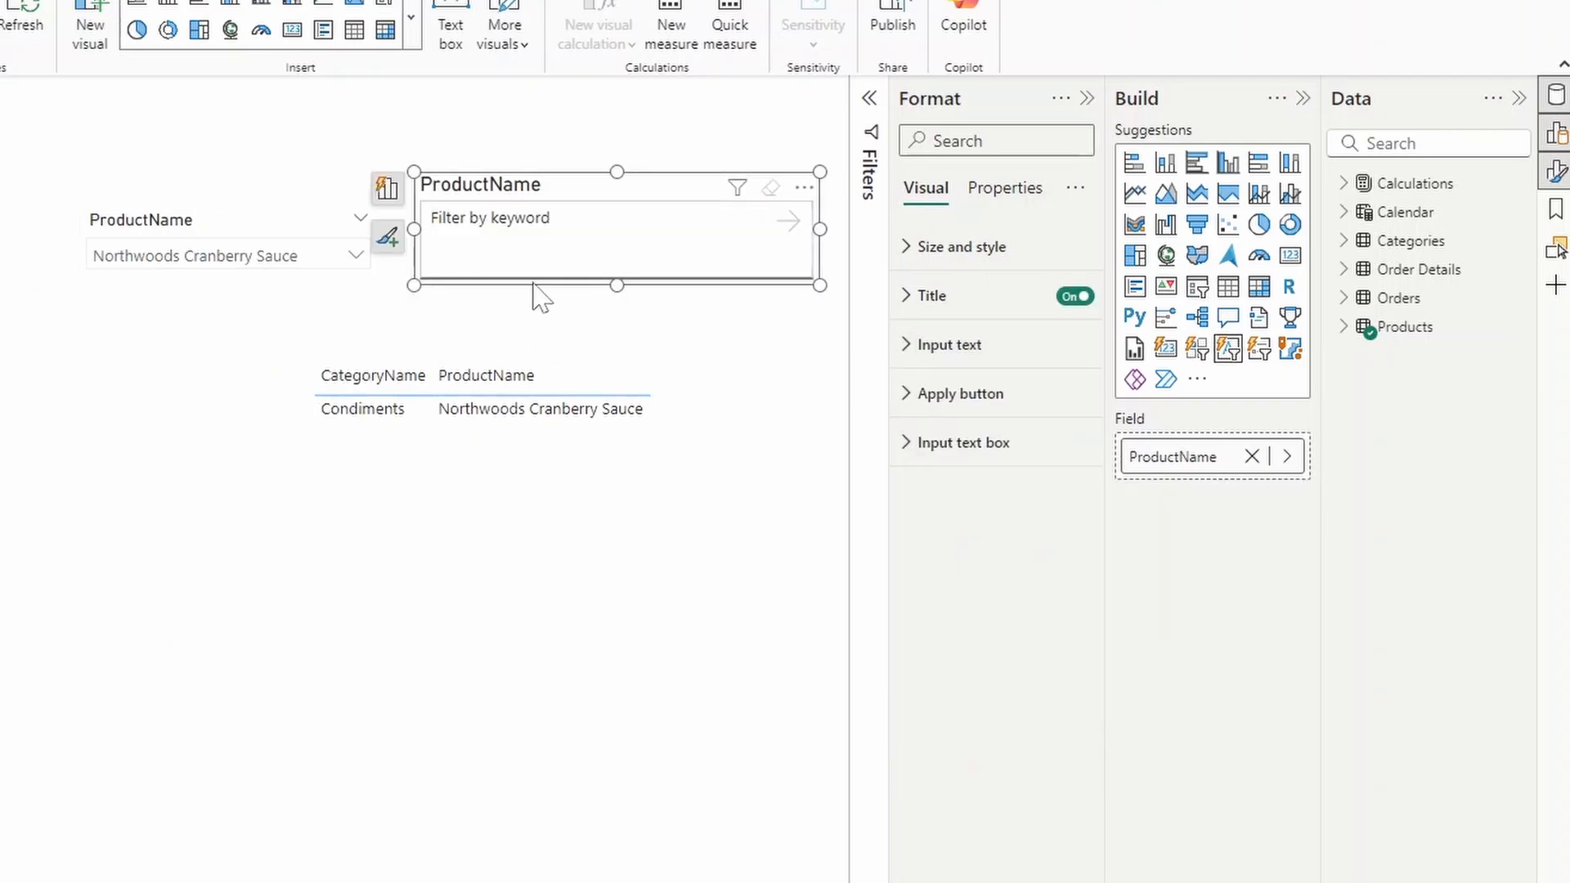
mouse_move(601, 340)
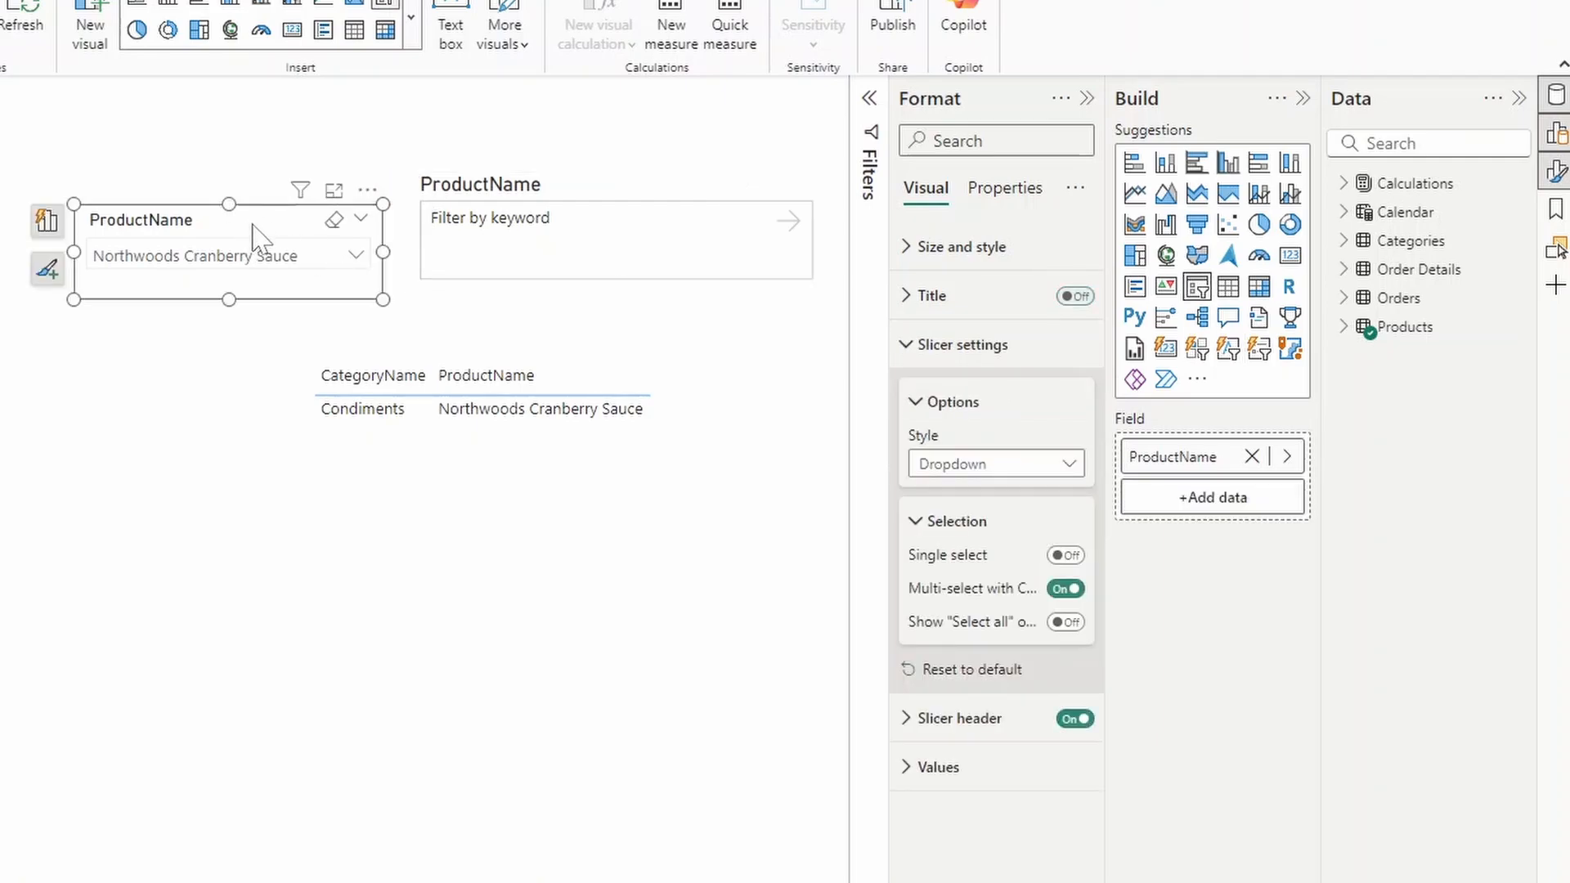
mouse_move(293, 249)
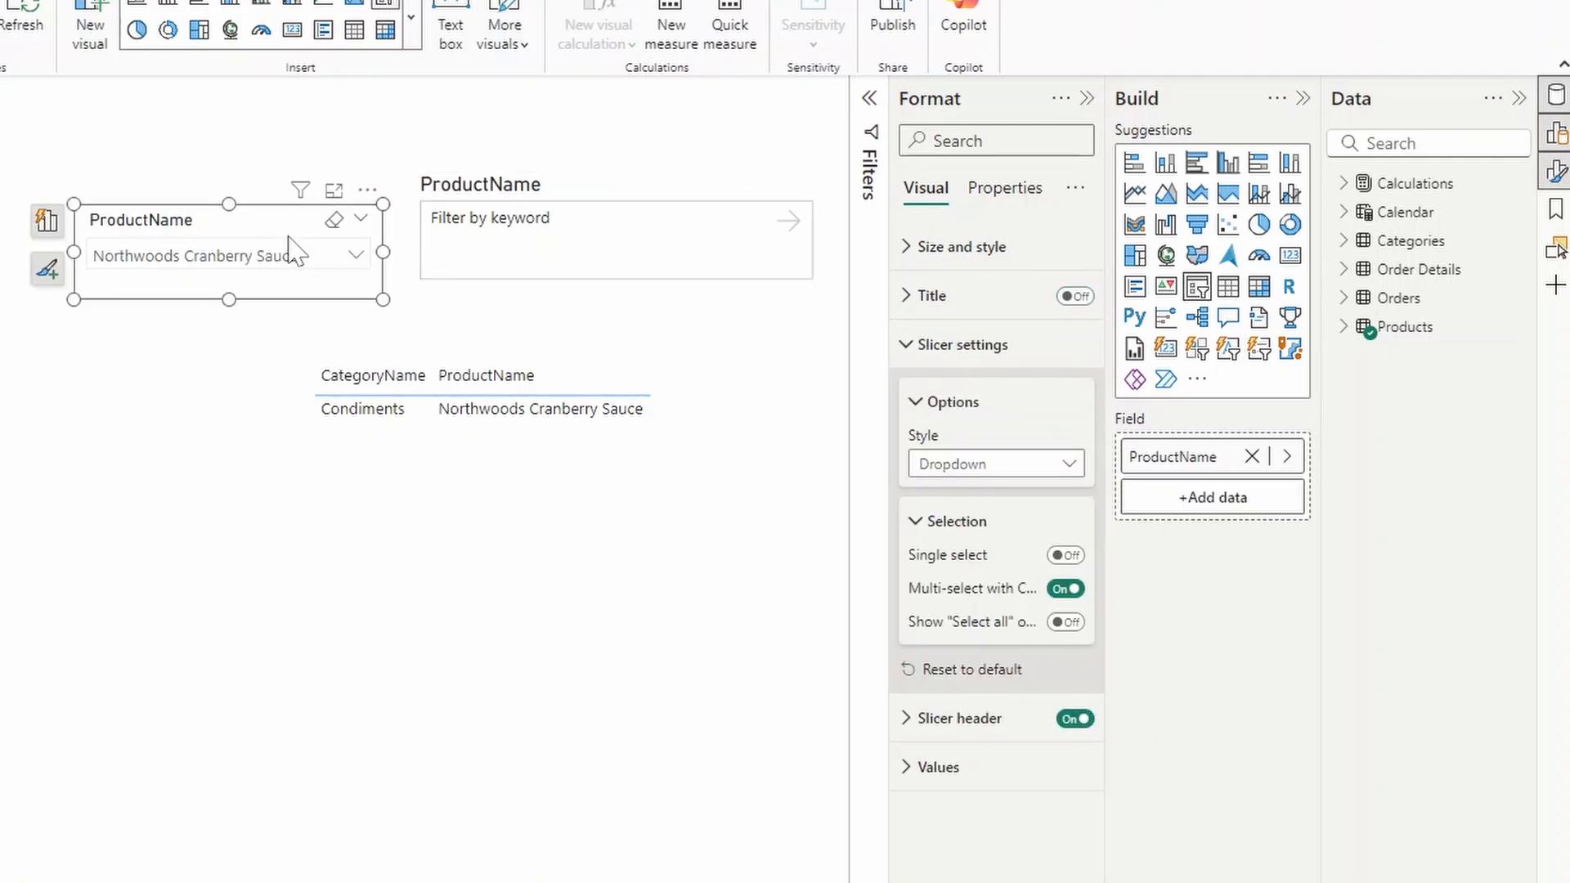
Step: Collapse the product list and select the text slicer to clear its keyword
text(sauce)
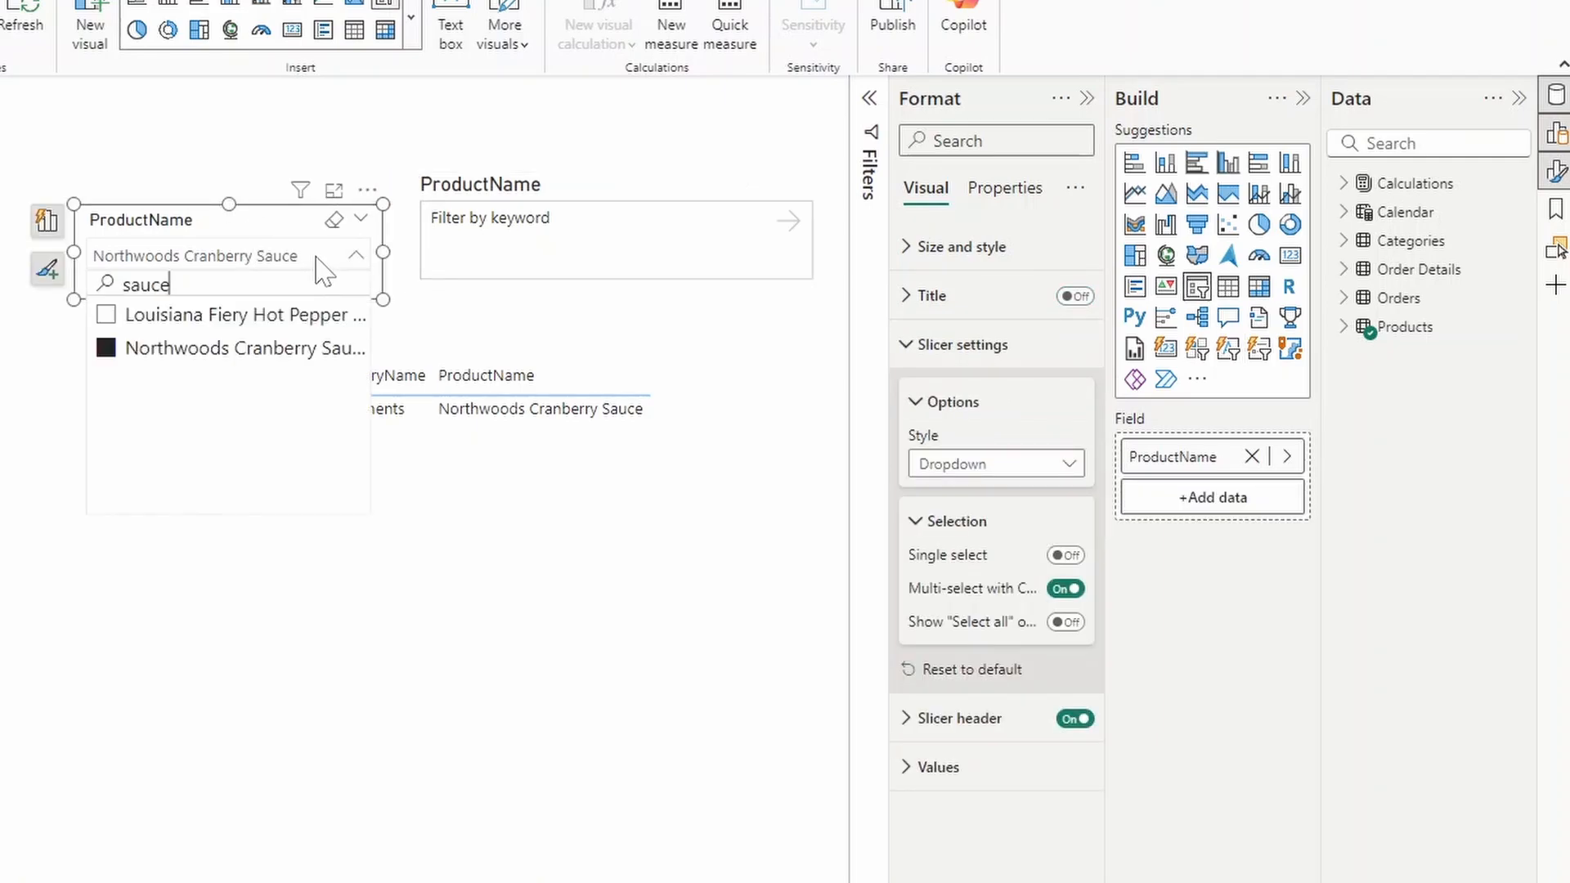
click(357, 255)
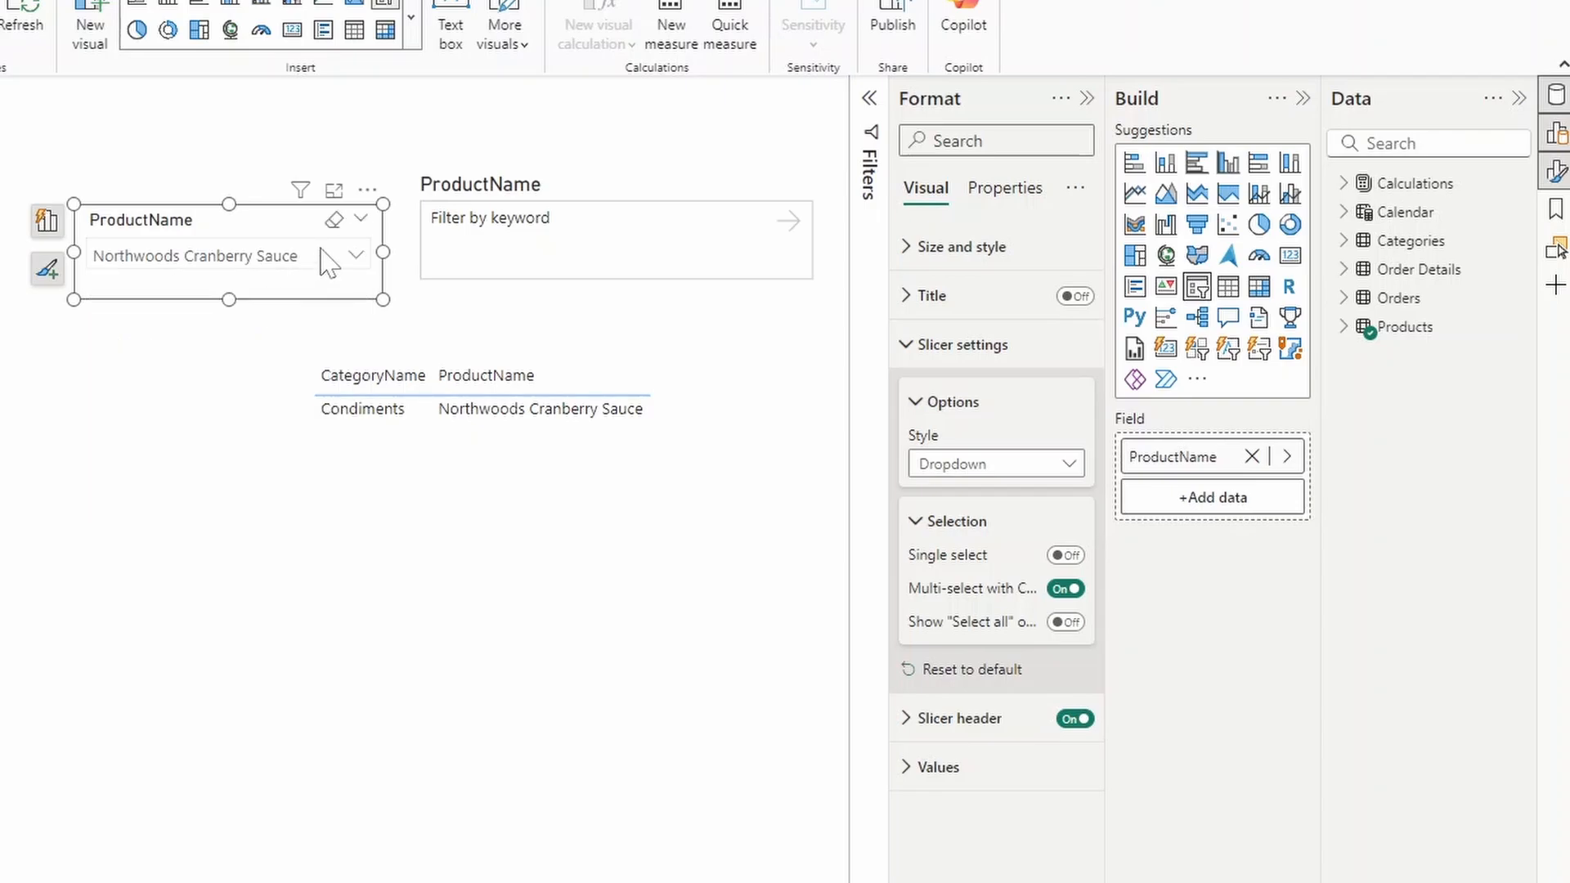
mouse_move(386, 135)
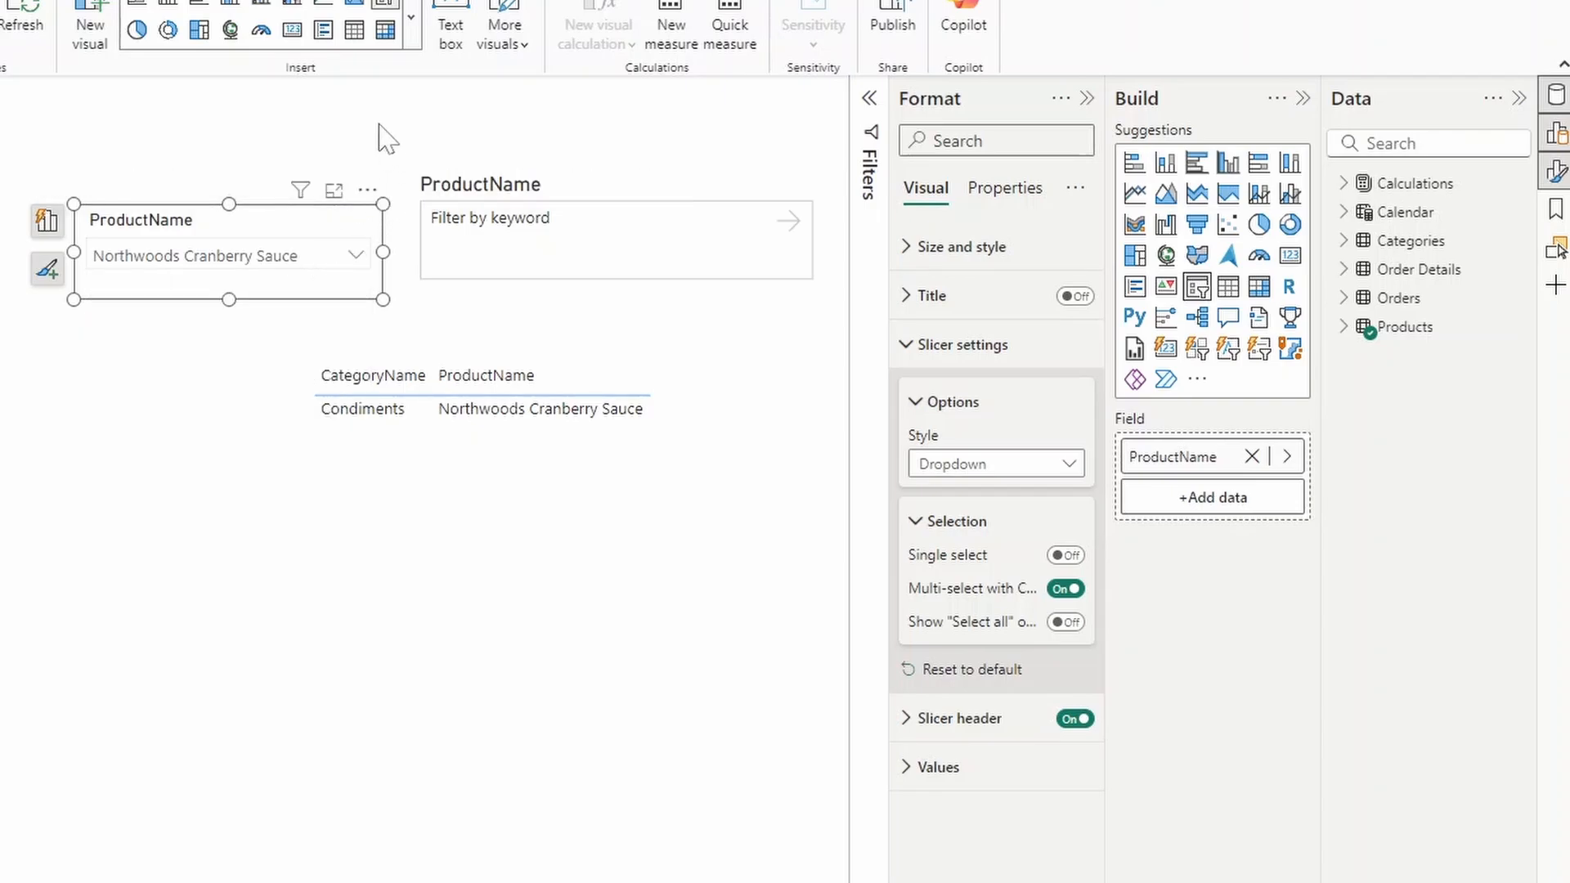
click(368, 190)
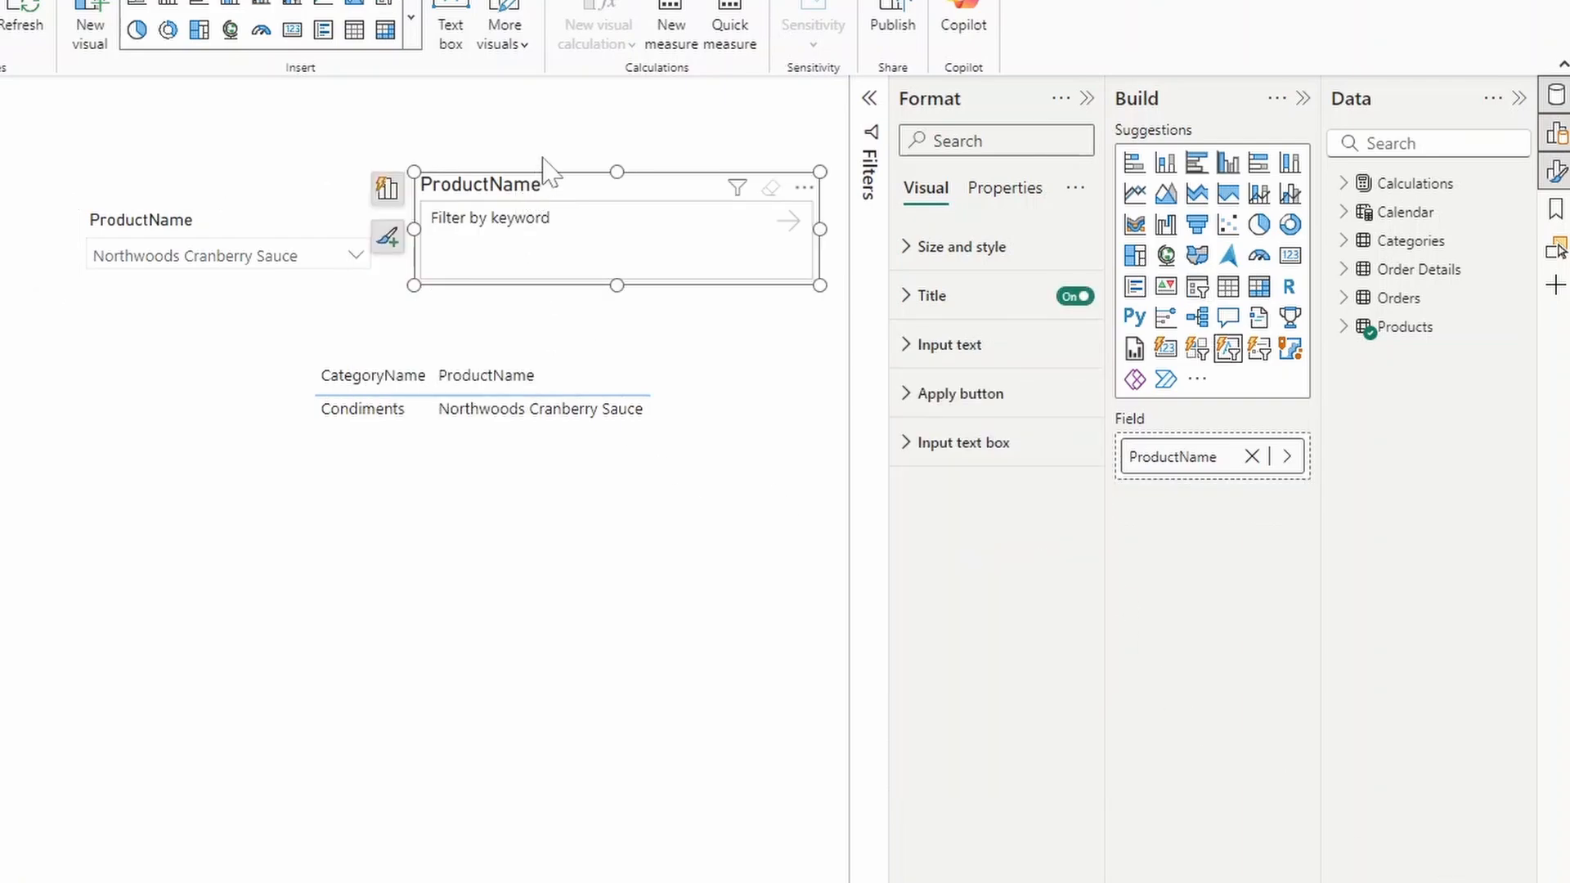
mouse_move(668, 180)
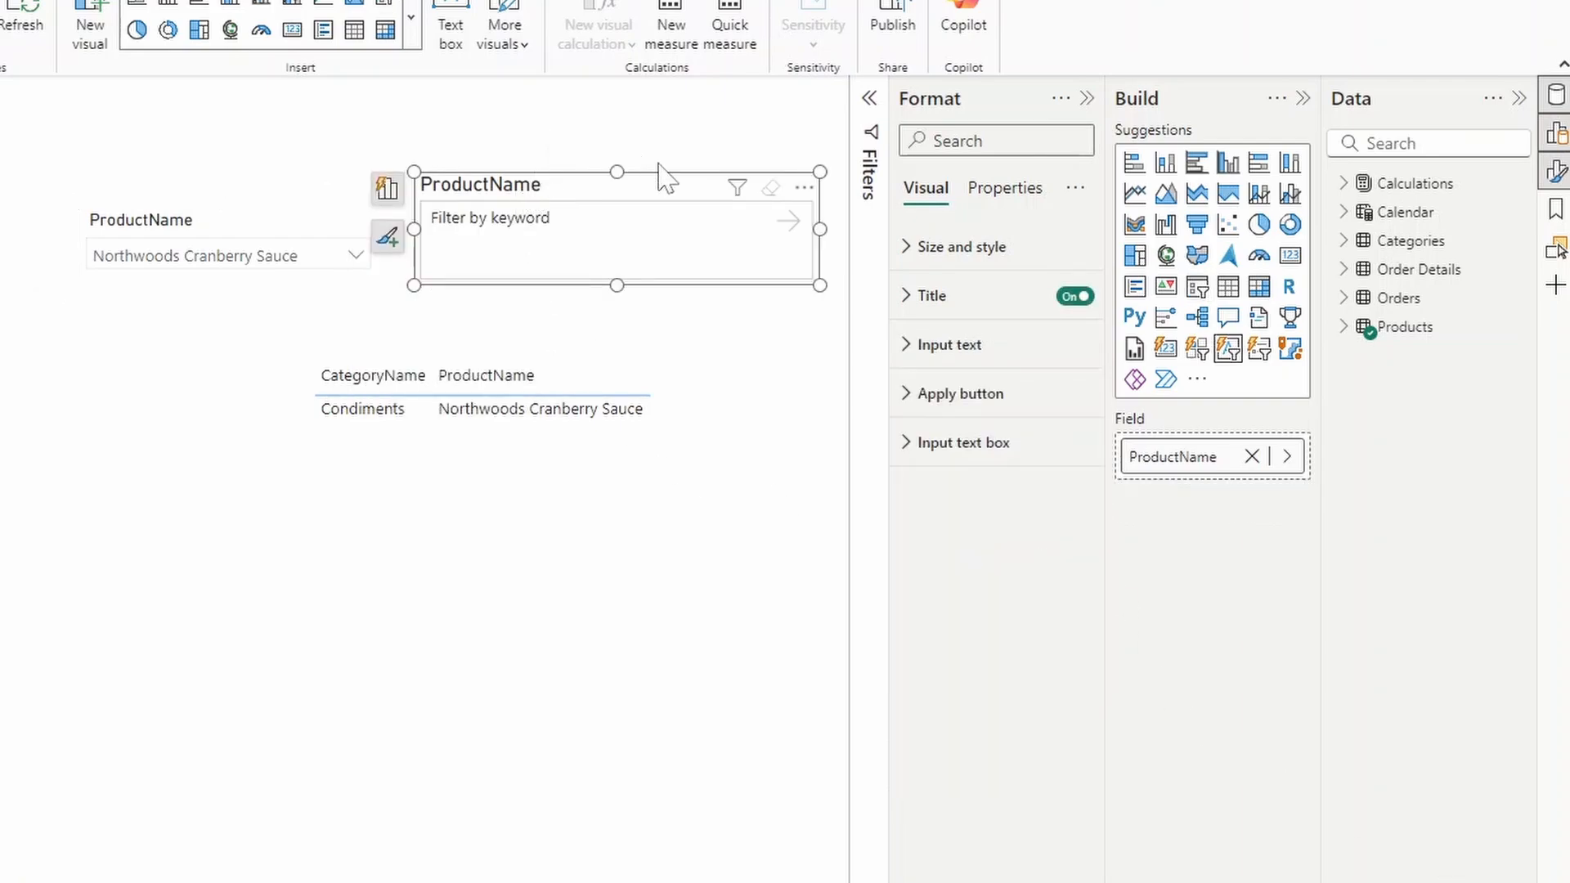
mouse_move(968, 346)
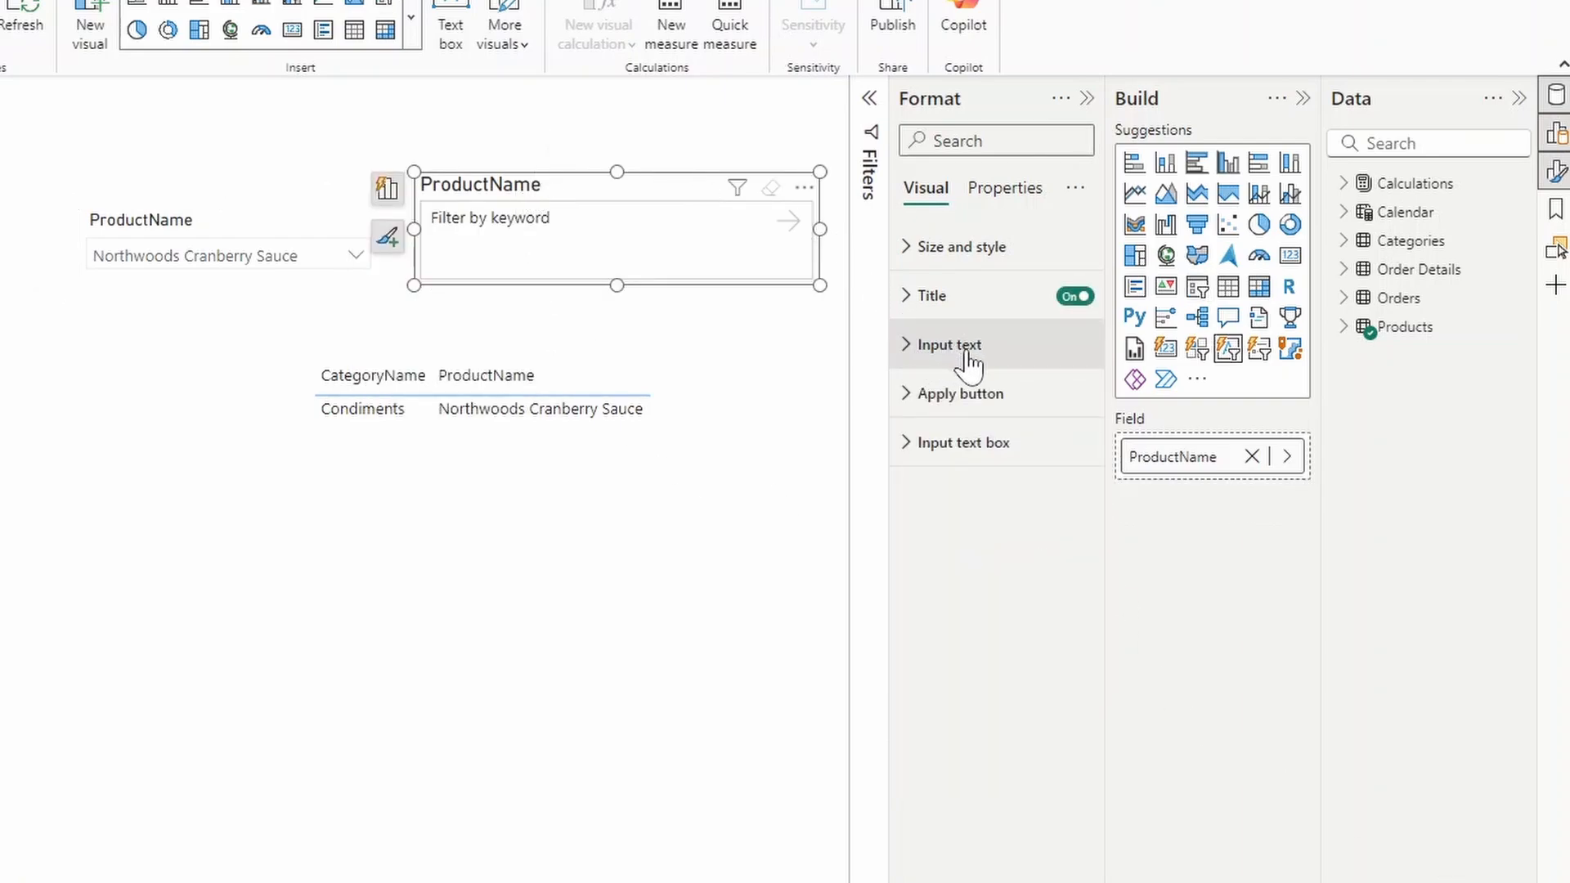
Step: Set the text slicer's placeholder to 'This is text' and filter it on sauce
click(947, 346)
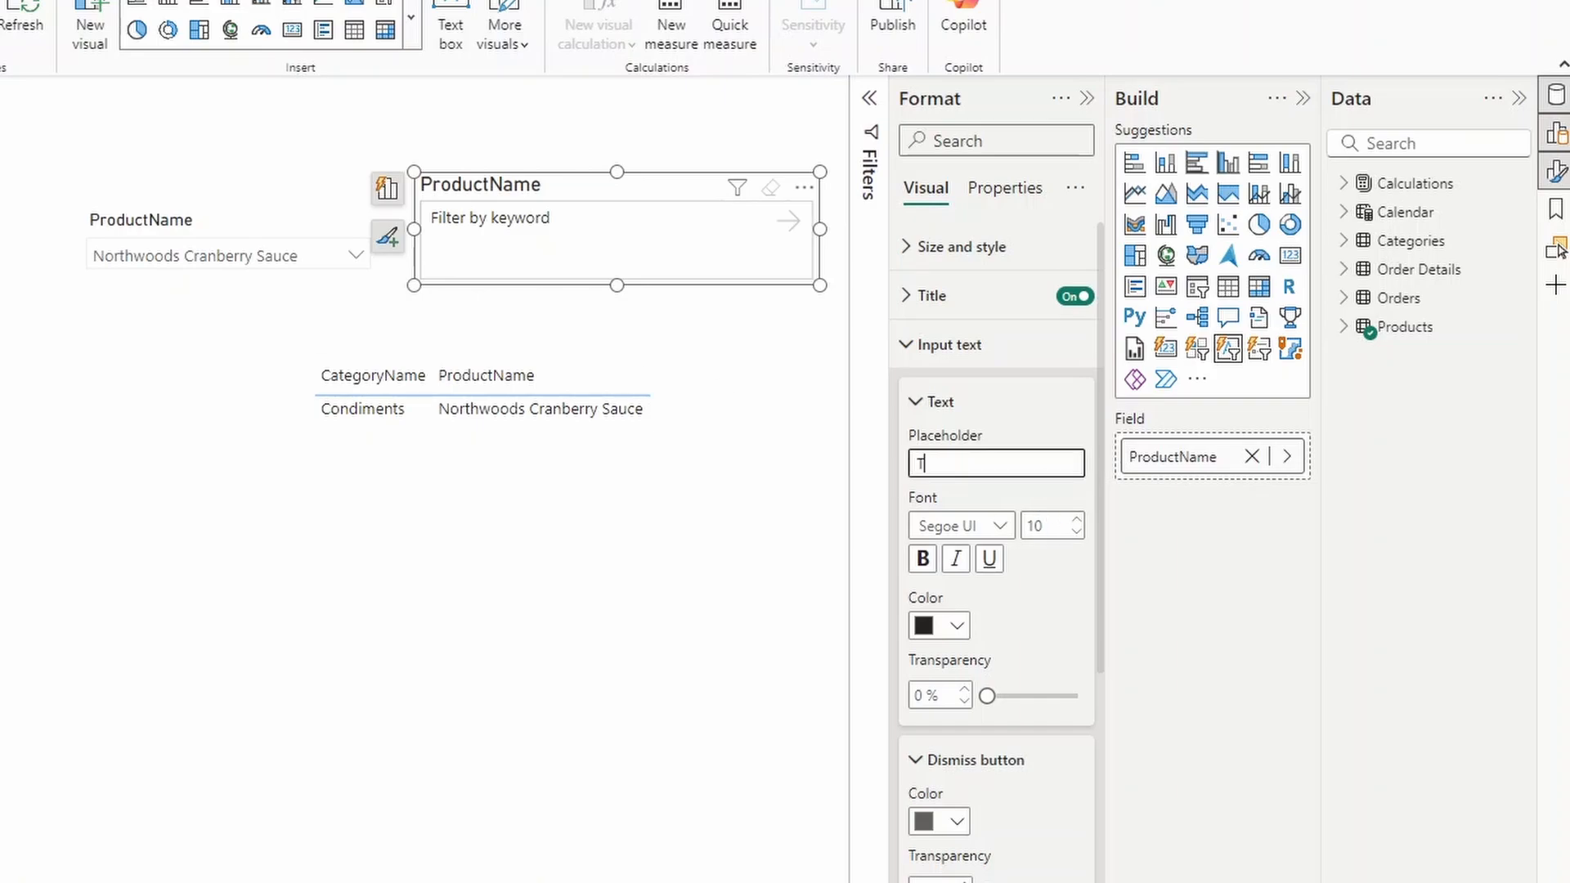
text(This is text)
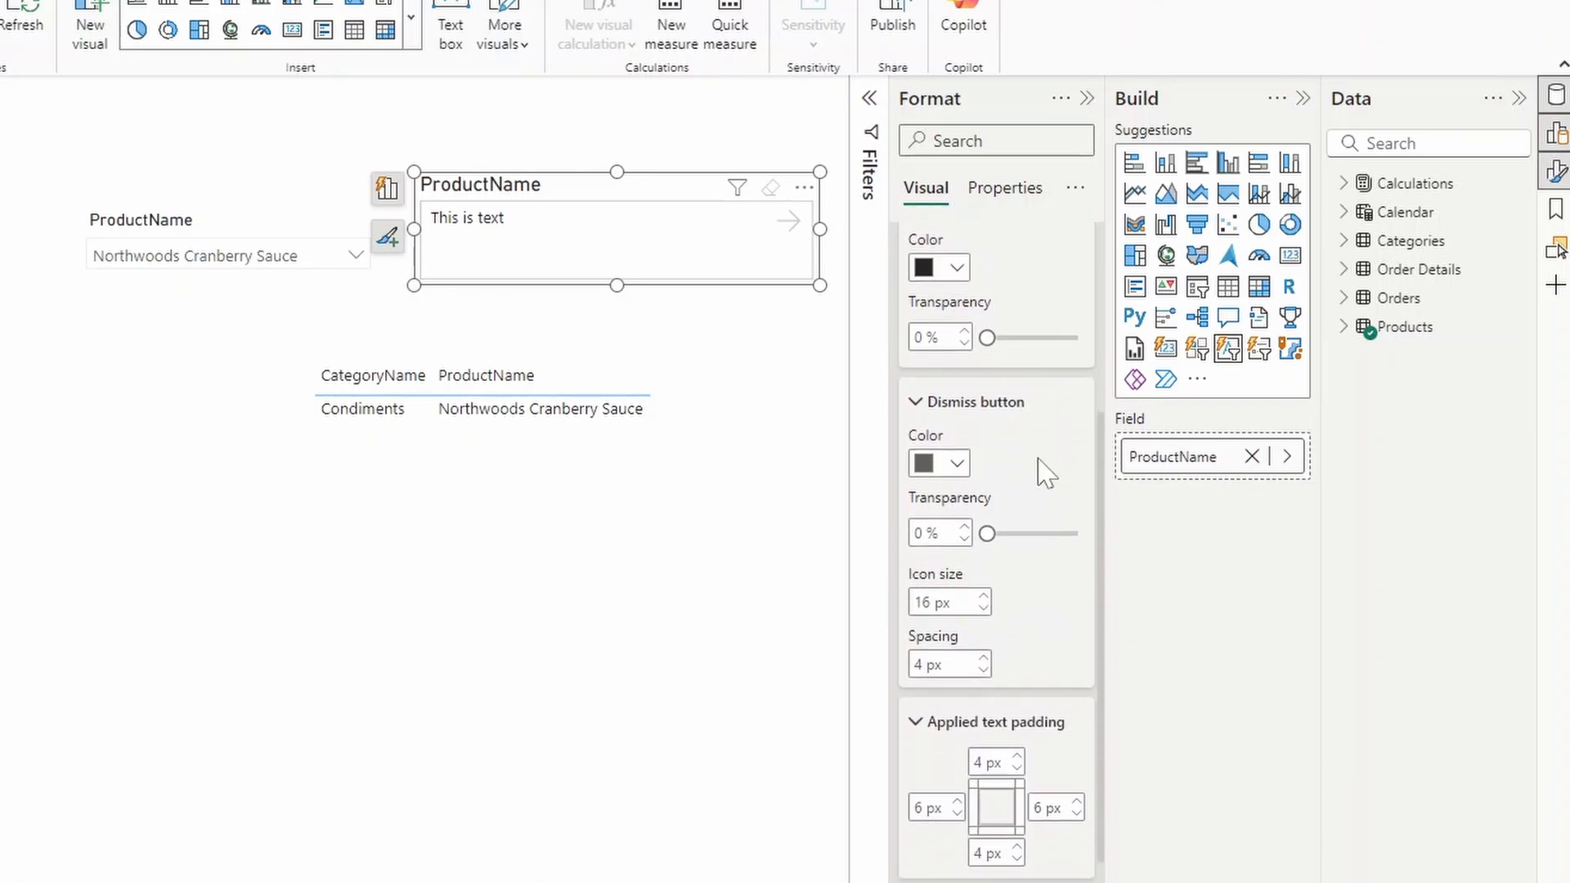
mouse_move(1005, 429)
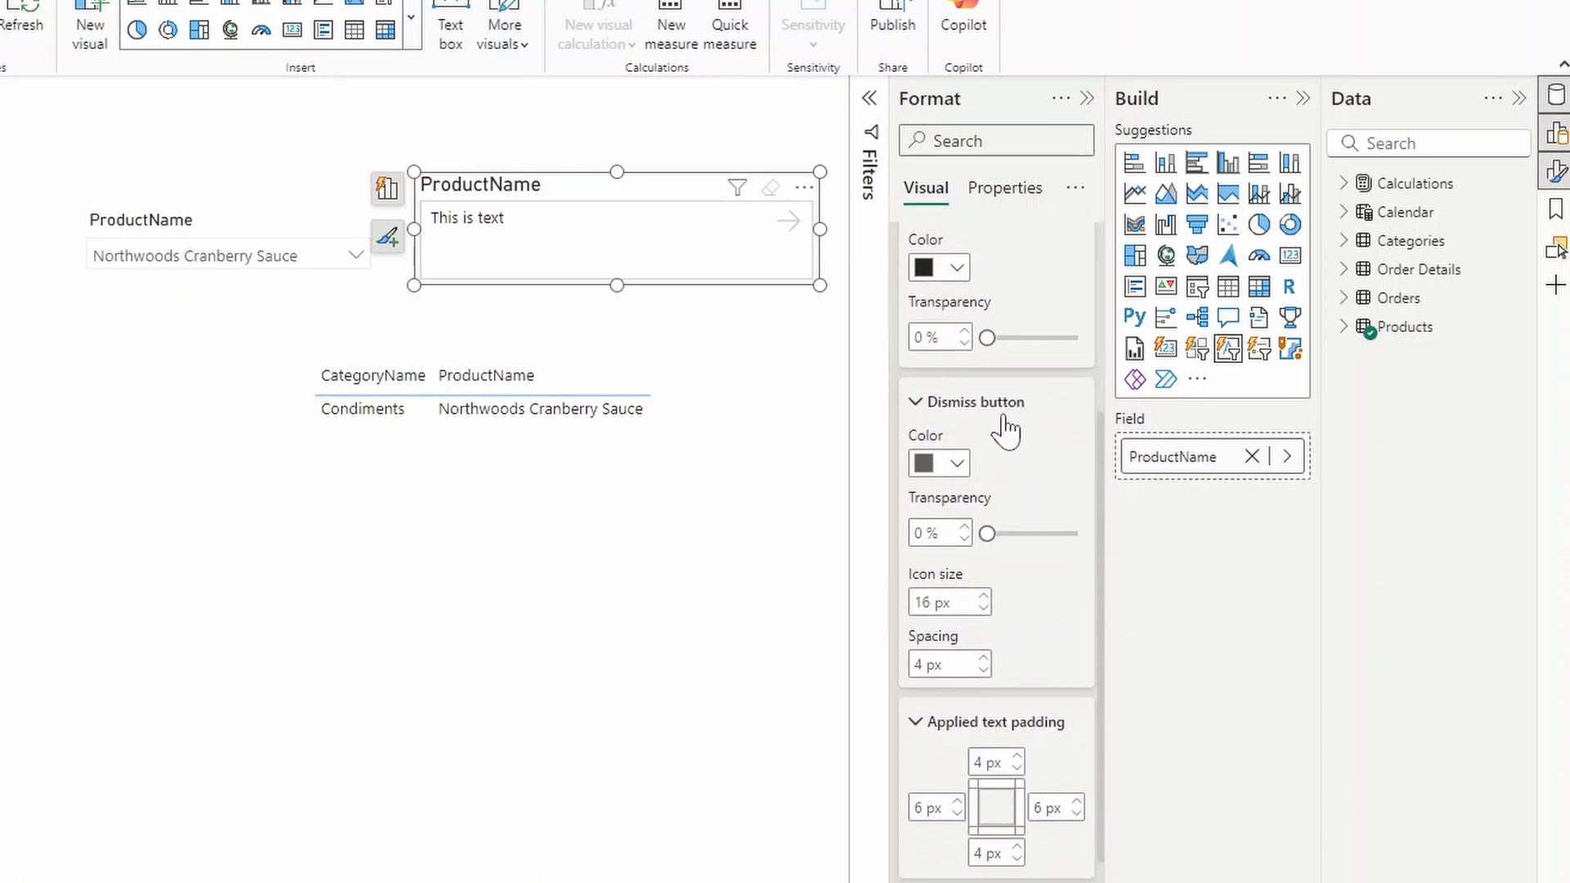
click(466, 218)
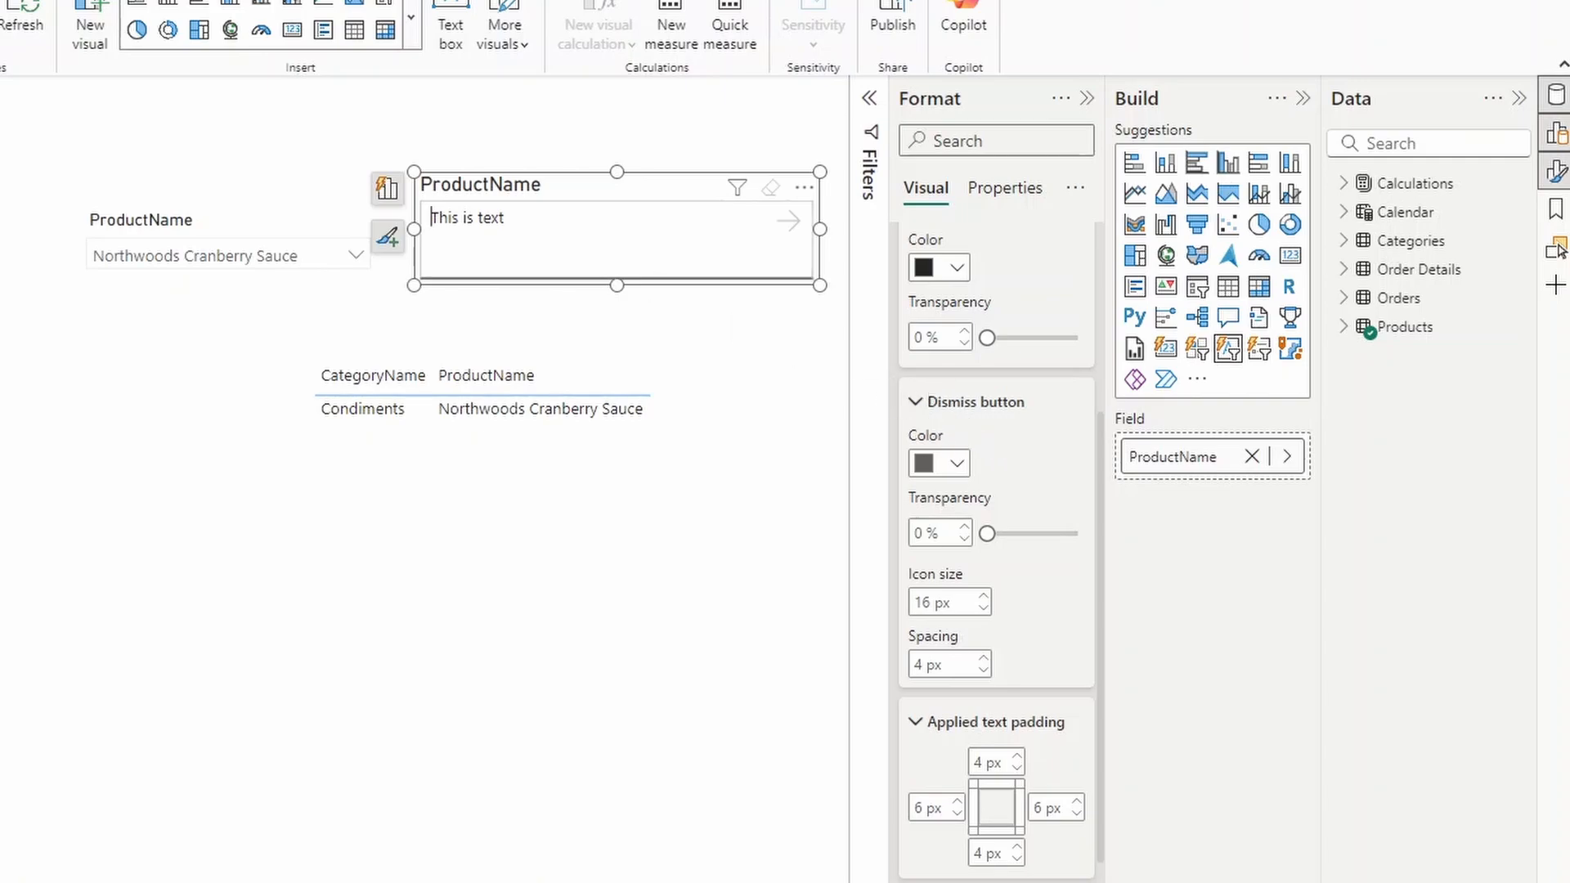
text(sauce)
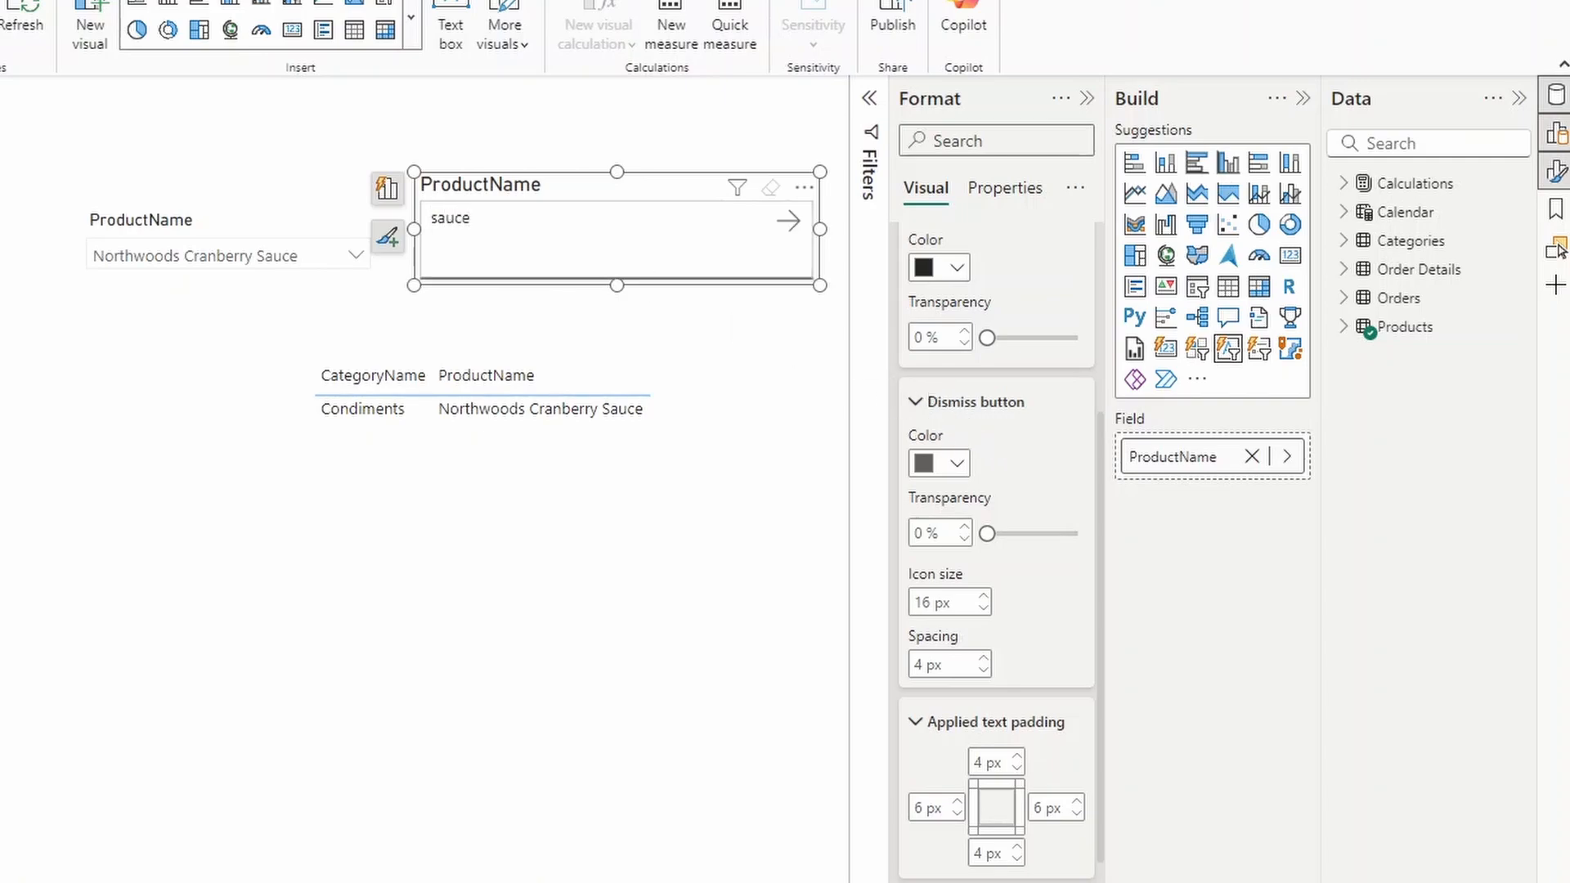
mouse_move(761, 242)
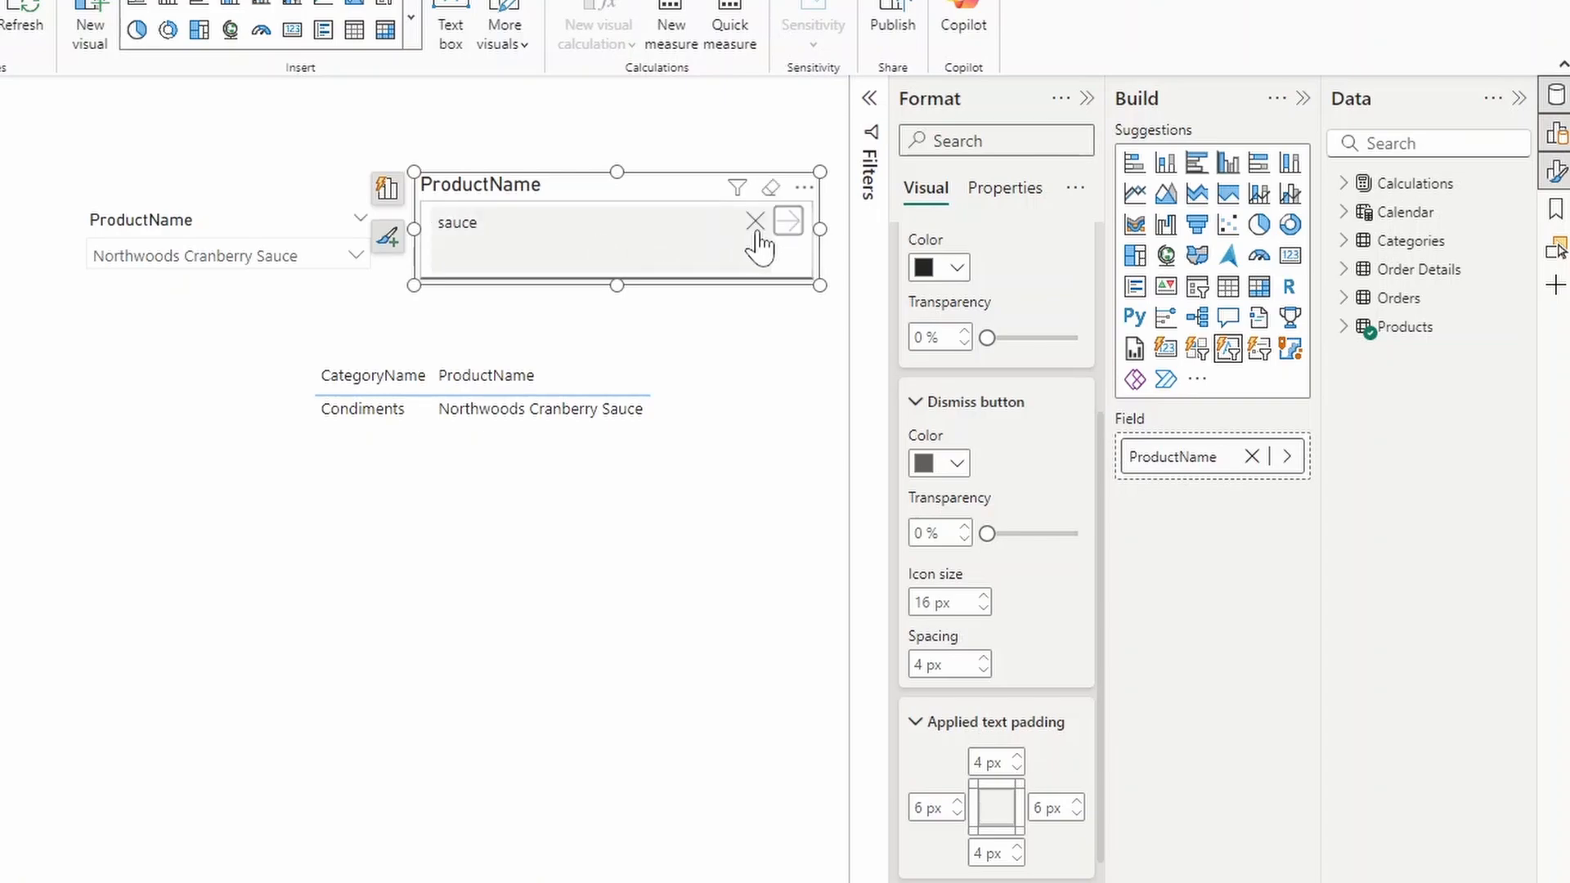
Step: Make the clear-keyword icon blue at 18 px and turn on a border around applied filter text
click(934, 463)
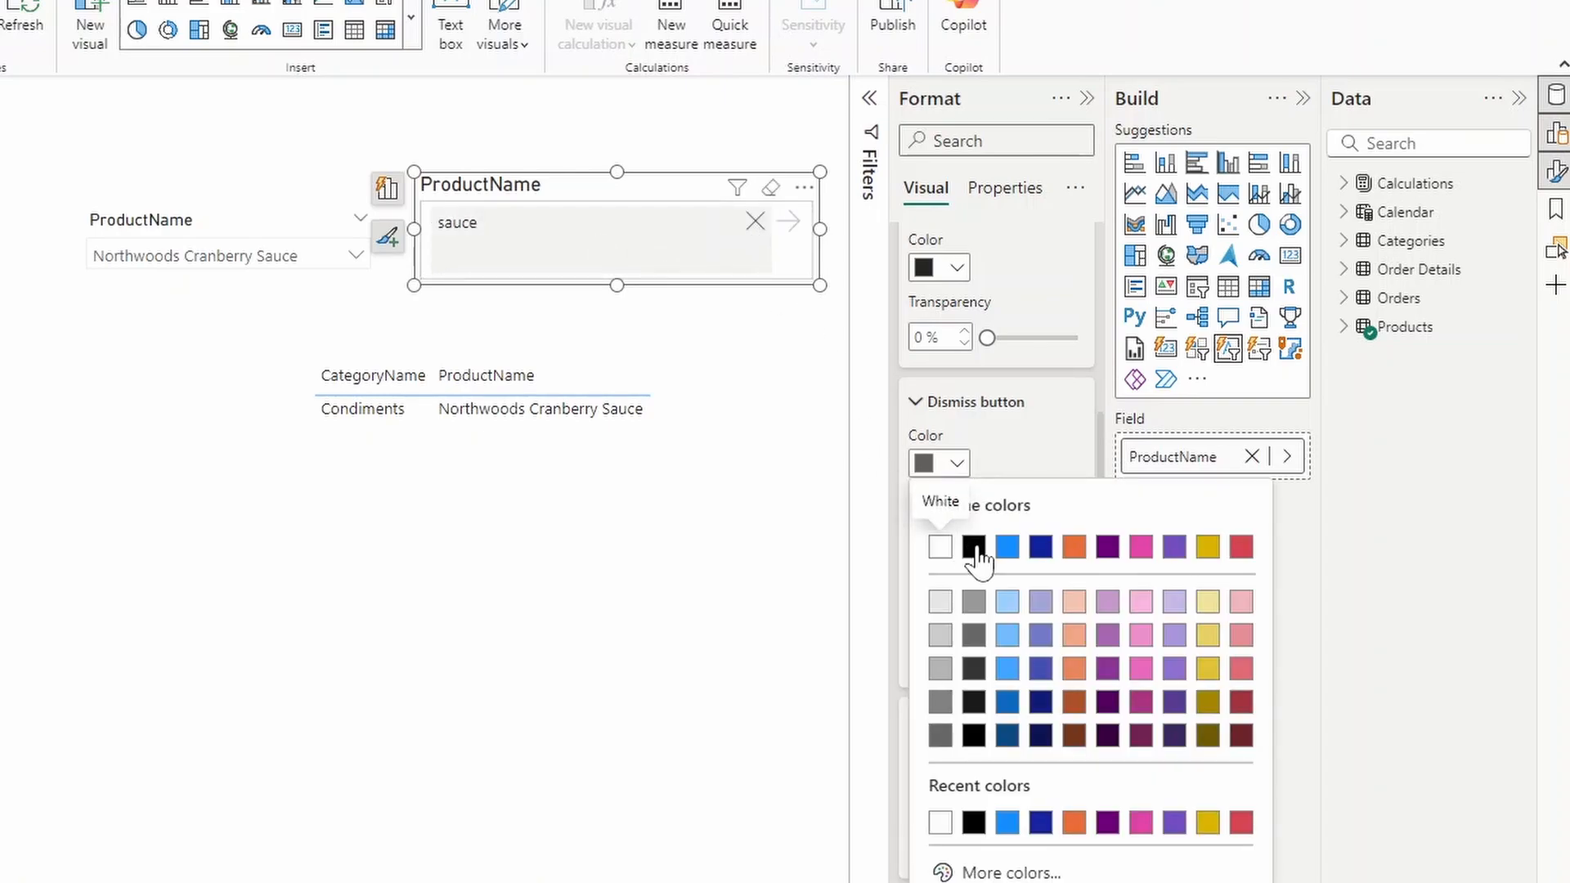
click(1006, 546)
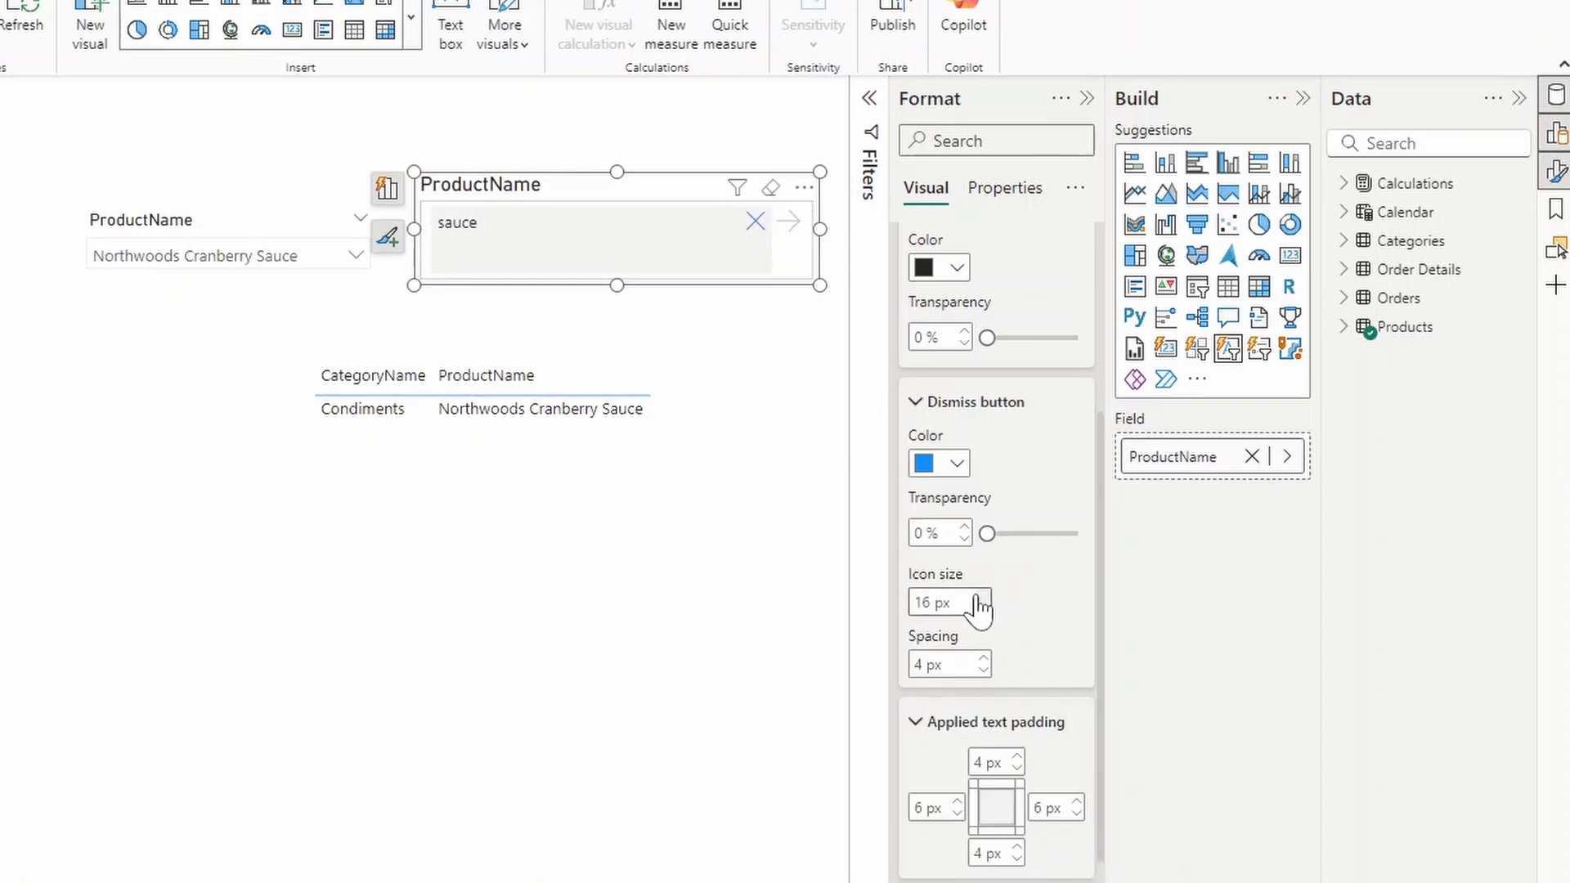
click(980, 597)
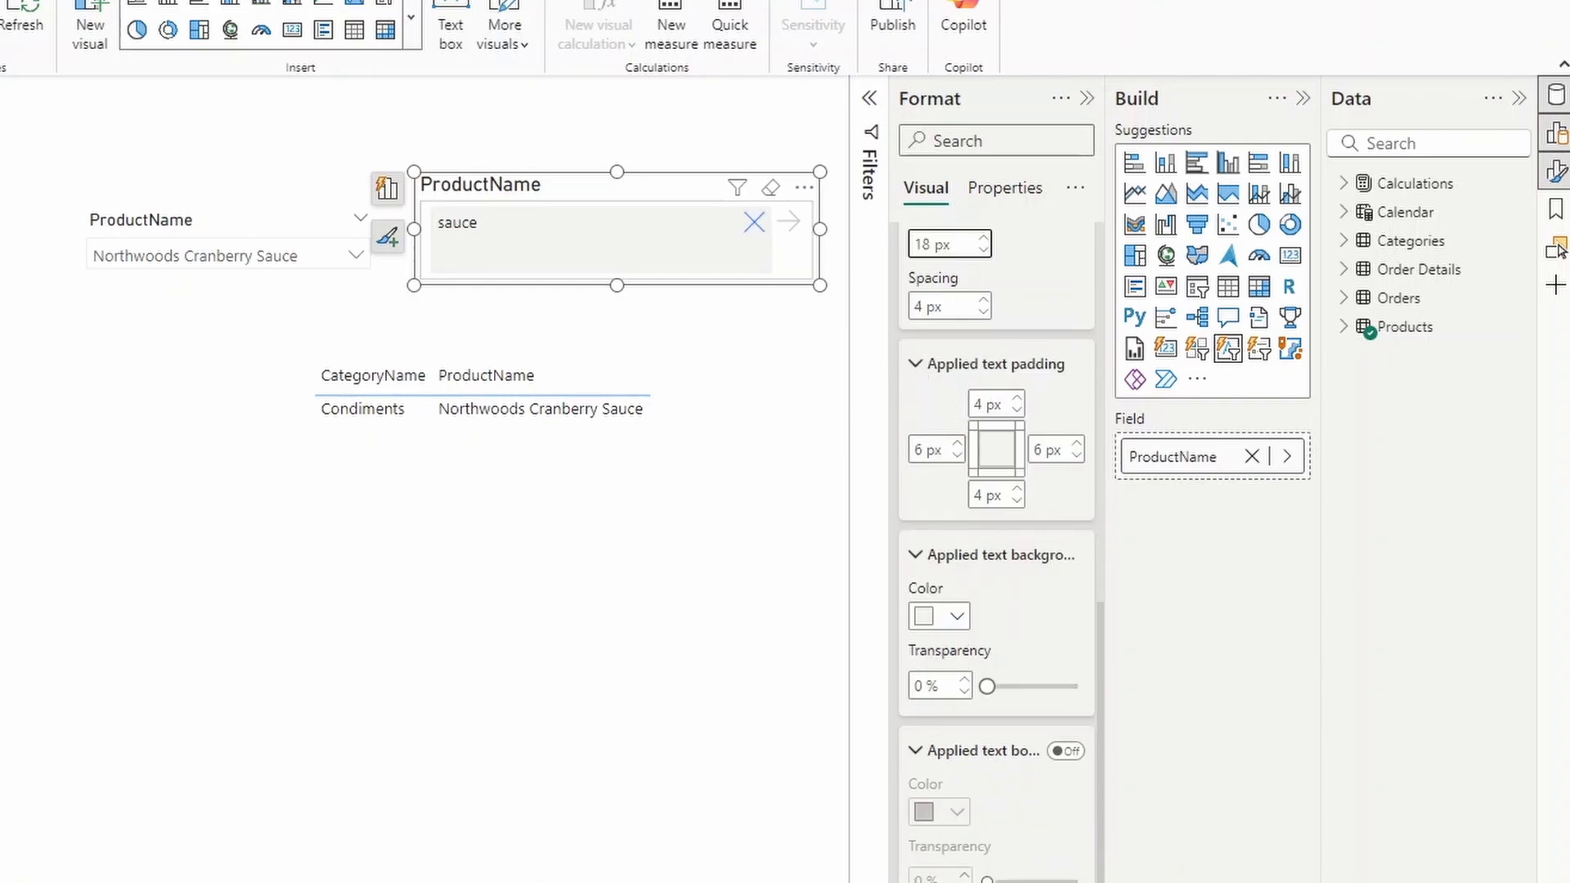
mouse_move(991, 402)
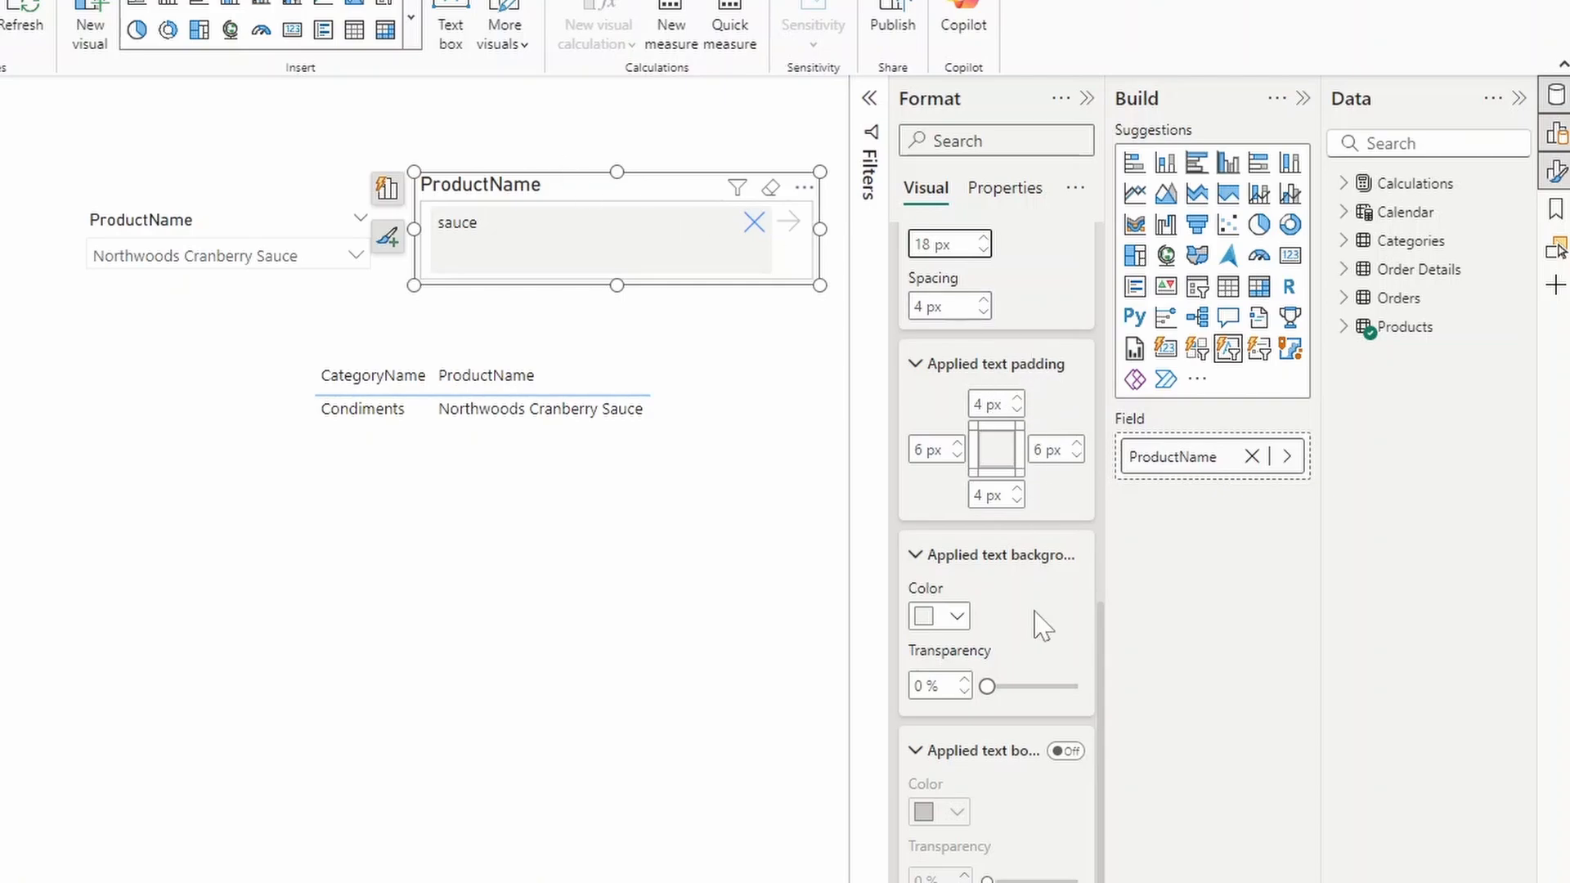
mouse_move(566, 222)
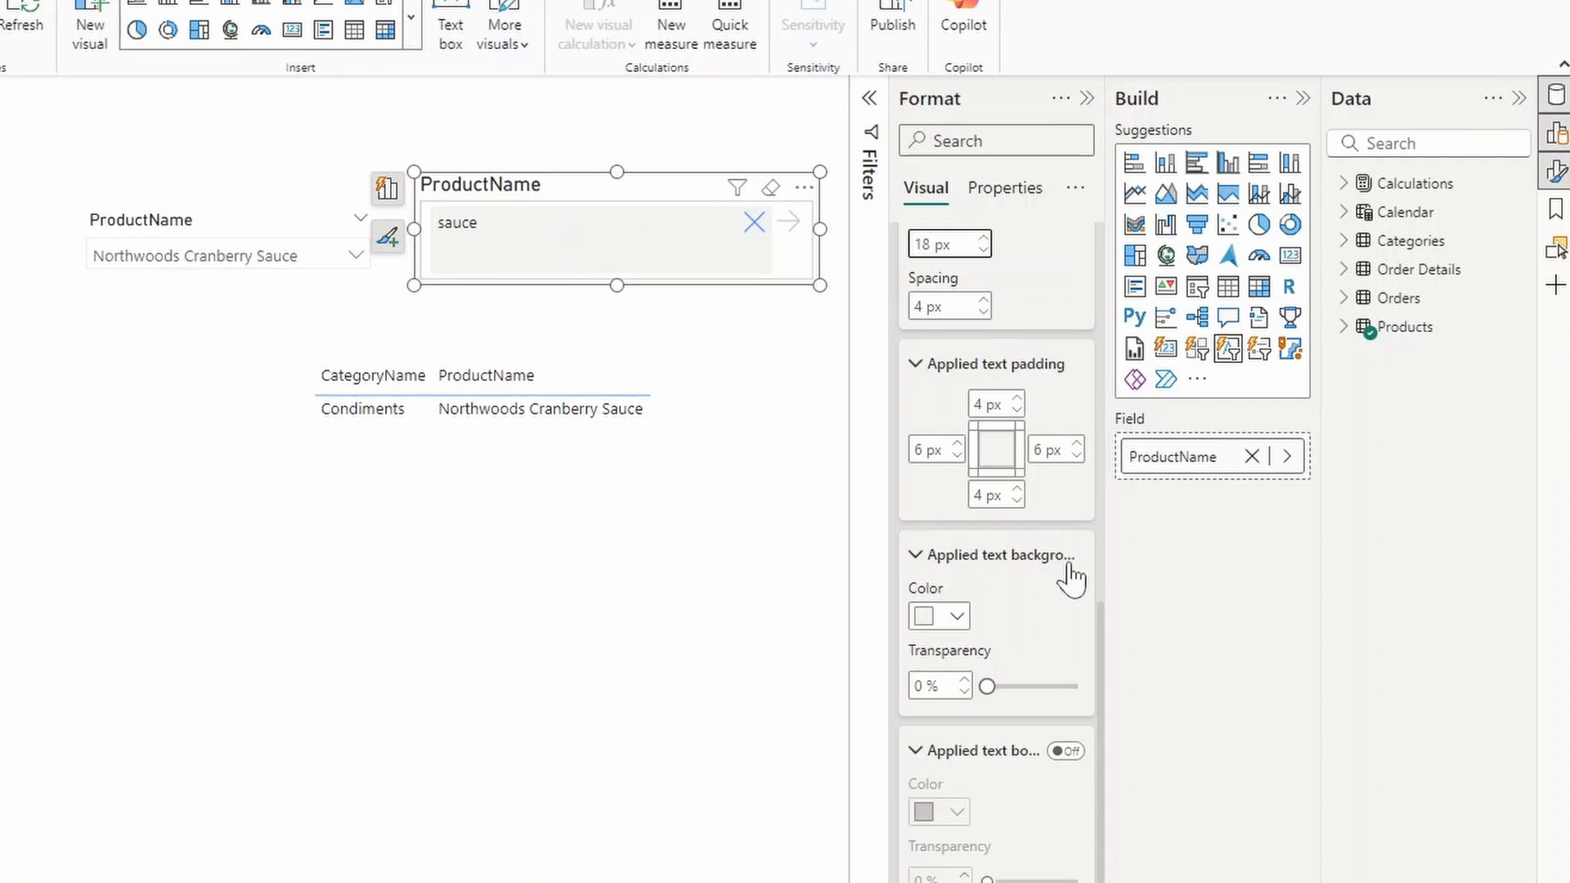
mouse_move(738, 262)
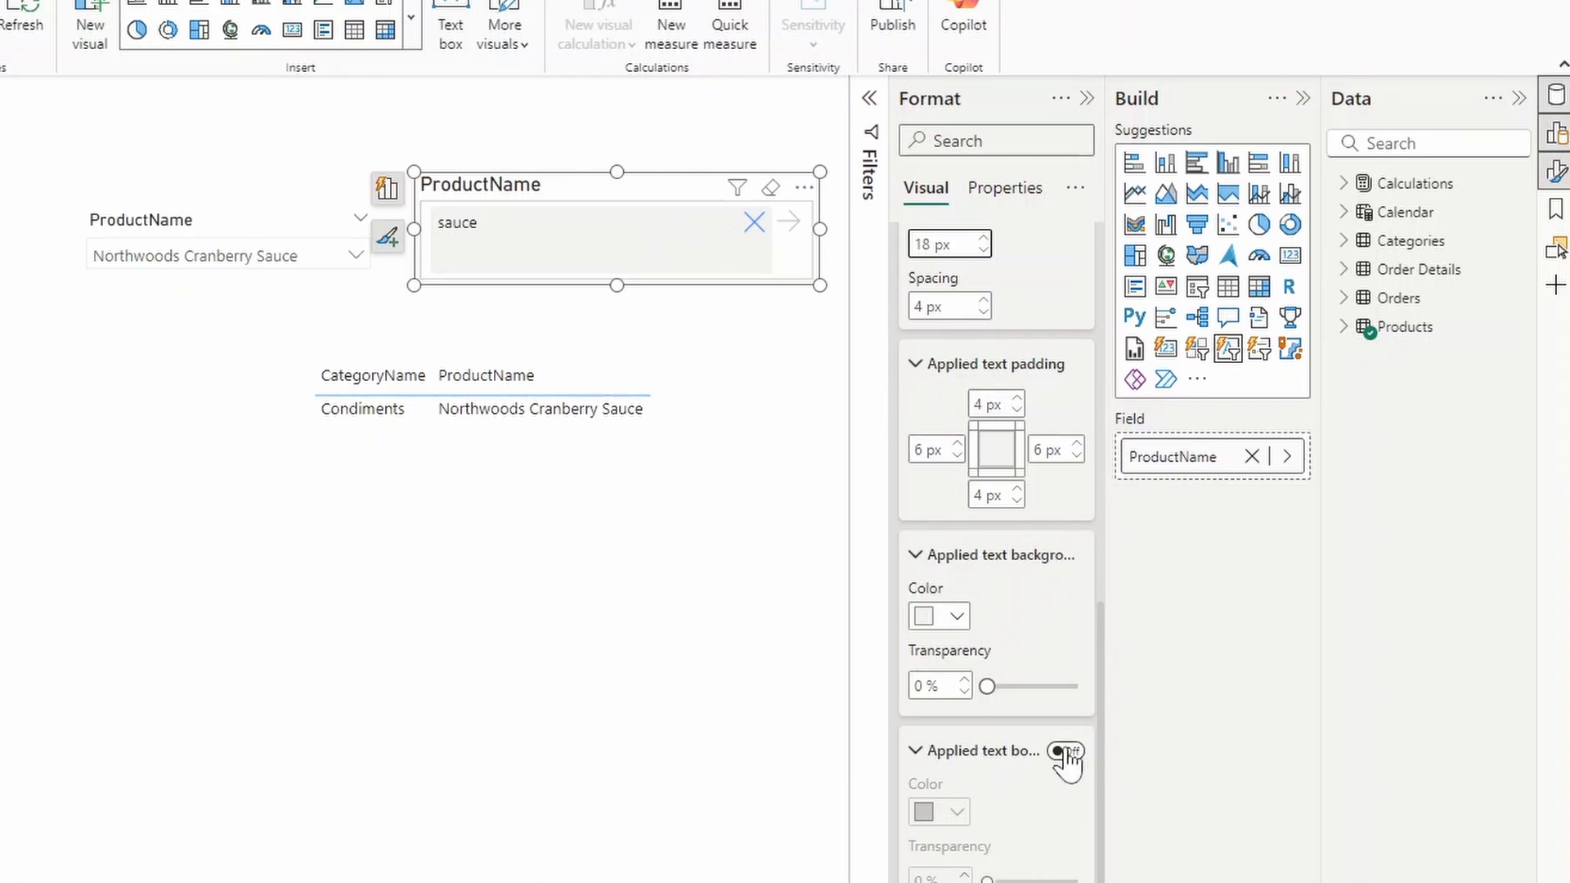
click(1065, 751)
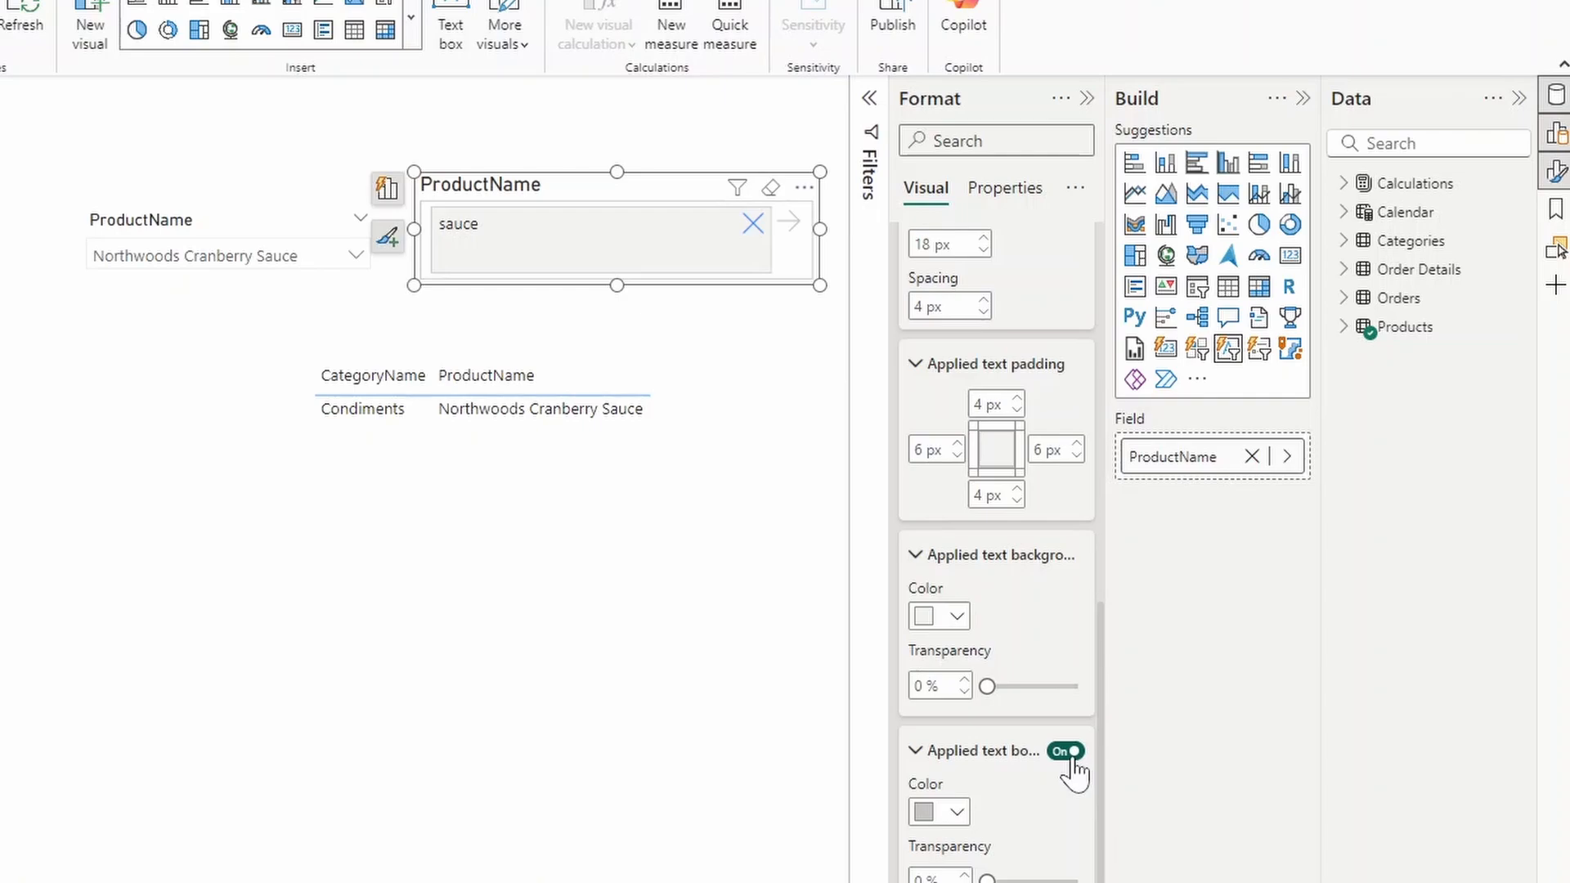
mouse_move(572, 190)
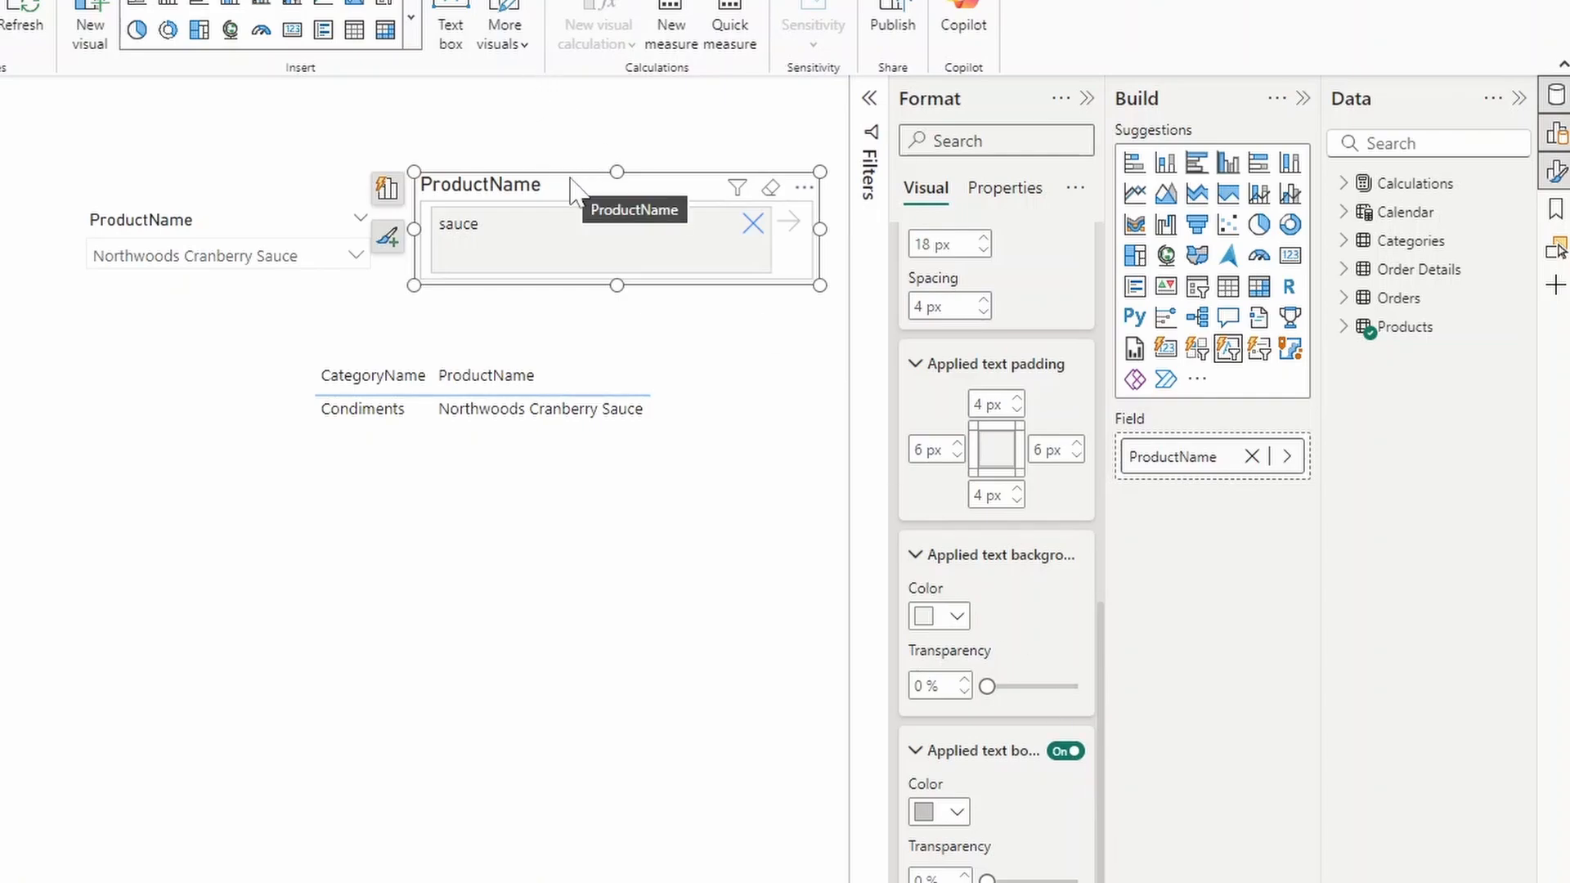
mouse_move(589, 150)
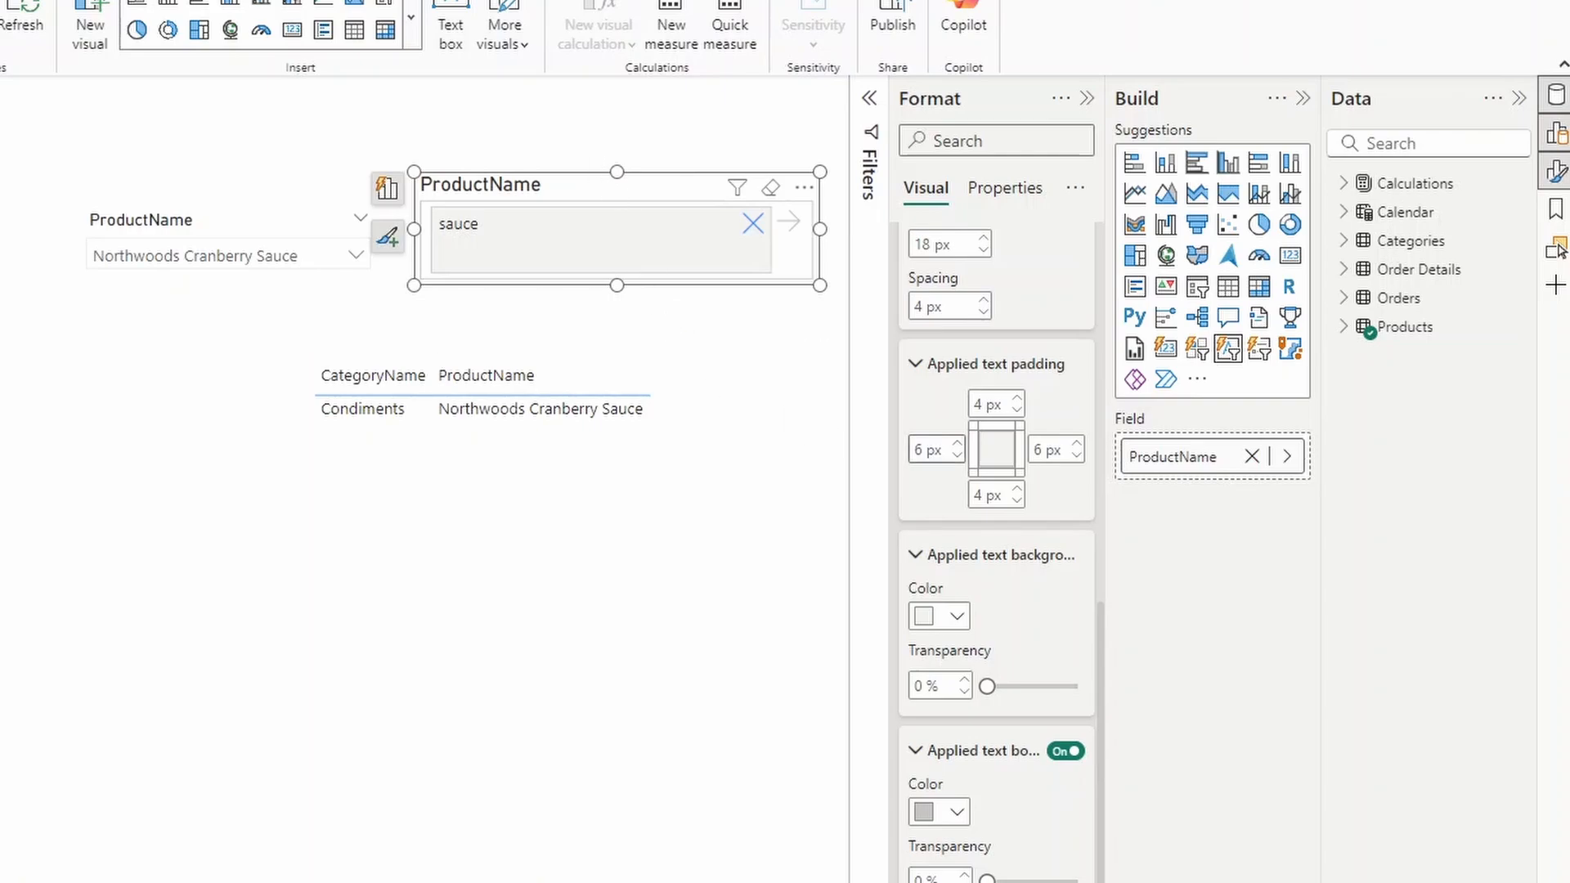
mouse_move(991, 531)
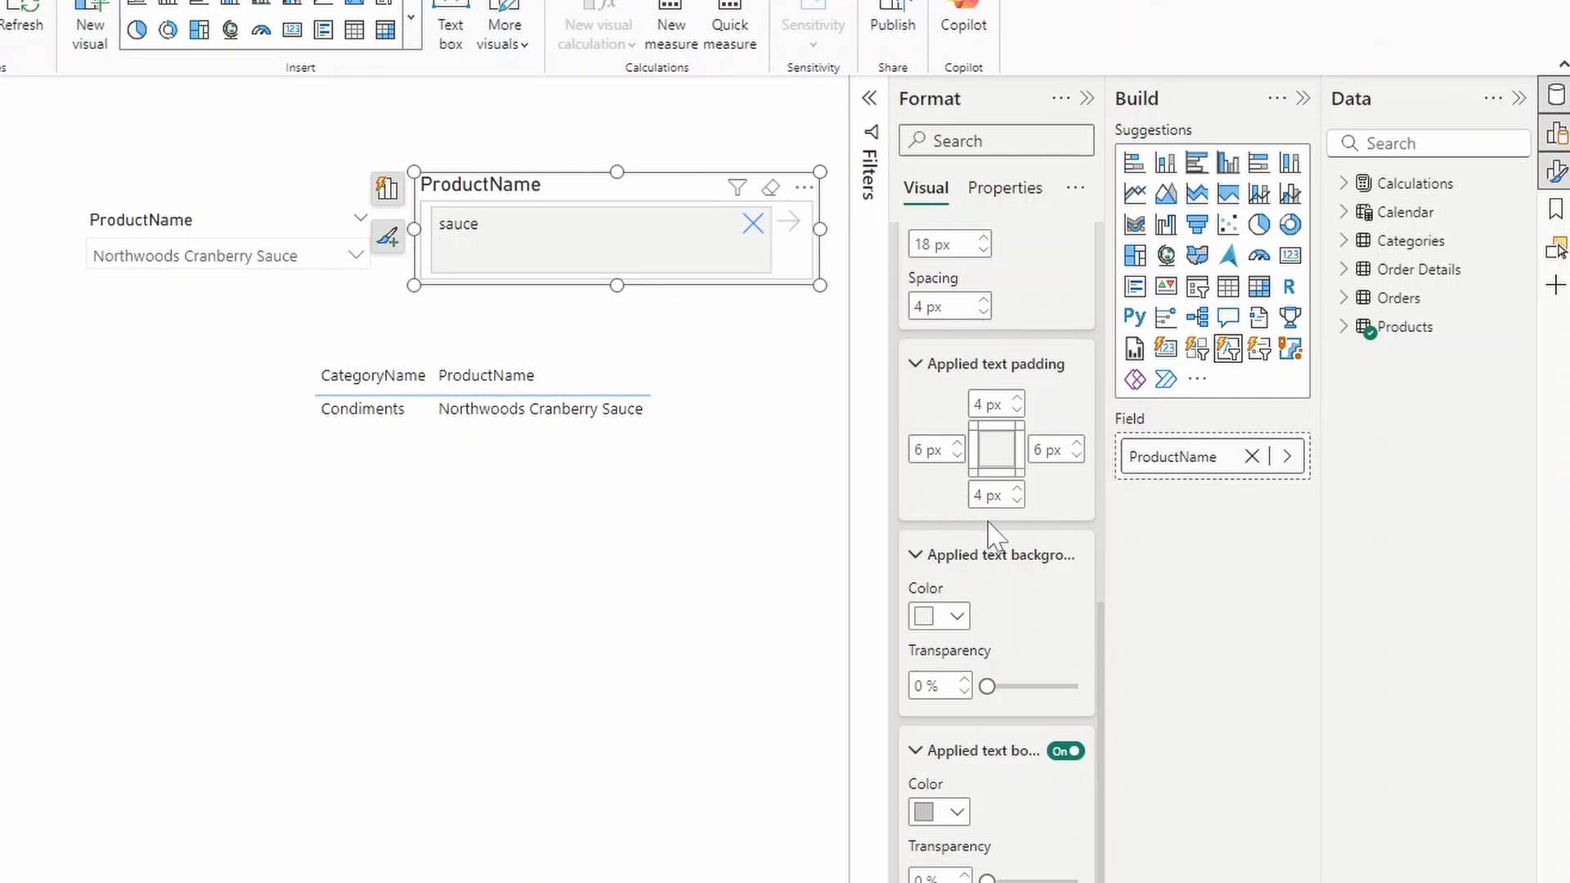
mouse_move(891, 208)
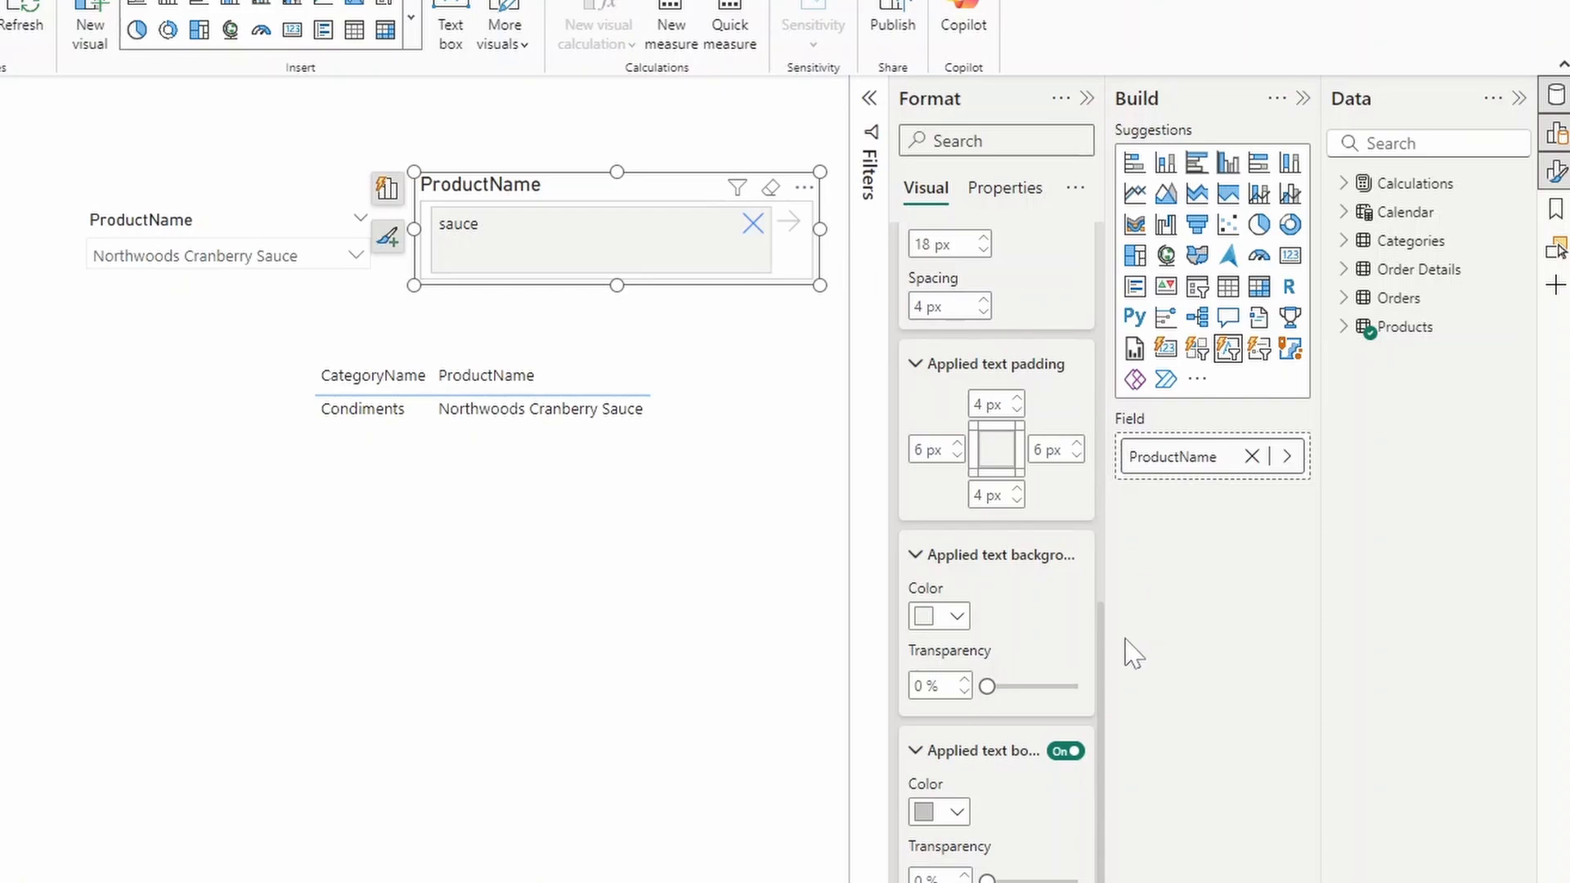
mouse_move(1052, 622)
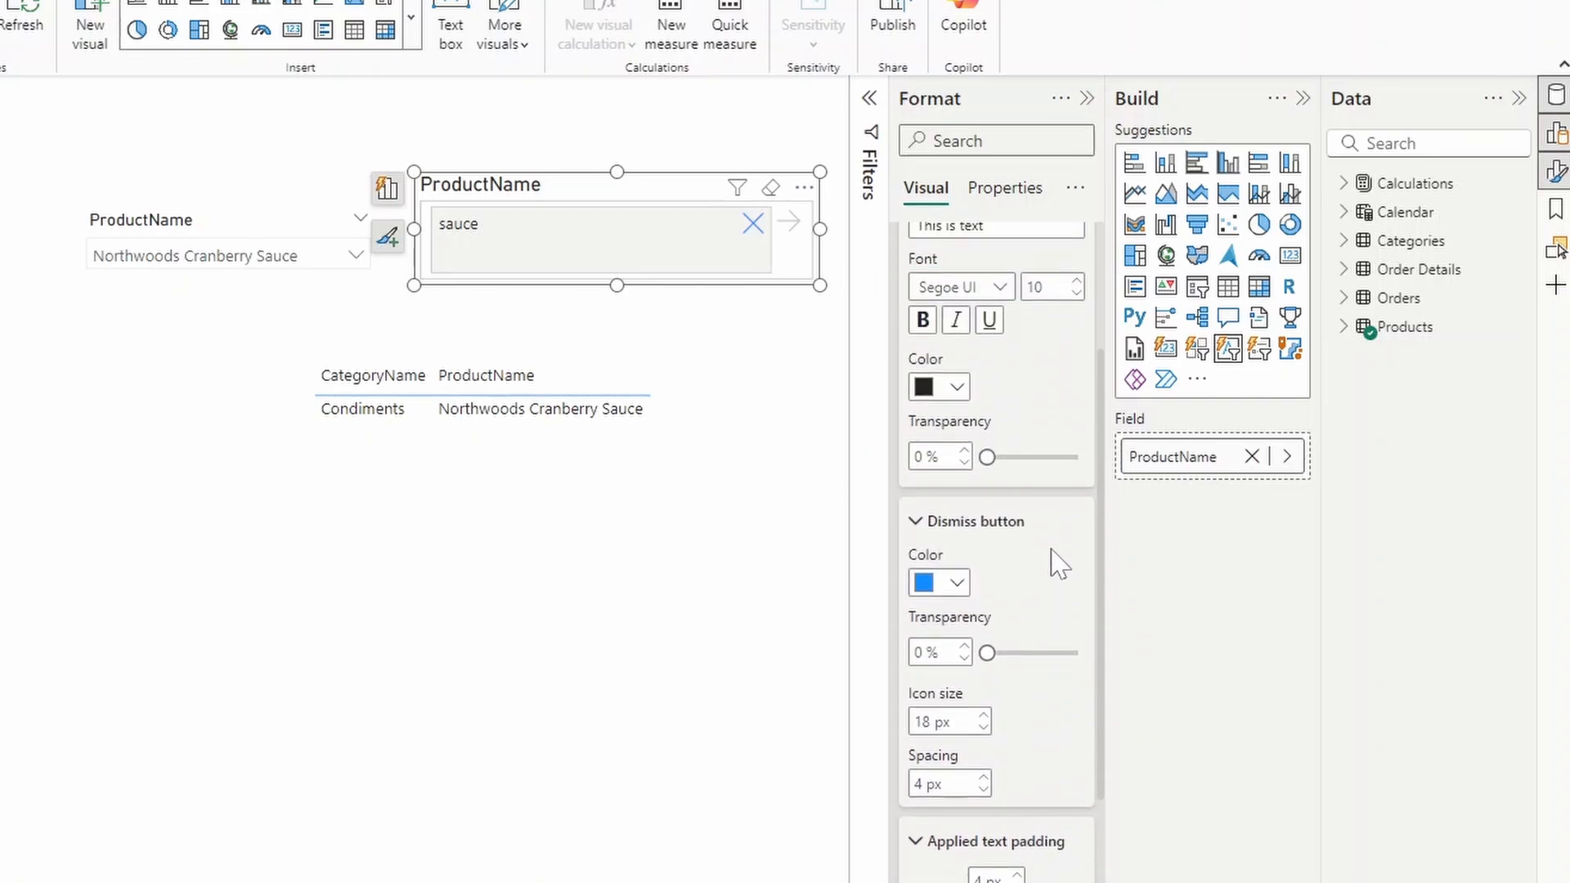
mouse_move(873, 395)
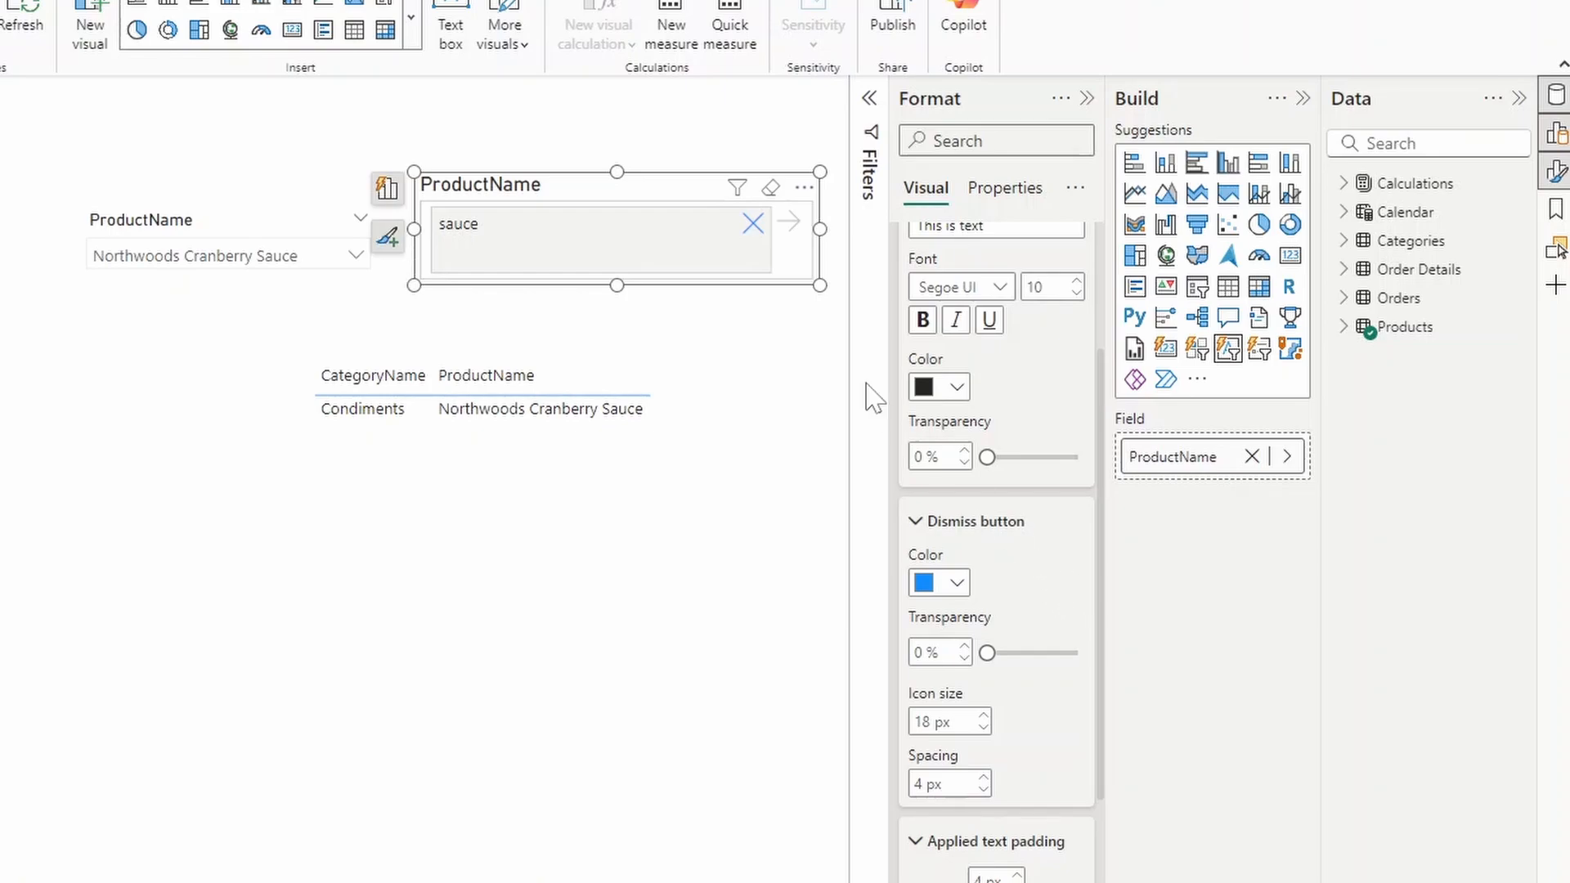
mouse_move(1001, 421)
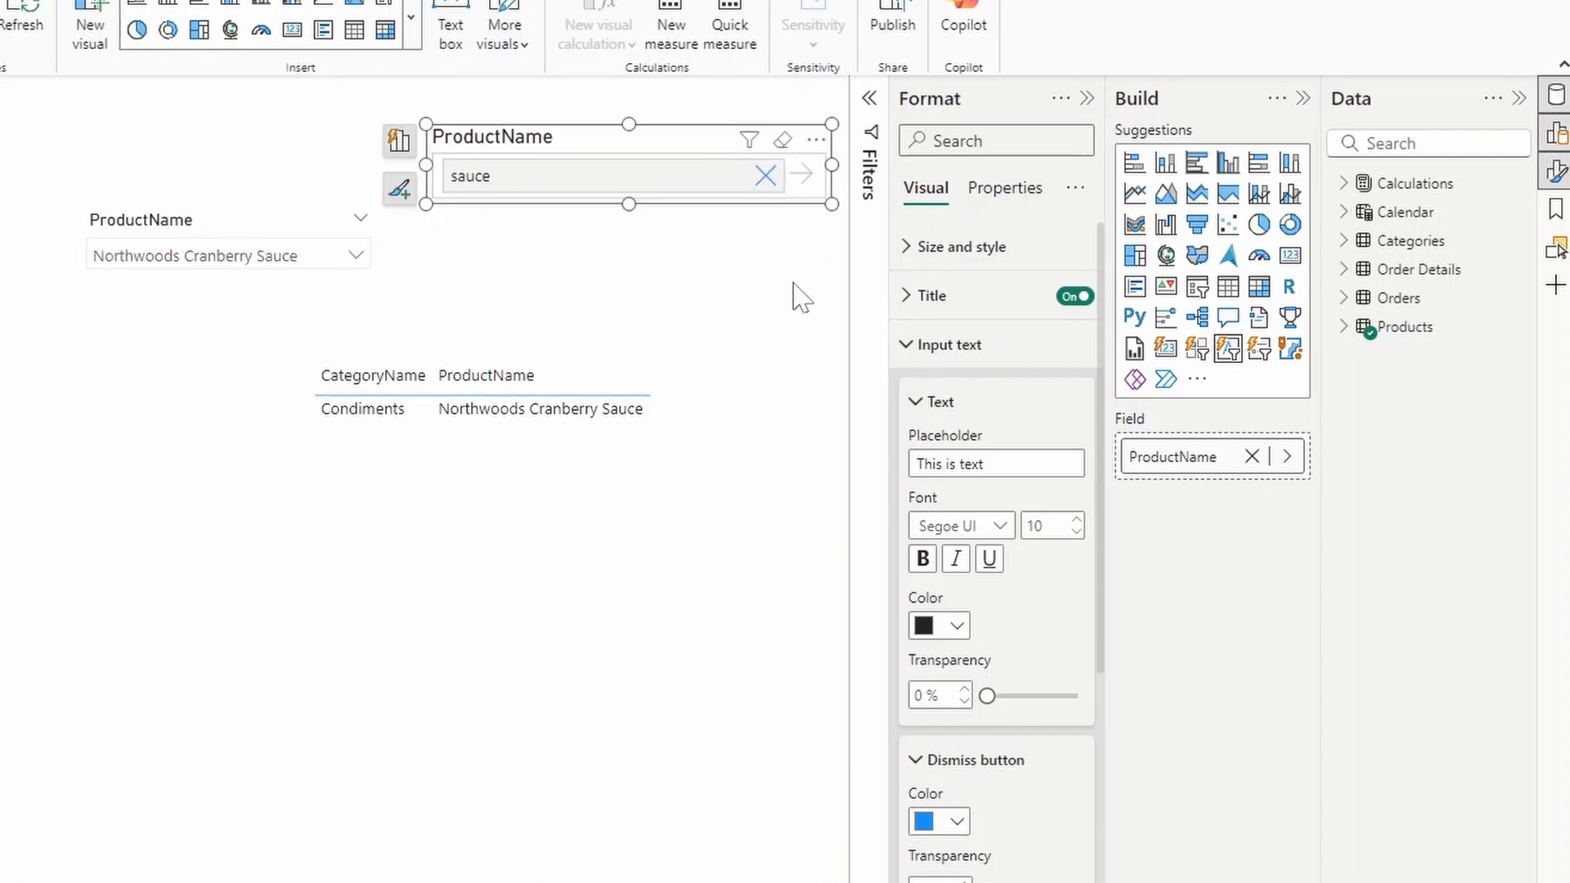
mouse_move(802, 301)
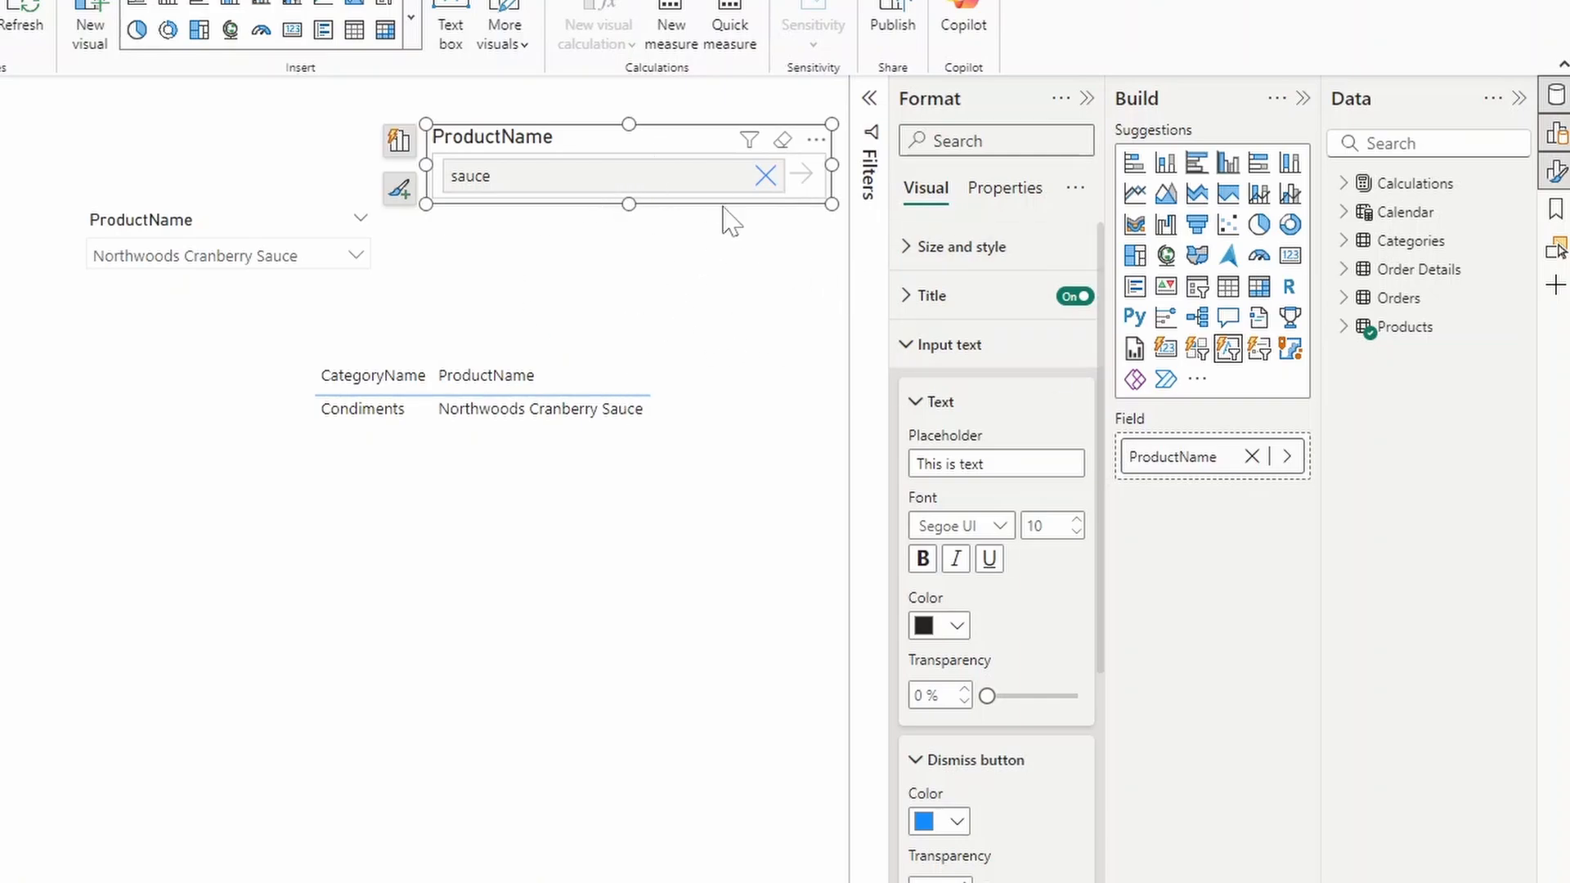
mouse_move(95, 285)
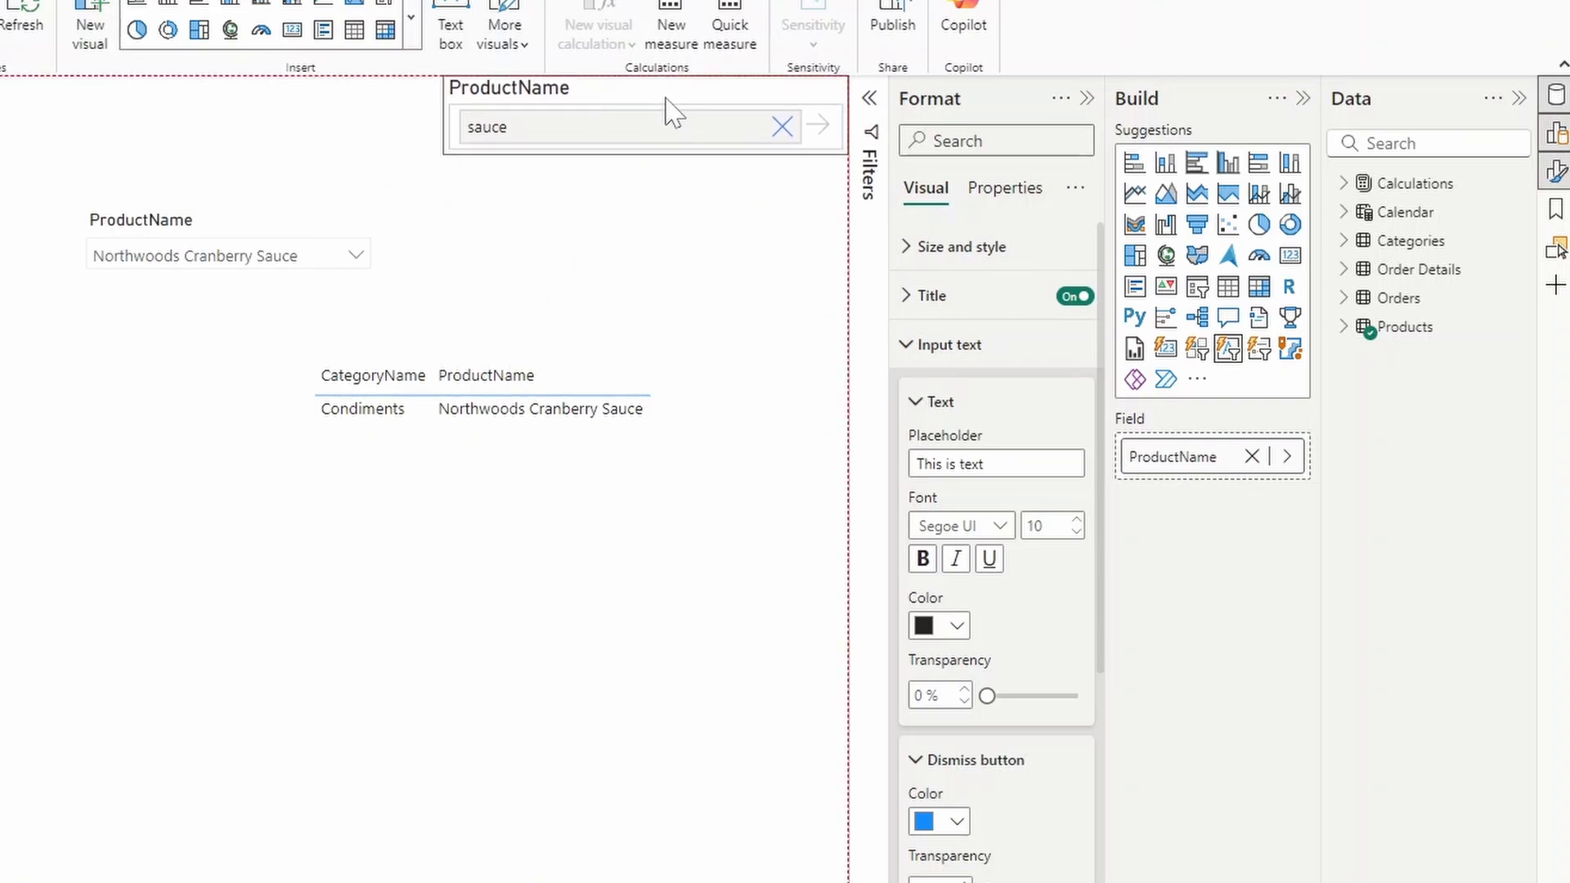
Step: Hide the text slicer's ProductName title and reselect it to clear the search
click(676, 113)
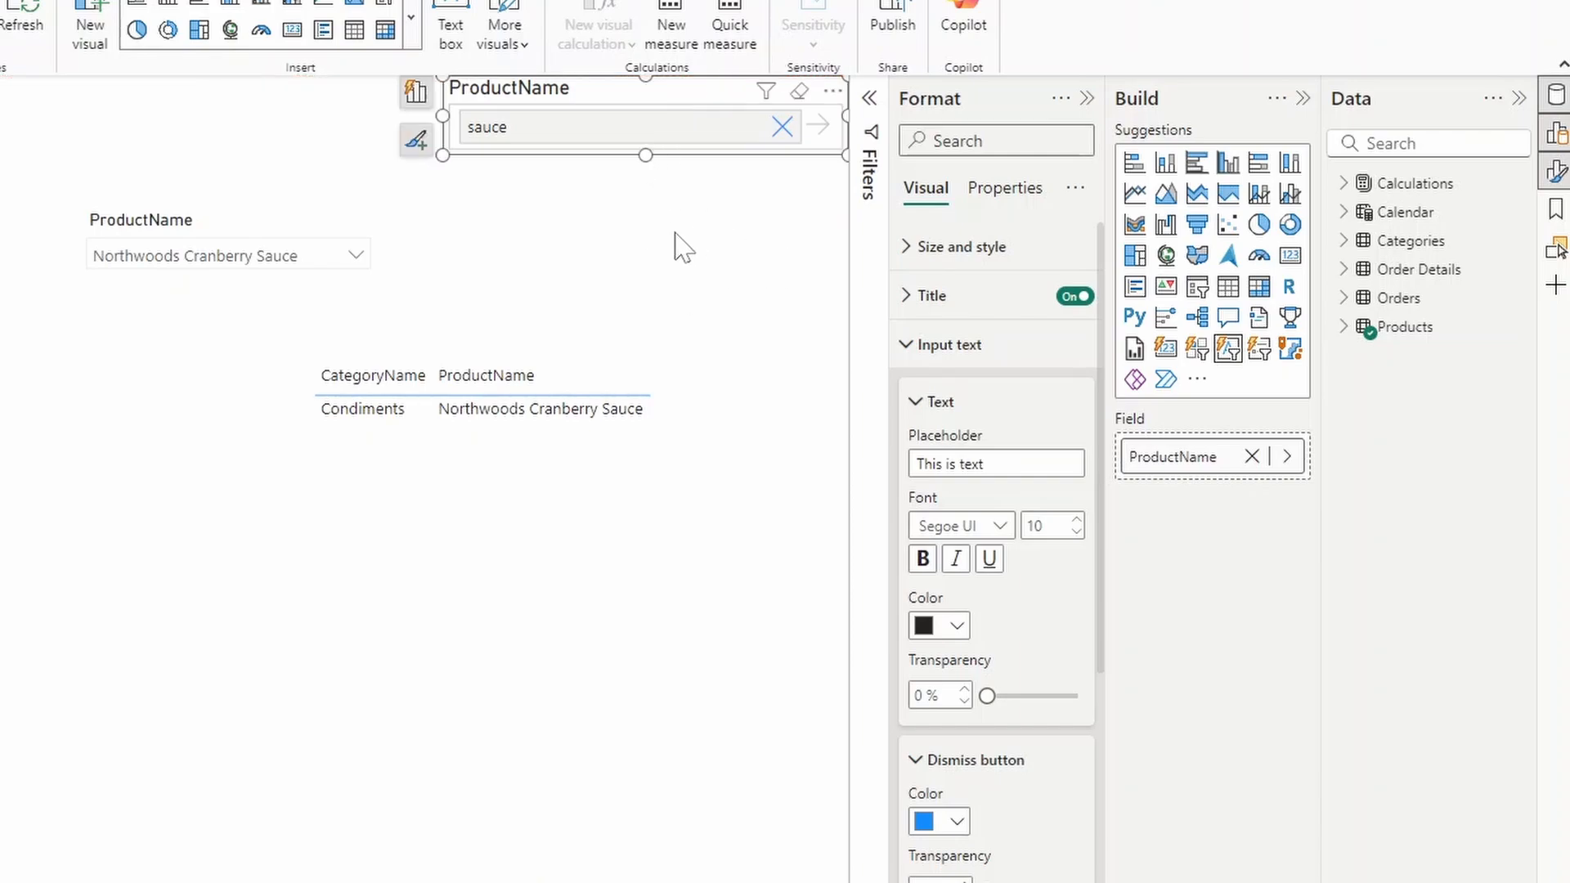
mouse_move(229, 173)
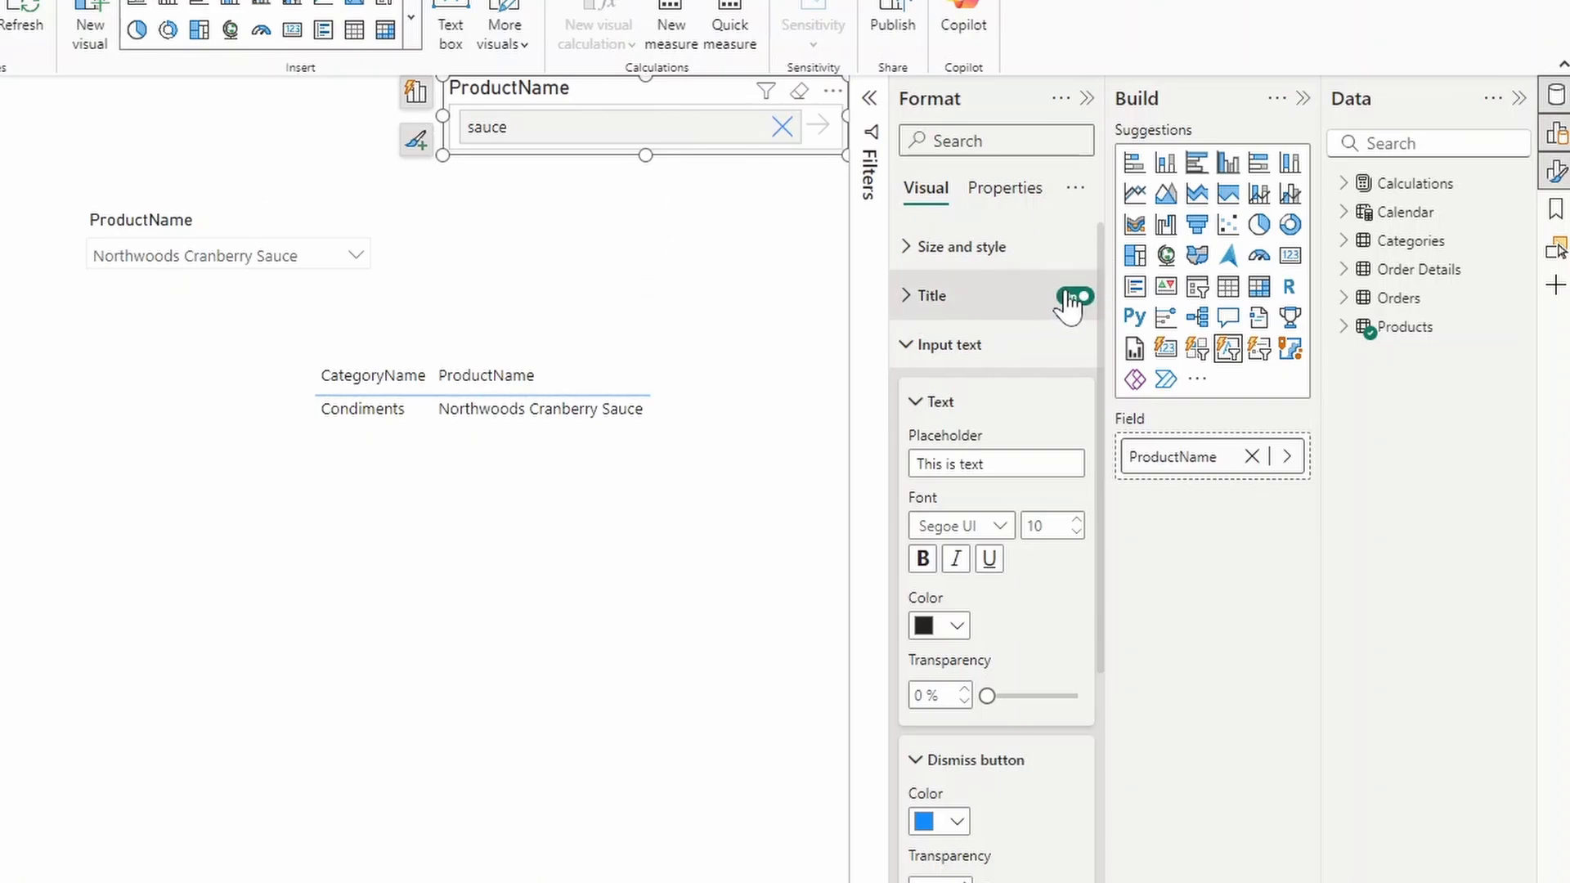
click(1073, 296)
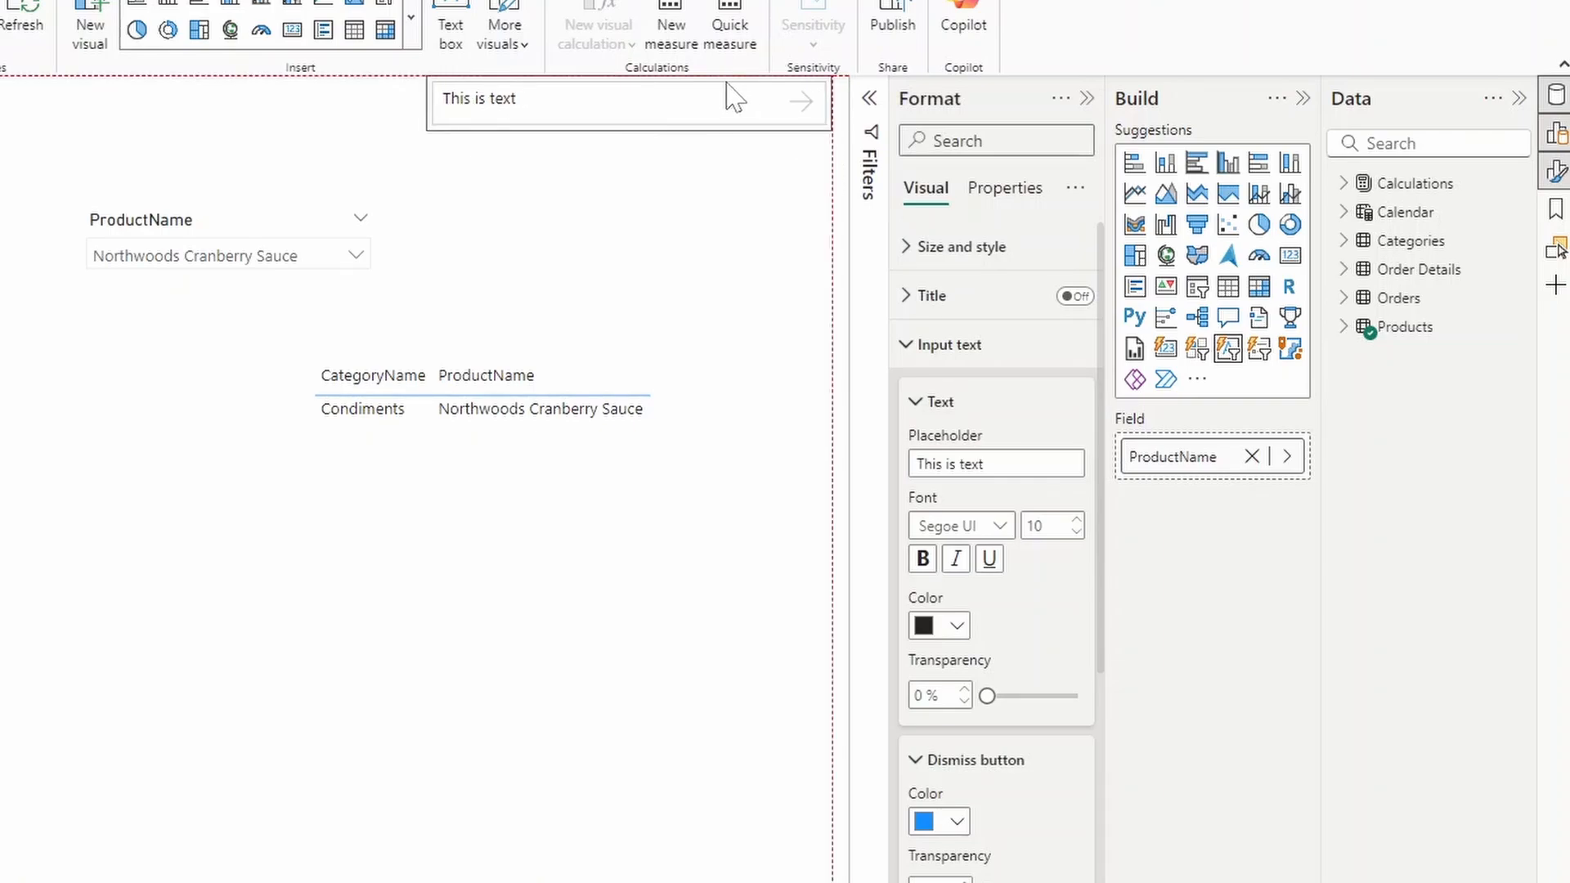
click(629, 99)
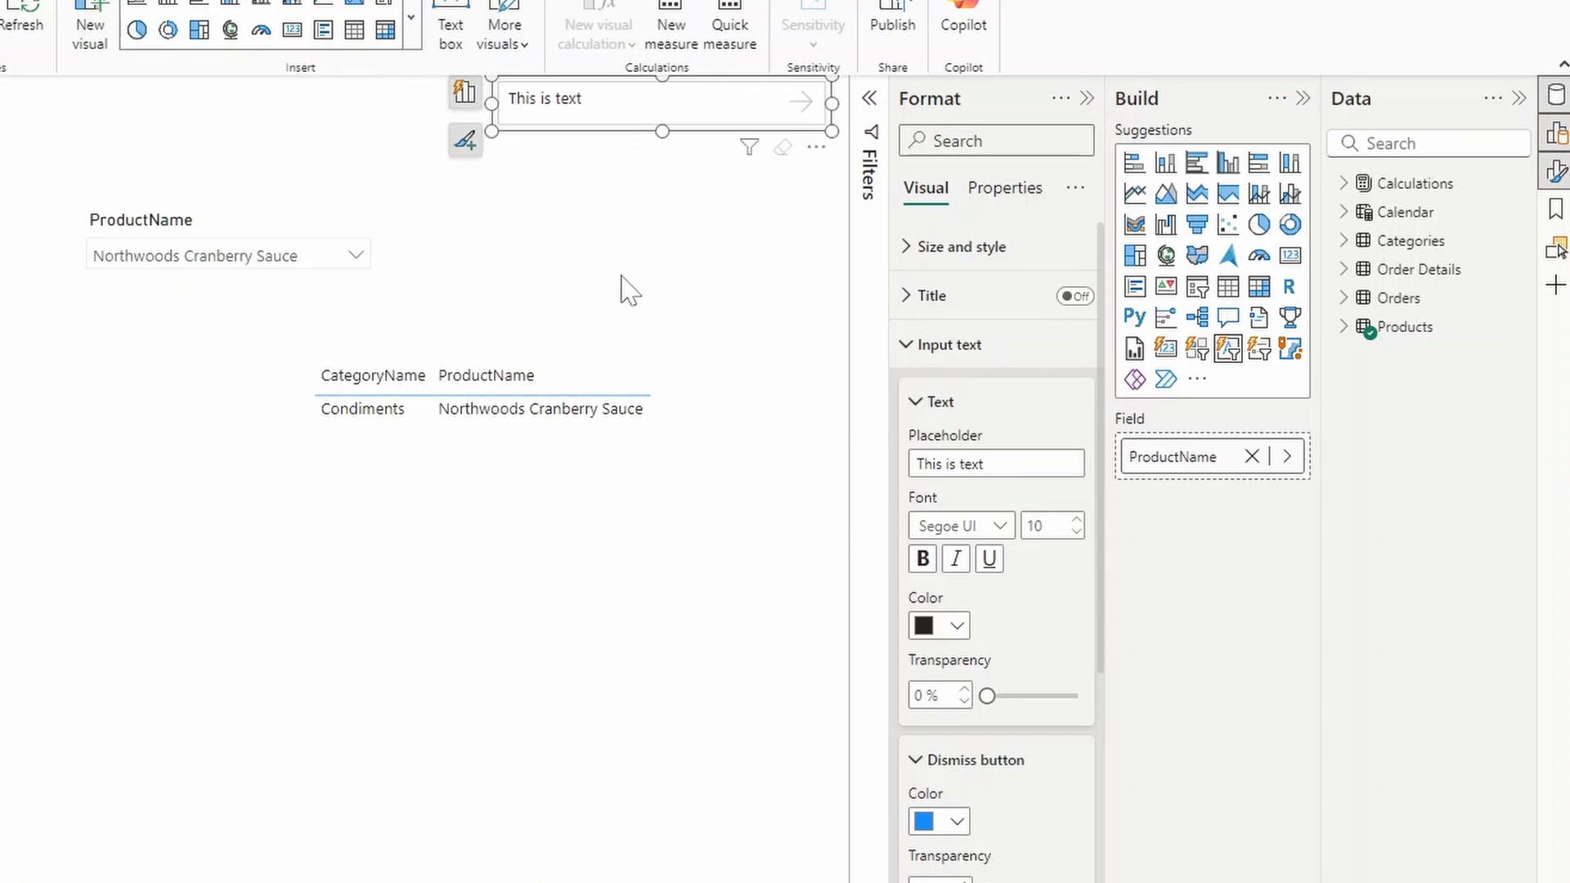
Step: Make the apply button icon black and 21 px
click(949, 343)
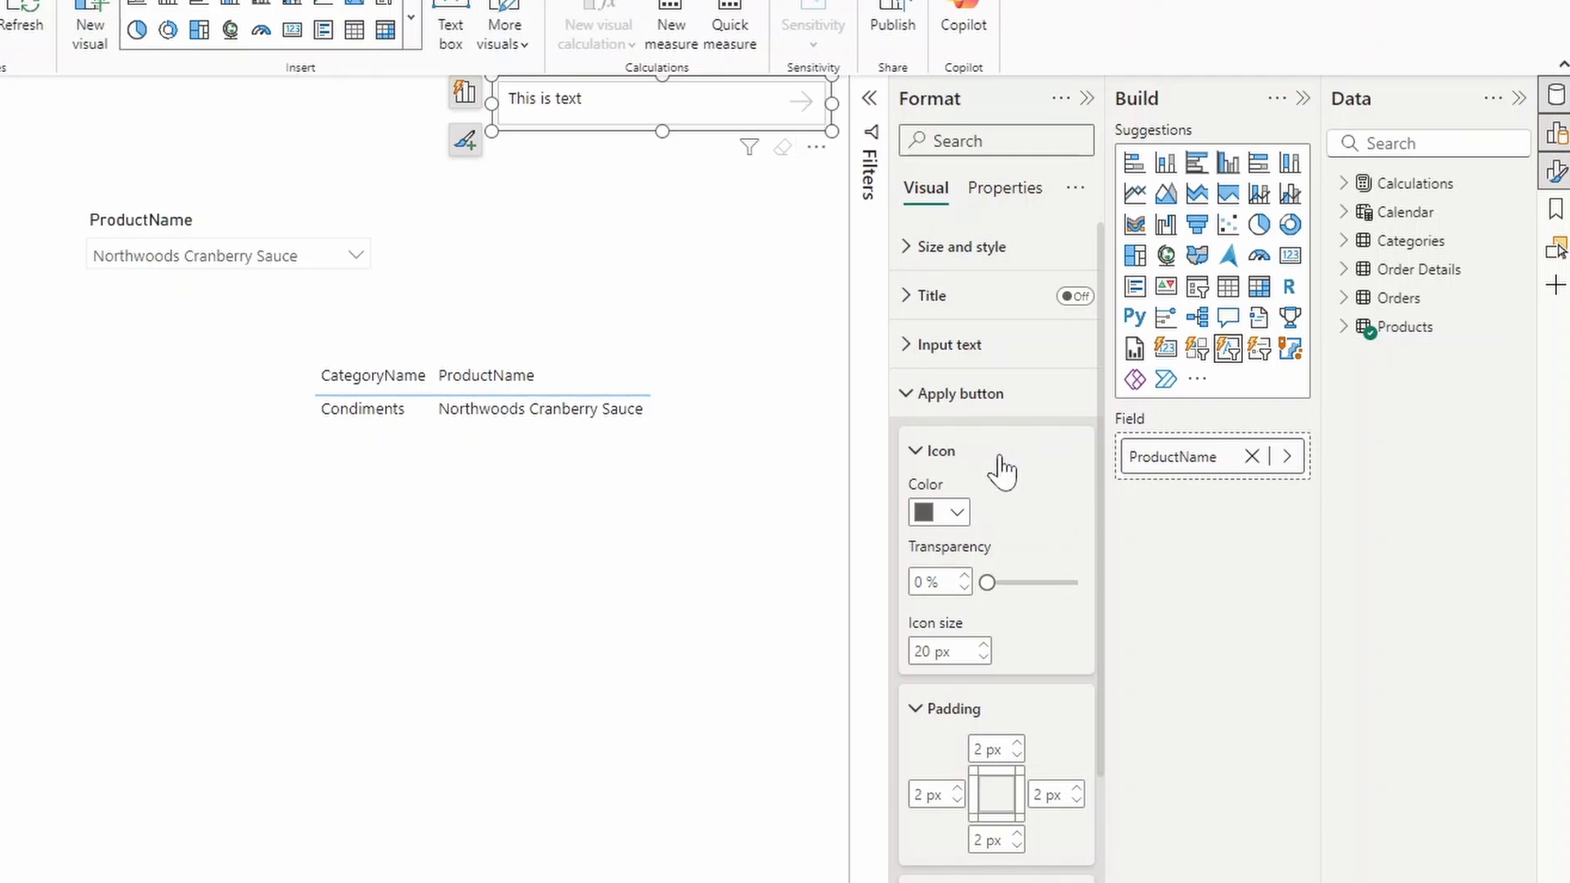
click(957, 512)
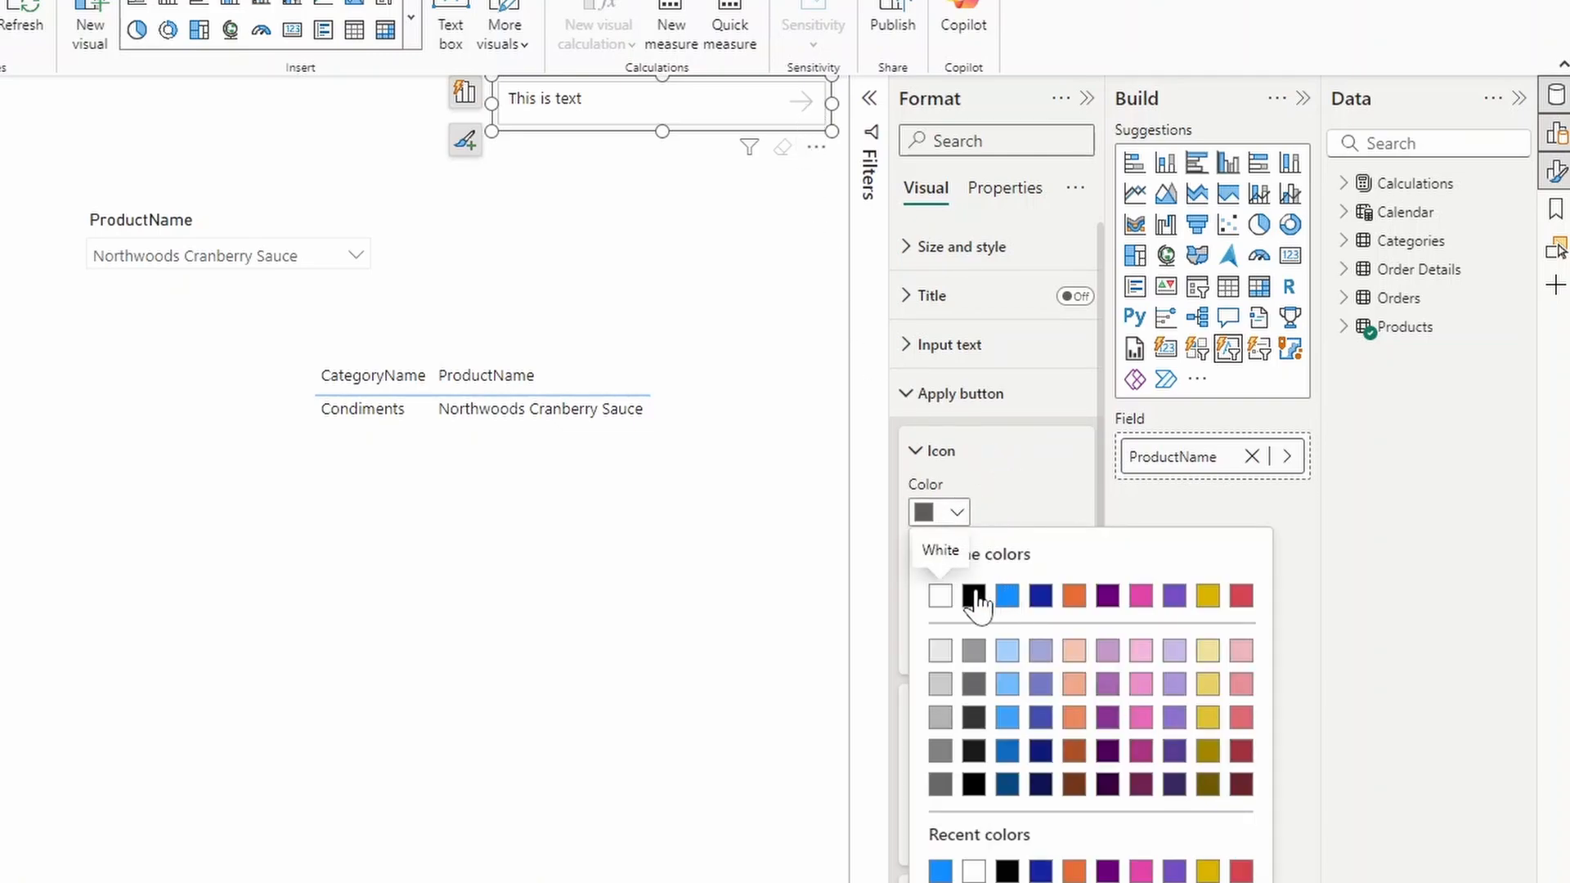
click(973, 596)
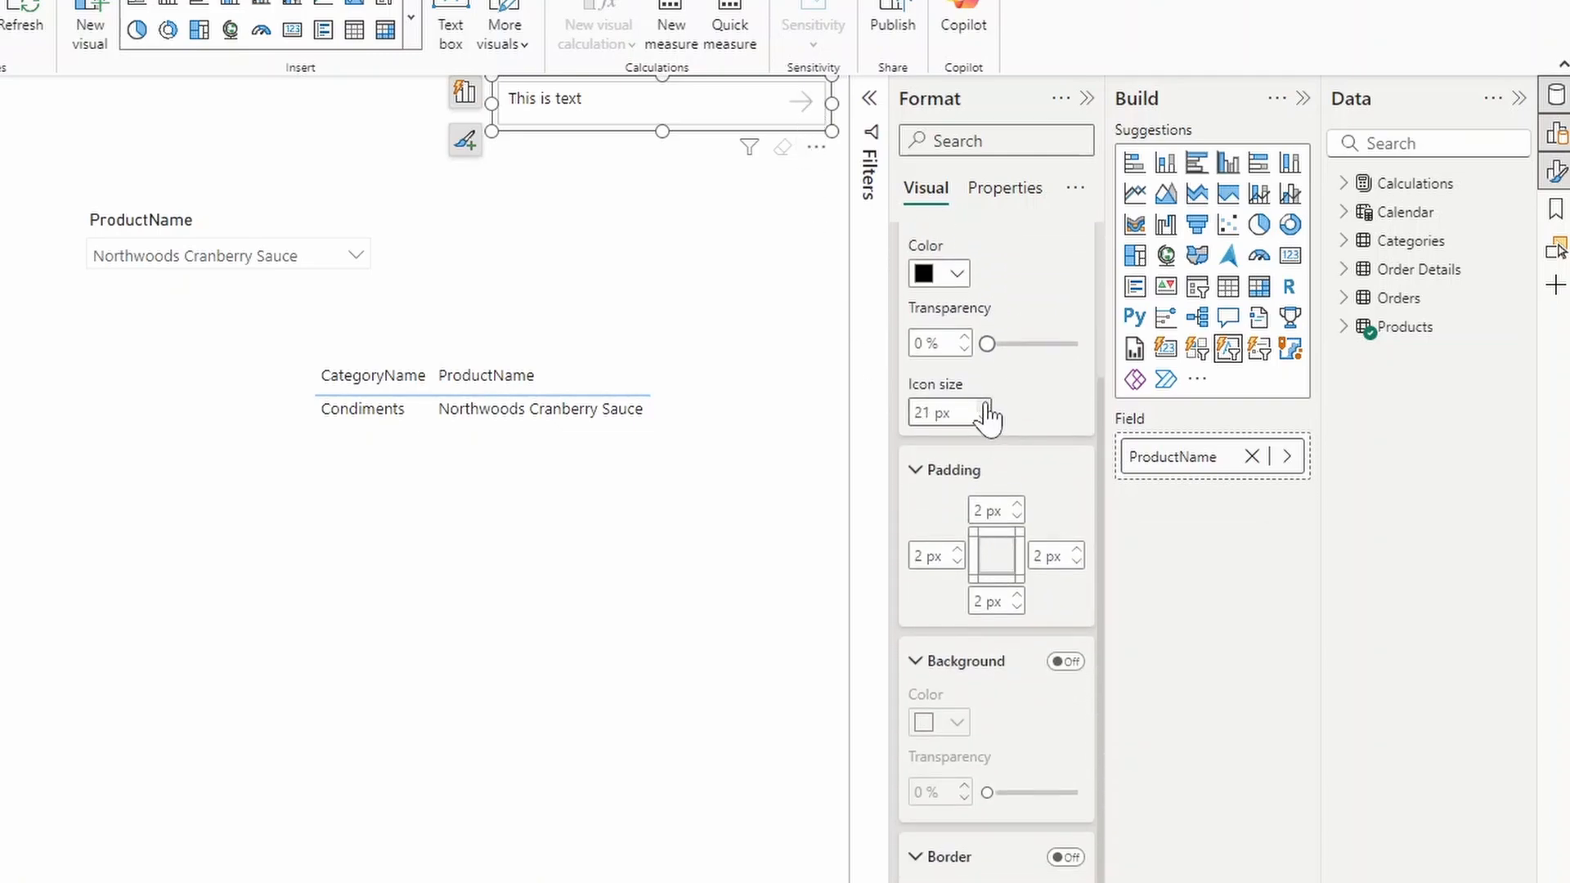
scroll(down, 3)
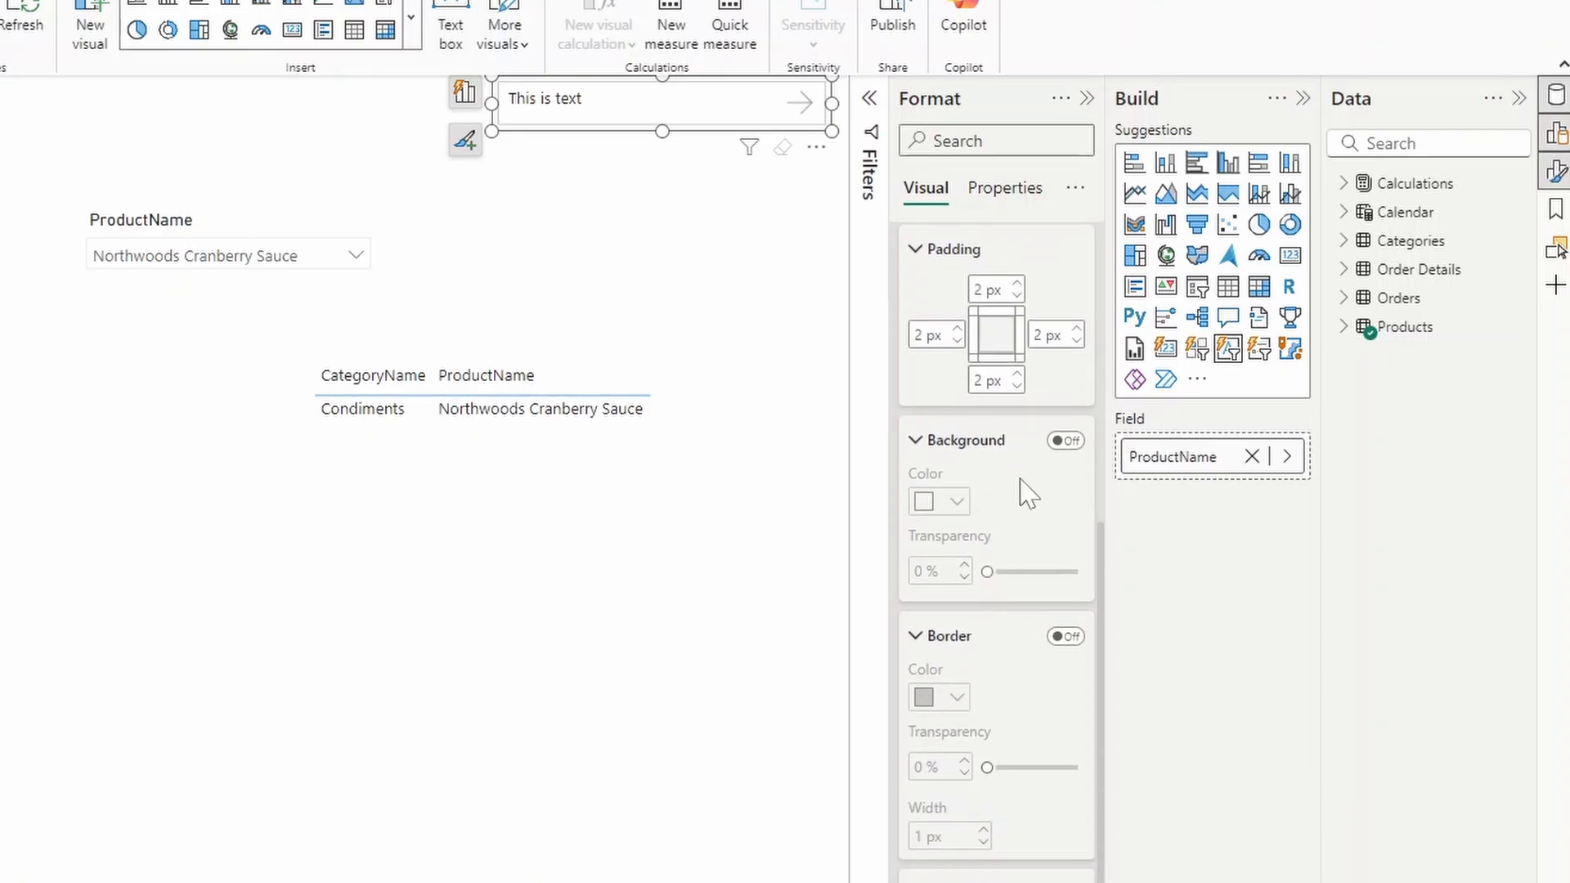
click(1065, 440)
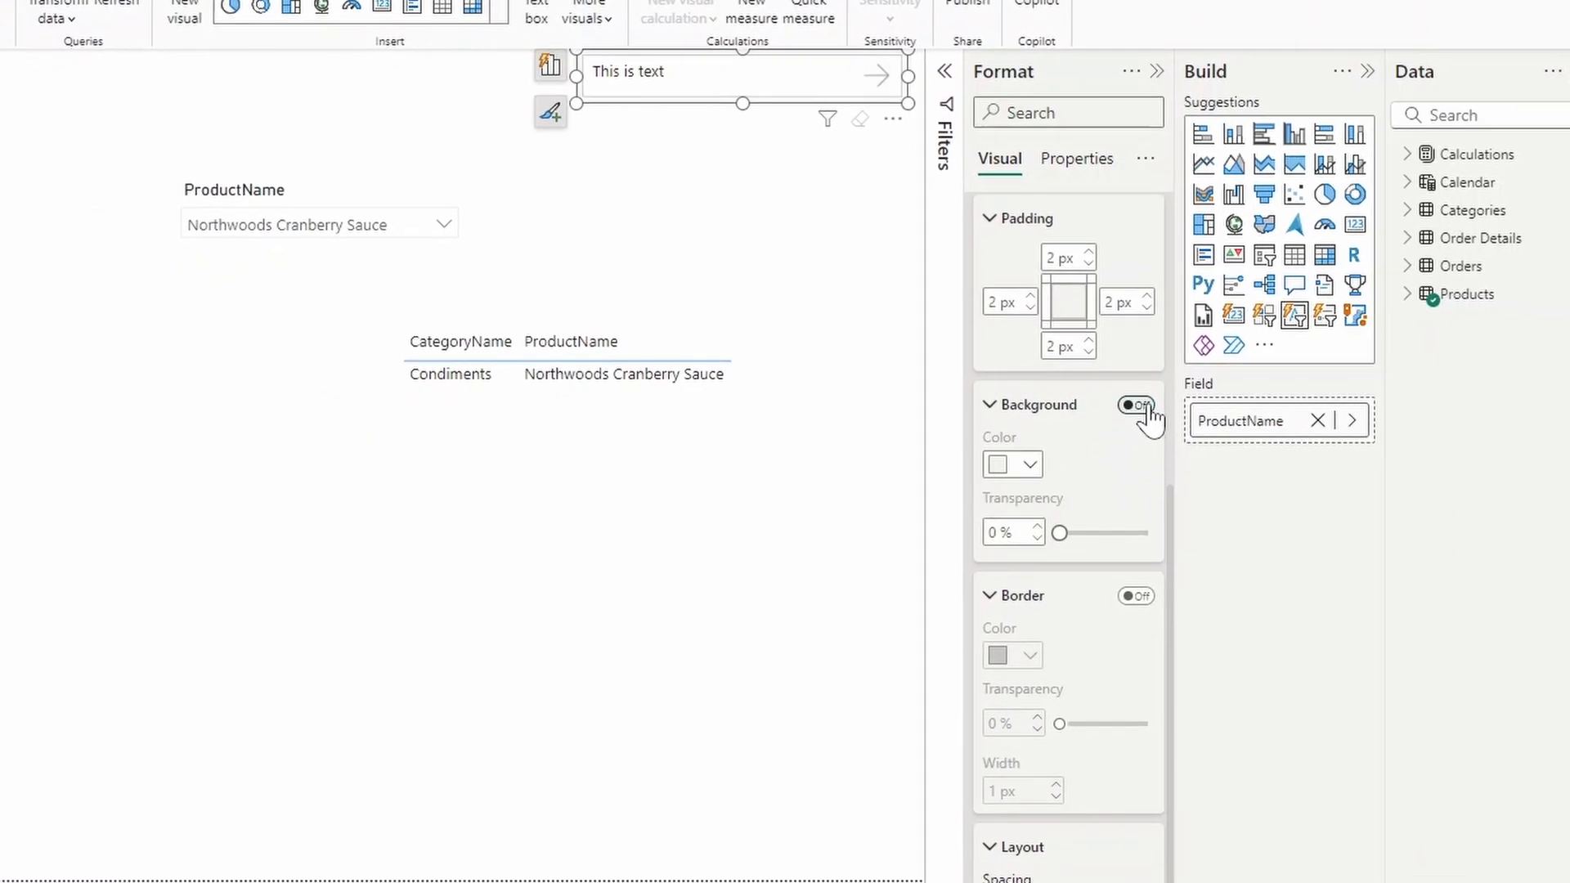
Step: Try the apply button border on then off and raise layout spacing to 4 px
click(1137, 596)
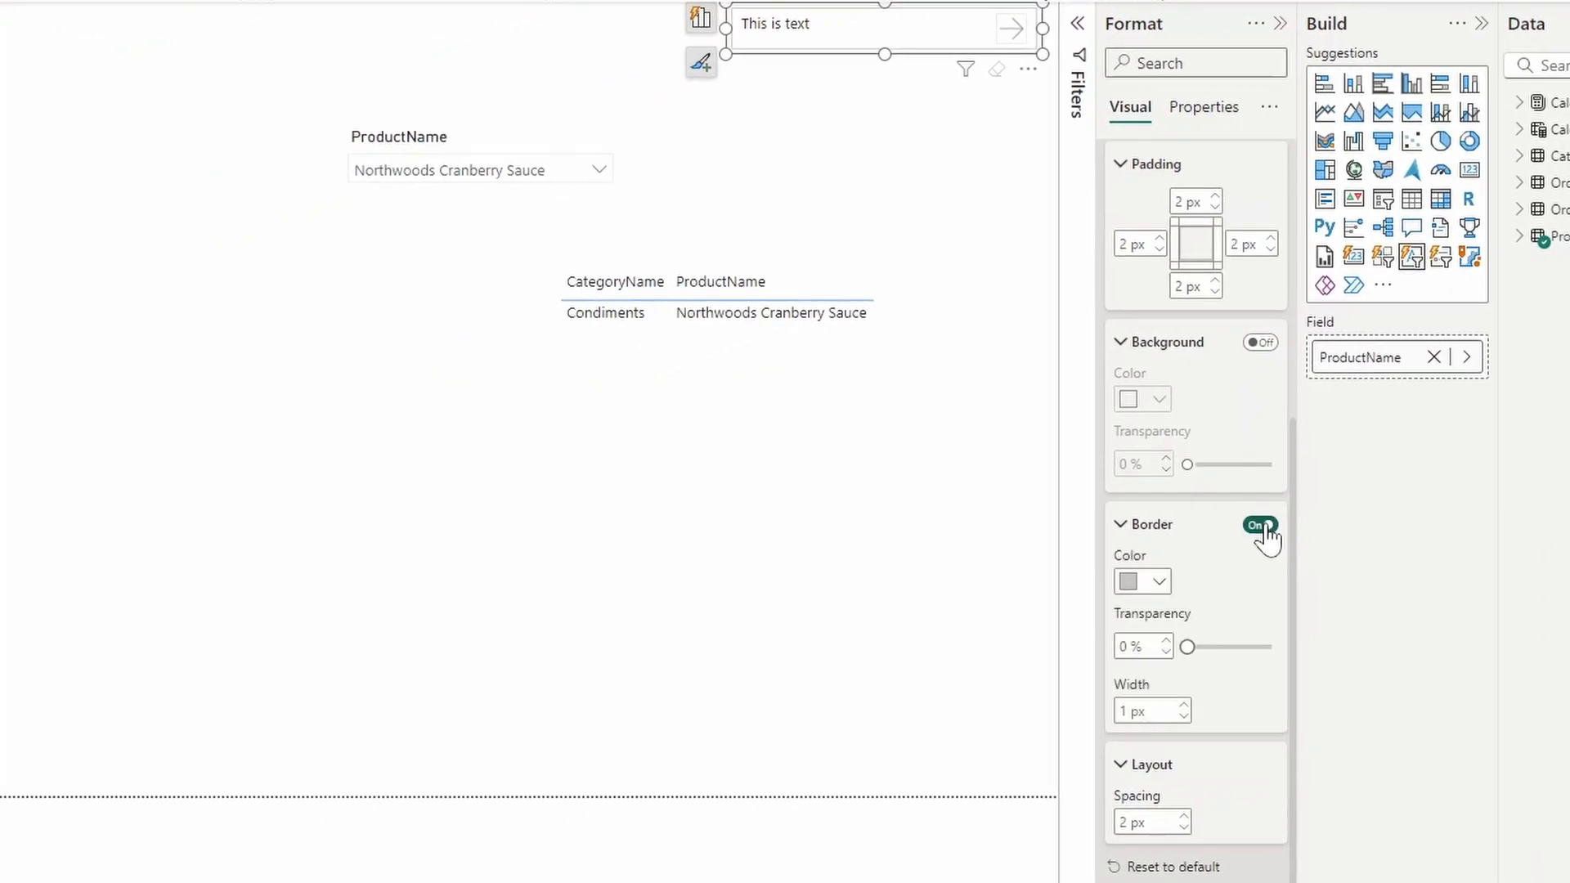
click(1259, 524)
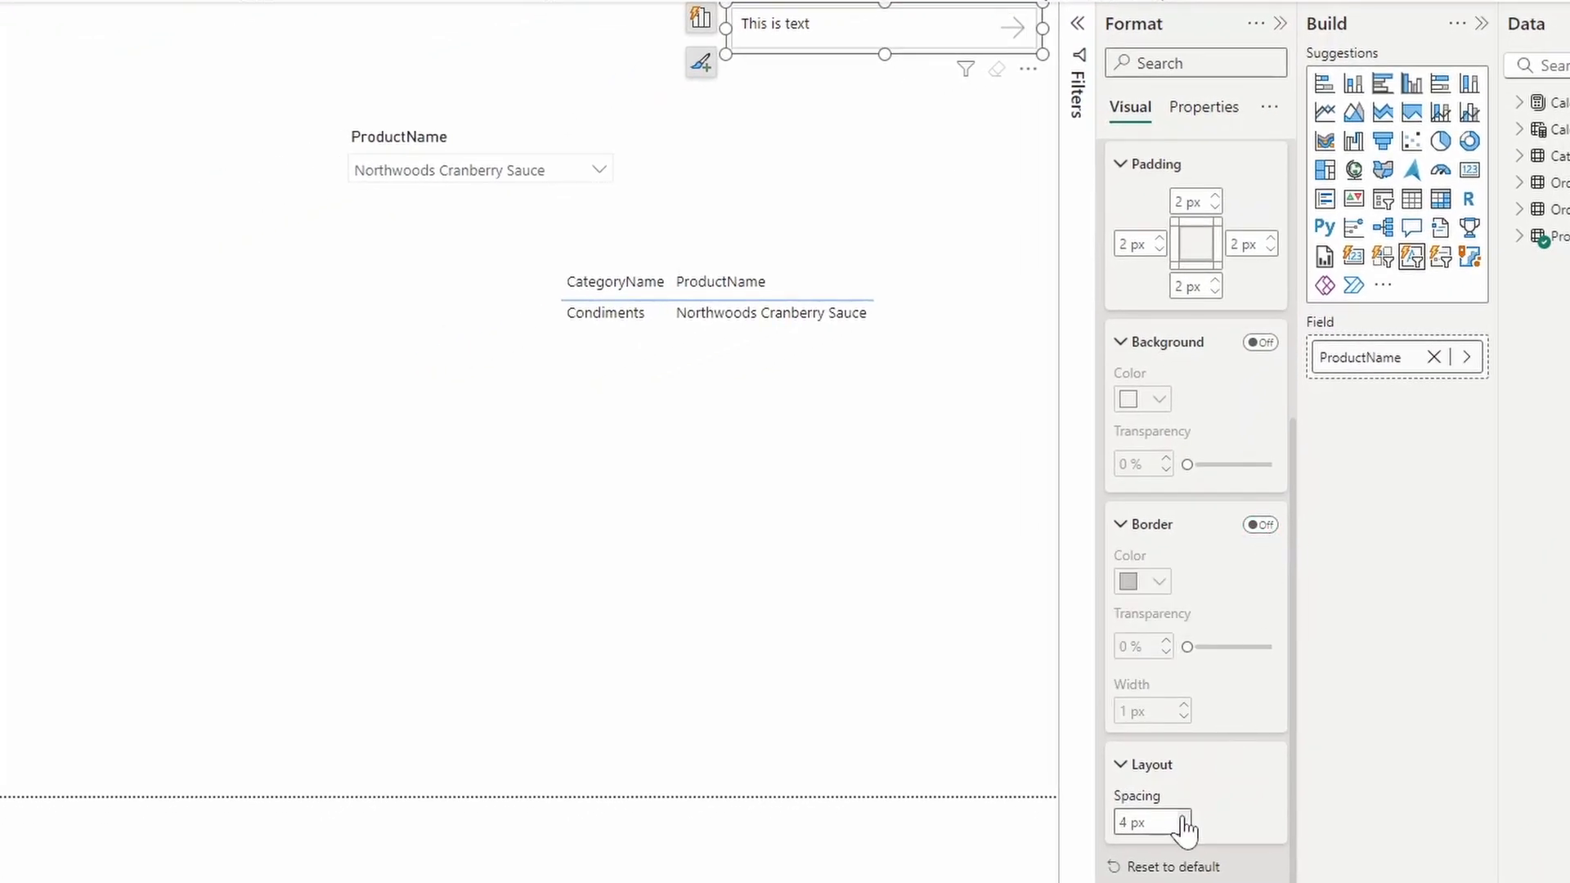
click(1184, 829)
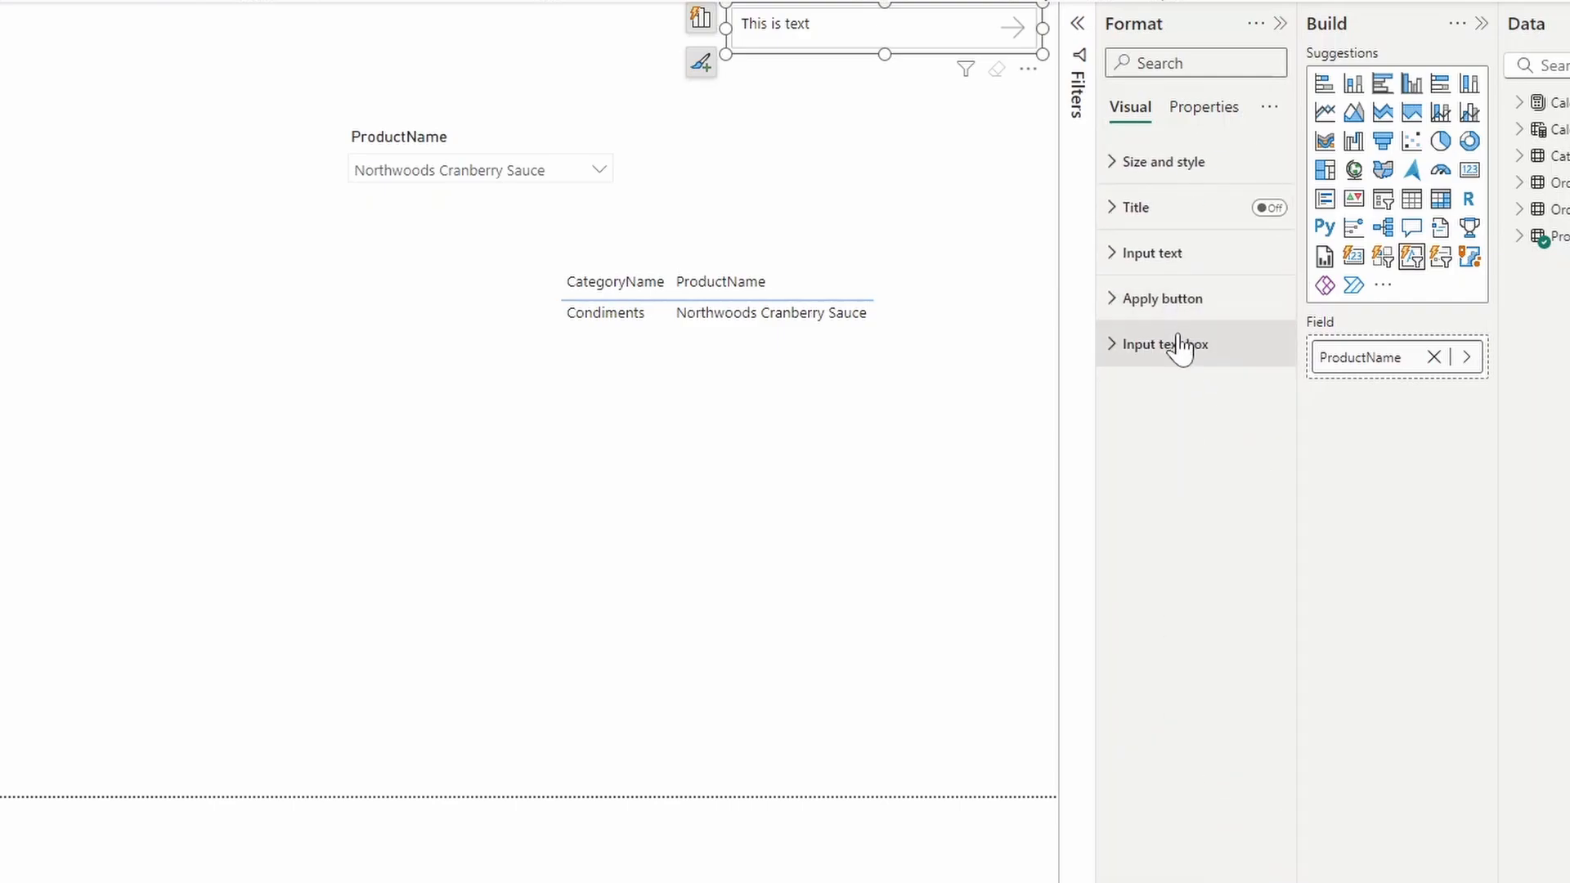
Step: Give the input text box a red 4 px focus accent bar positioned at the top
click(1168, 343)
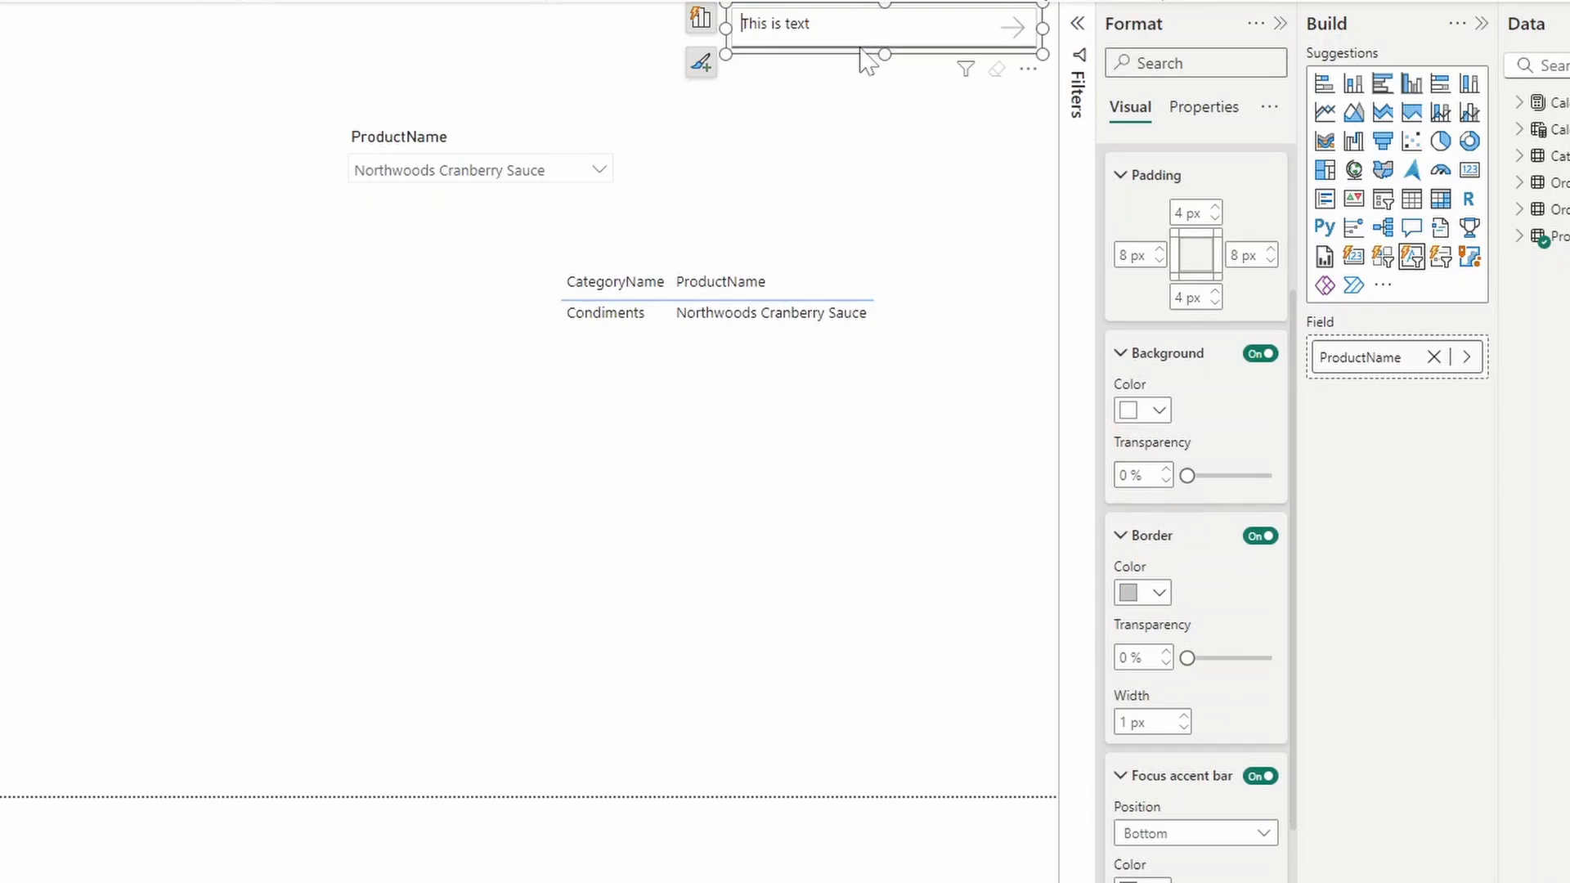
mouse_move(1158, 168)
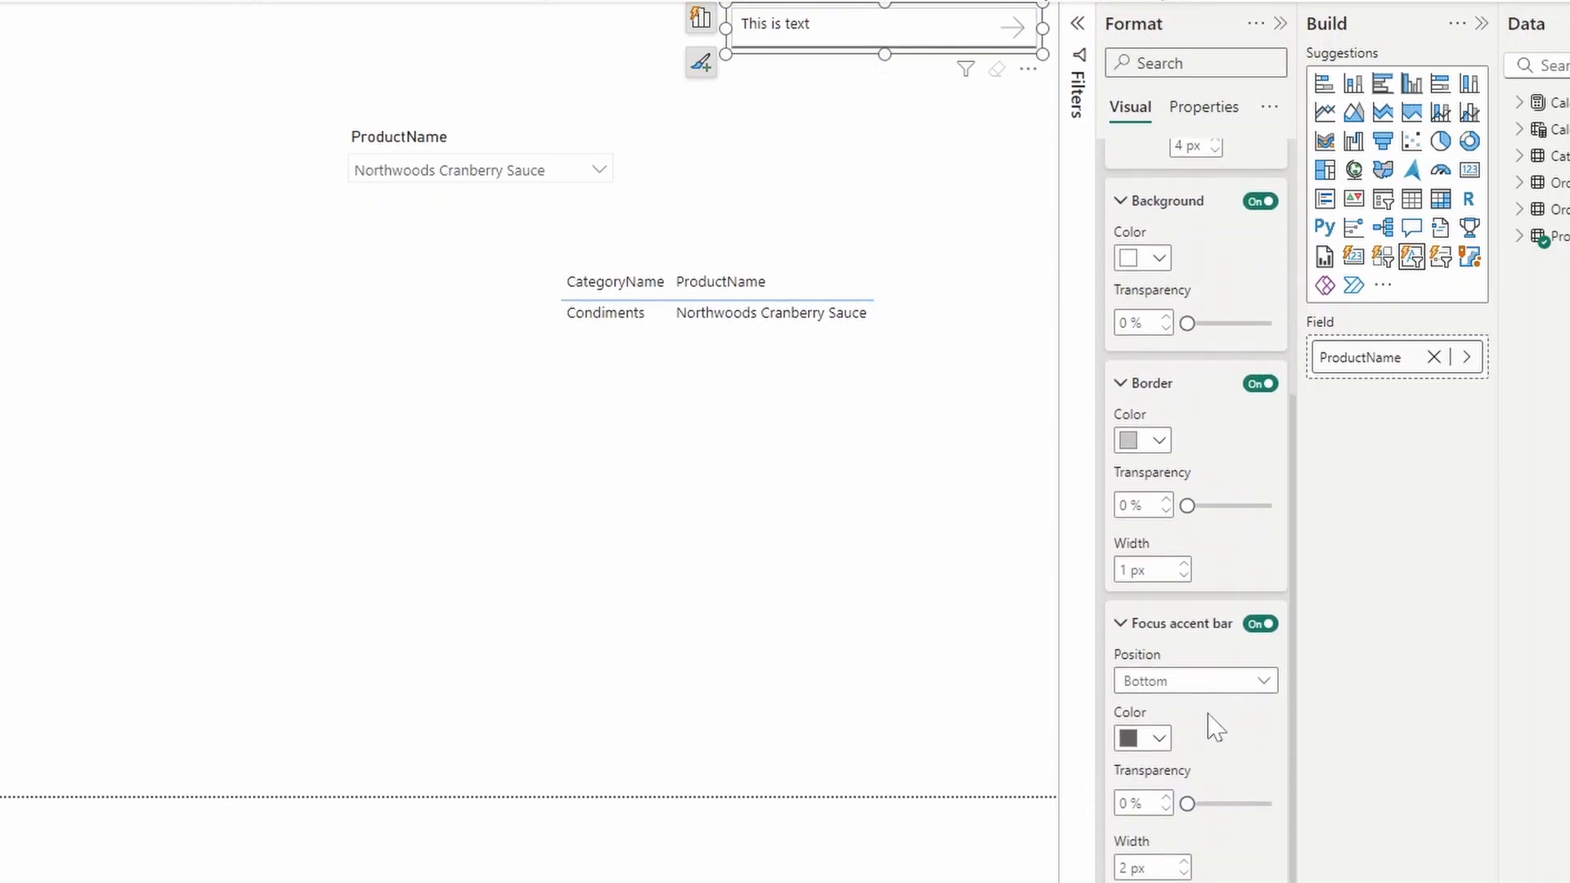
click(1194, 680)
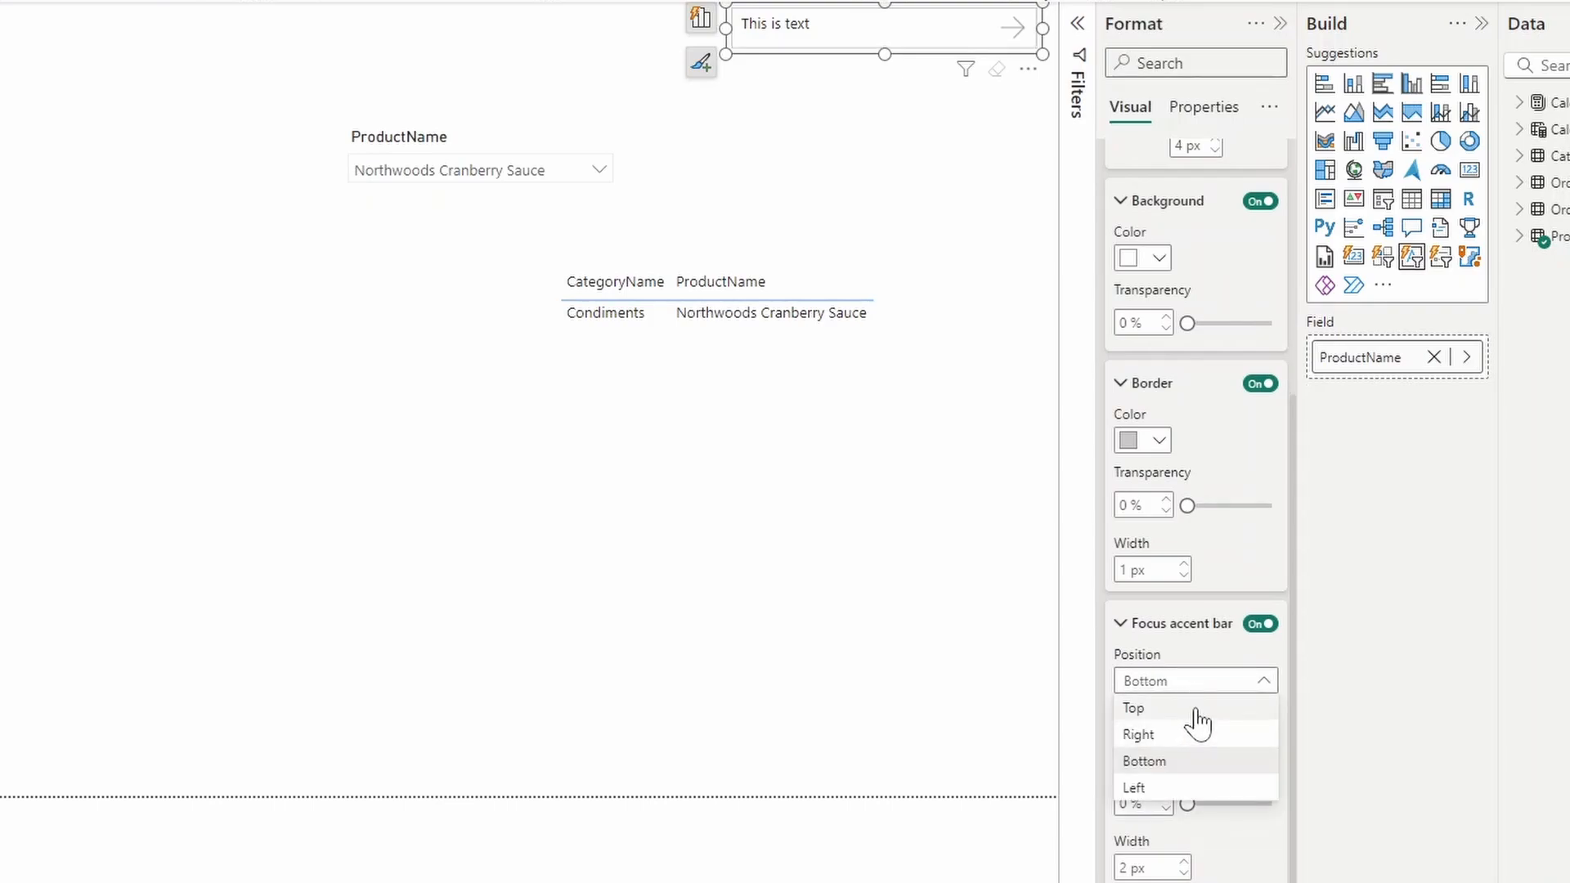
click(1133, 709)
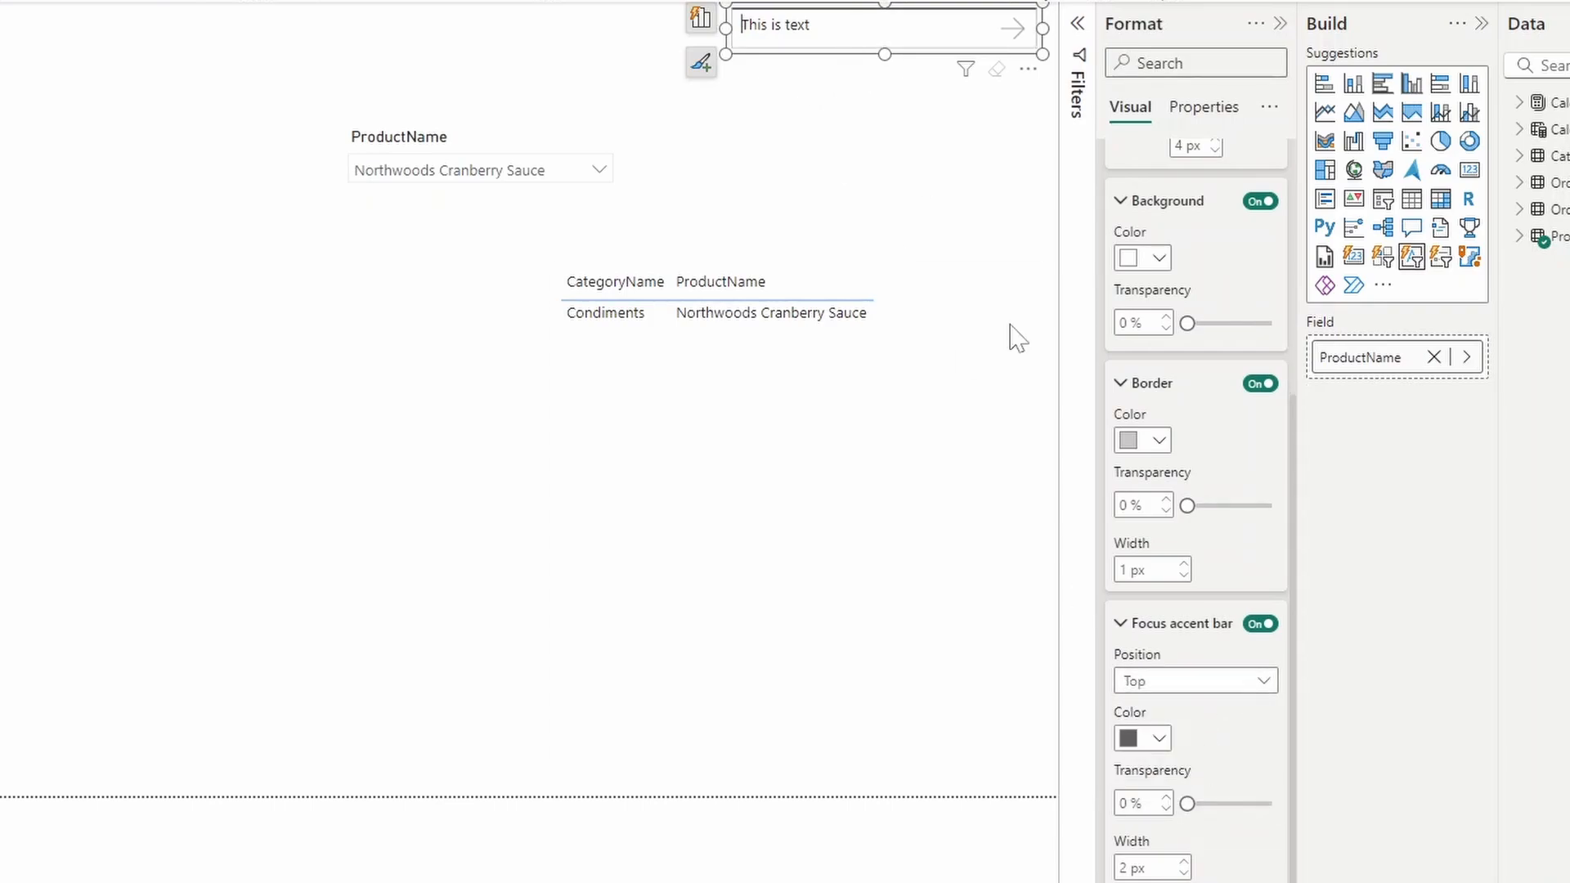
click(1157, 257)
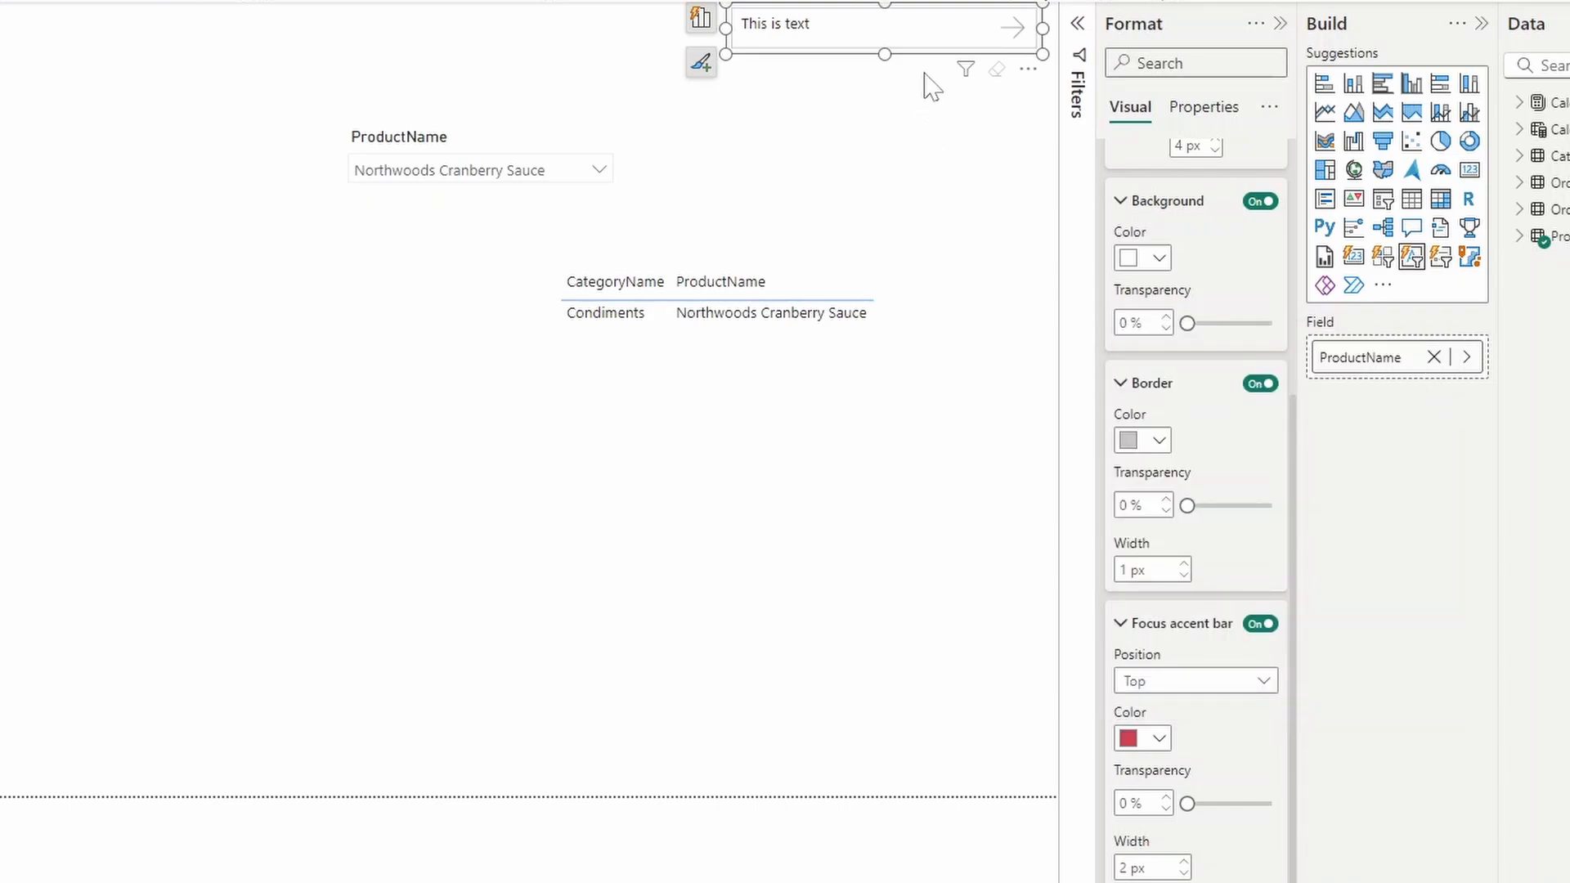
click(1182, 863)
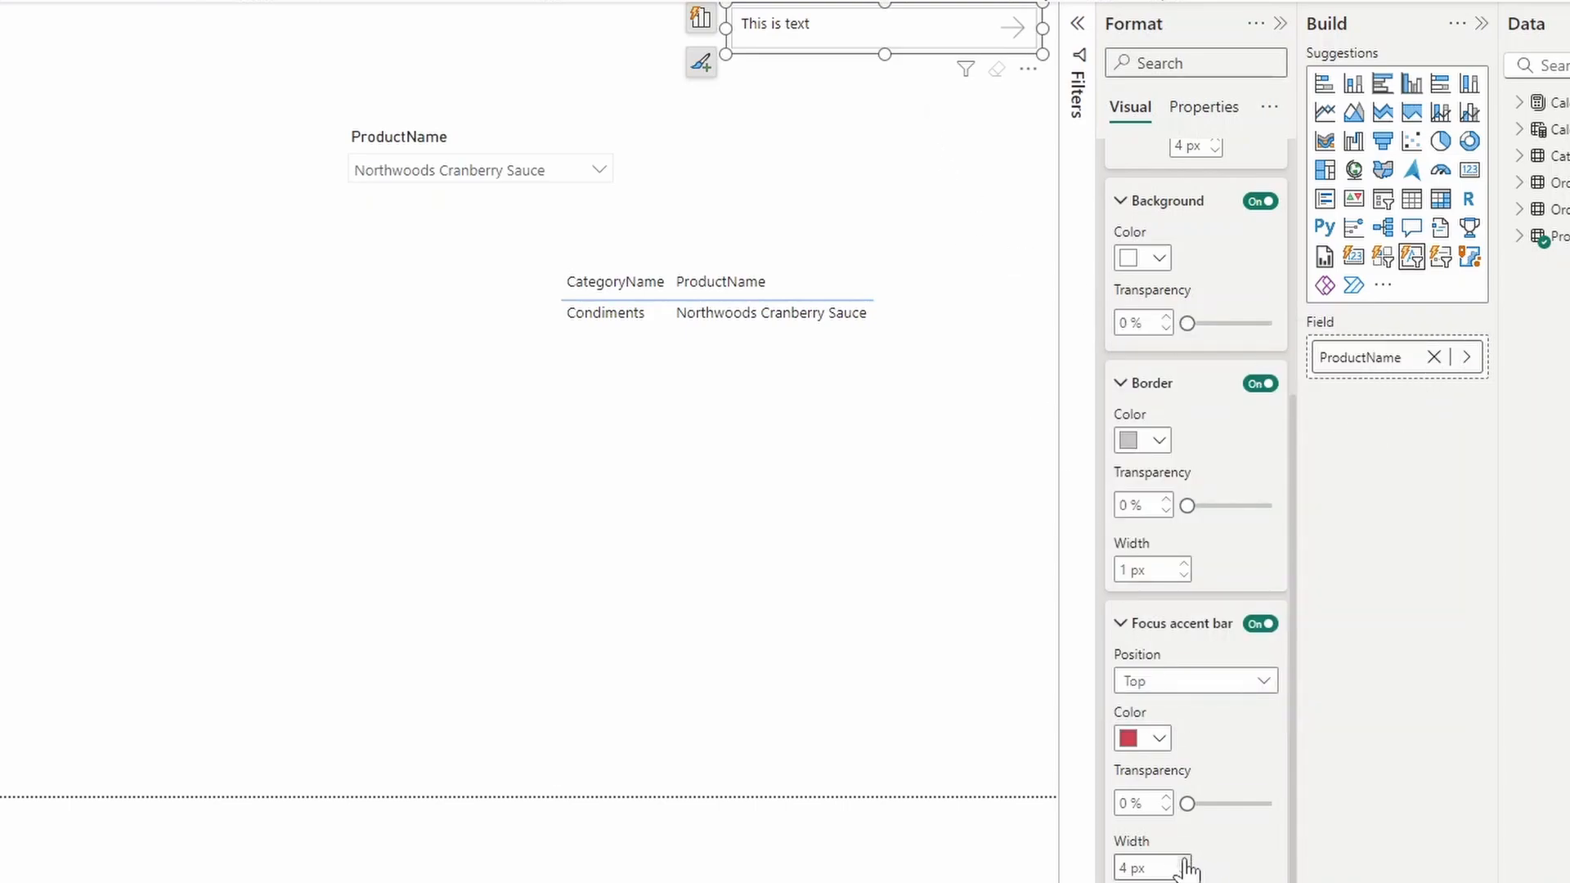
click(1183, 862)
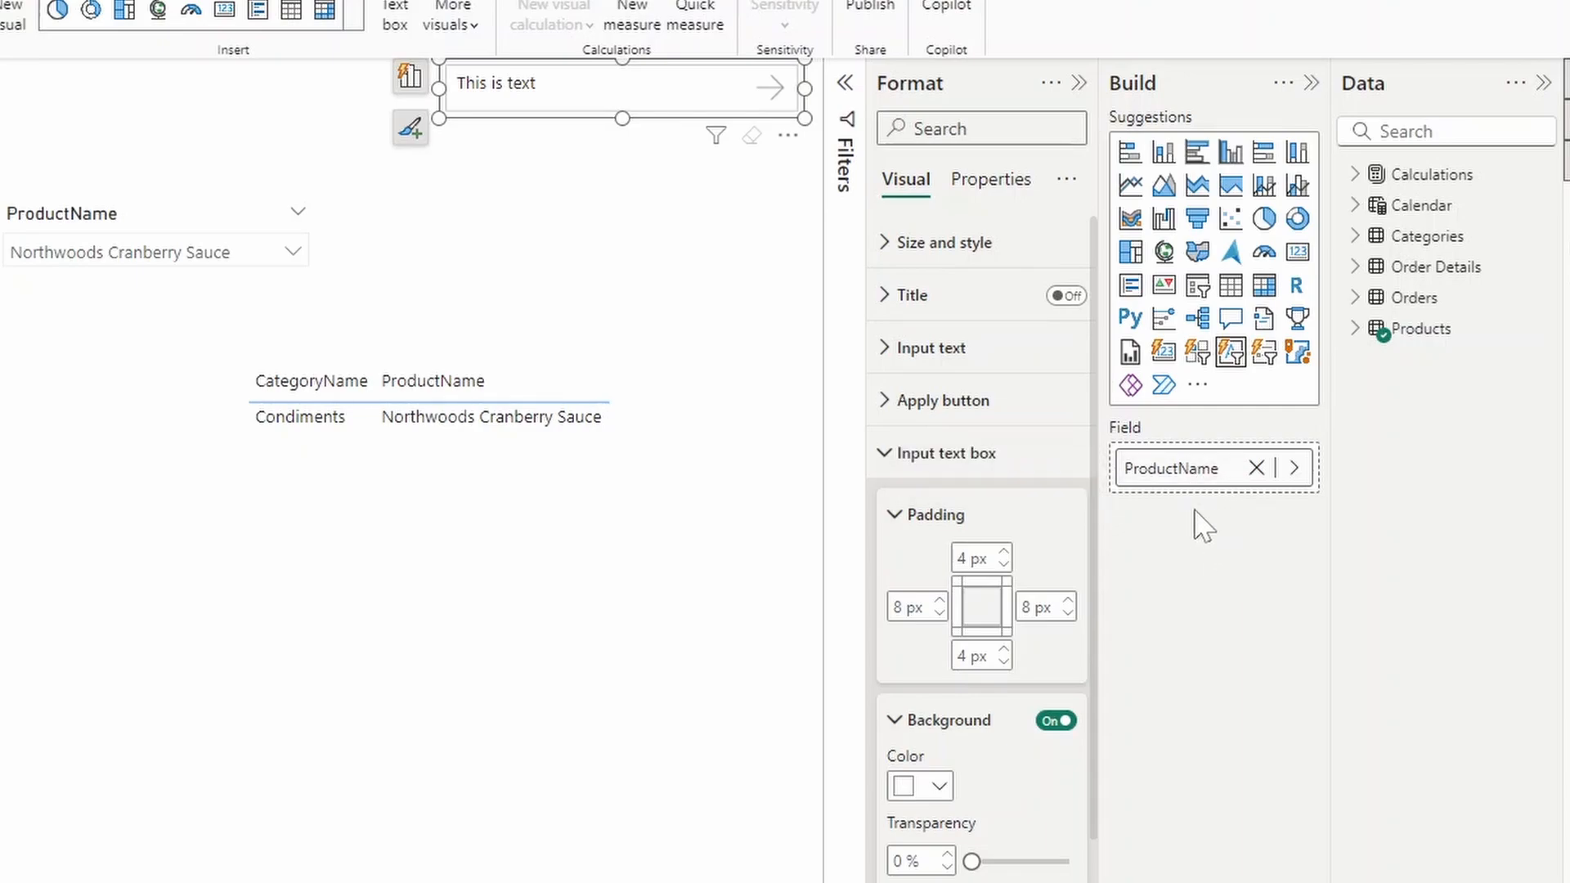
mouse_move(613, 132)
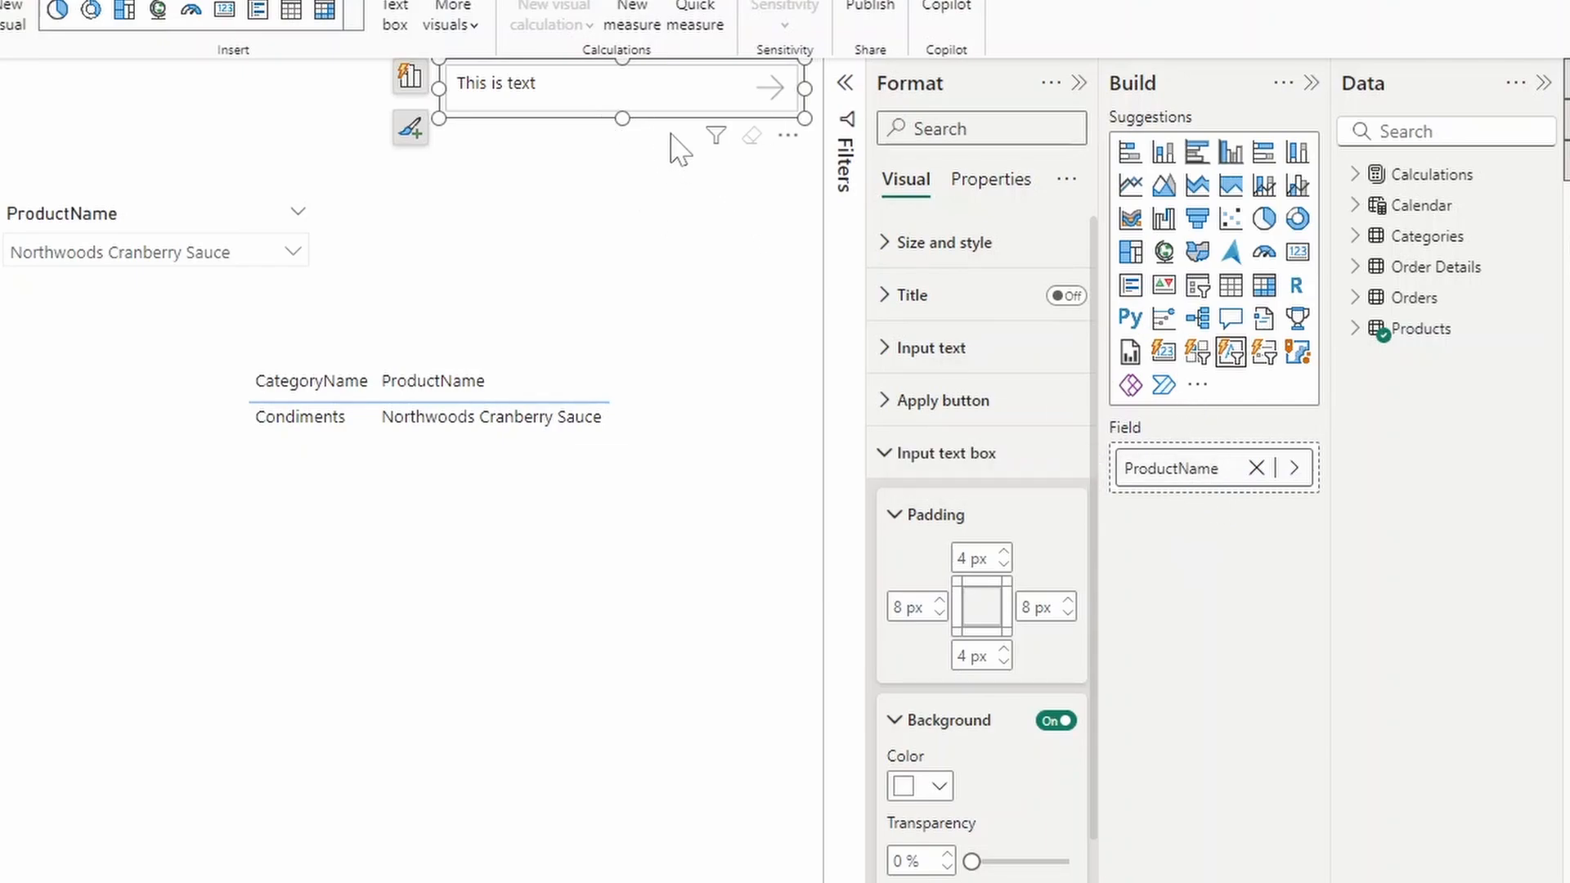
mouse_move(1317, 511)
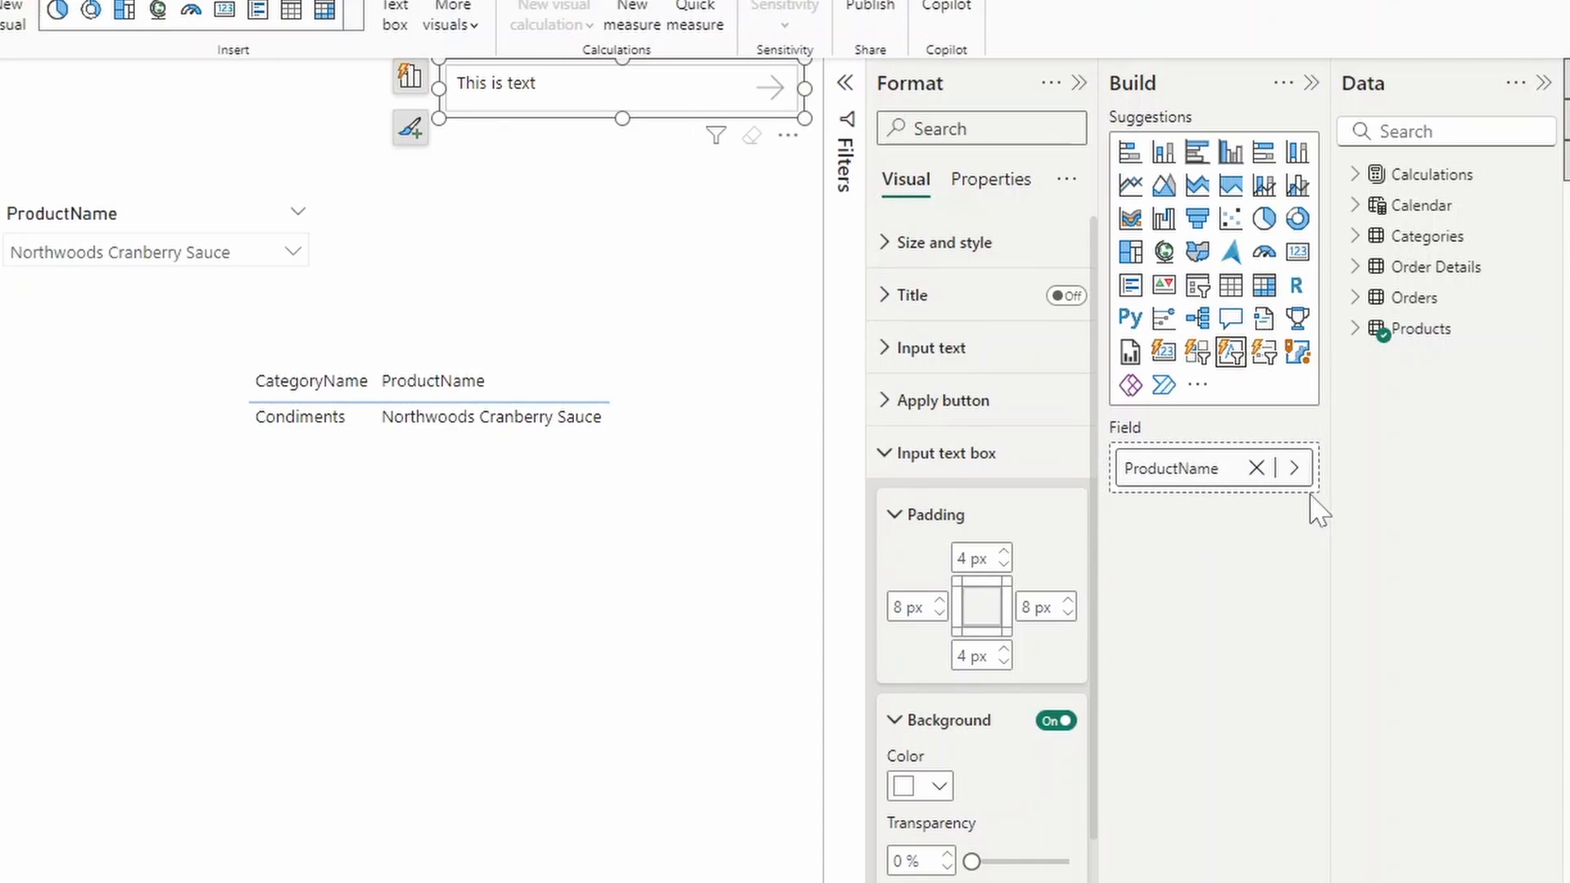
mouse_move(1207, 427)
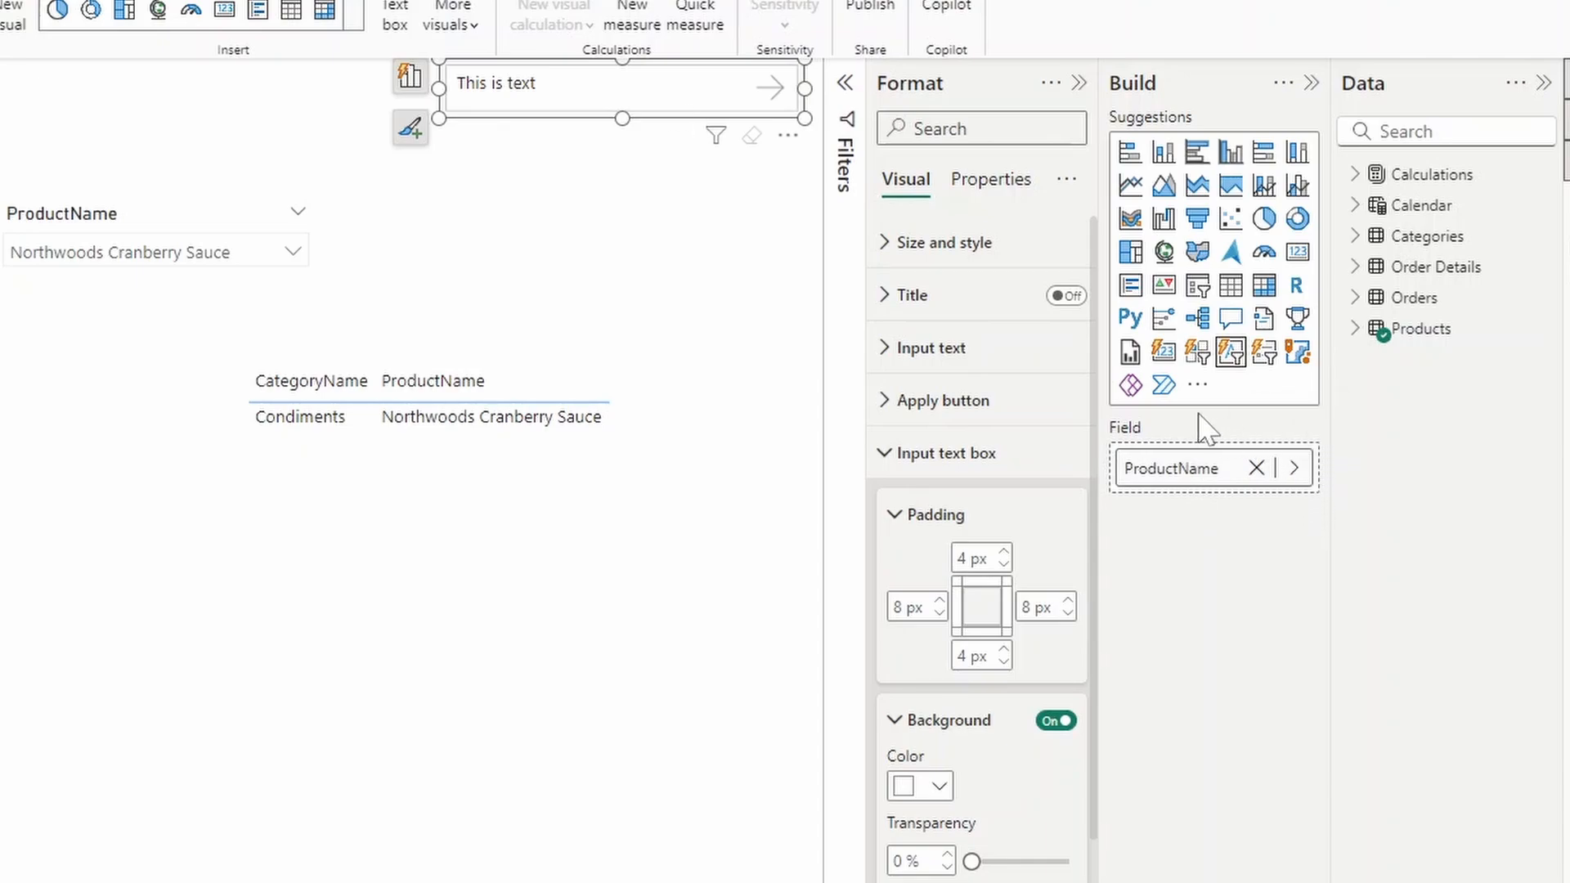
mouse_move(1292, 468)
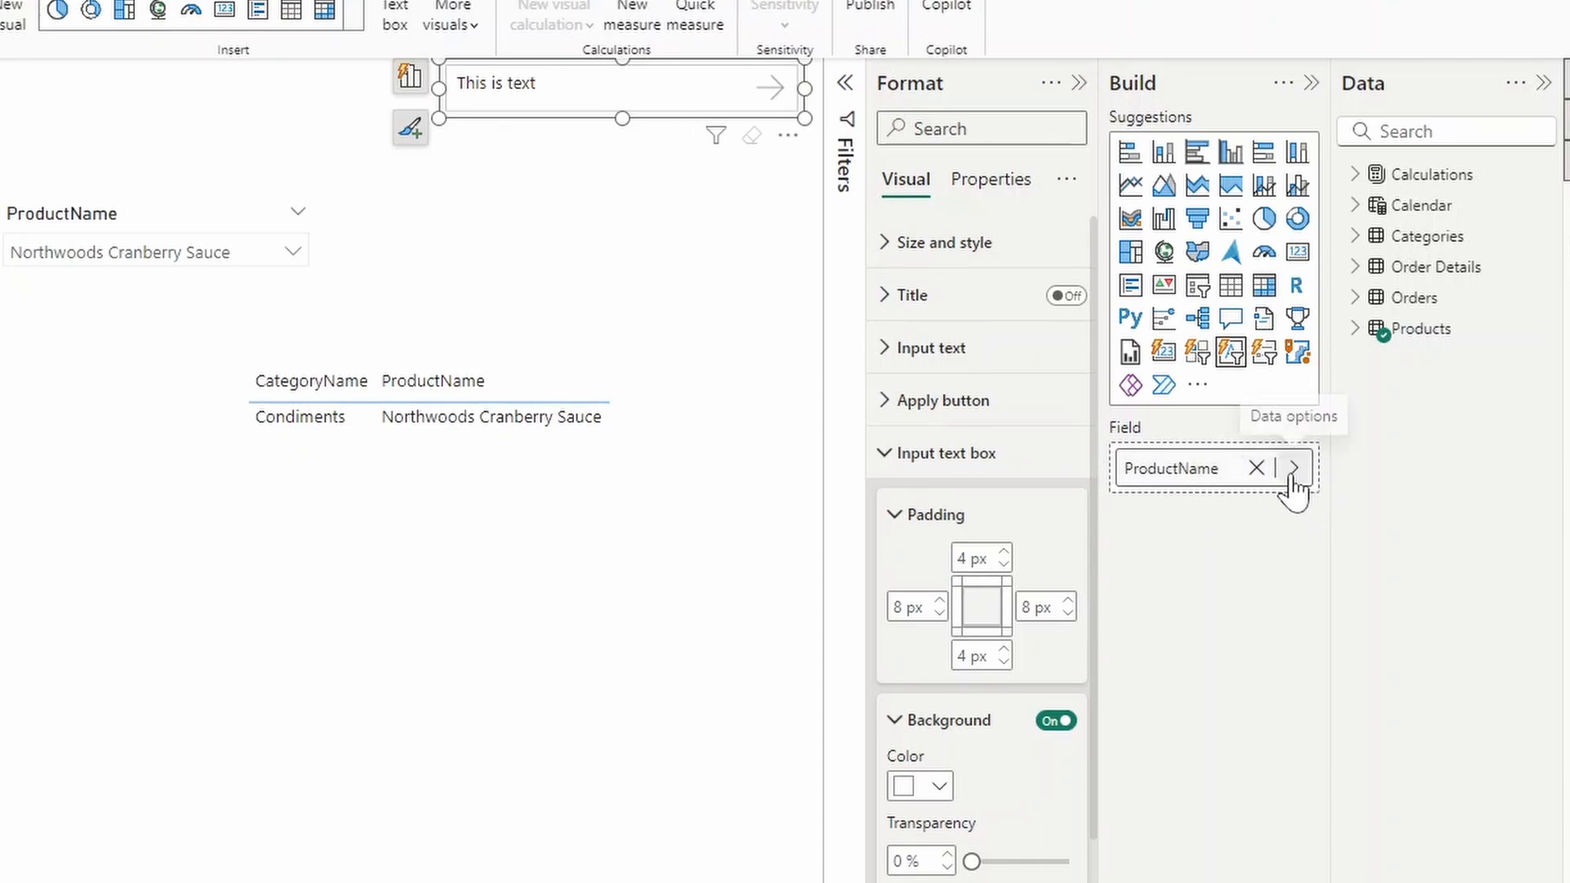
mouse_move(1292, 468)
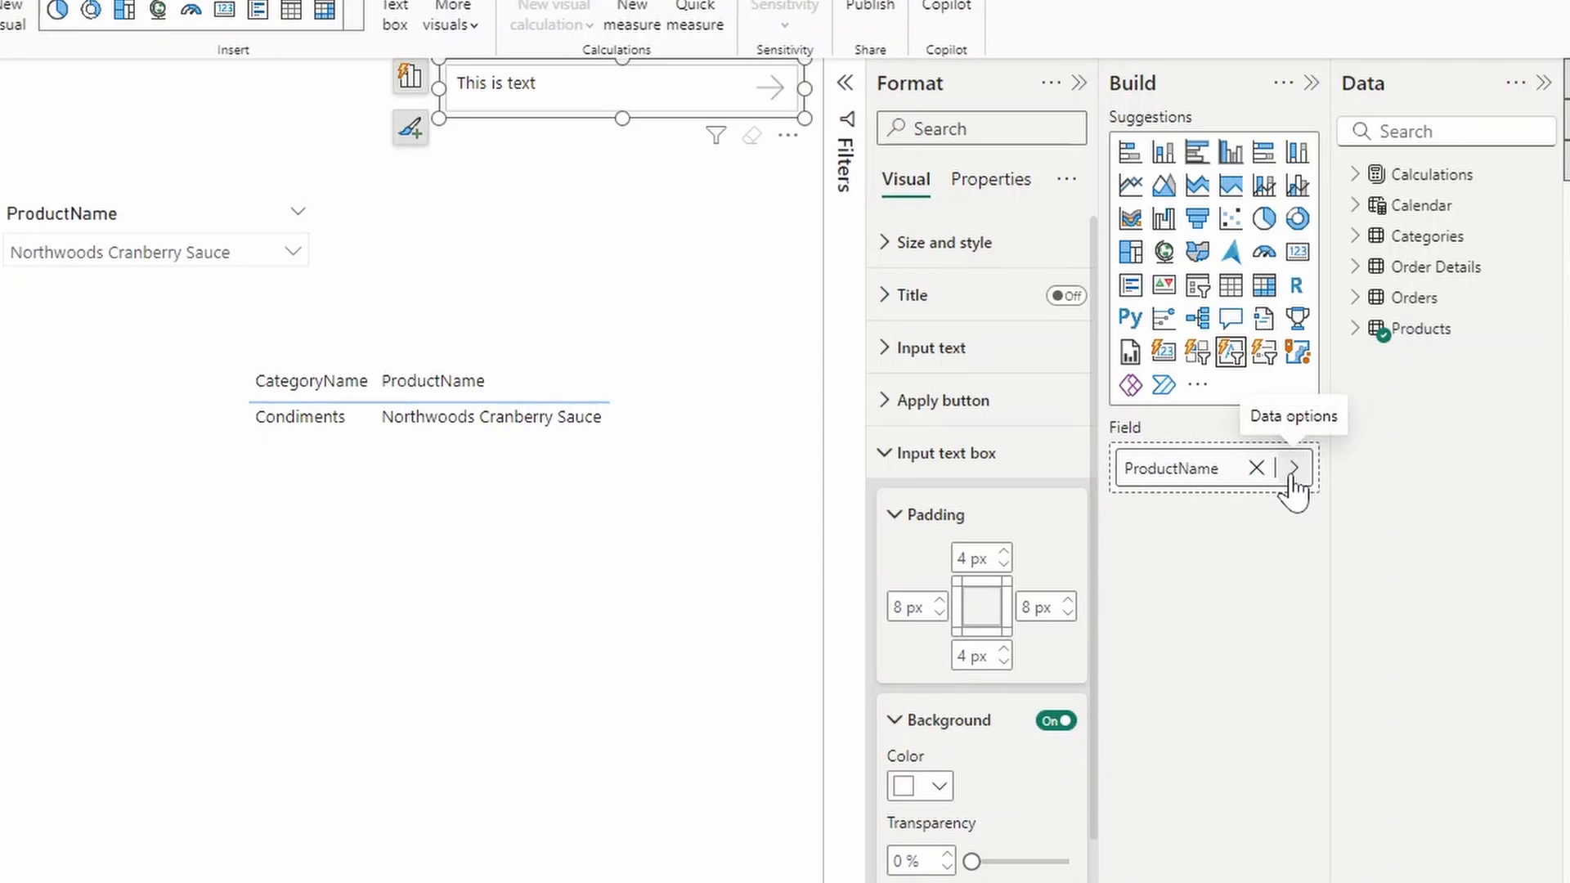
mouse_move(1257, 533)
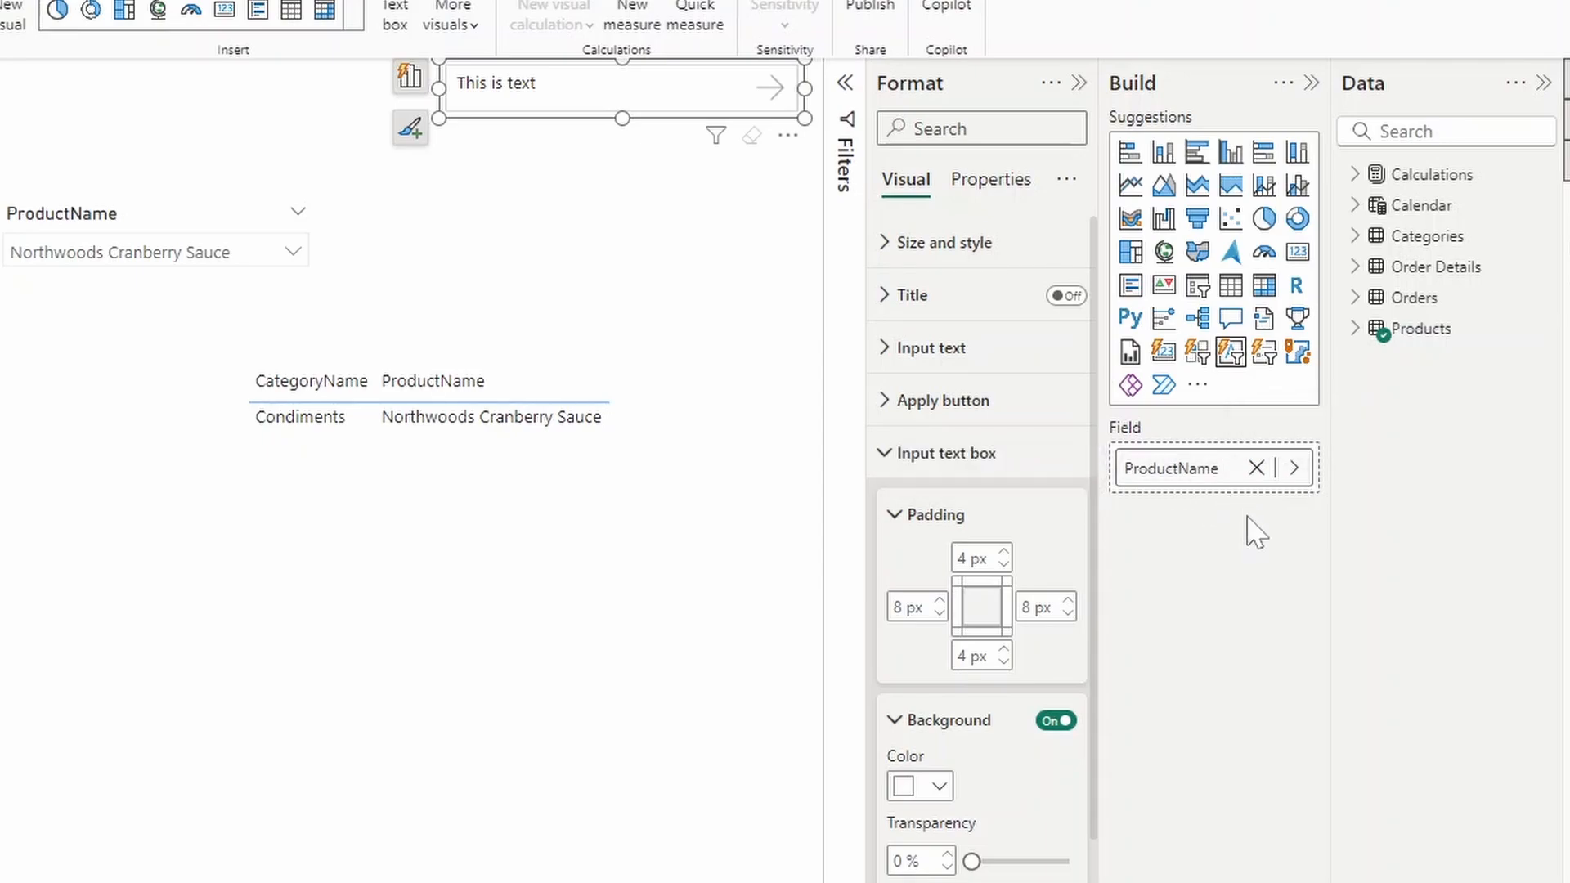
mouse_move(1257, 530)
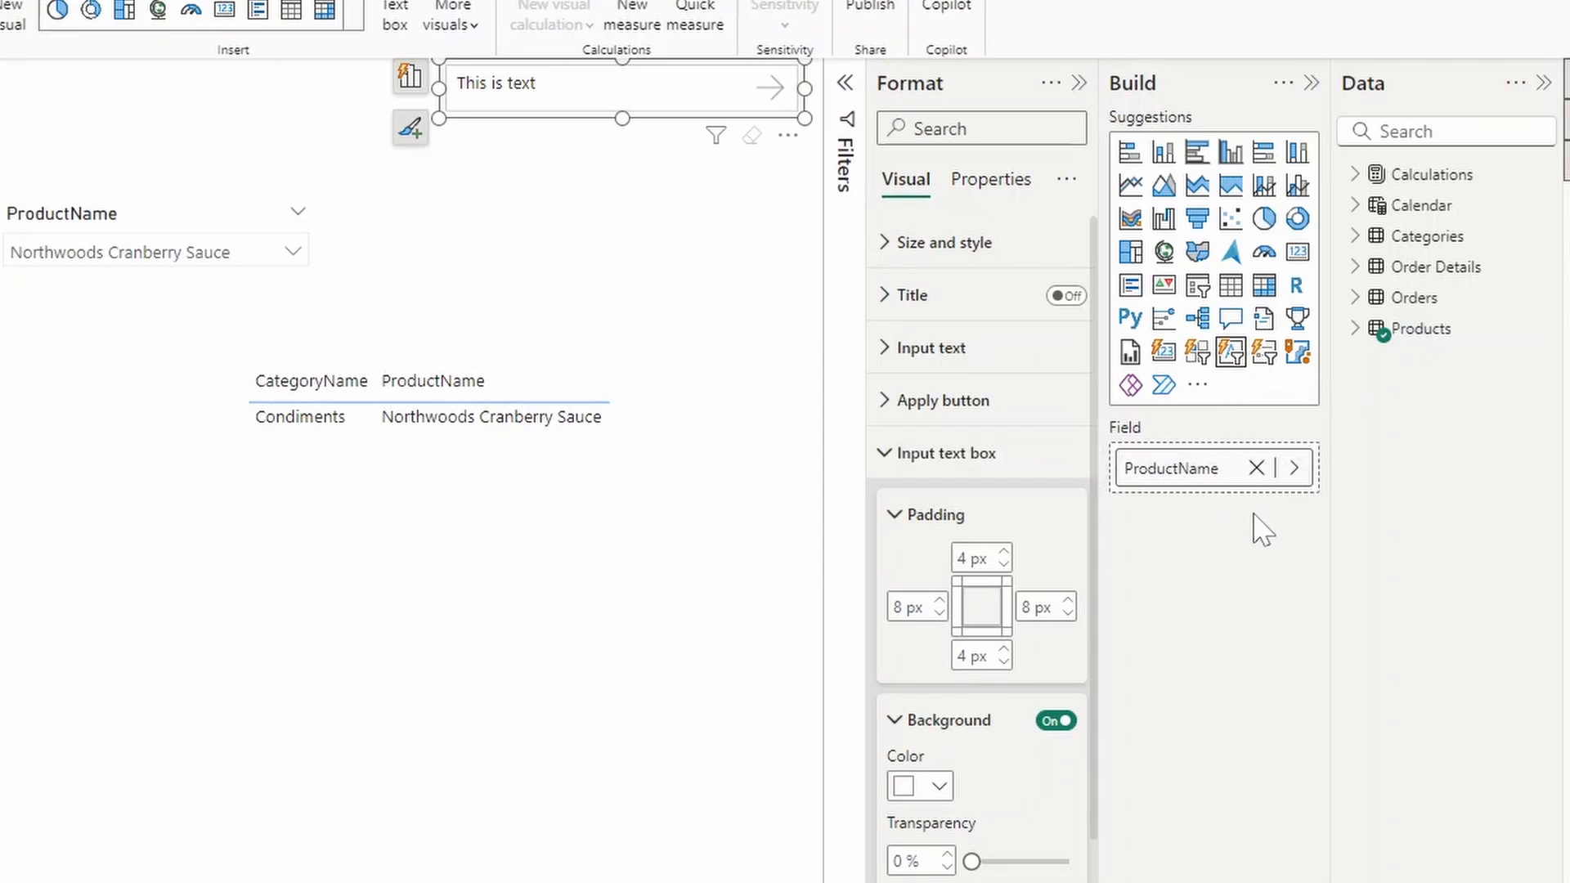
mouse_move(1453, 265)
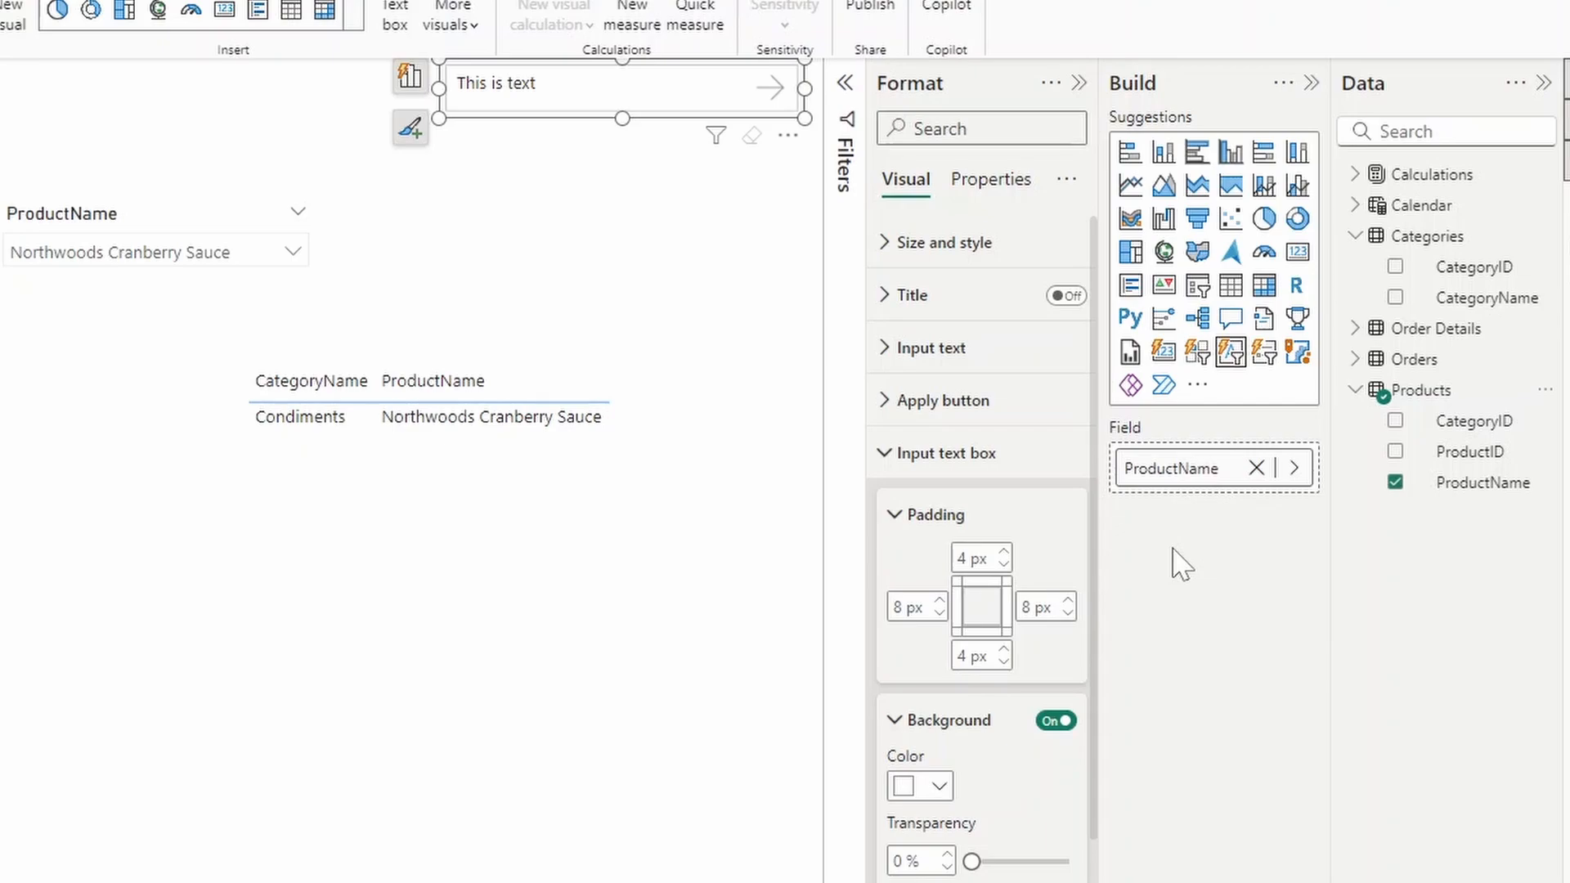
mouse_move(1218, 570)
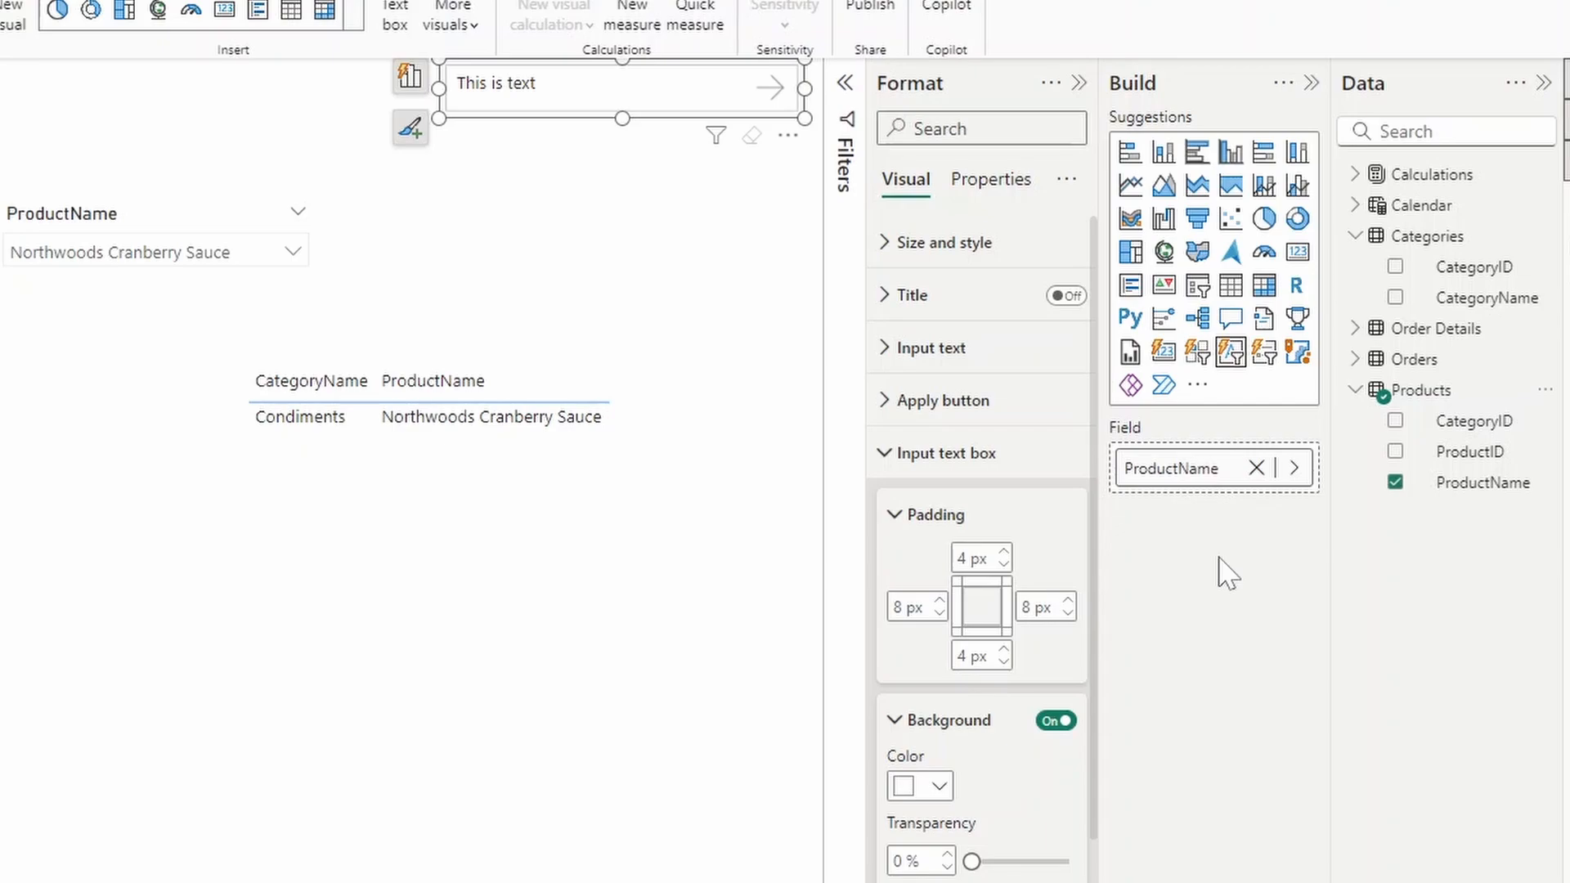
mouse_move(1166, 471)
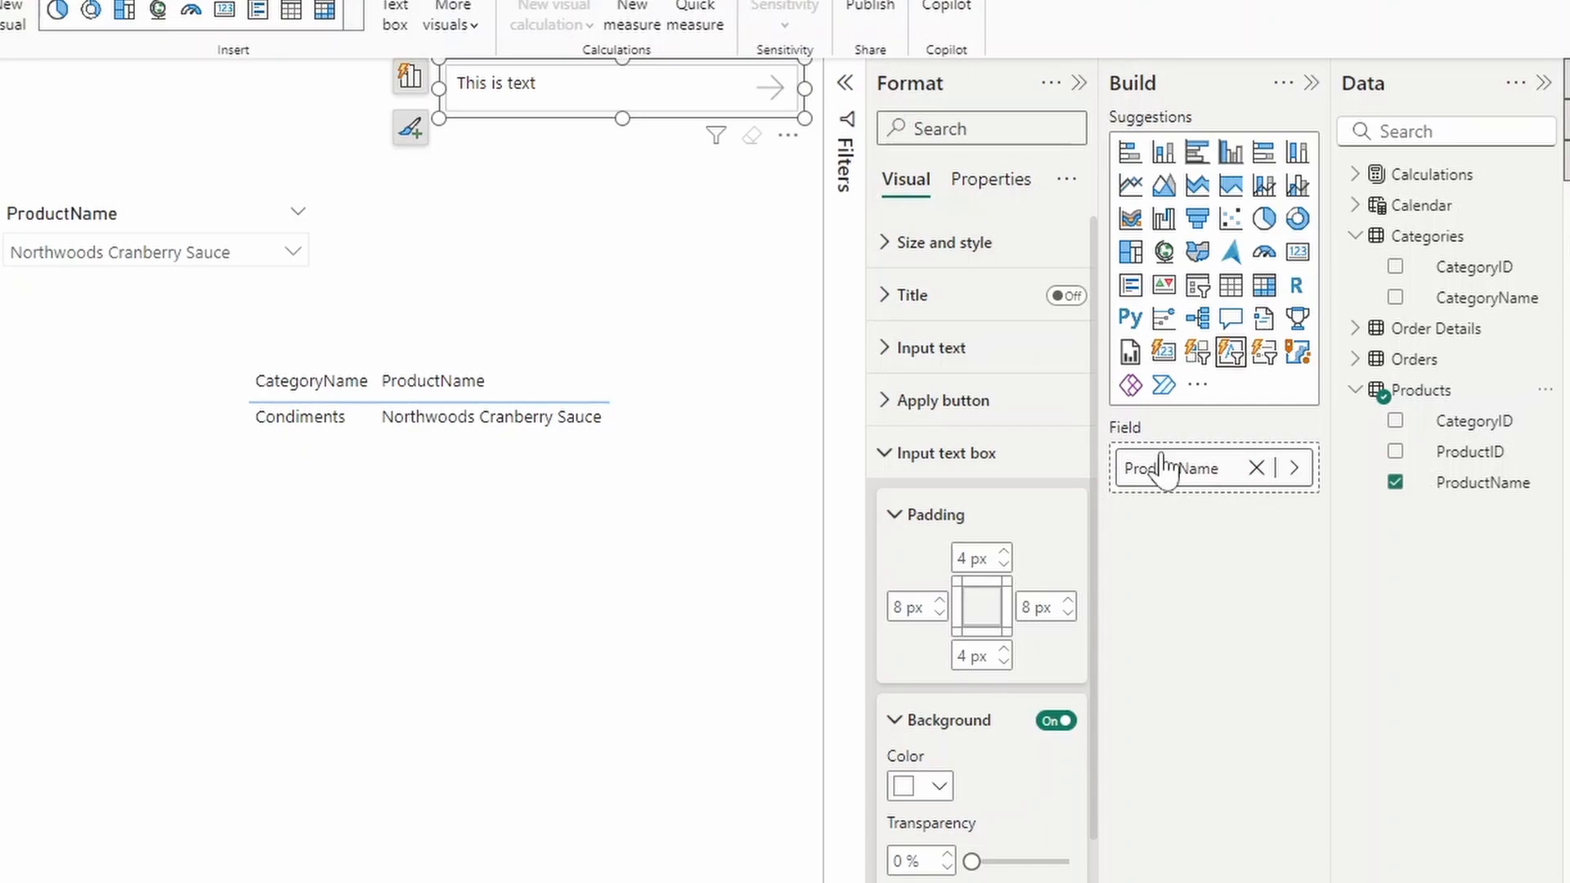
mouse_move(1164, 484)
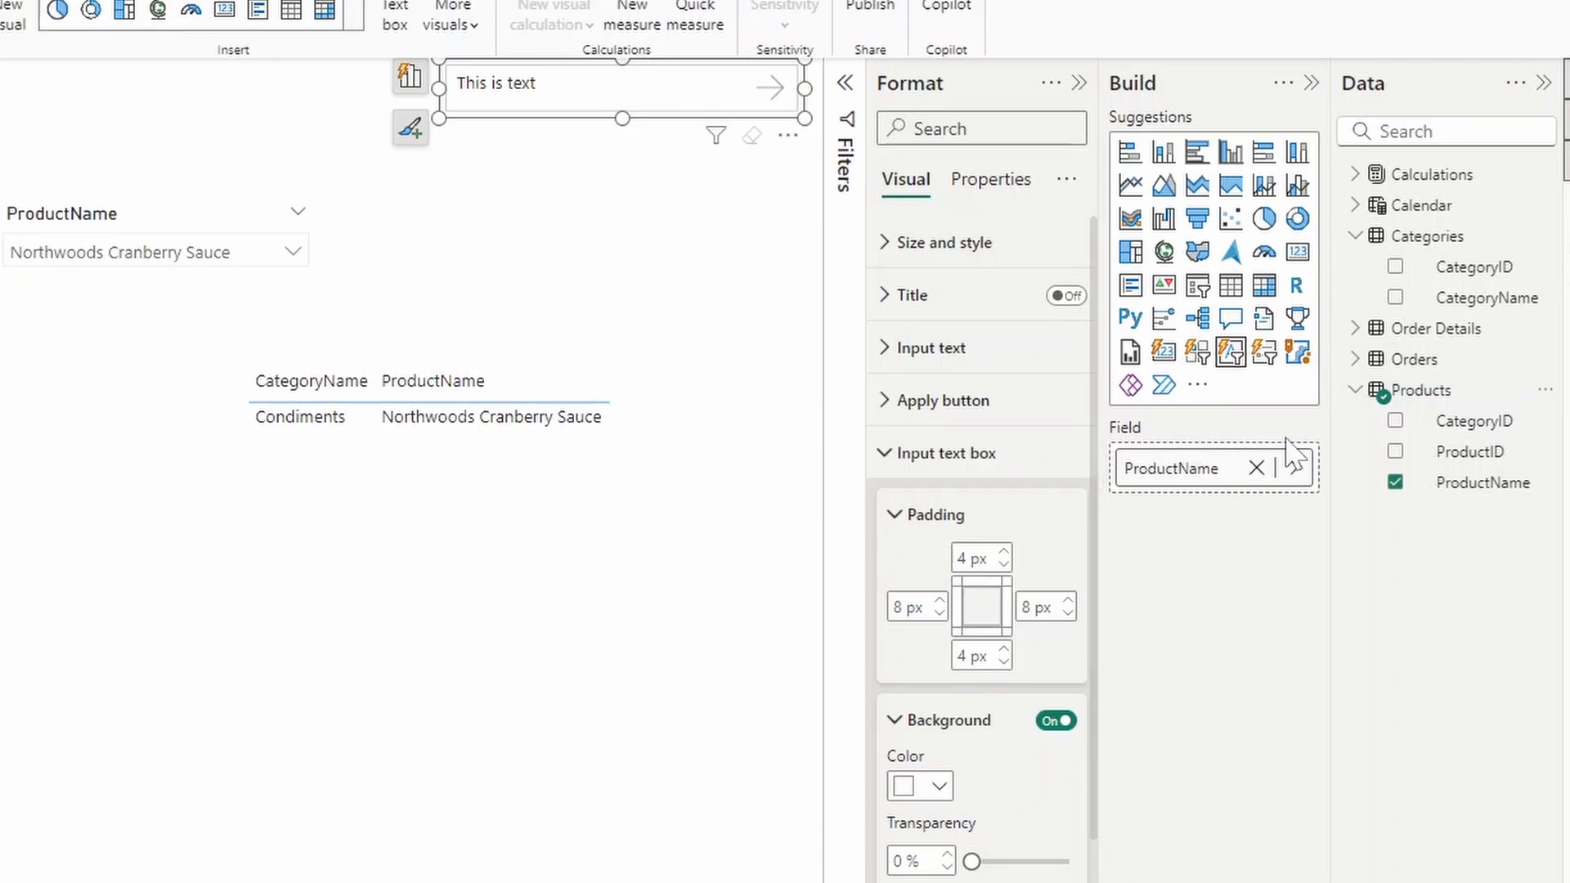
mouse_move(1368, 340)
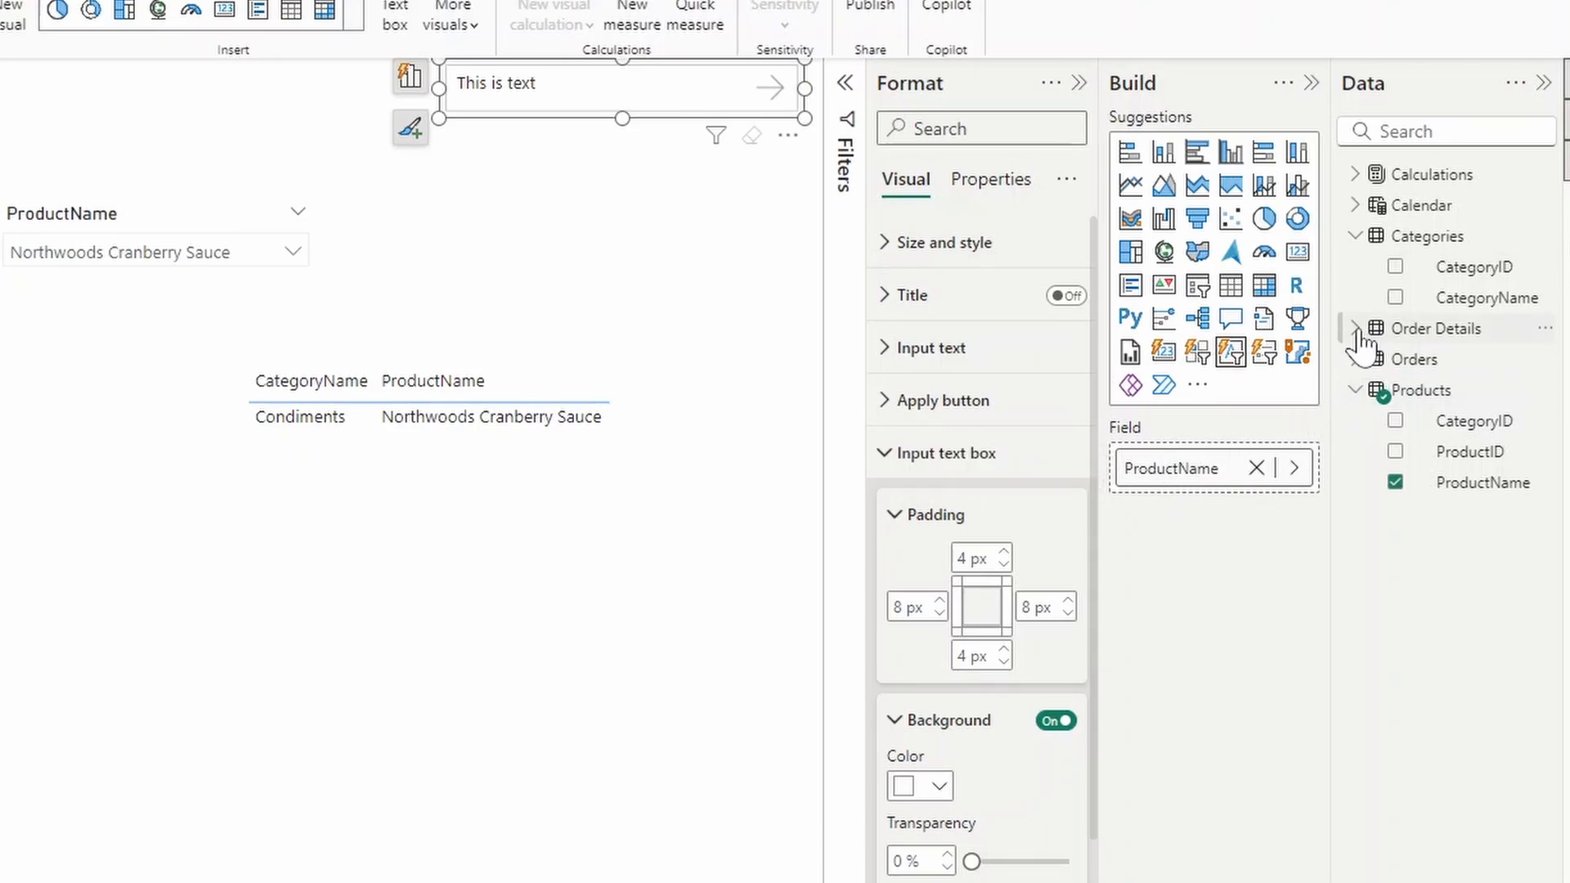
Step: Start a Search column in Order Details as RELATED(Categories[CategoryName])
click(1358, 327)
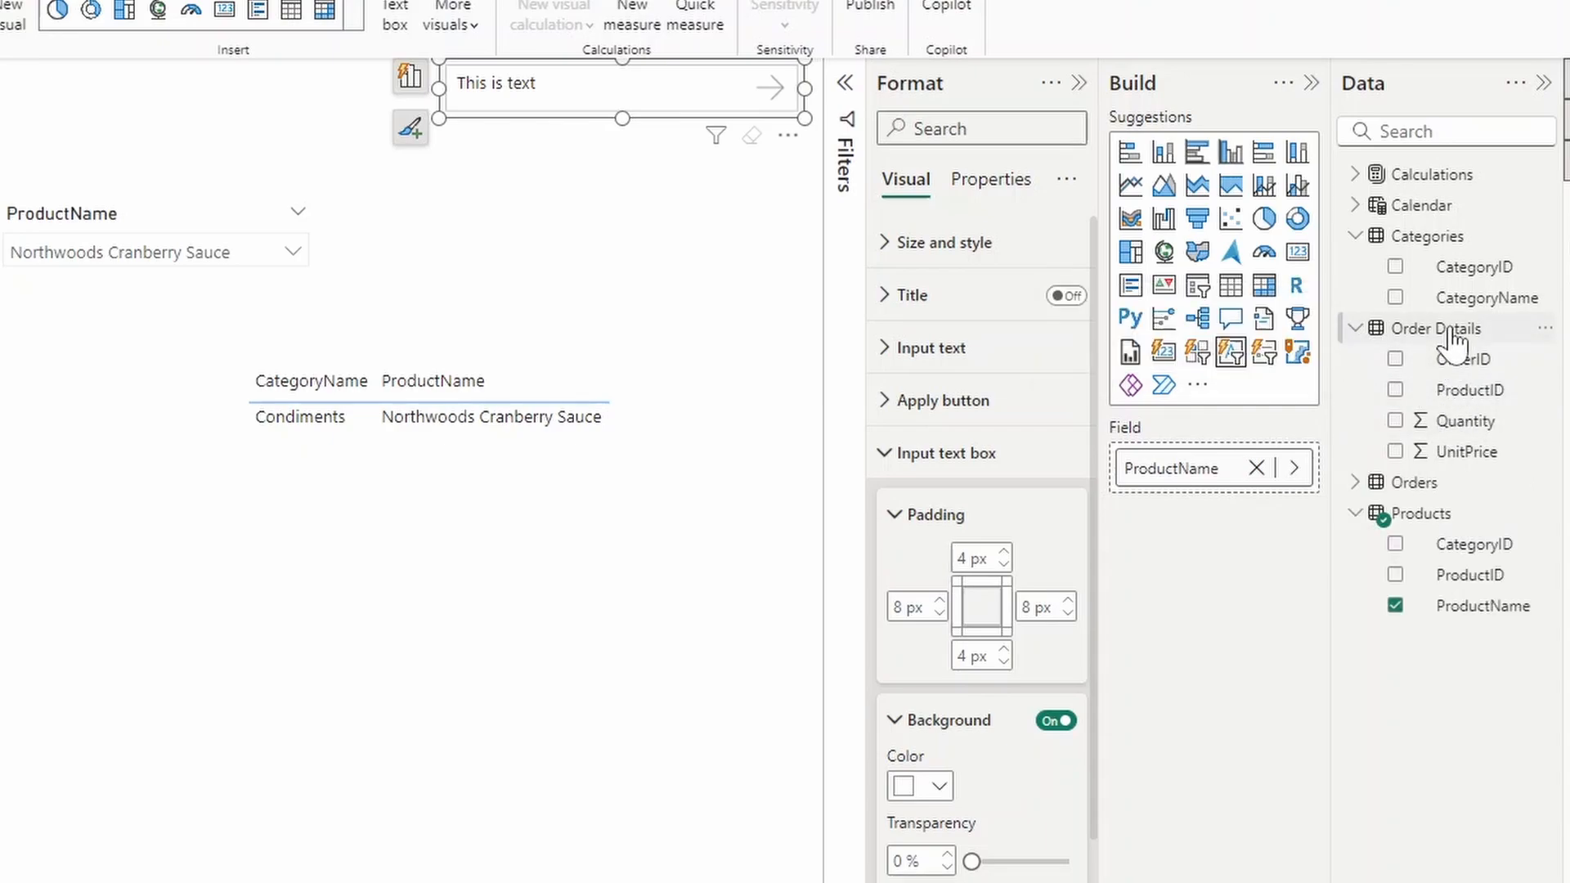
mouse_move(1438, 386)
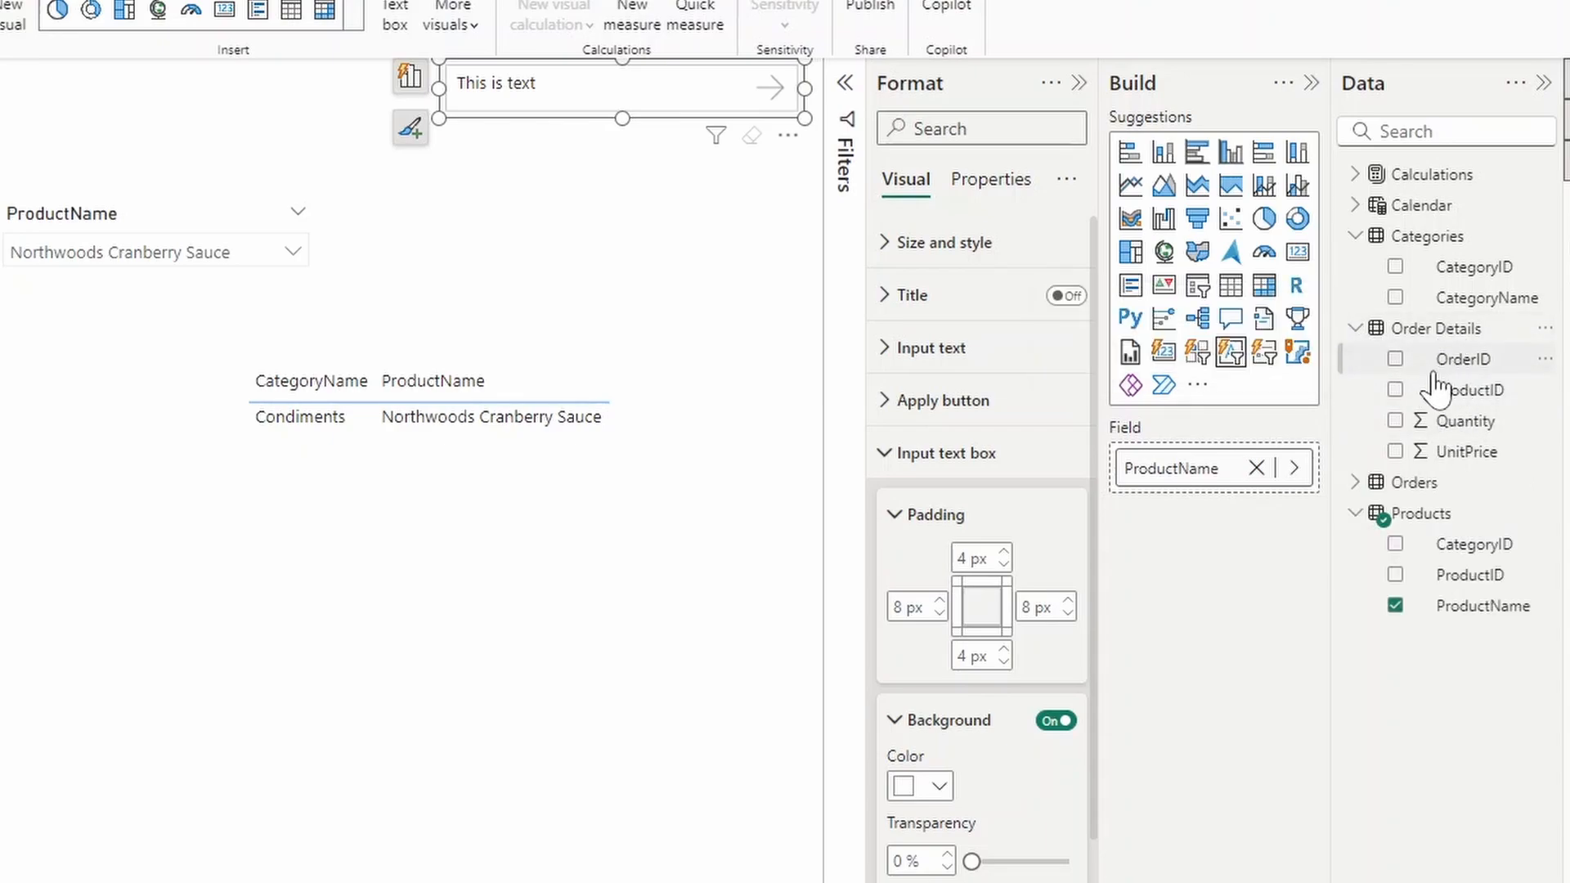
mouse_move(1437, 341)
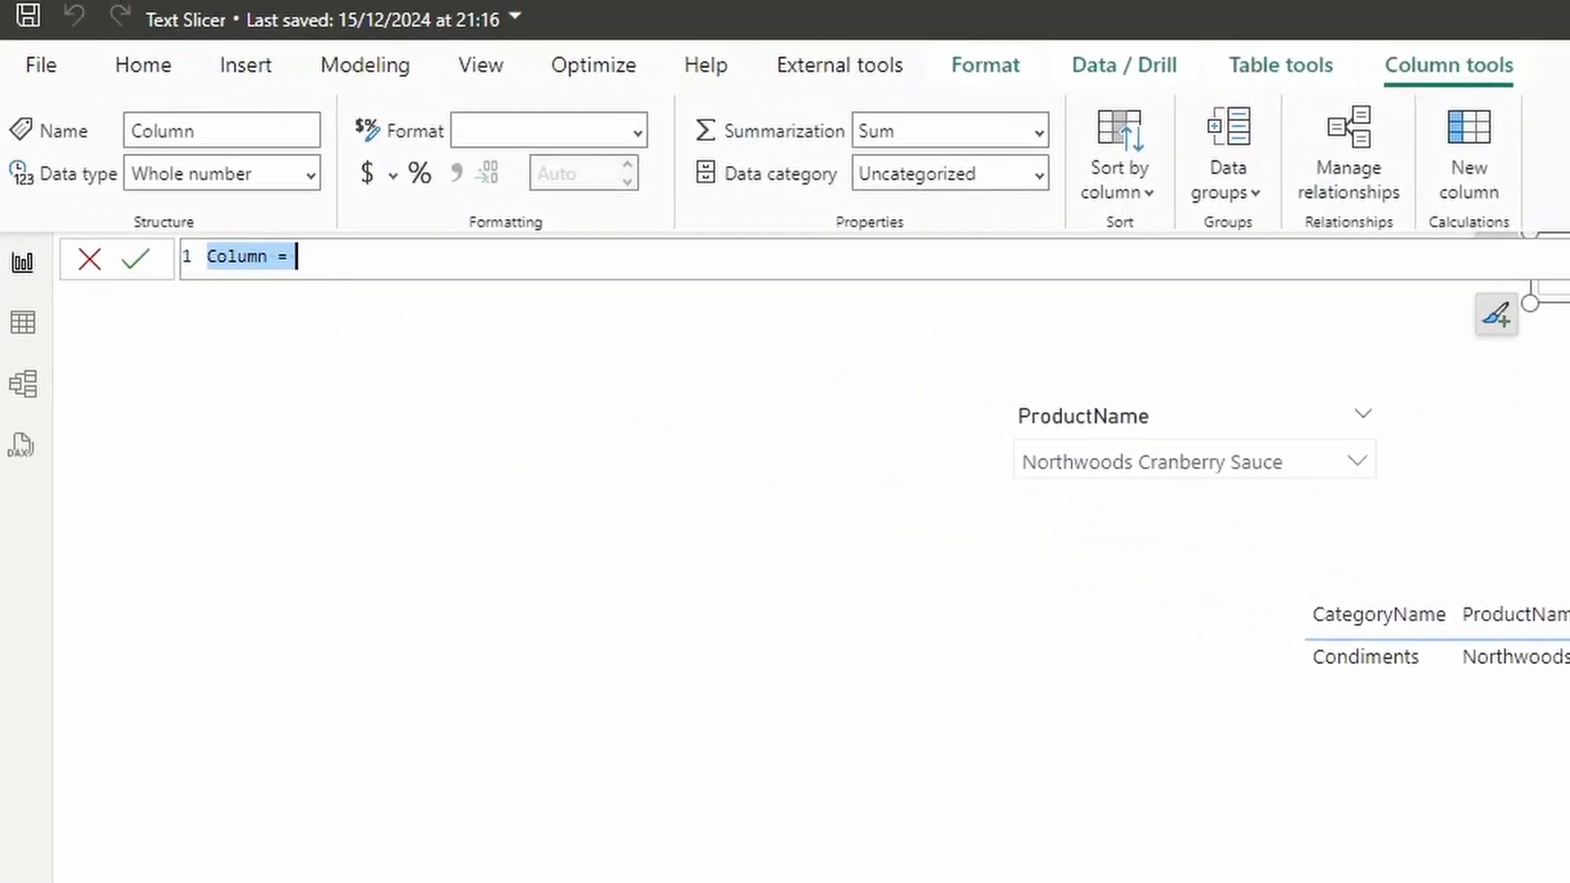
text(Search)
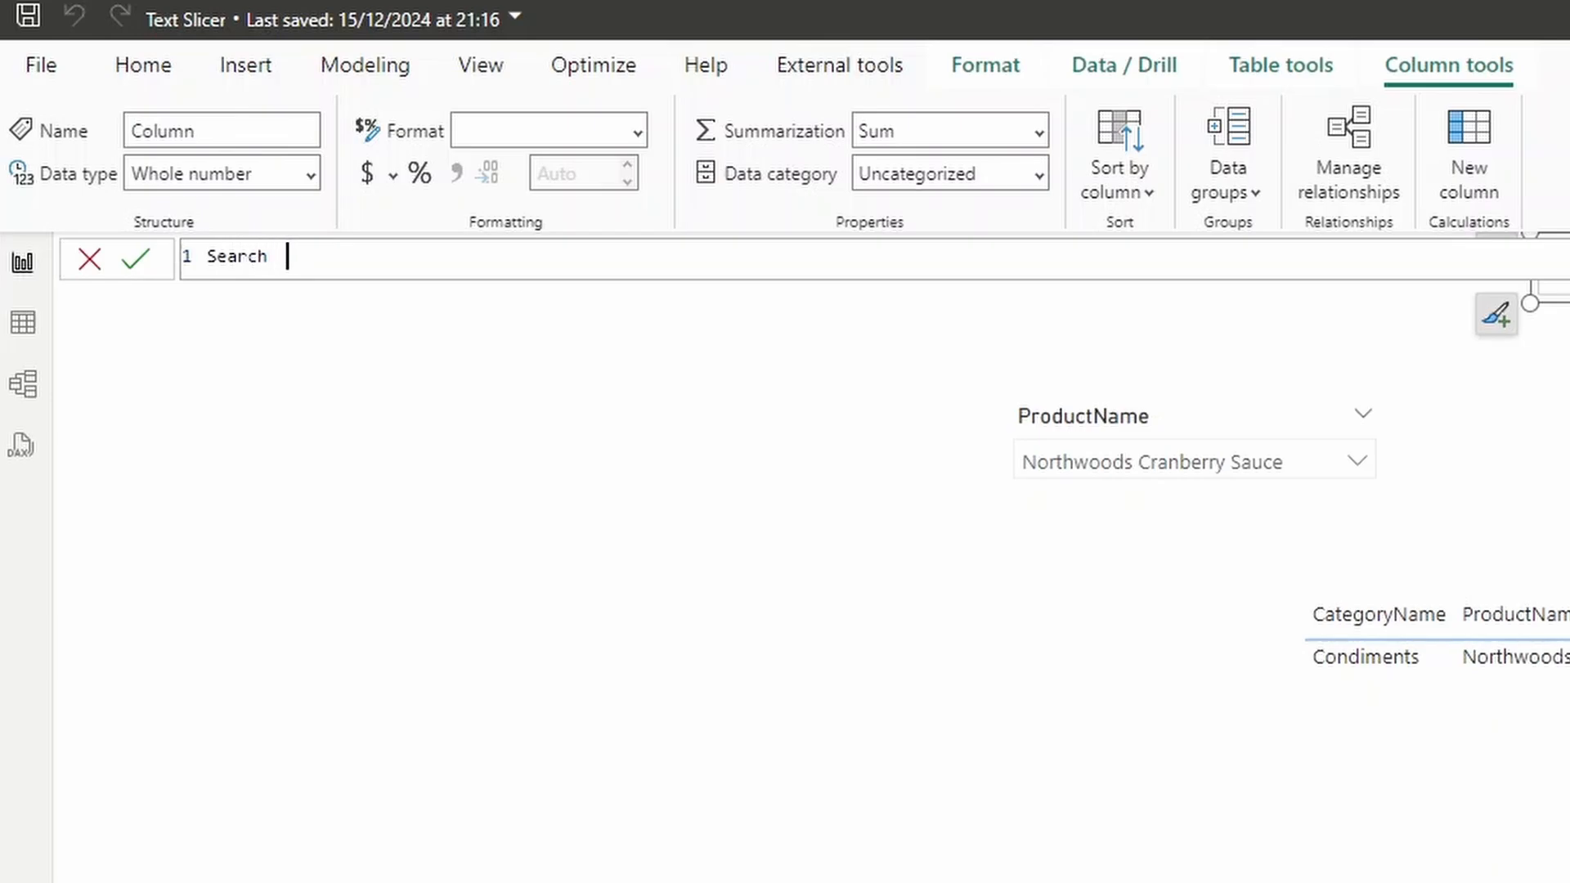
text(= RELATED()
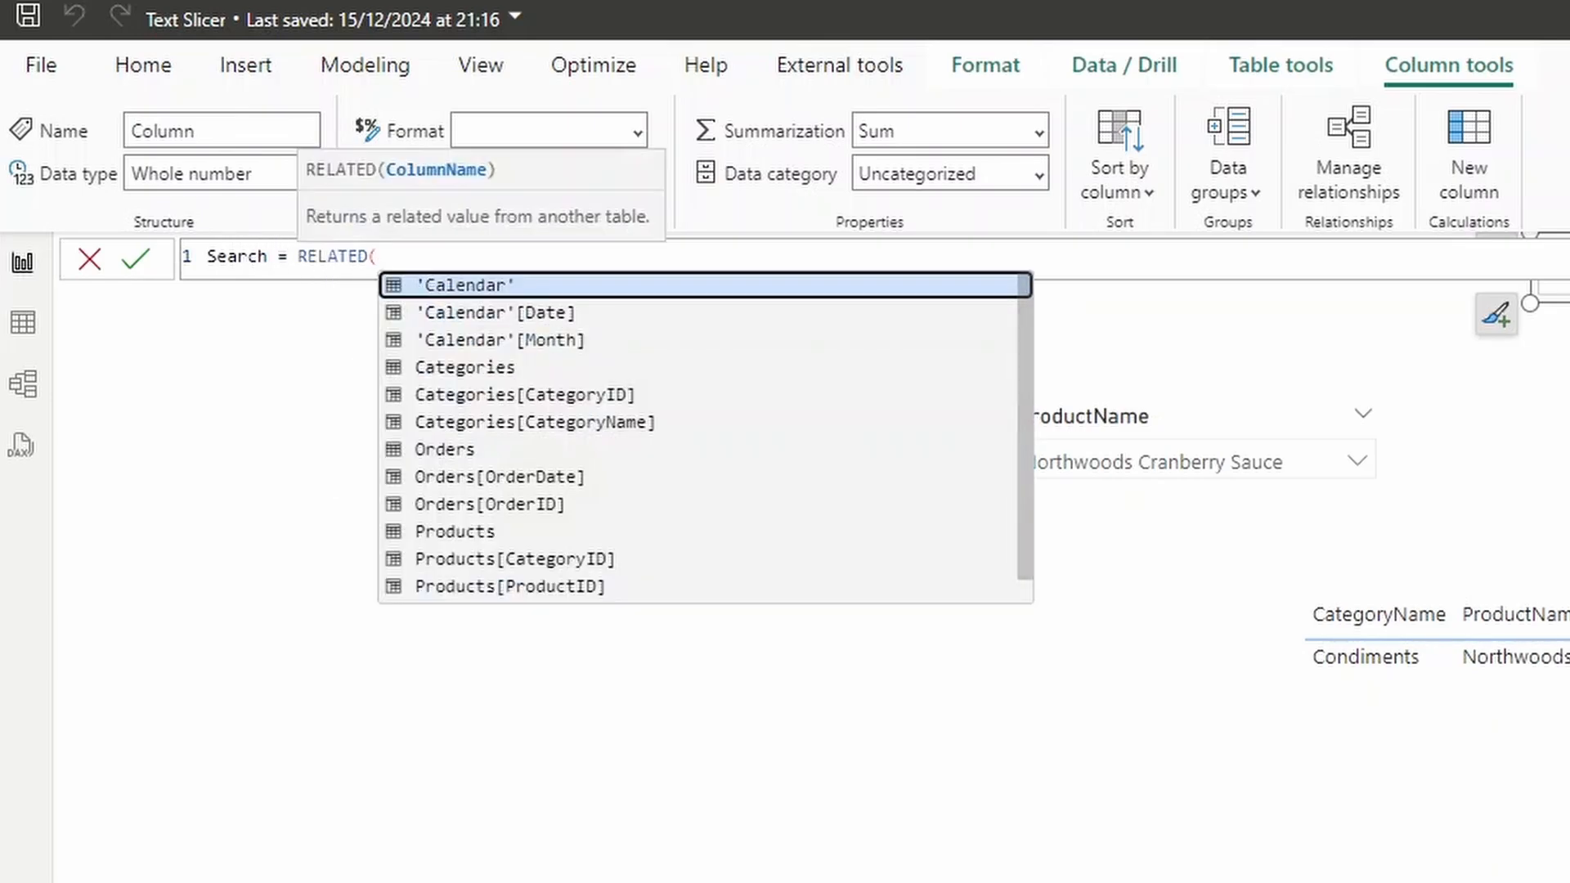
text(Catego)
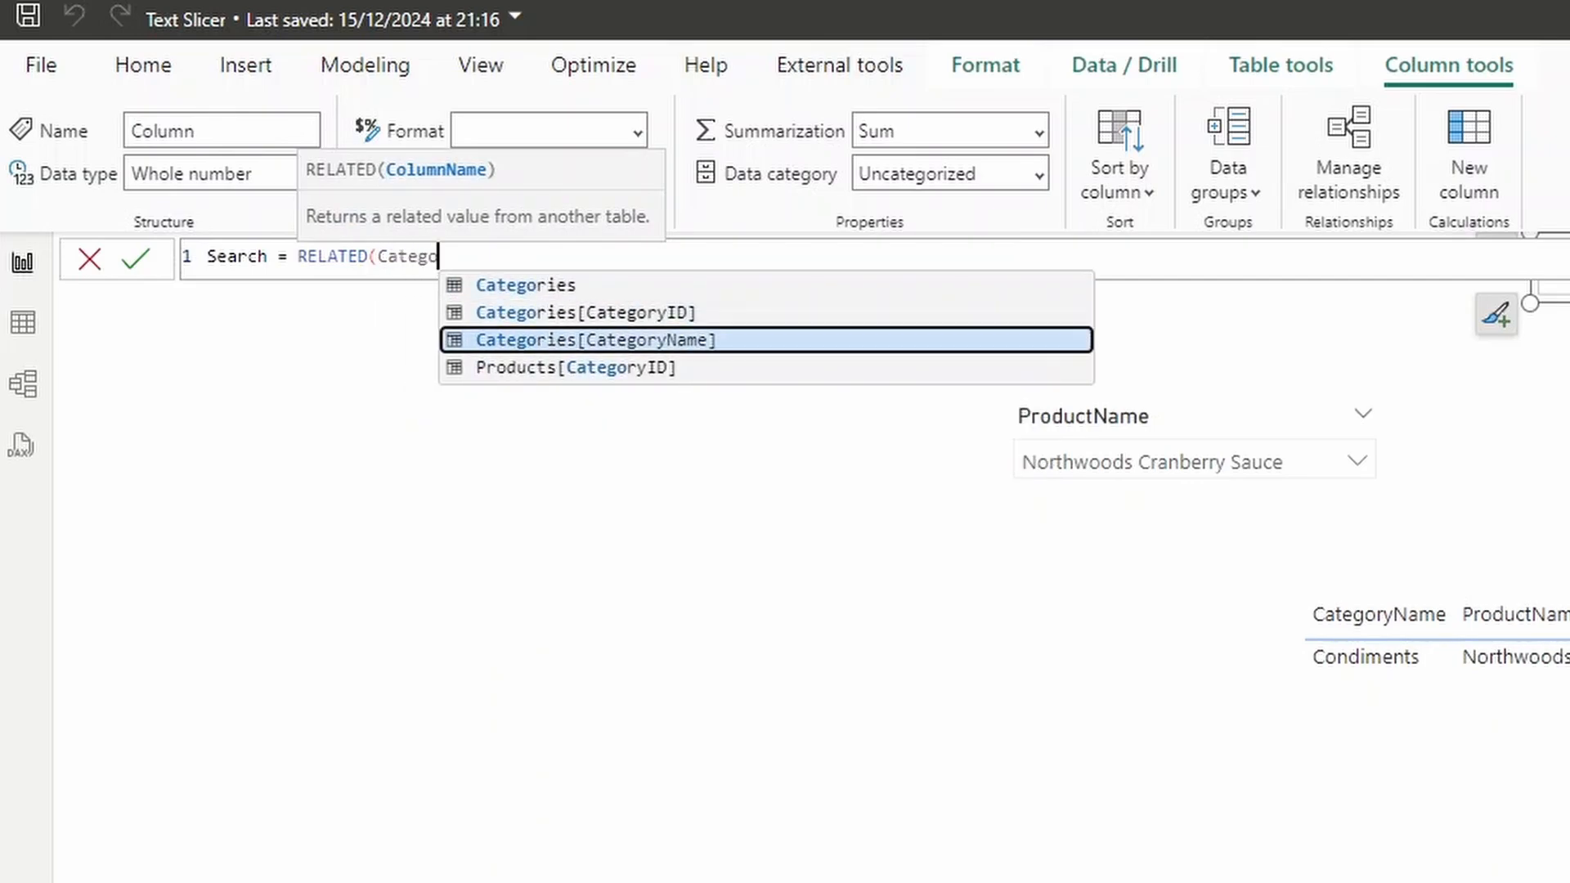
click(586, 340)
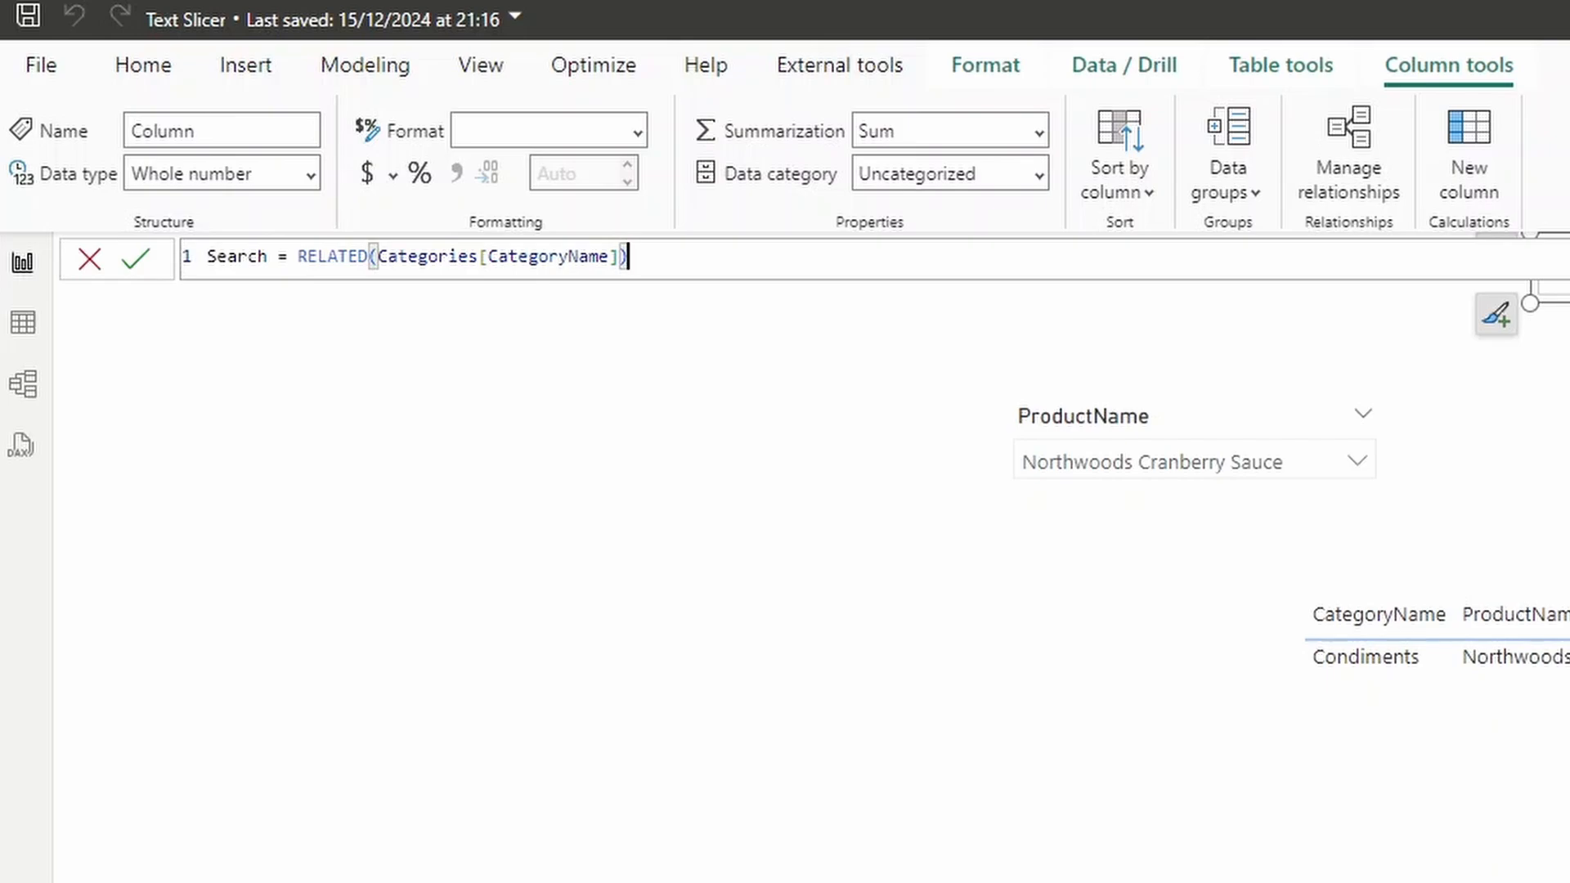
Step: Append & " " & RELATED(Products[ProductName]) to complete the Search formula
text(&)
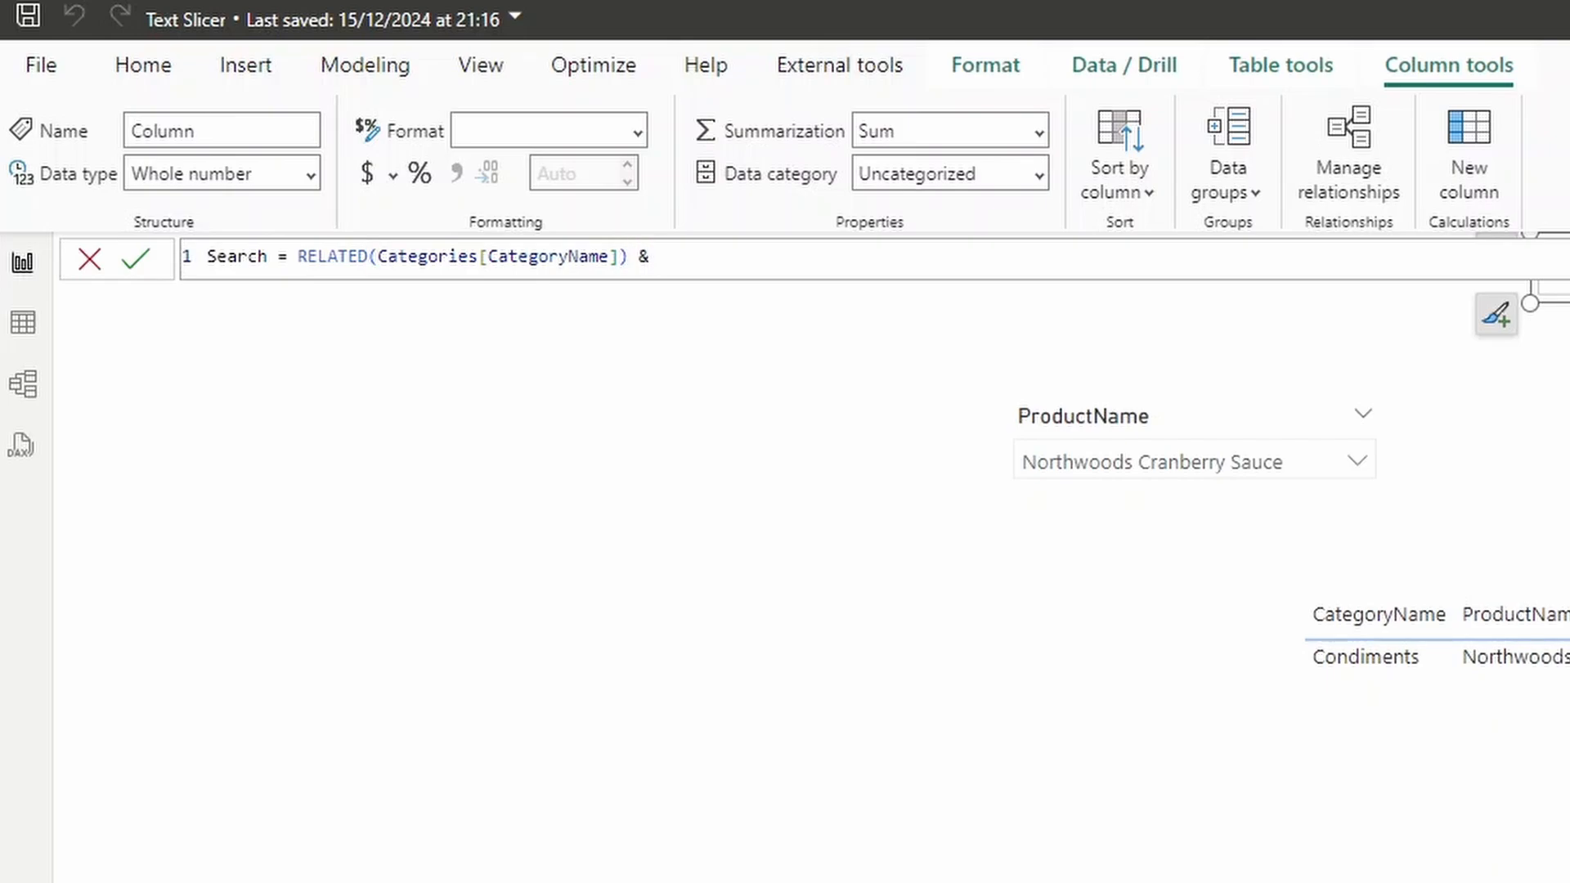
text(" ")
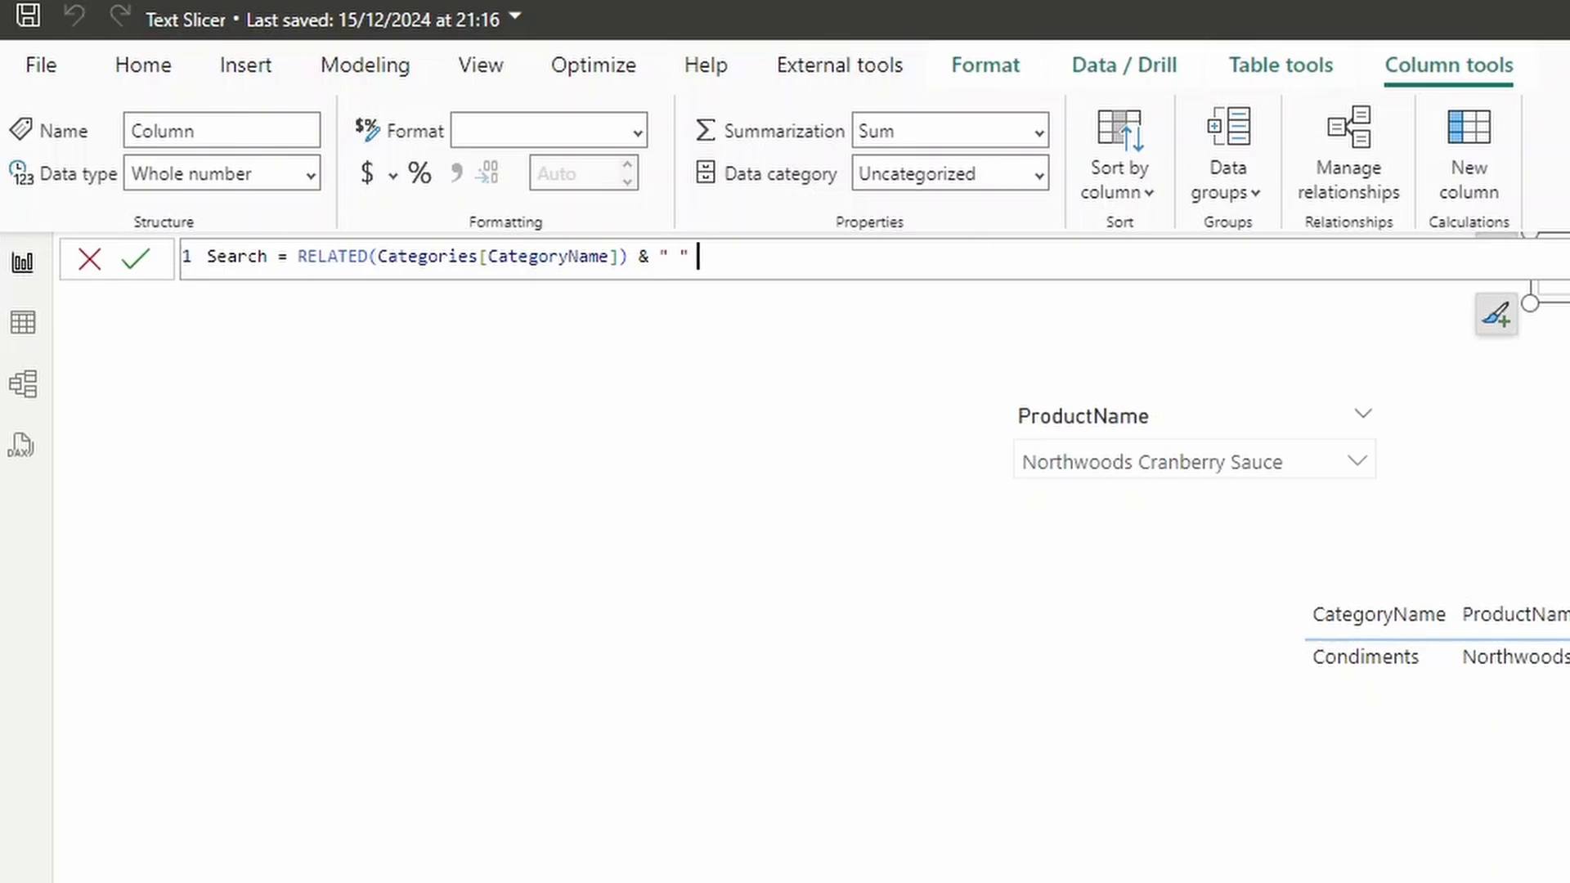
text(& RELATED()
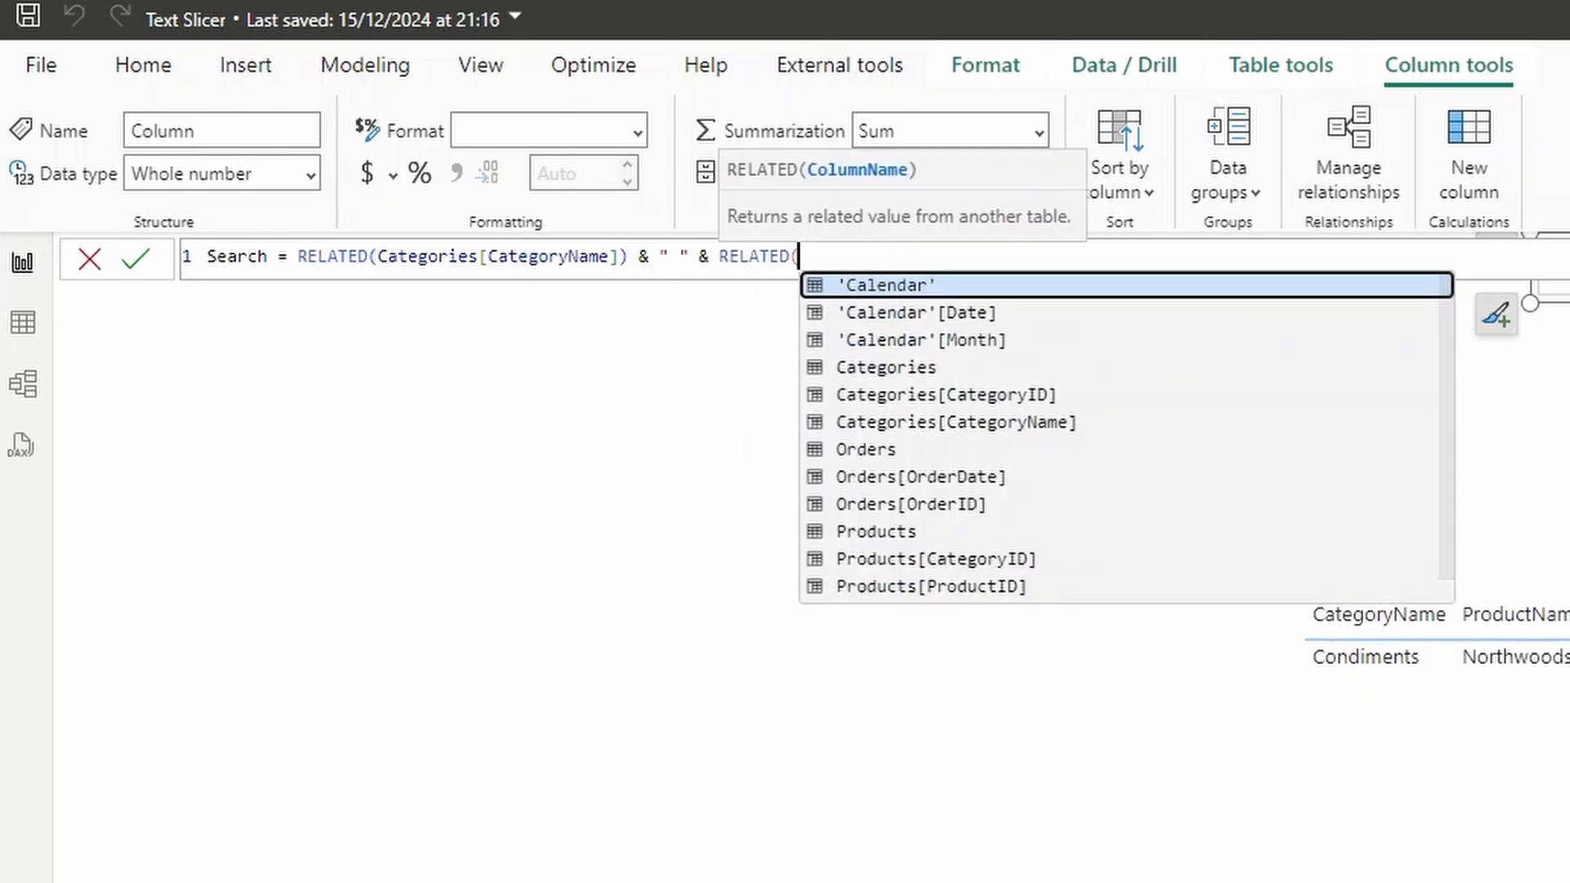
text(PRodu)
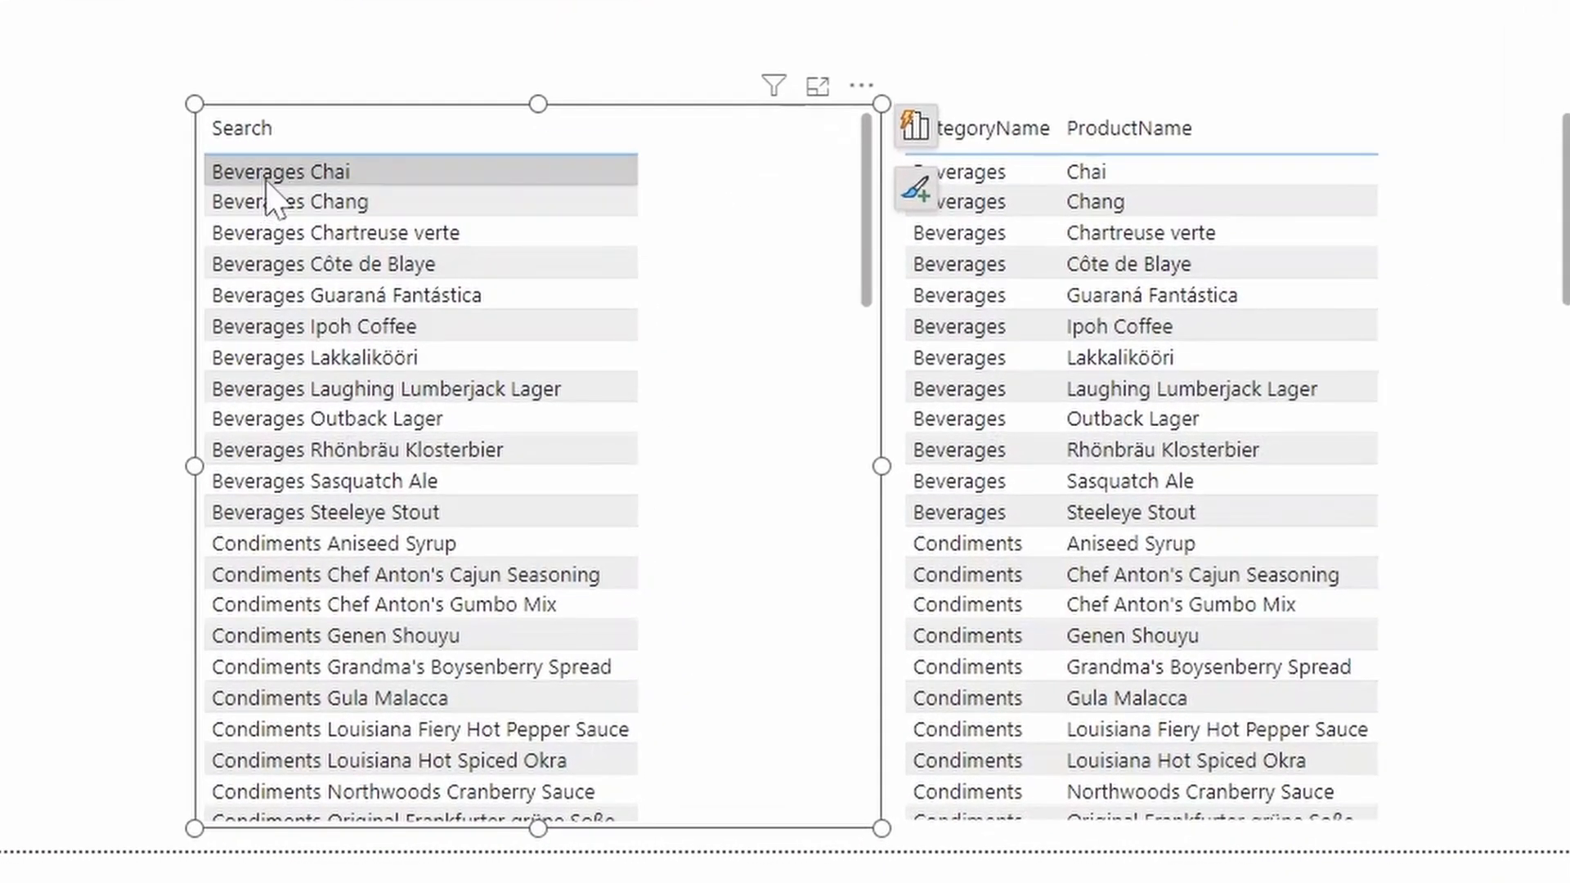
Step: Scroll the field list to reach OrderID for the order table
scroll(down, 3)
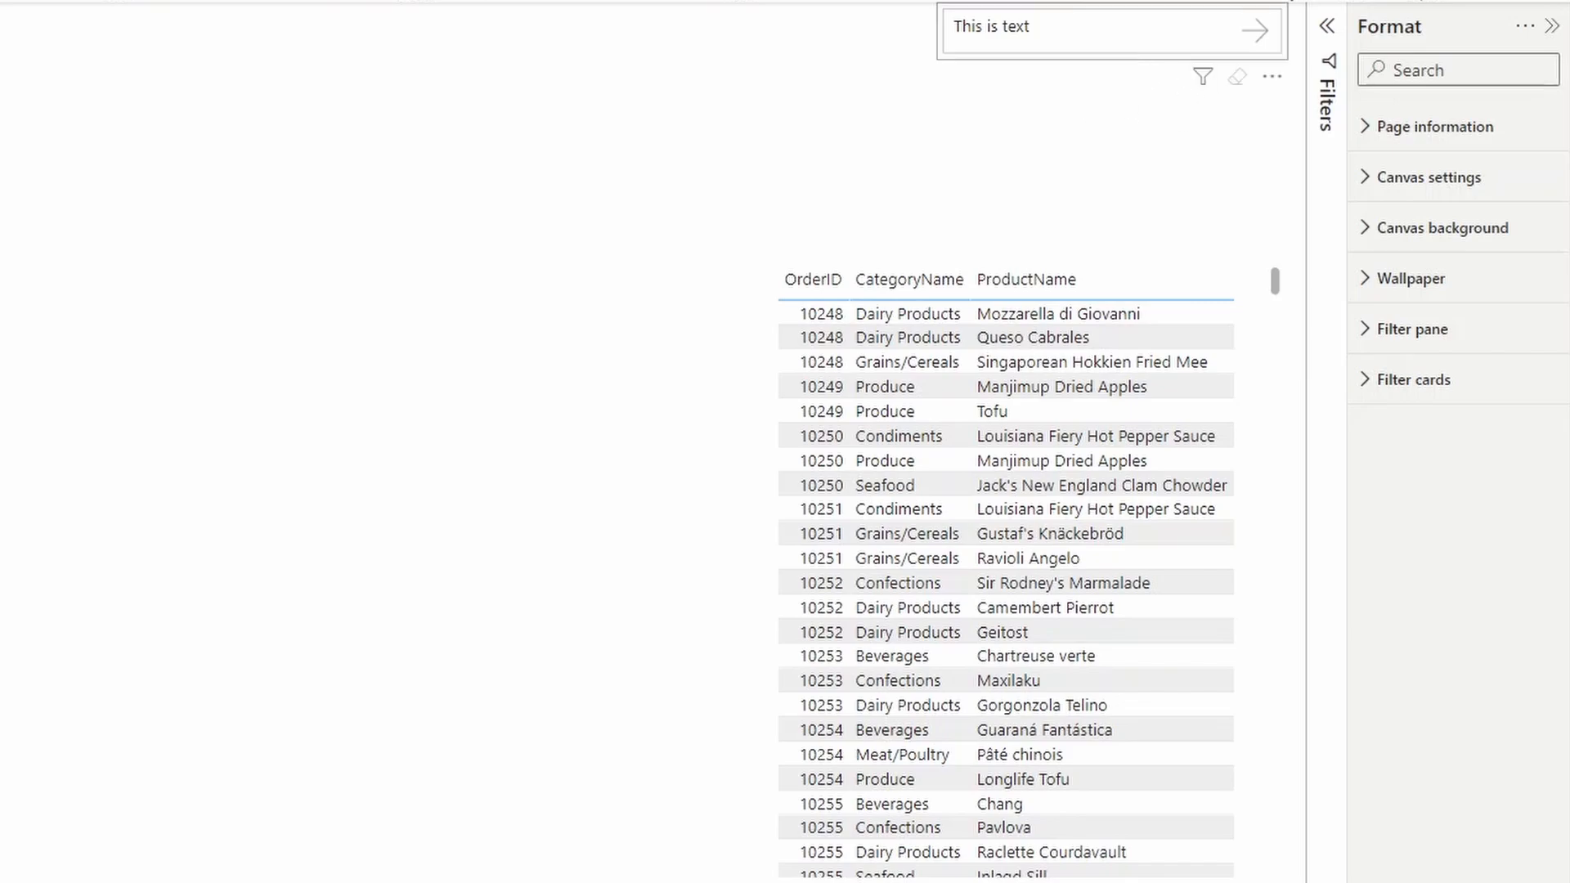
Step: Rebind the text slicer to the Search column and enter 'Se' as its search text
click(1101, 30)
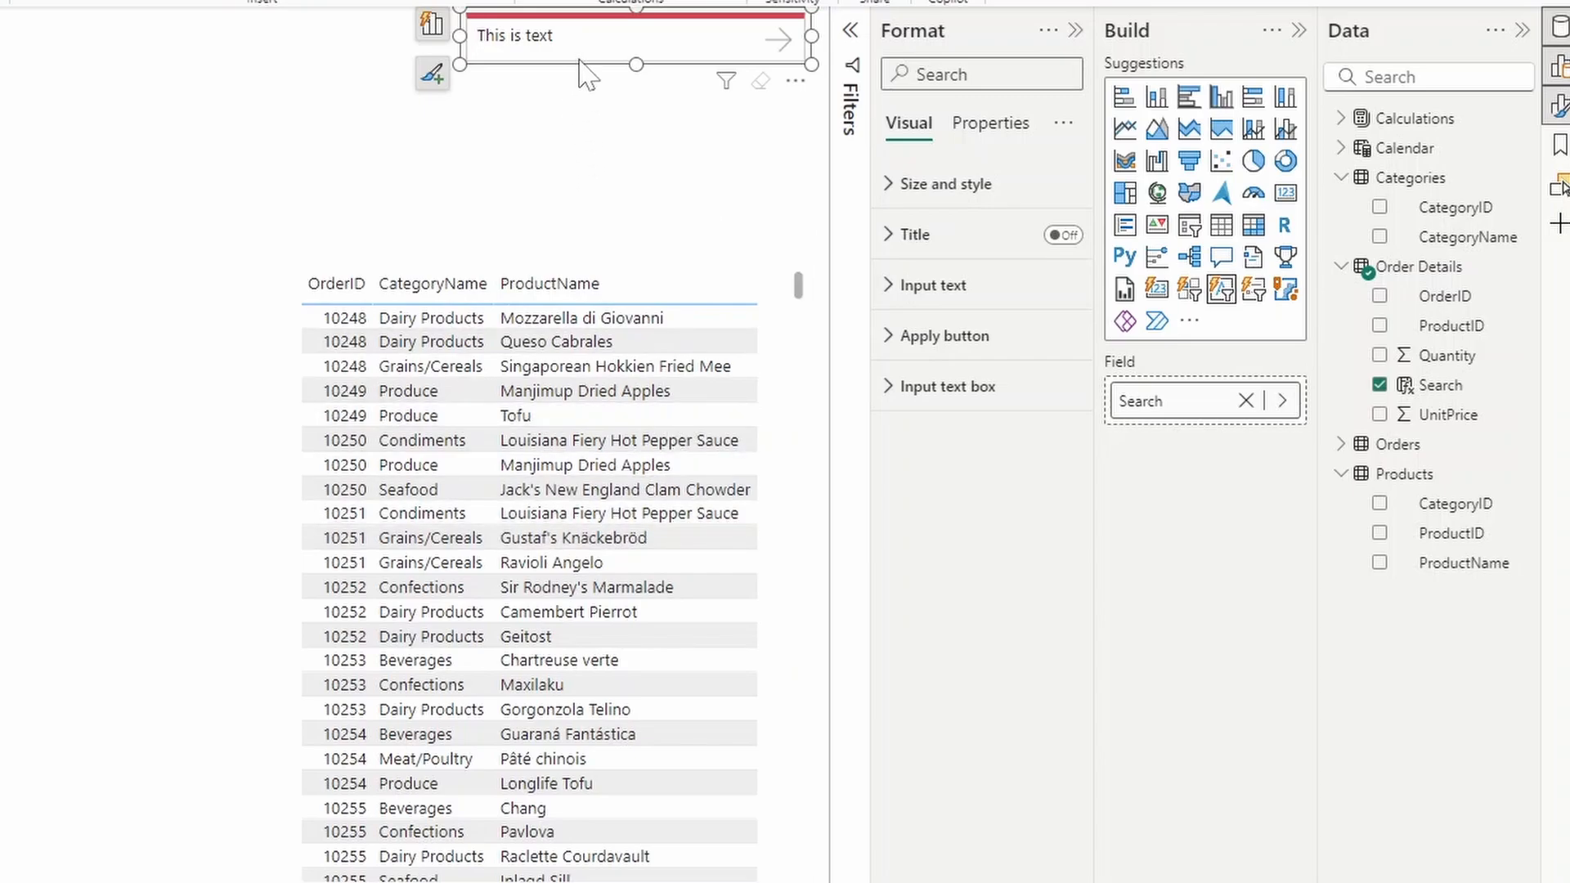
text(Se)
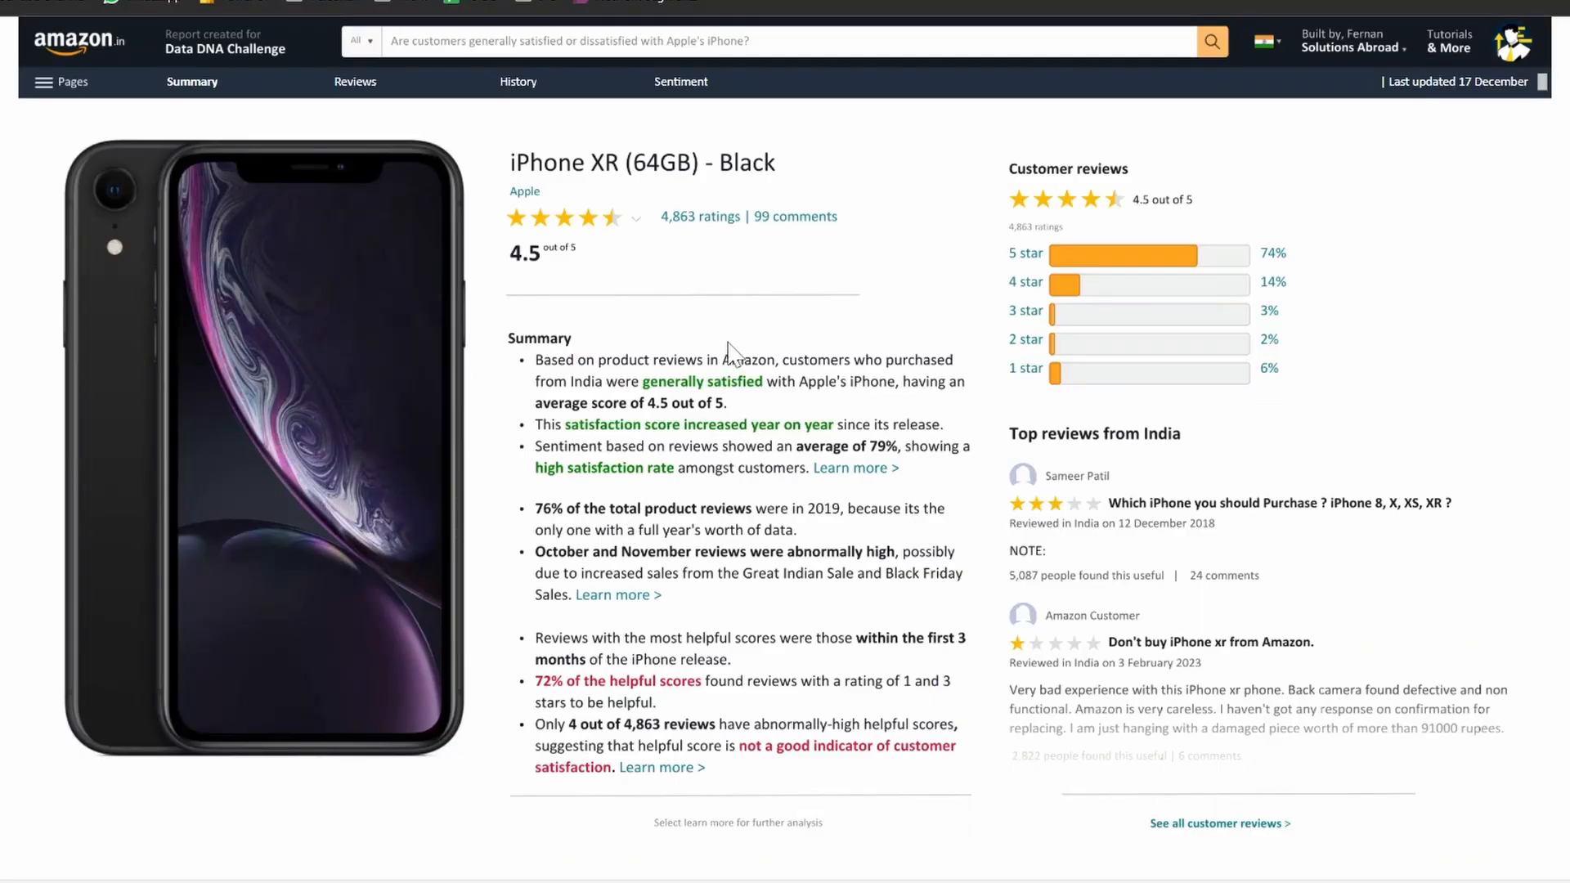
Step: On the Reviews page, filter to the 756 customer reviews mentioning Battery
click(355, 82)
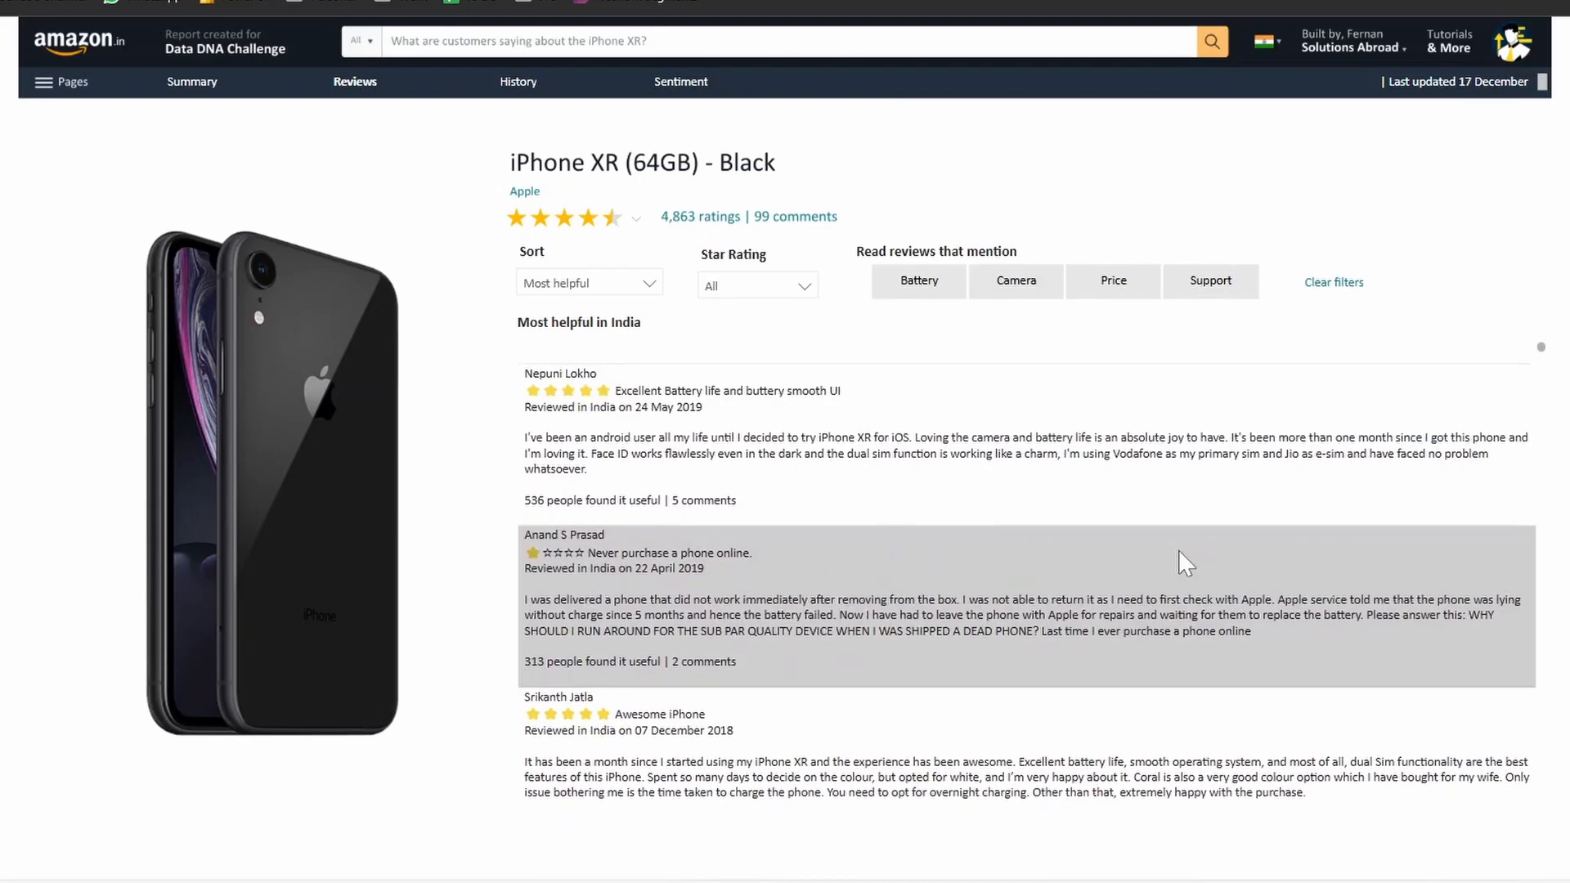
click(918, 281)
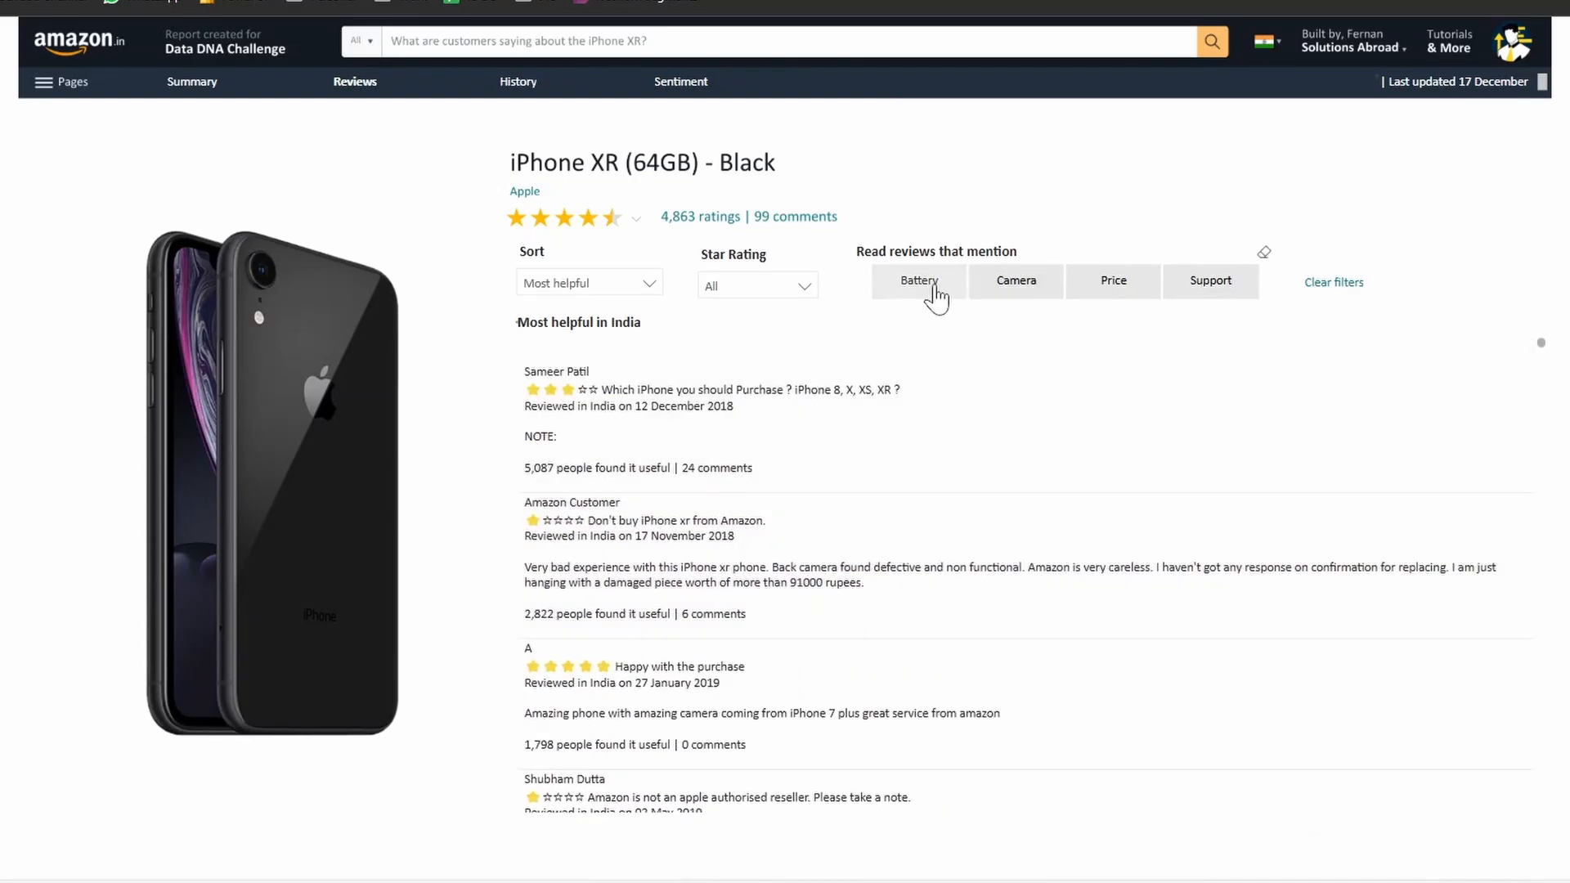
click(918, 279)
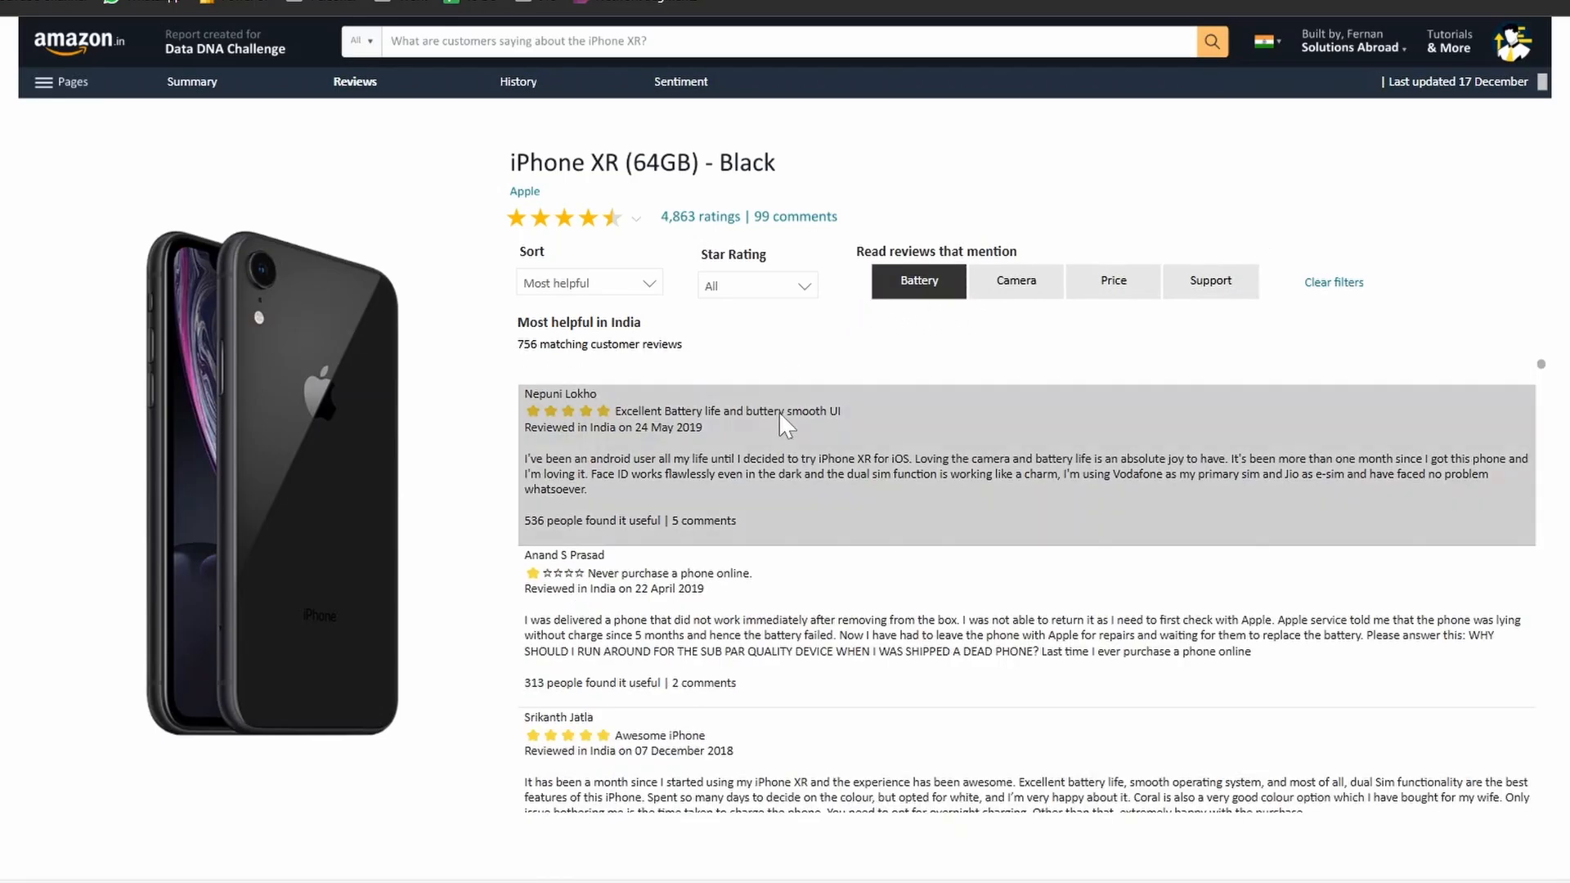
mouse_move(704, 430)
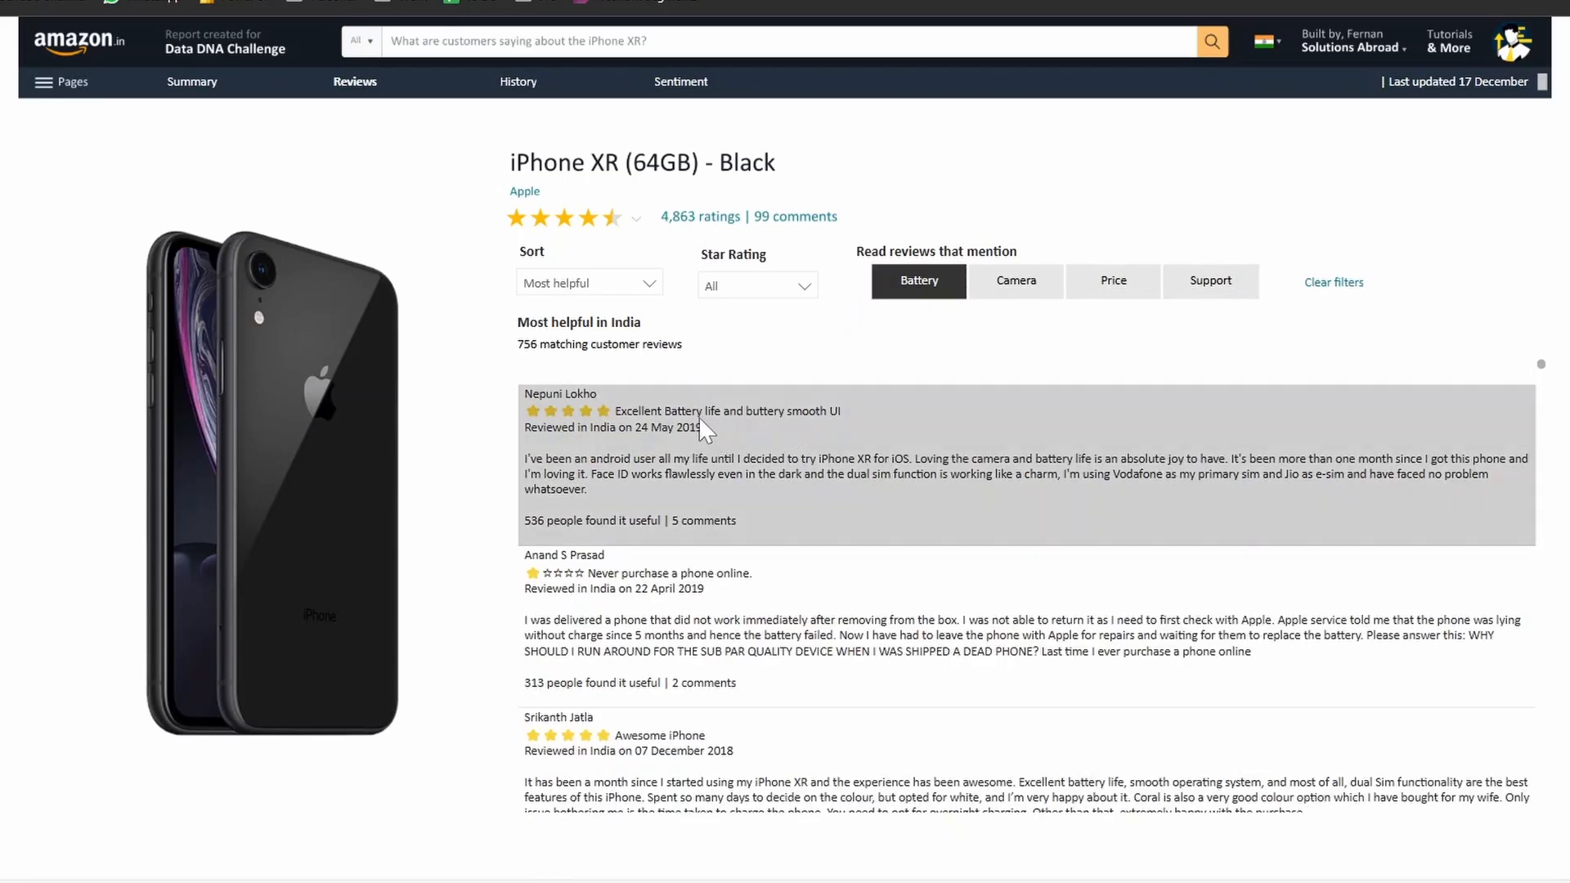
mouse_move(775, 491)
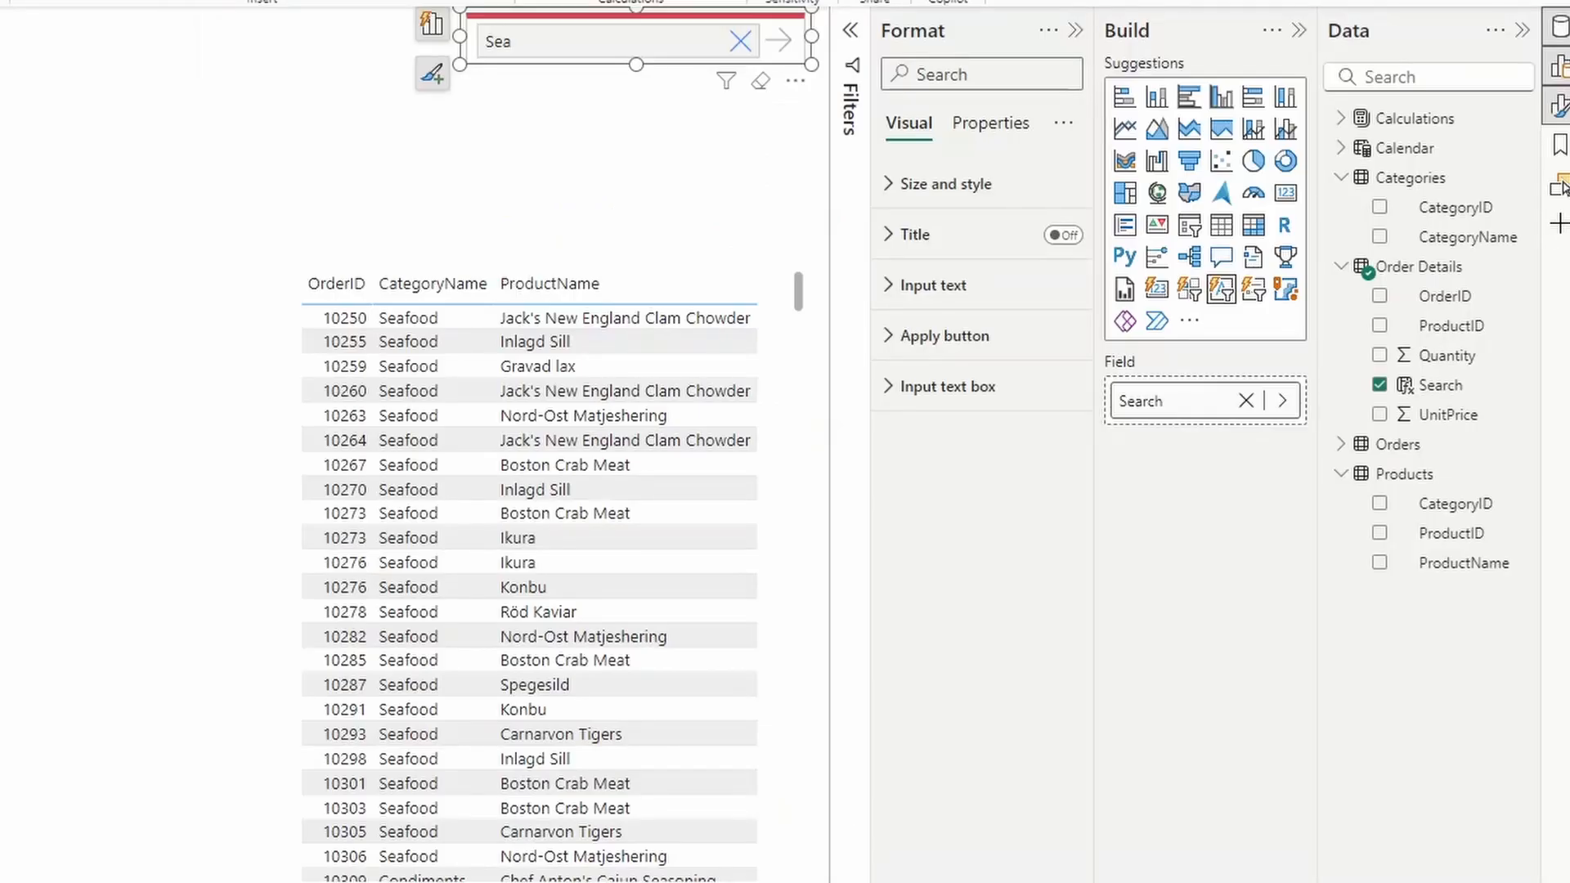
mouse_move(225, 235)
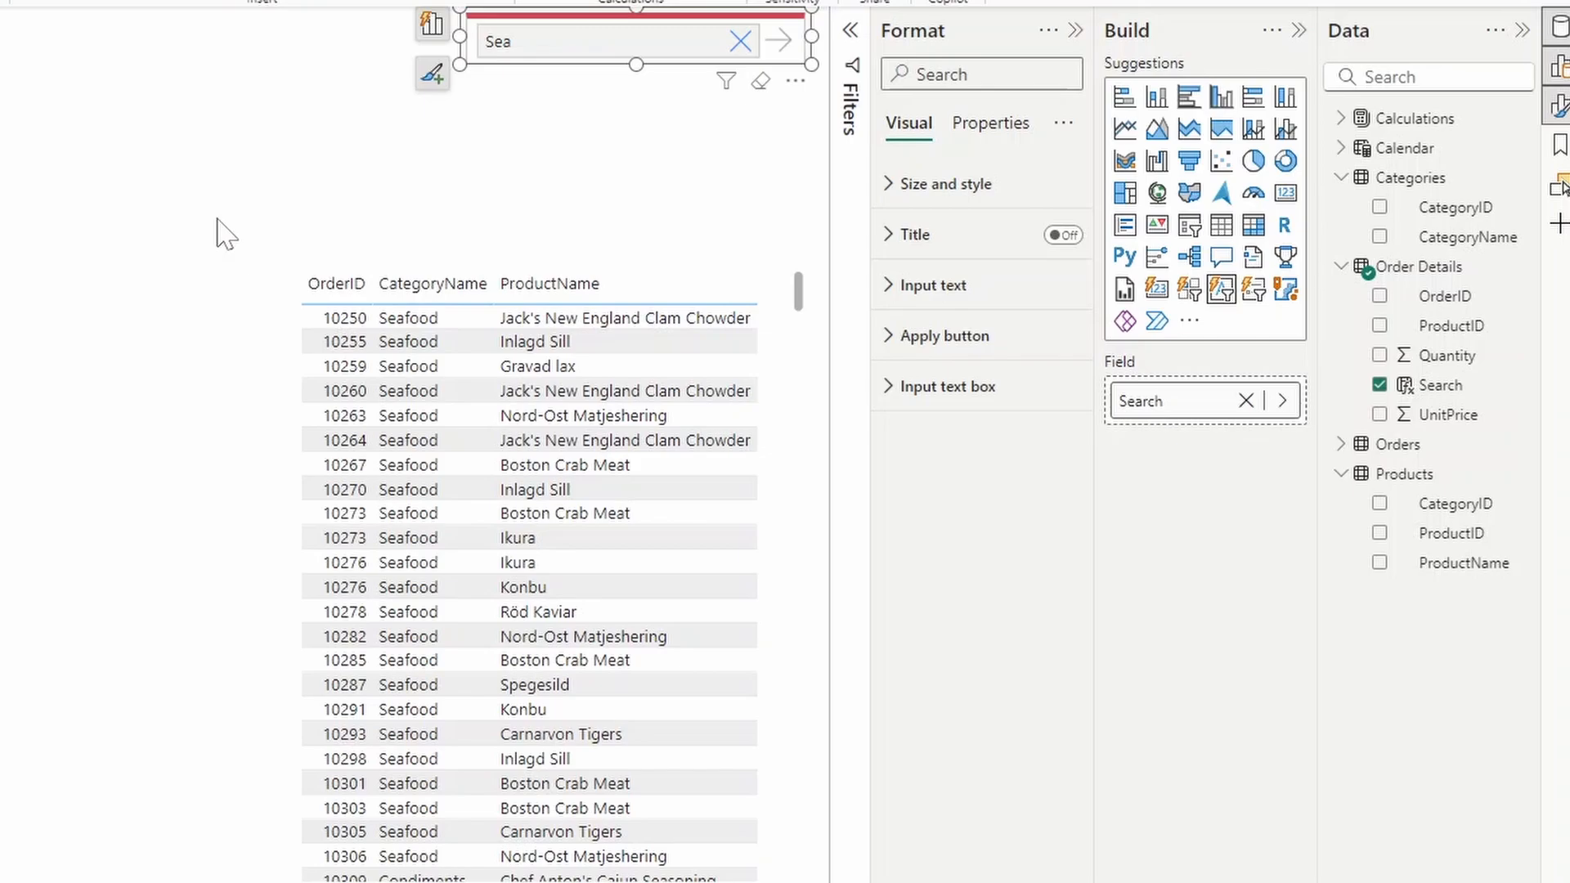
mouse_move(634, 72)
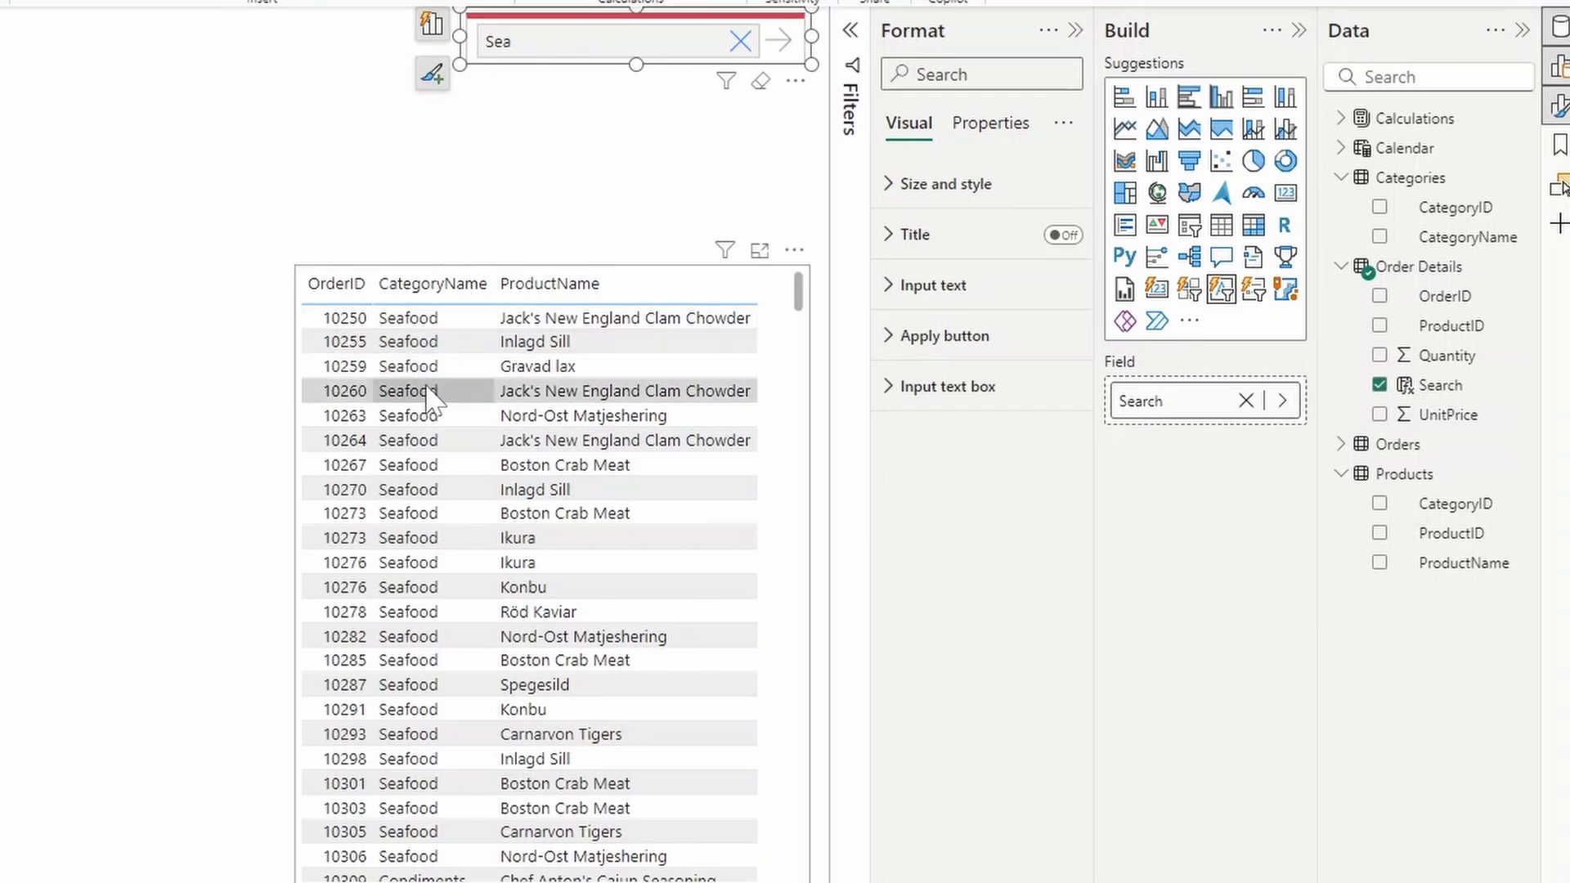
mouse_move(237, 278)
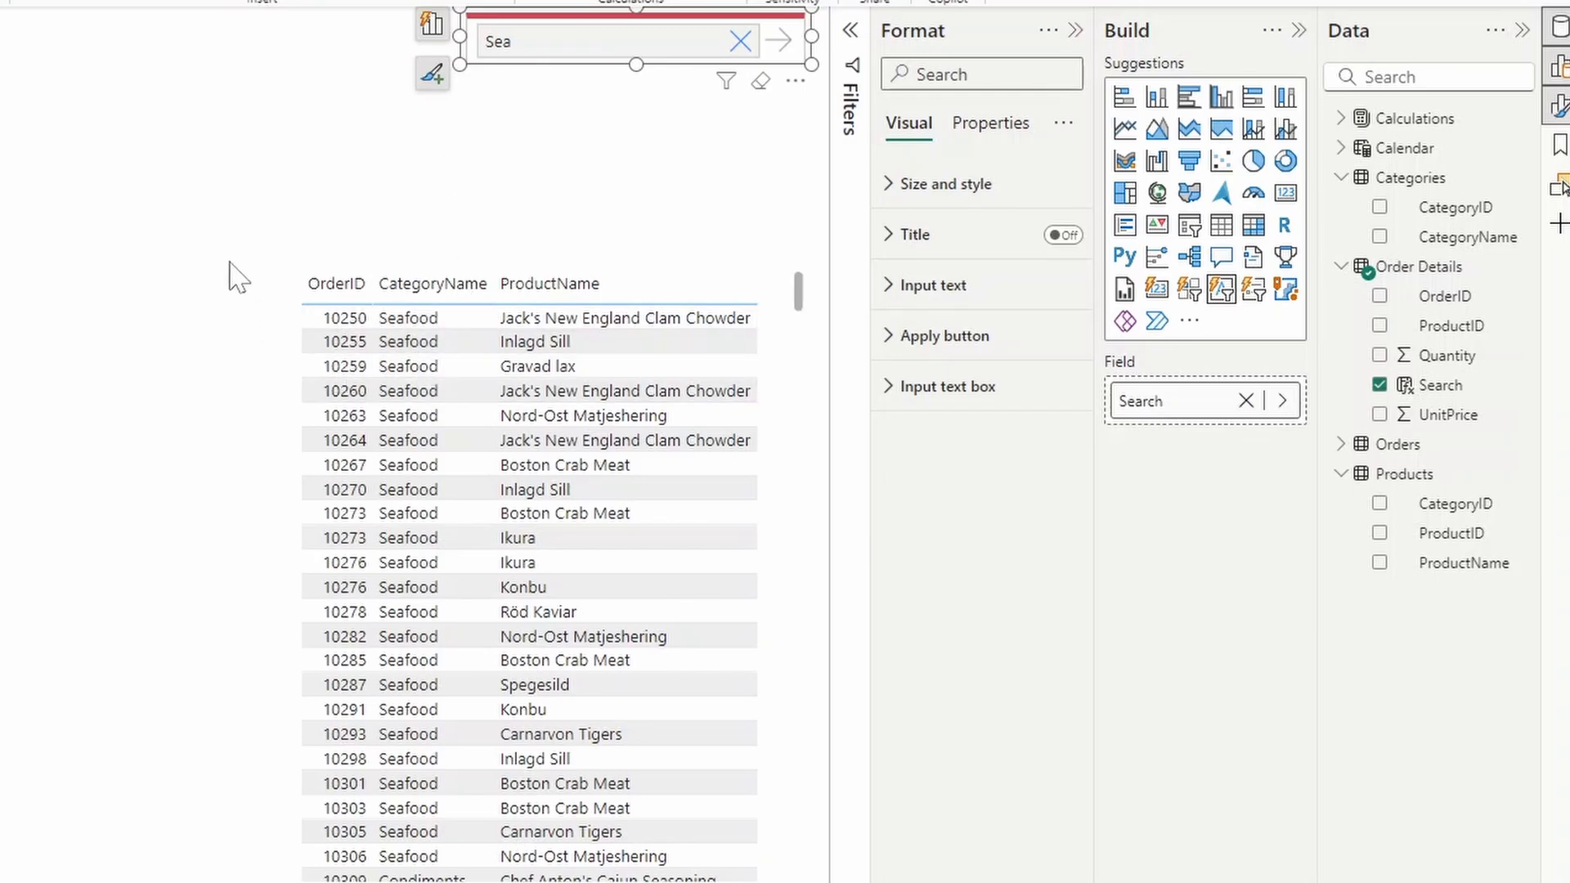
Step: In Get more visuals, search 'sea' to list search visuals like Text Filter and Smart Filter
click(1189, 320)
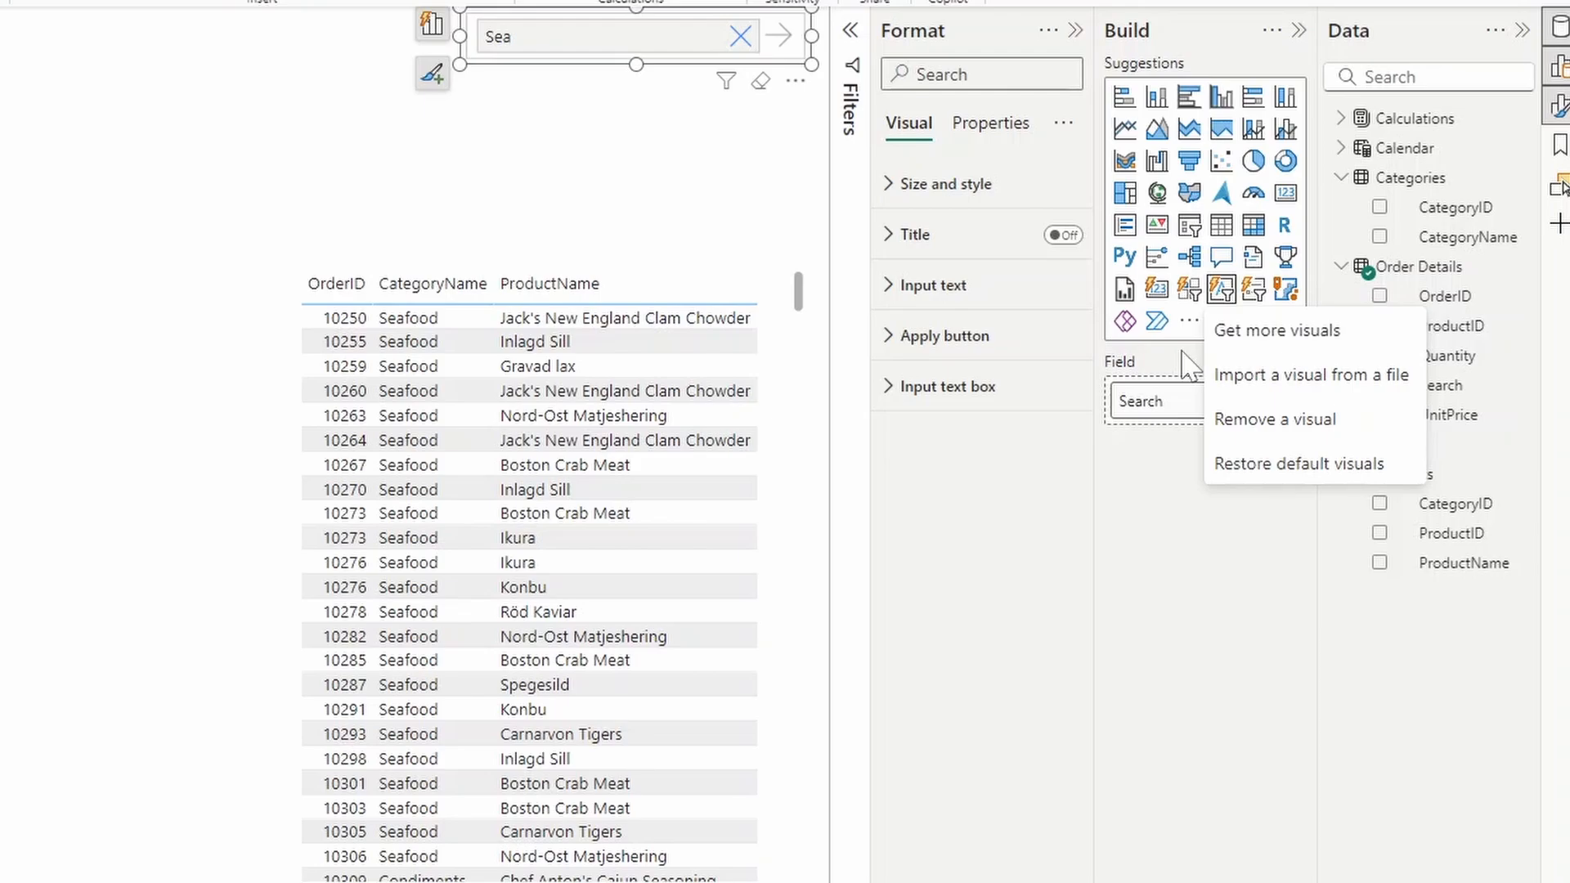
mouse_move(1202, 345)
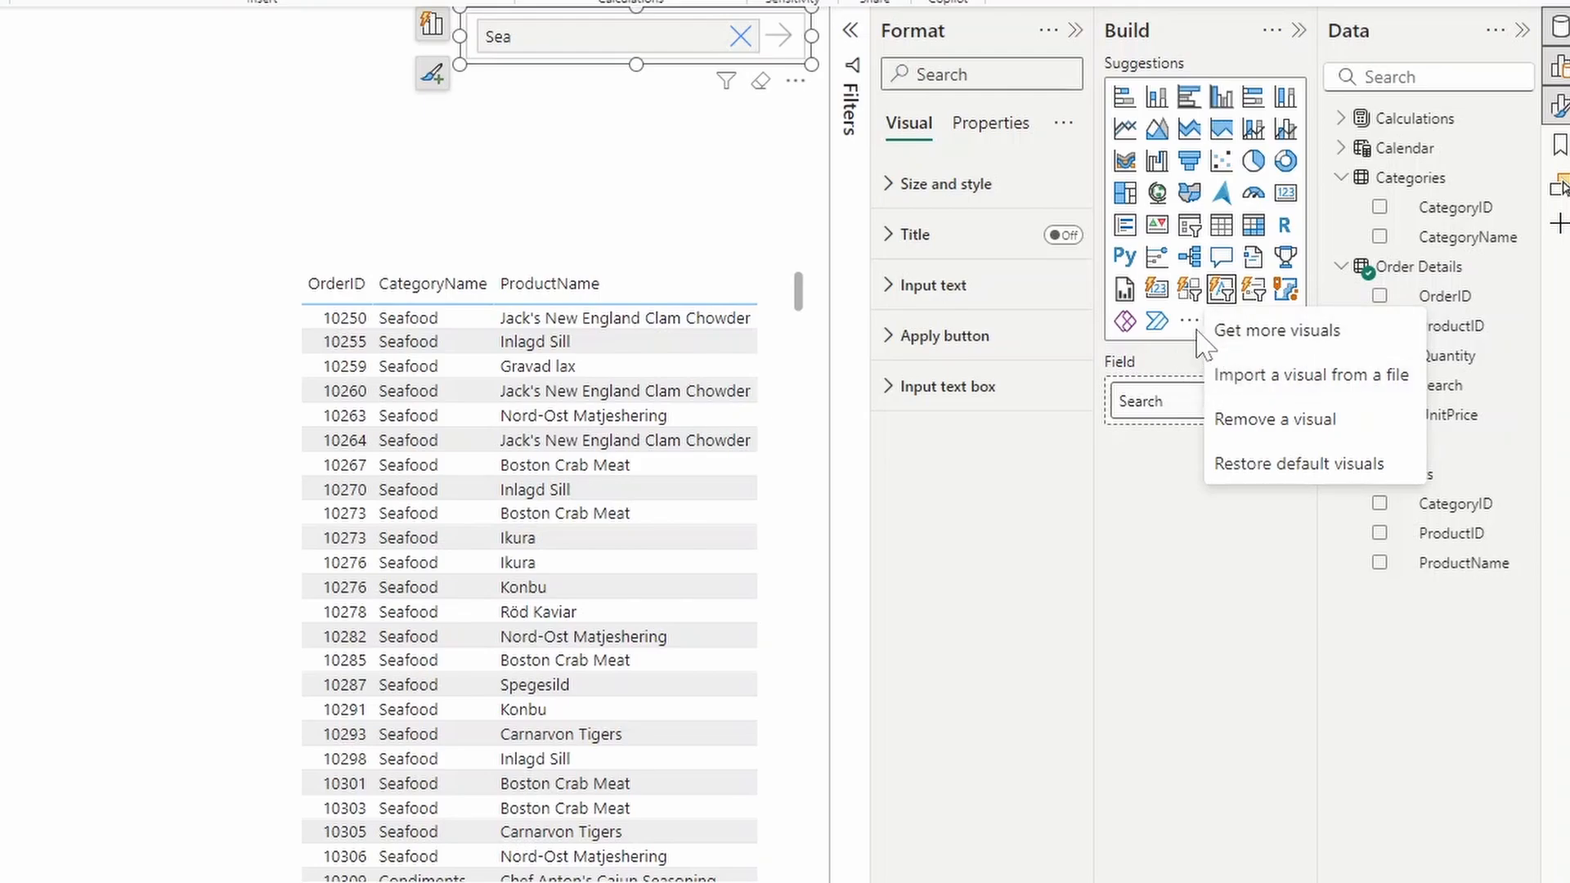
mouse_move(1239, 343)
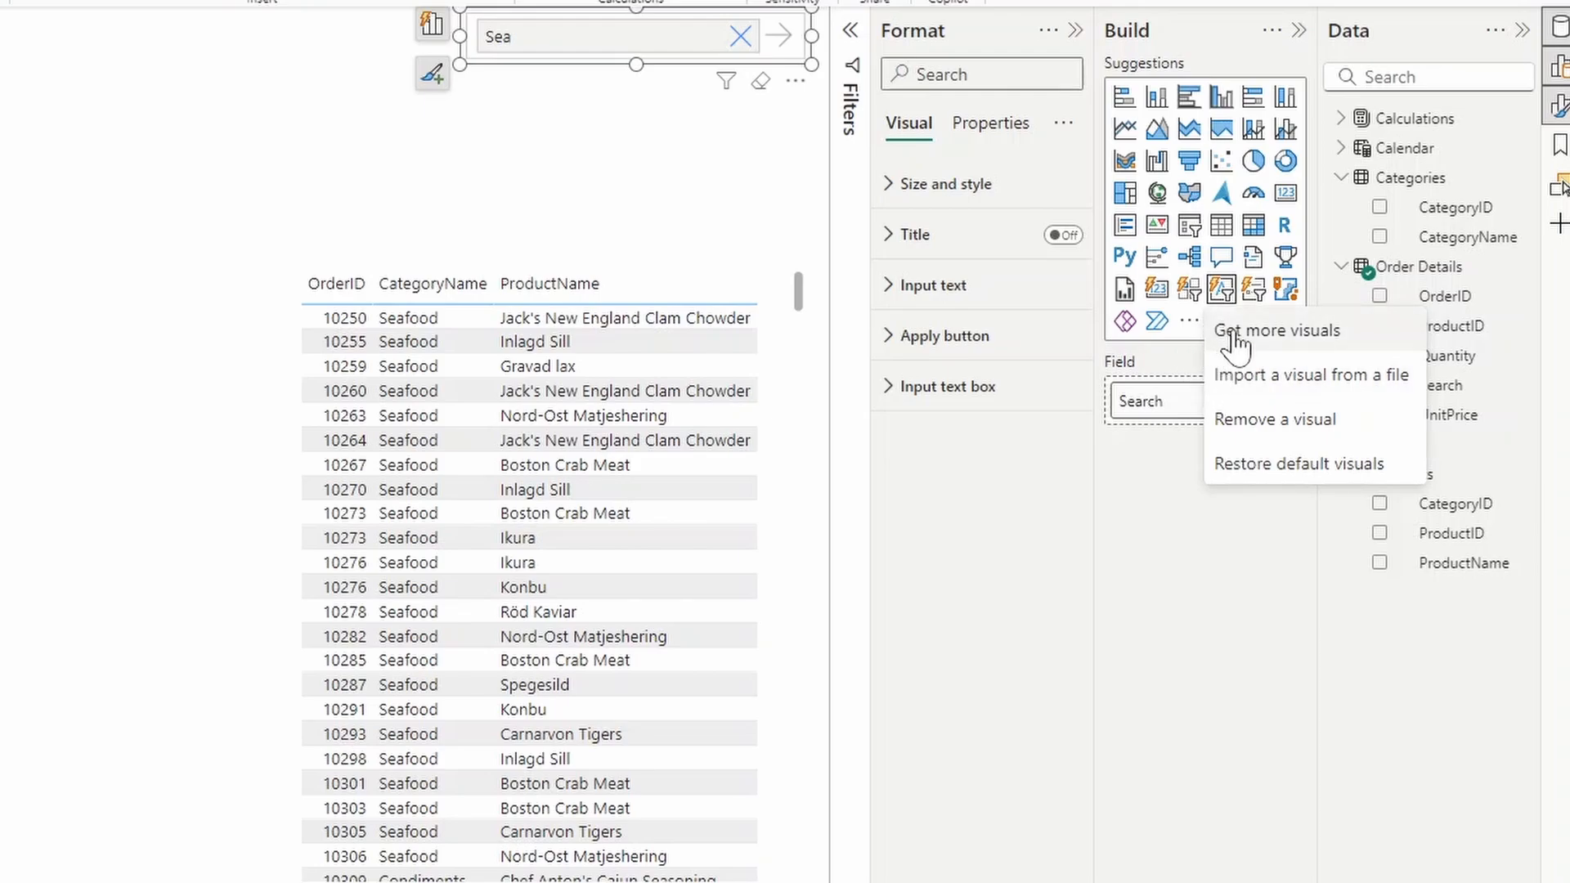
click(1277, 330)
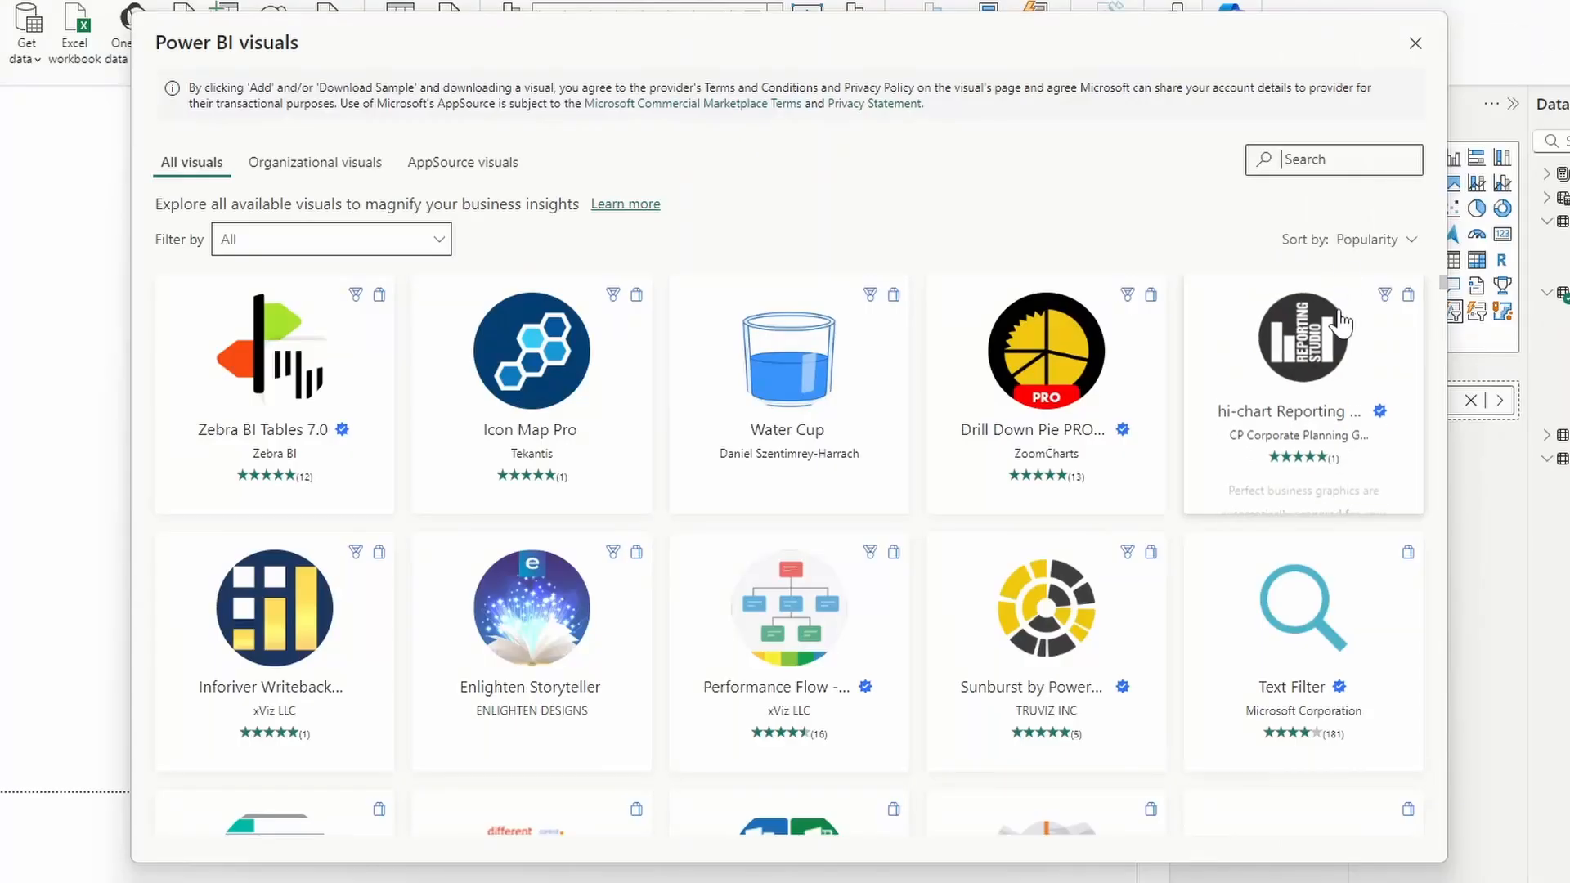
text(search)
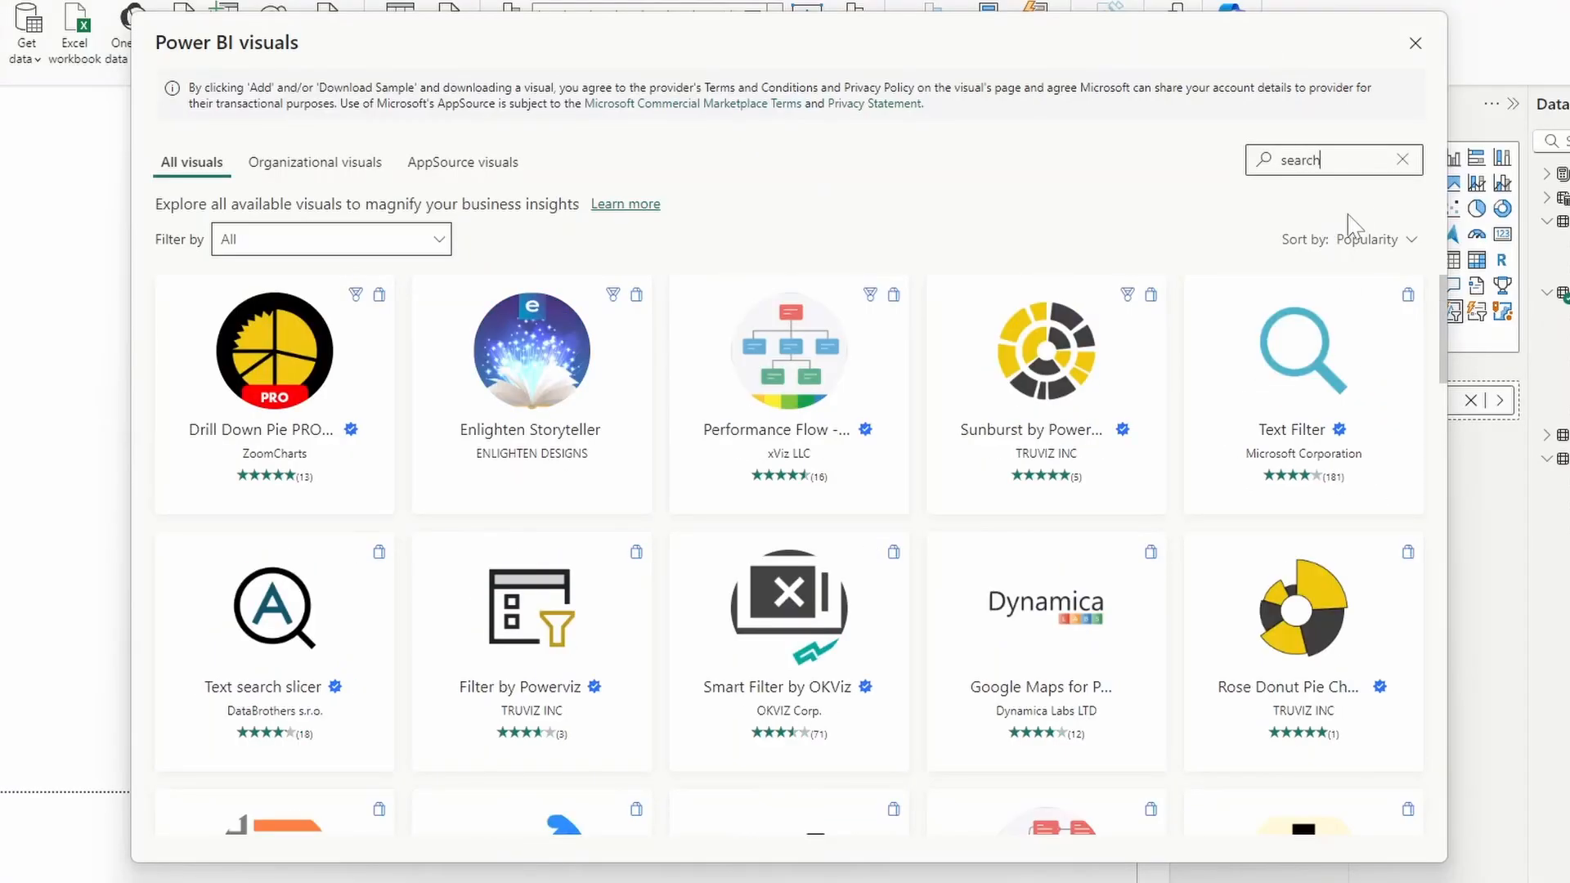
scroll(down, 3)
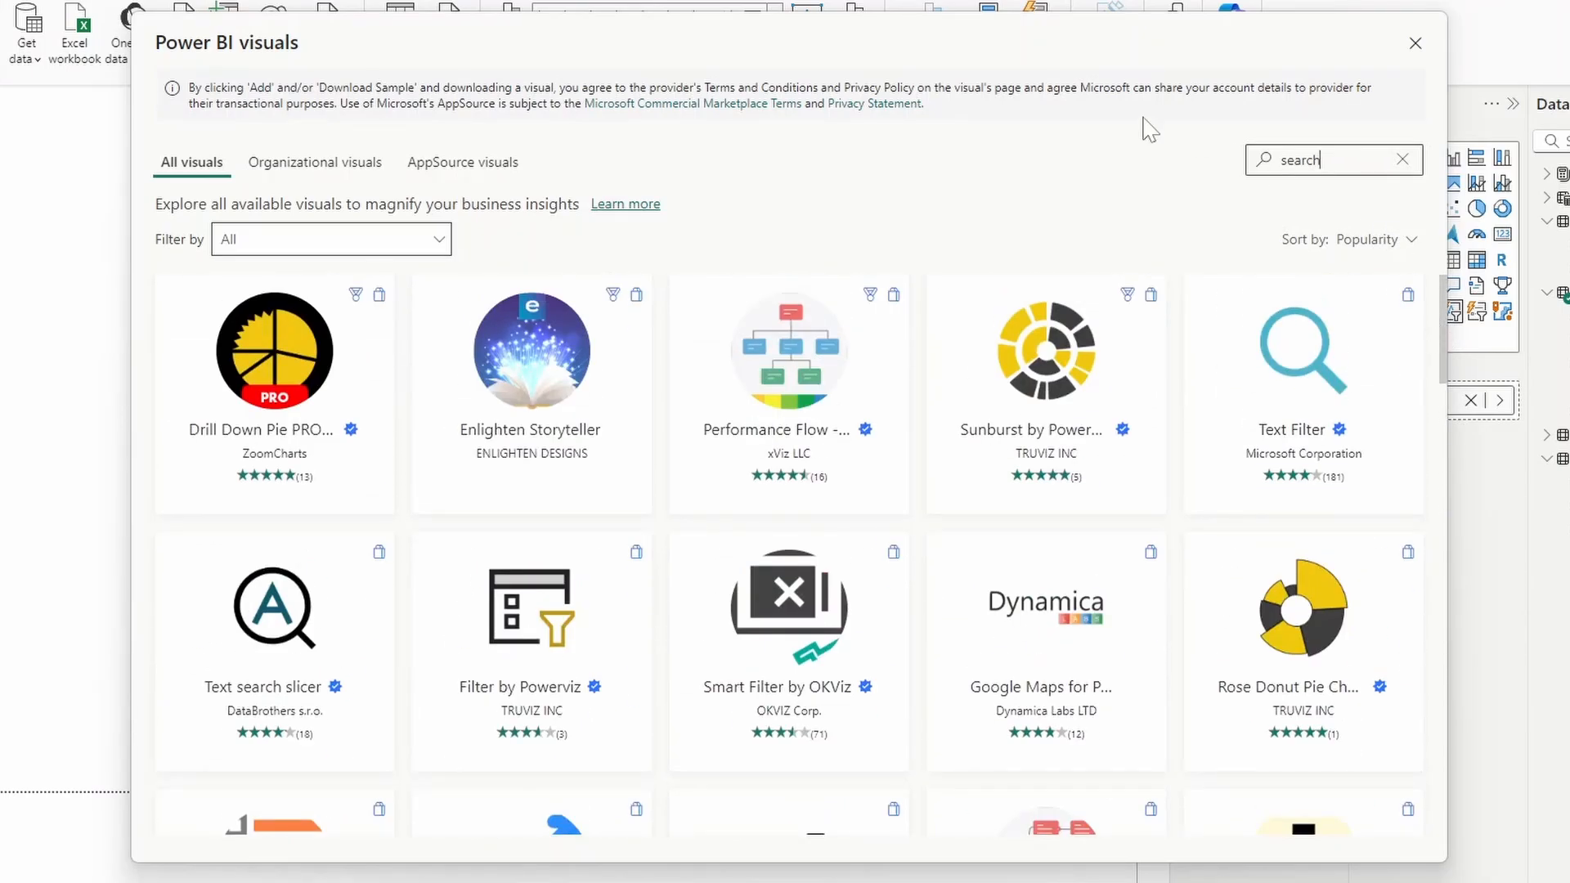
mouse_move(1292, 360)
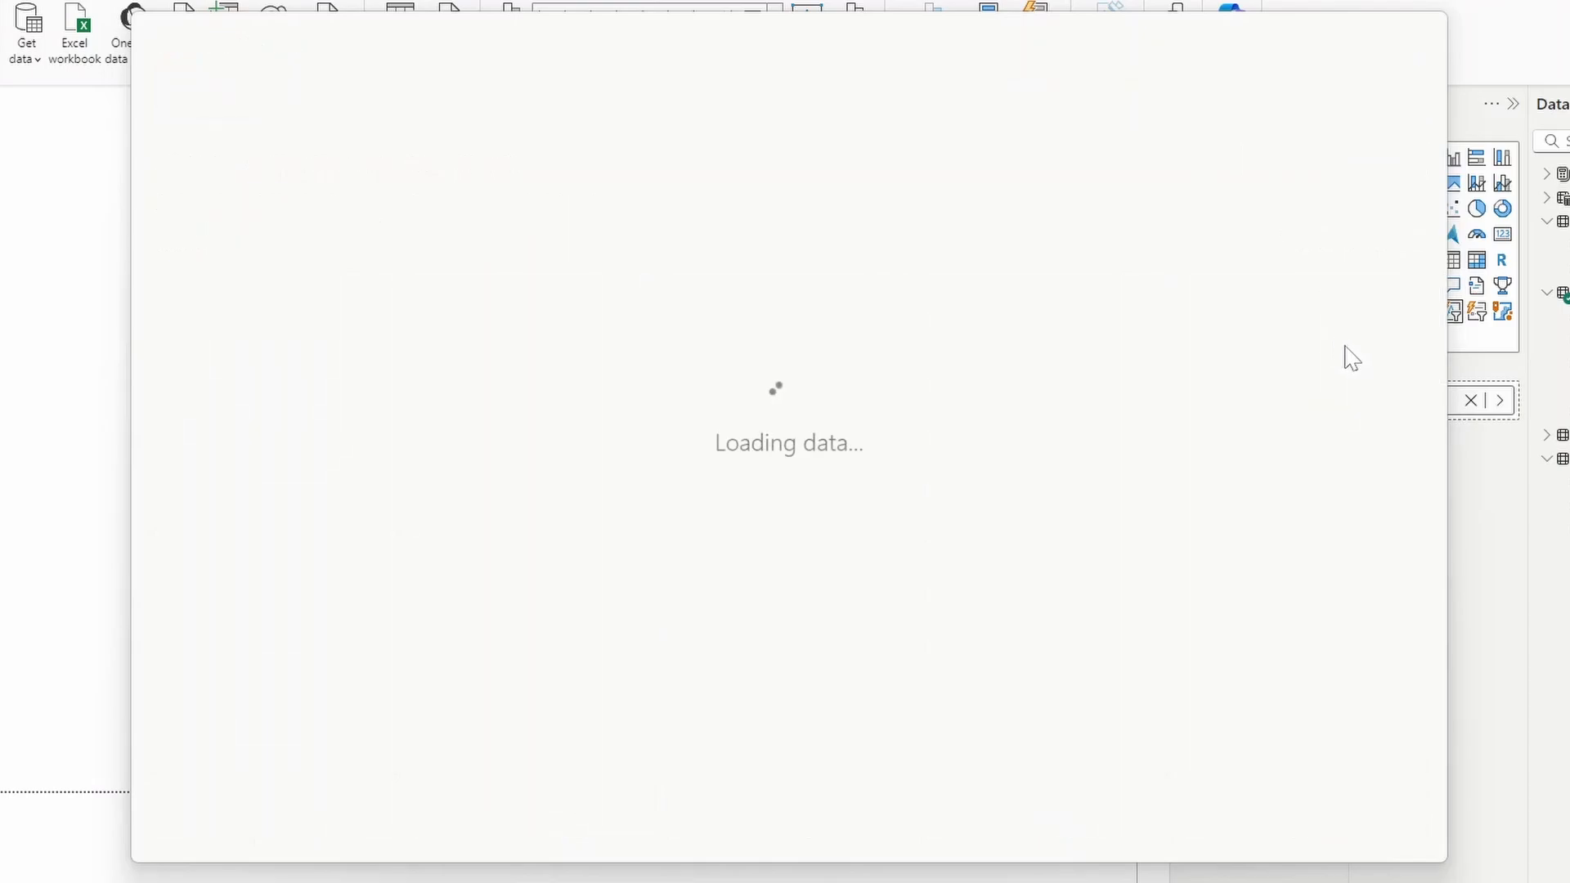
mouse_move(948, 222)
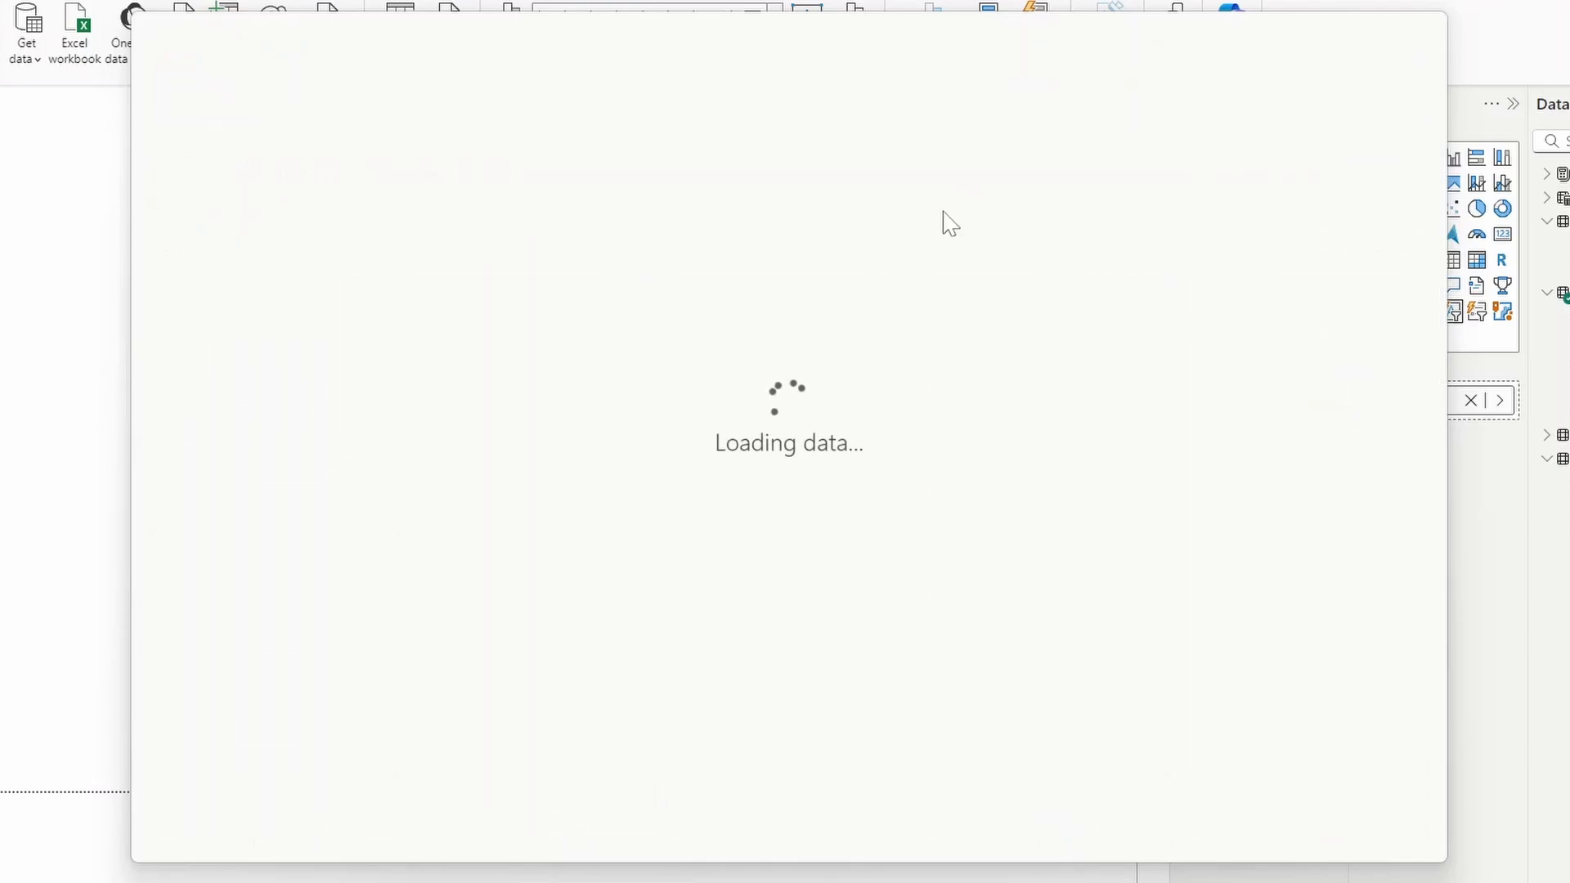
mouse_move(867, 78)
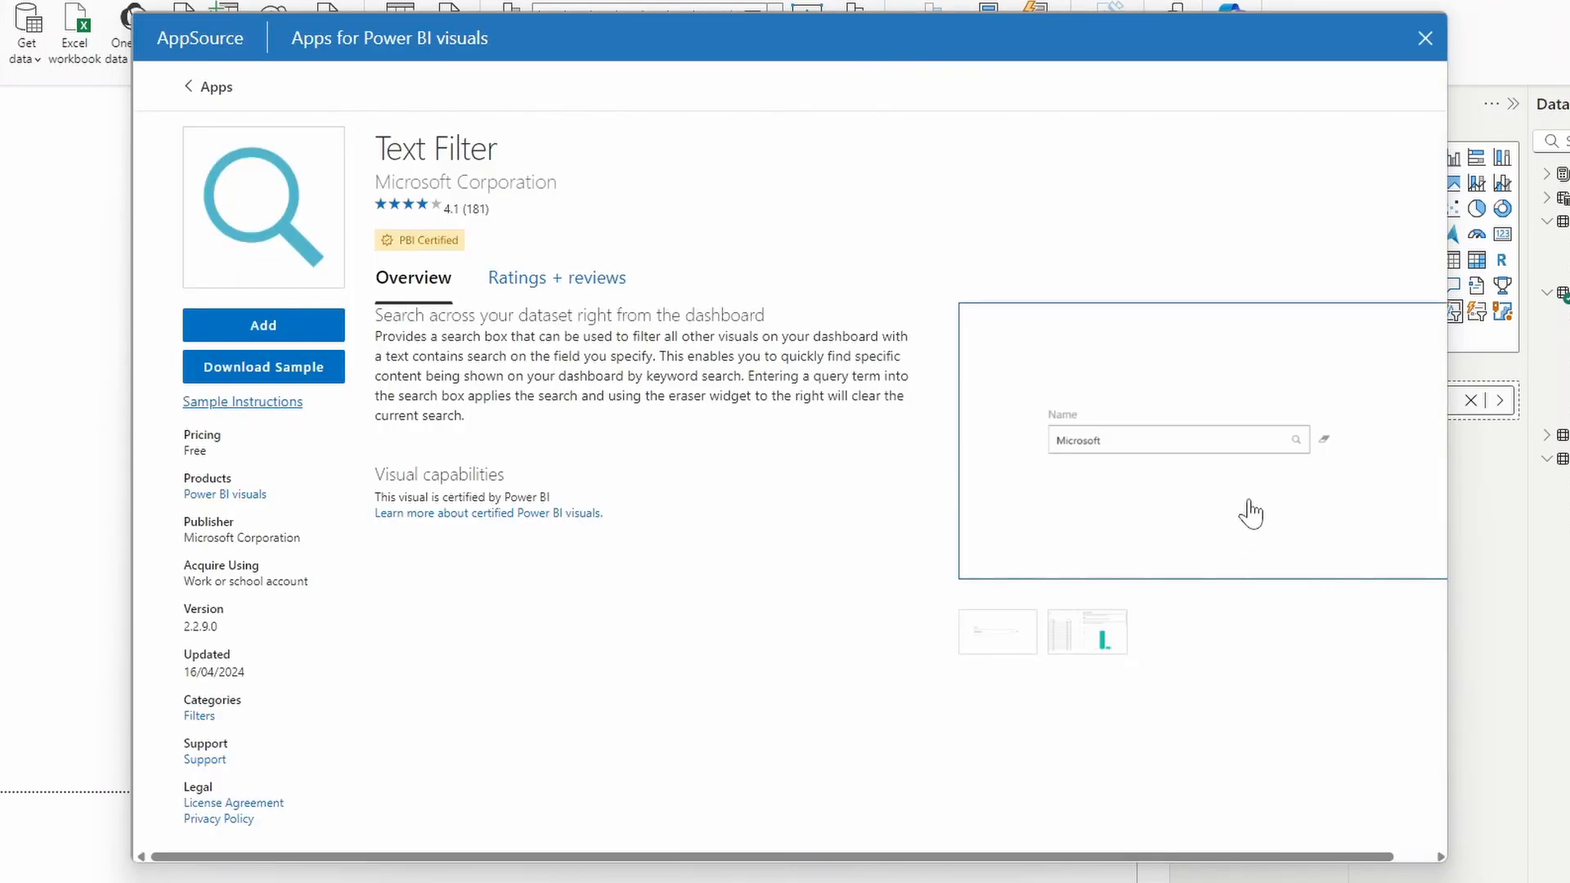
mouse_move(1224, 640)
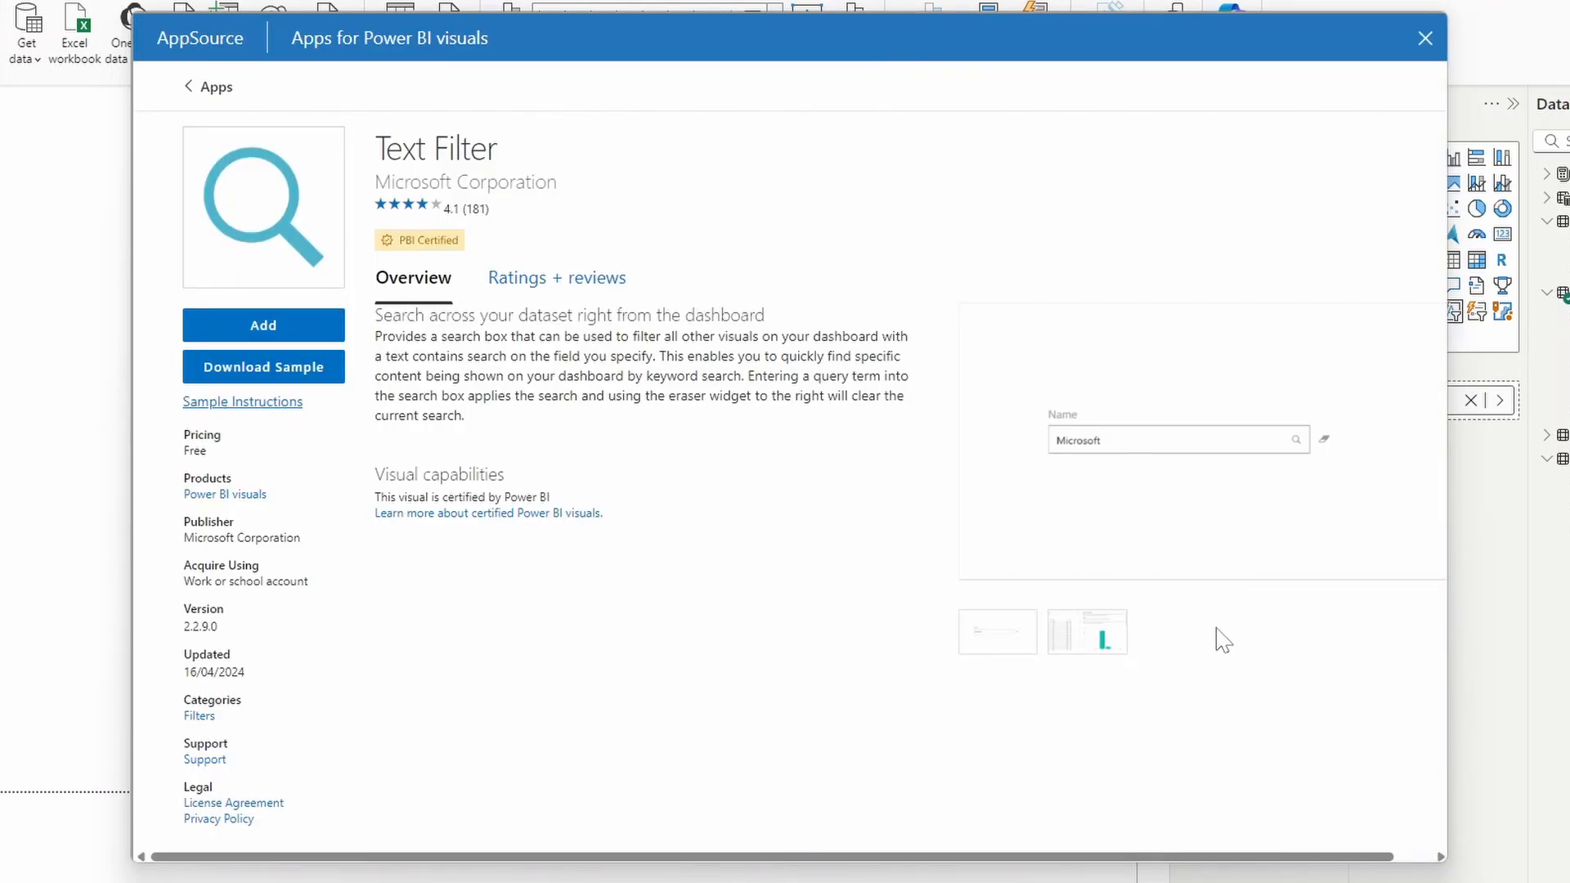
click(1086, 632)
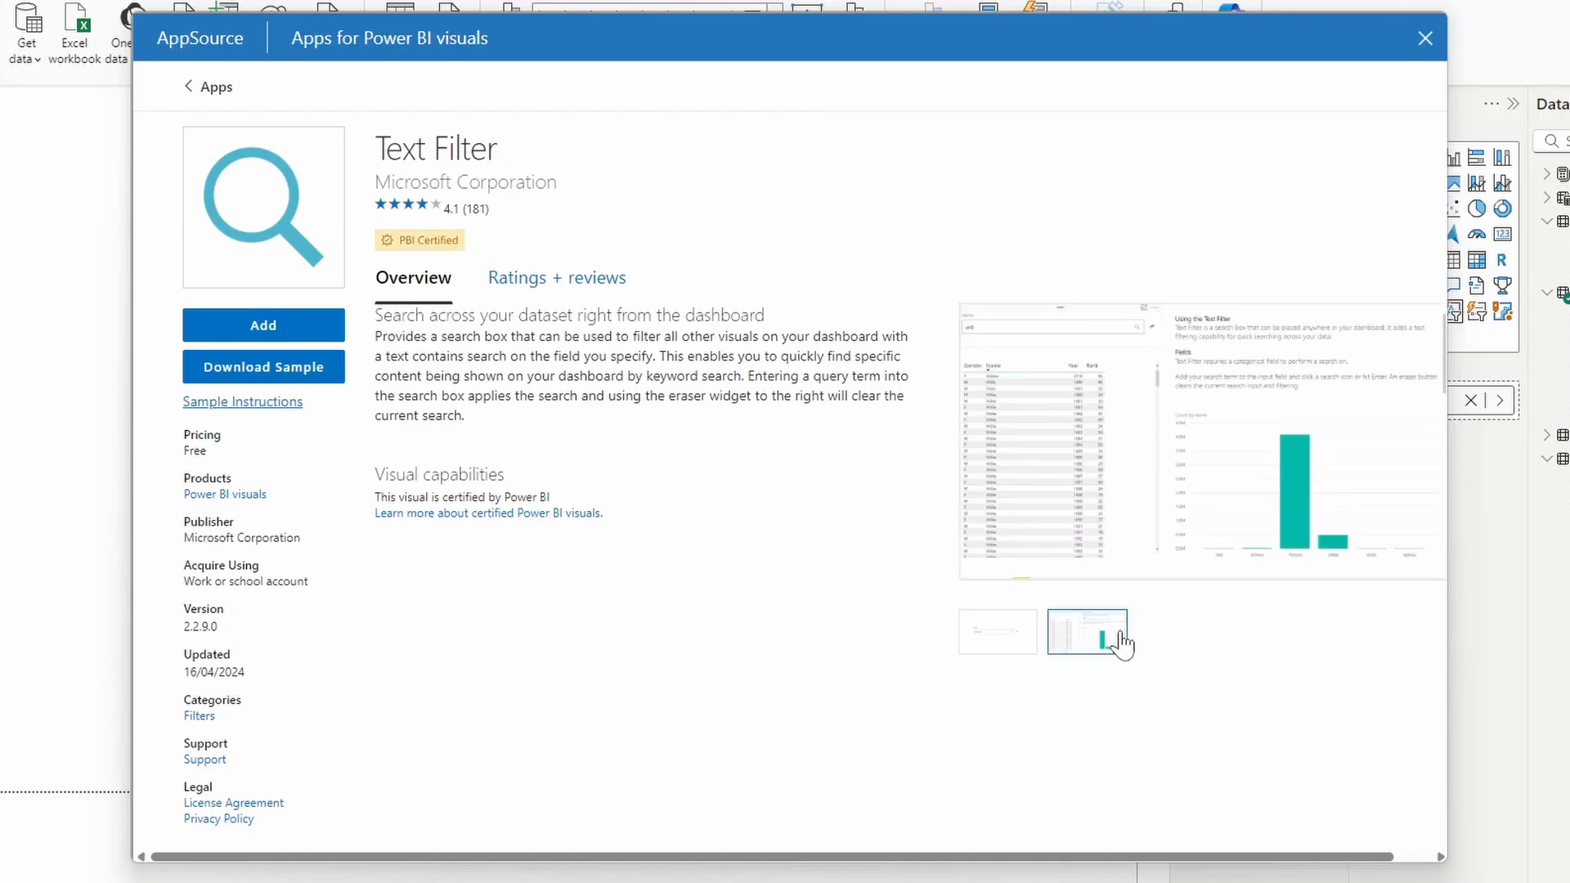
click(1086, 631)
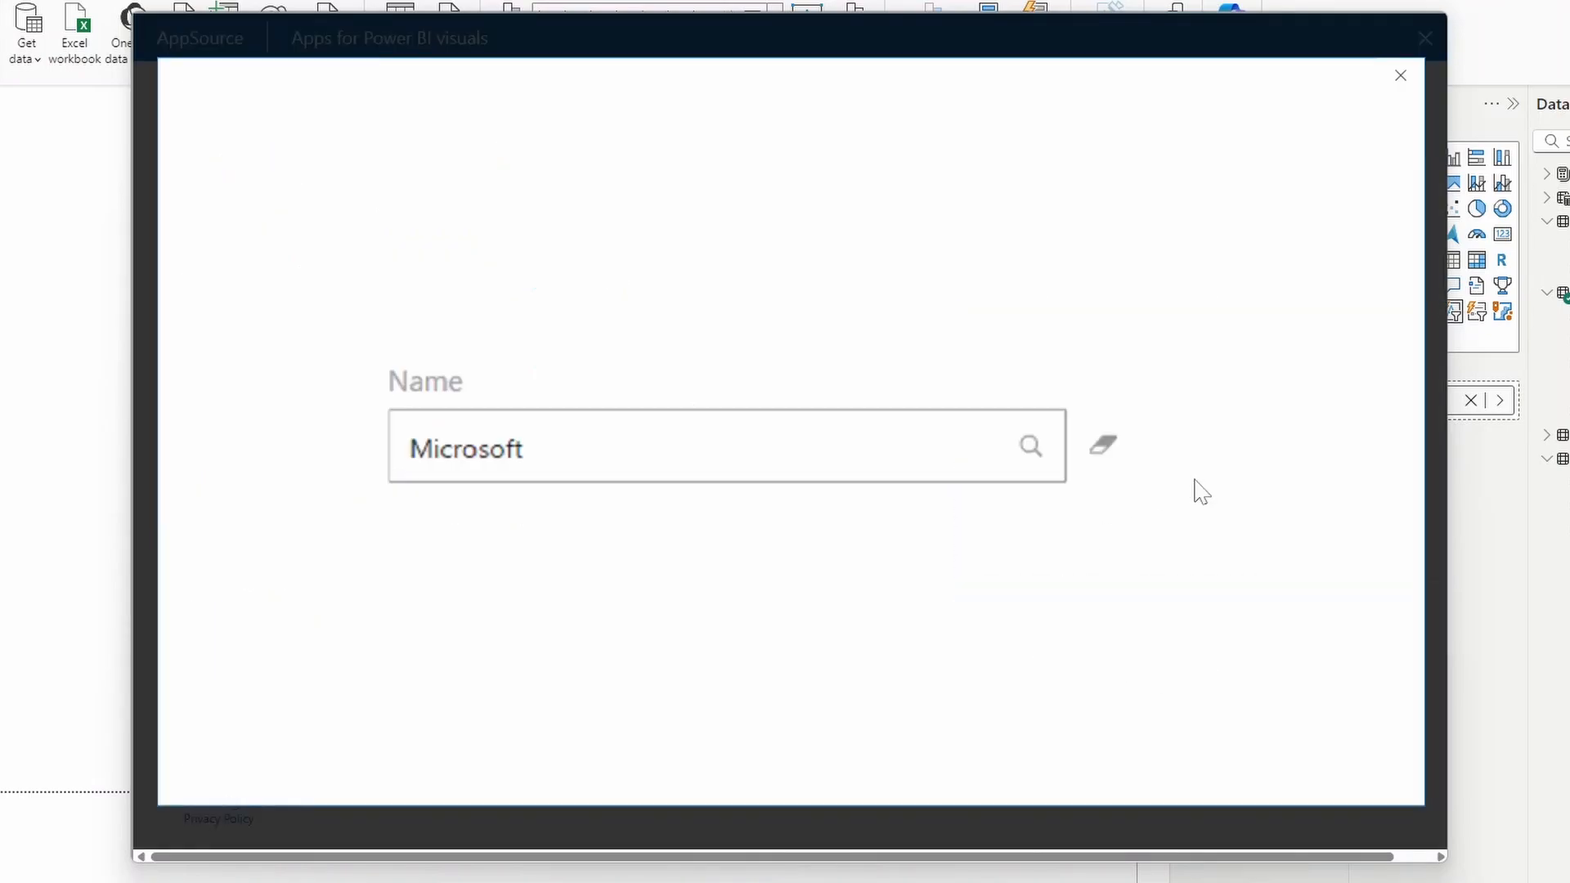
mouse_move(1071, 469)
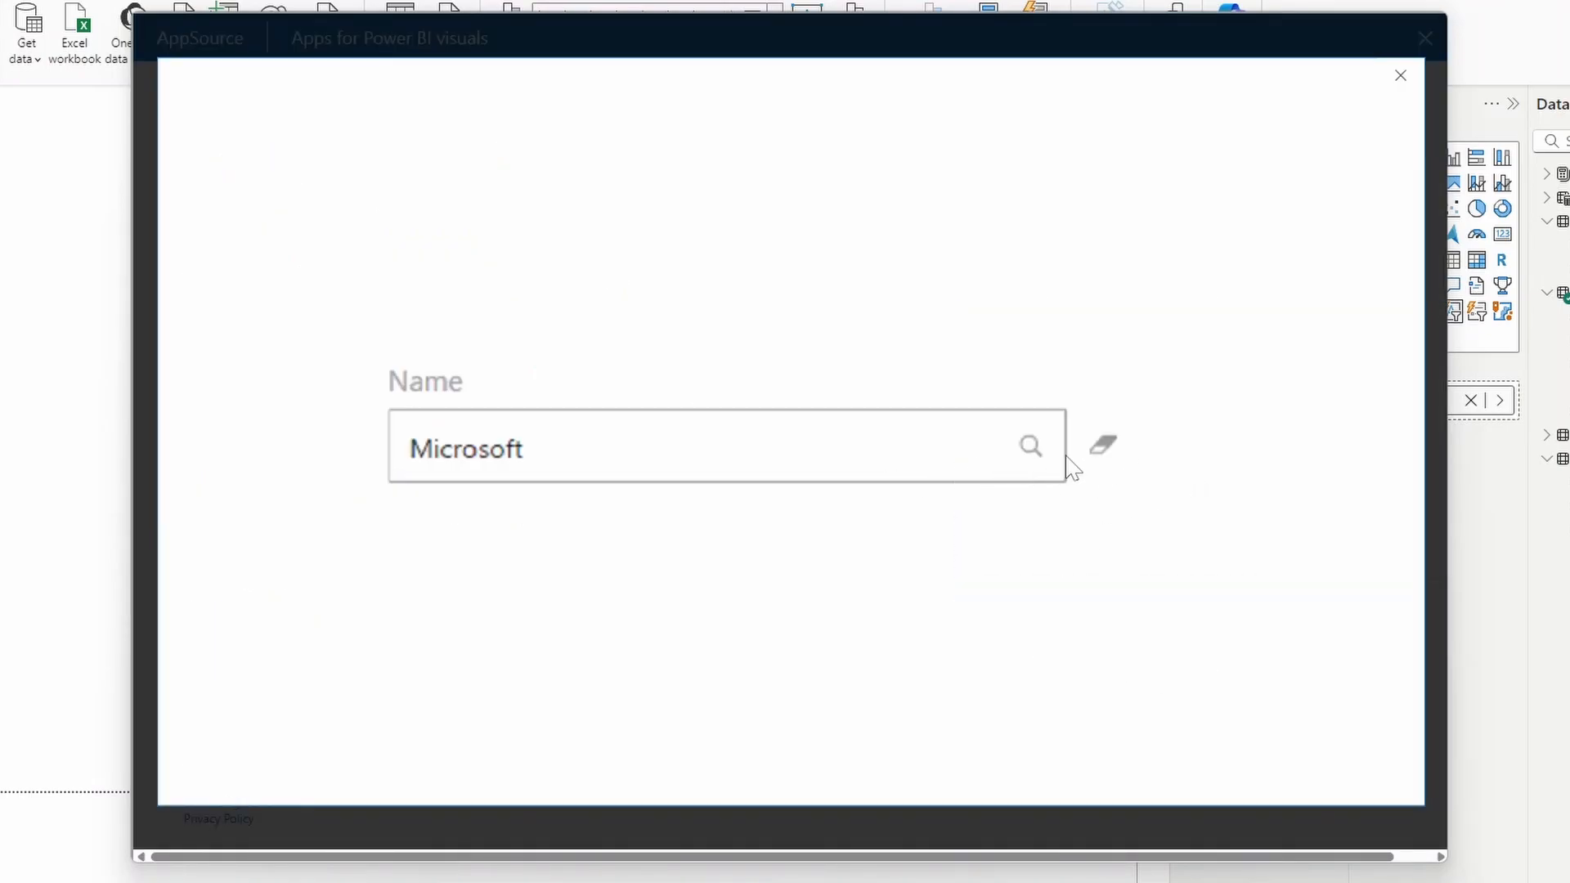
mouse_move(868, 412)
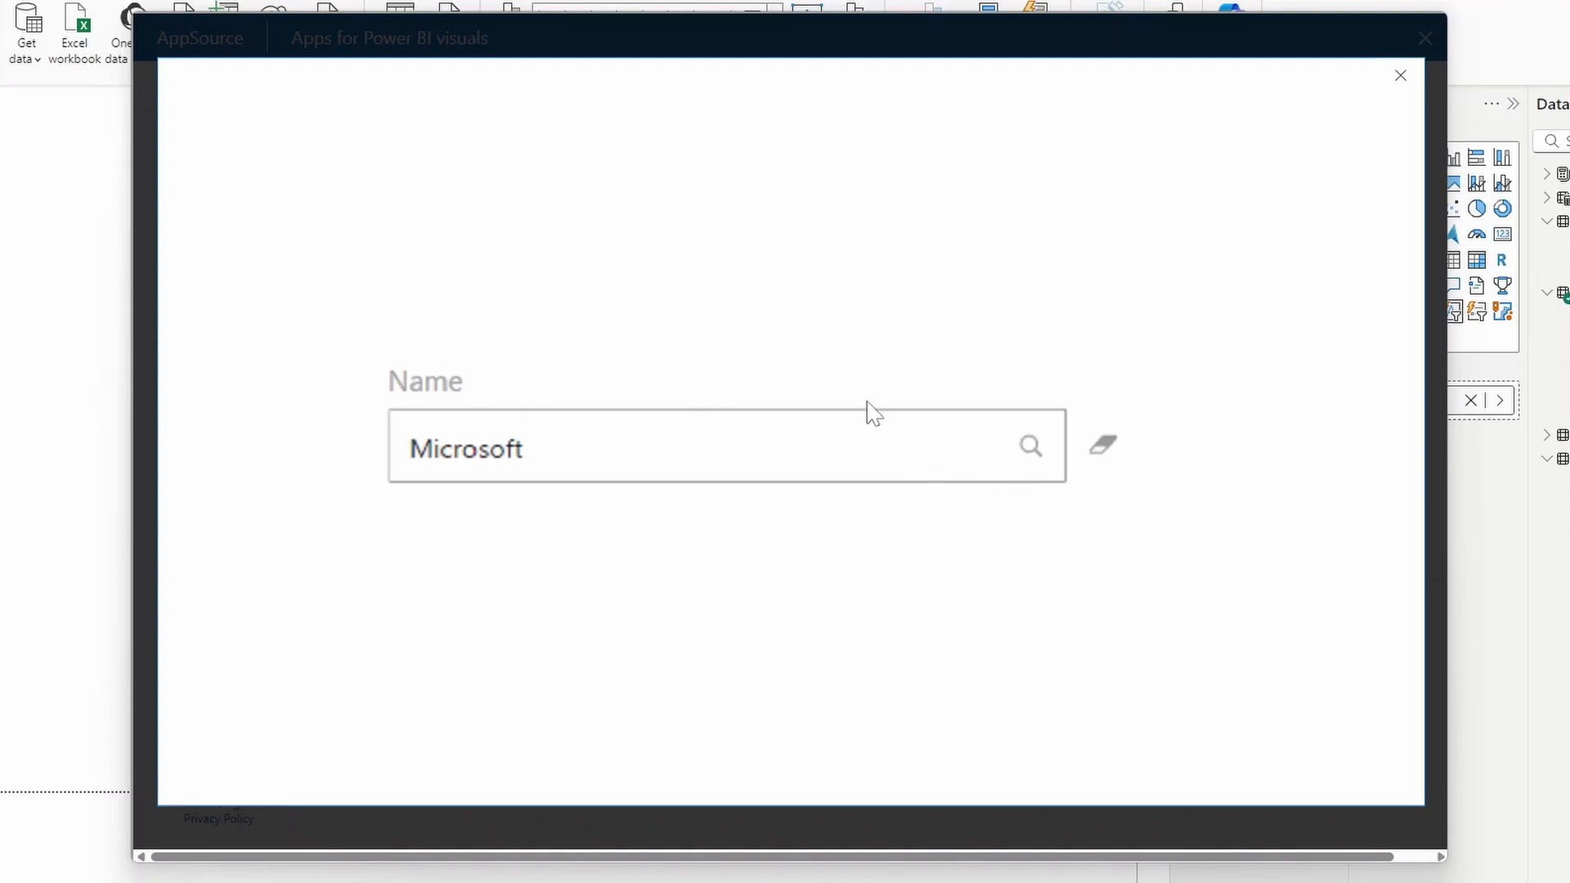
mouse_move(1407, 85)
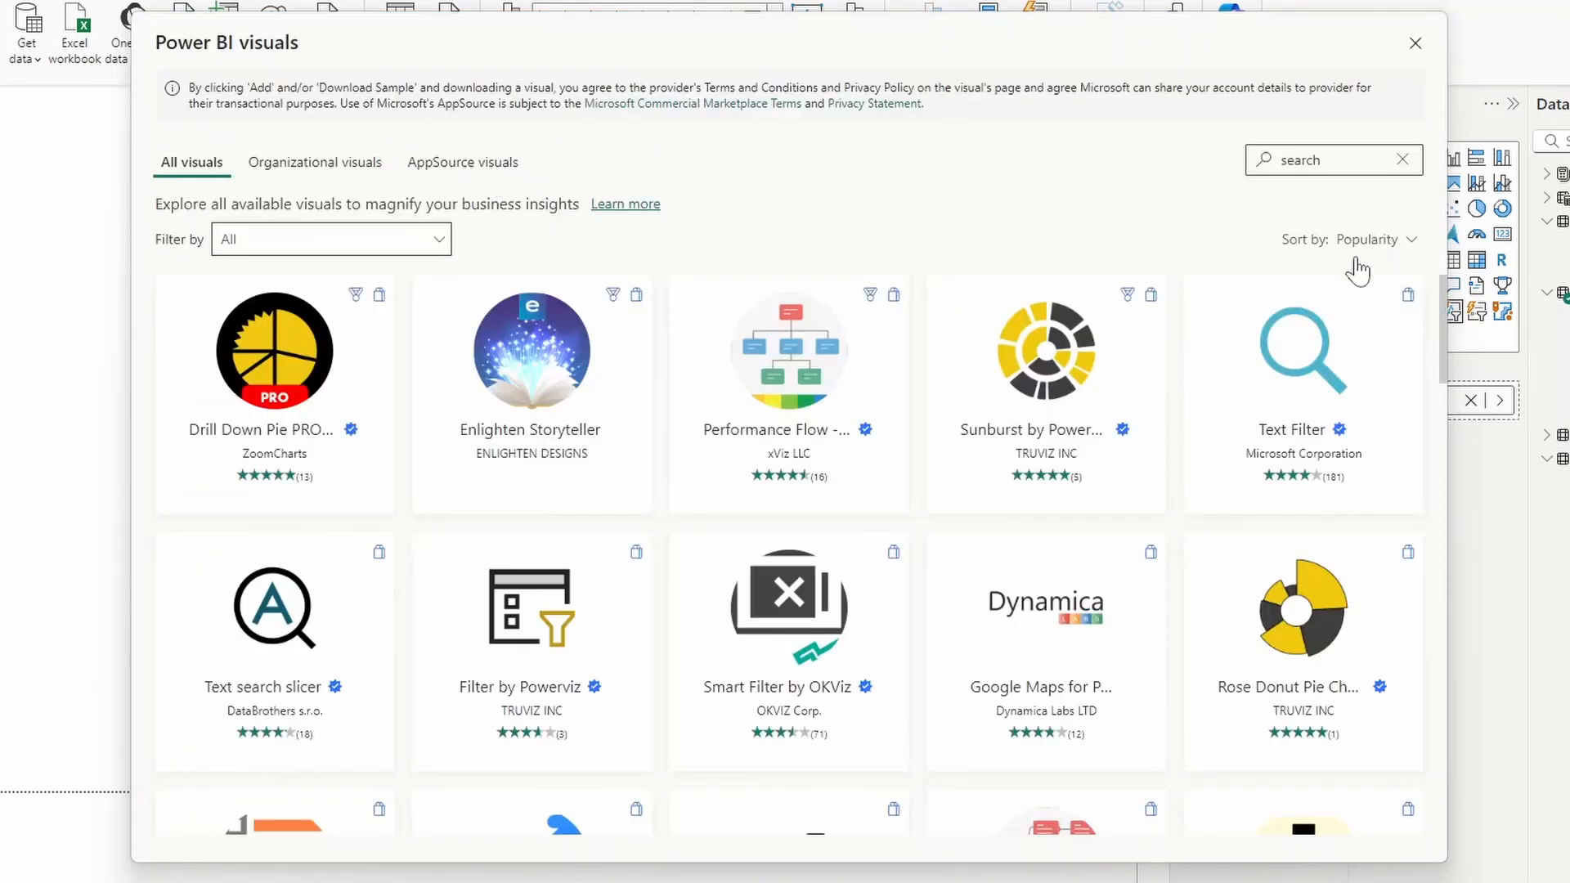
Step: Scroll the visuals marketplace to the Smart Filter by OKViz tile
scroll(down, 3)
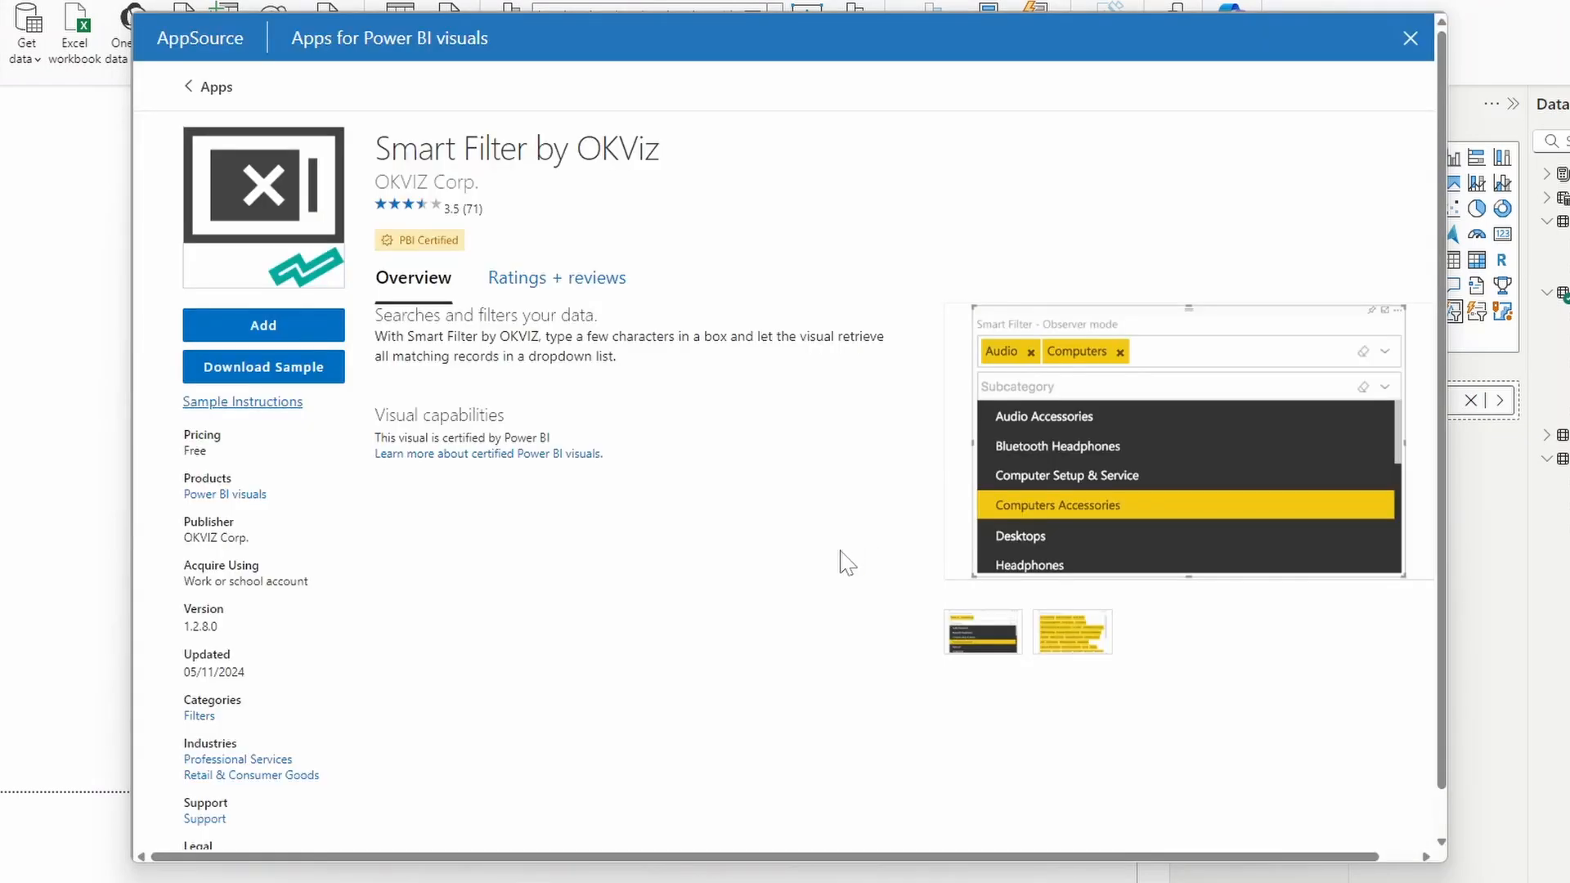
mouse_move(929, 498)
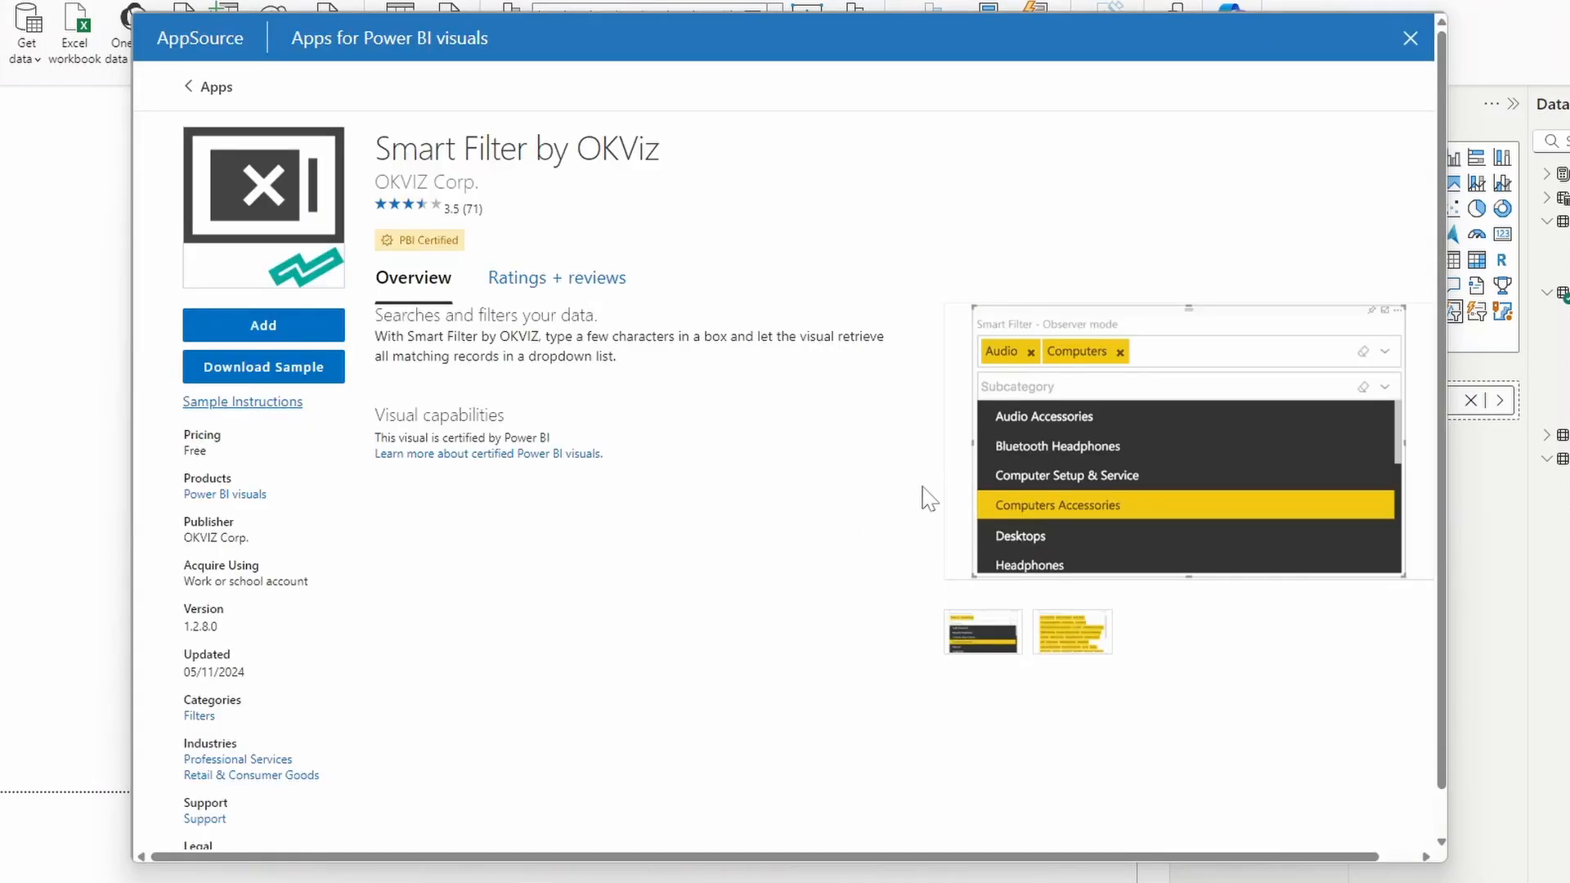
mouse_move(1042, 391)
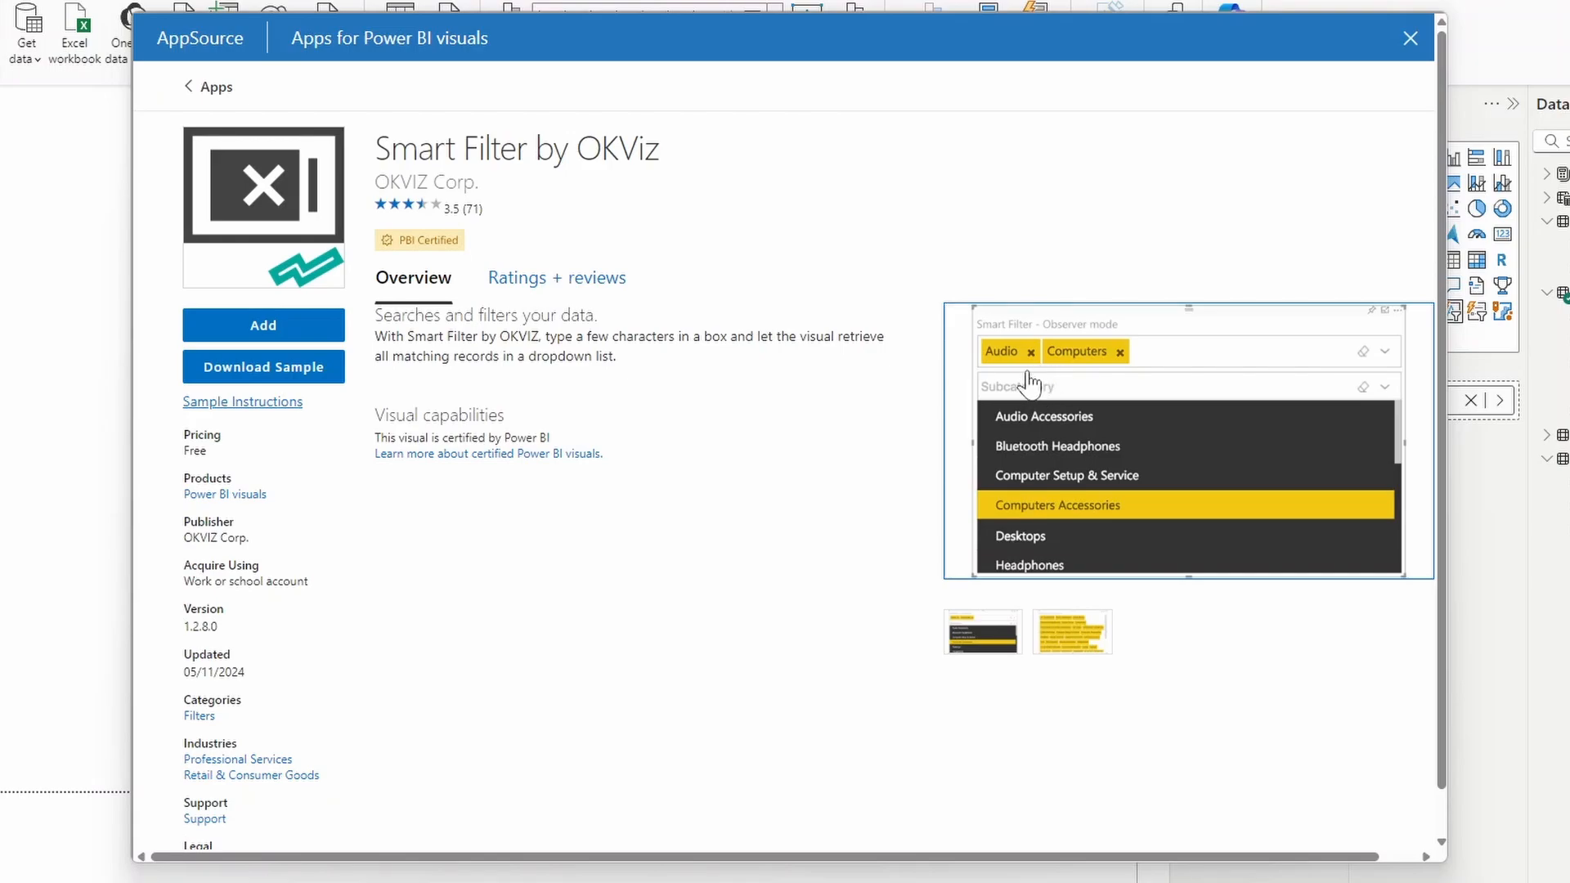
mouse_move(1020, 386)
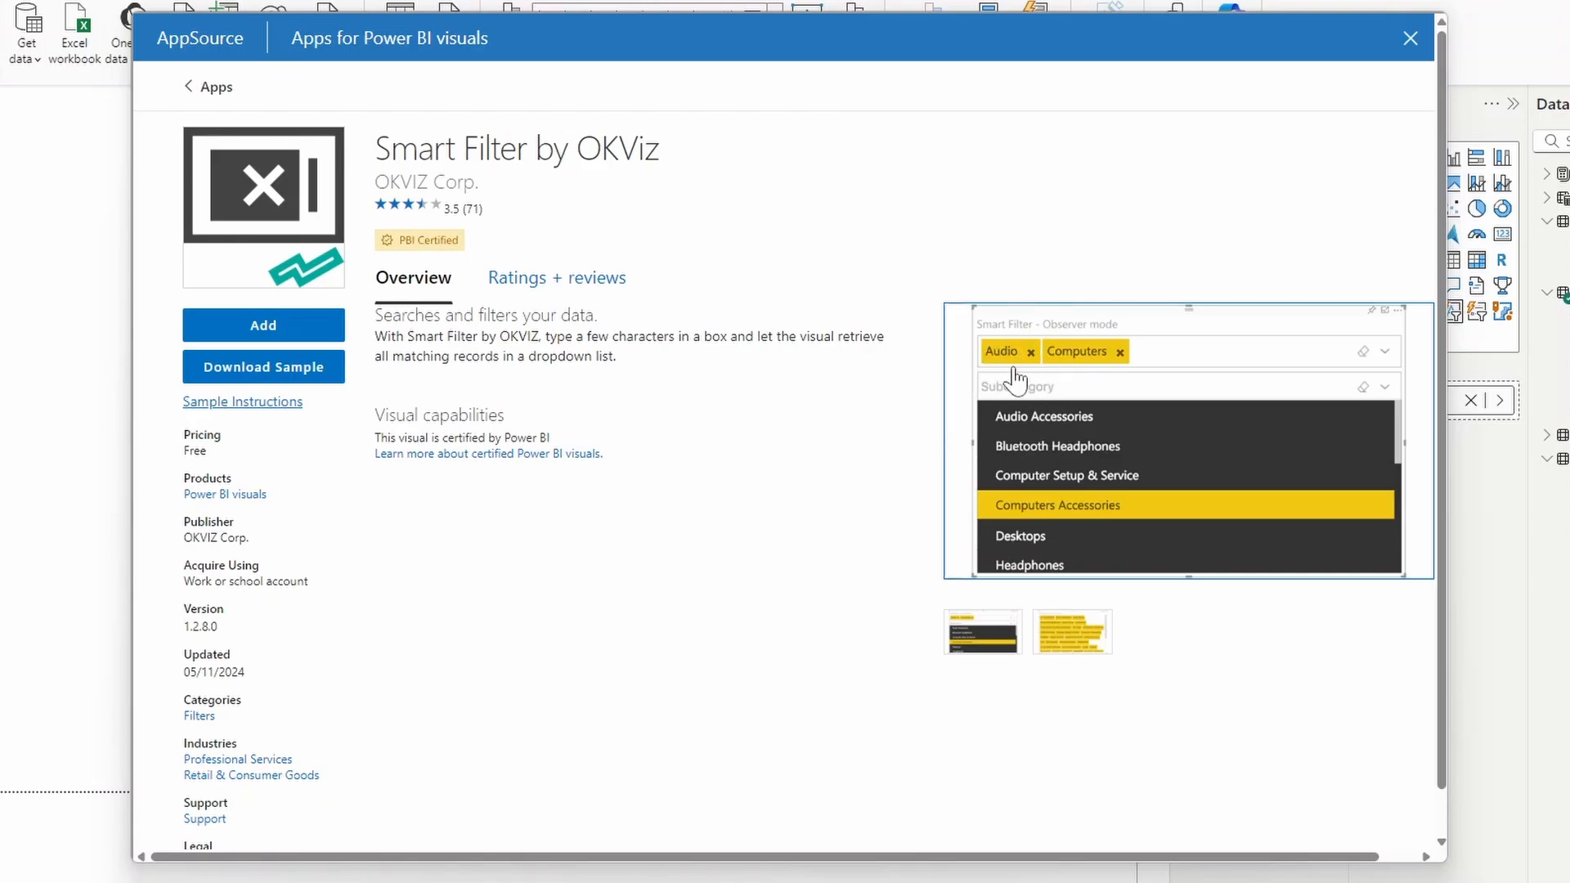
mouse_move(1071, 399)
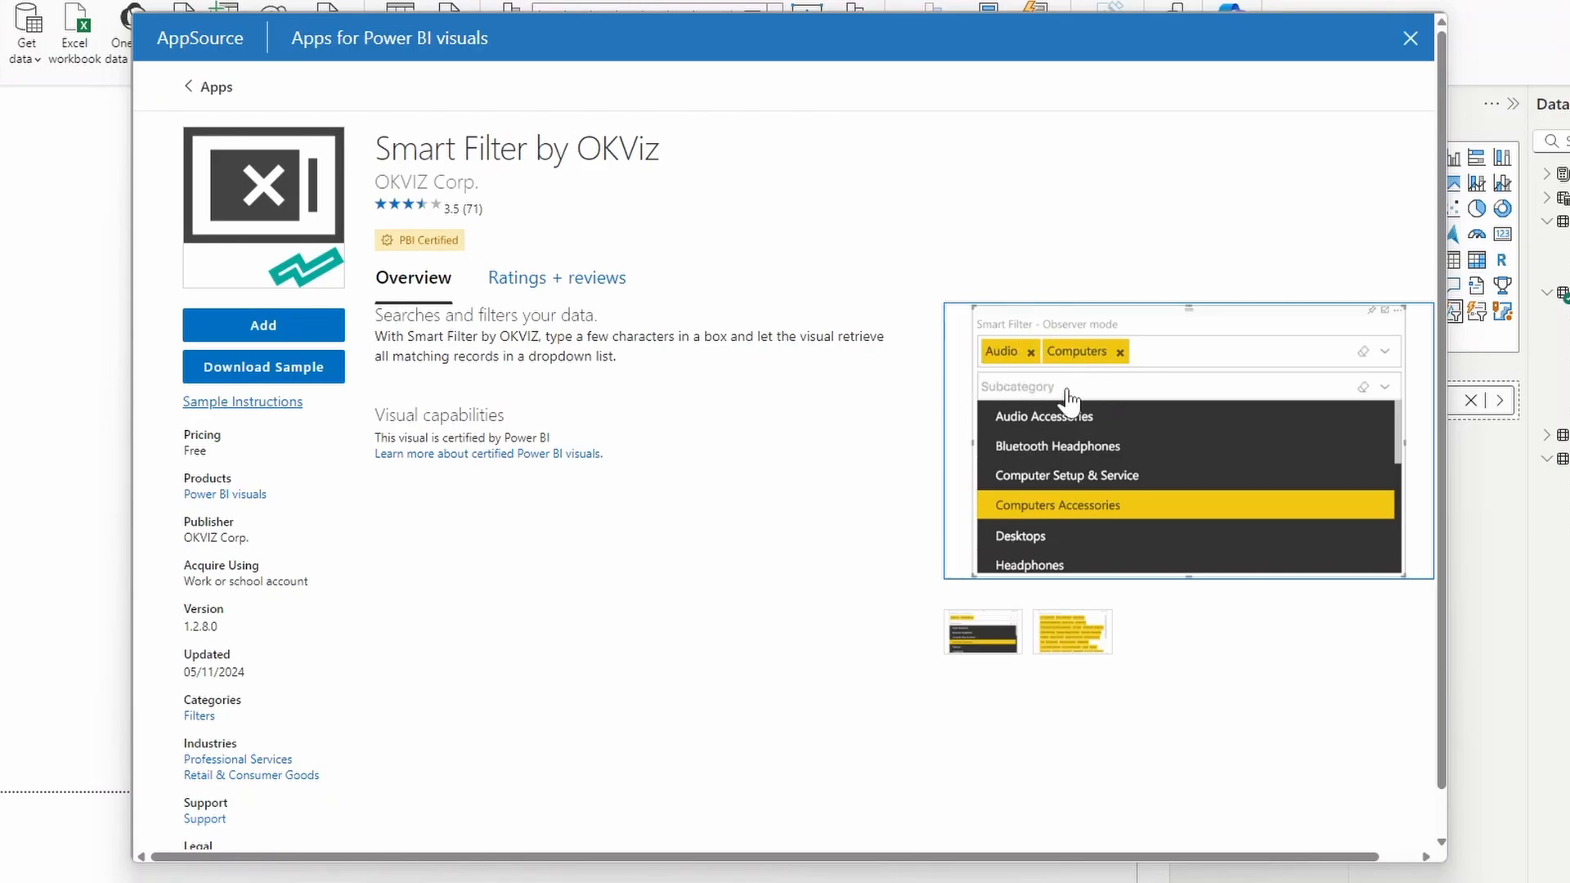
mouse_move(1381, 389)
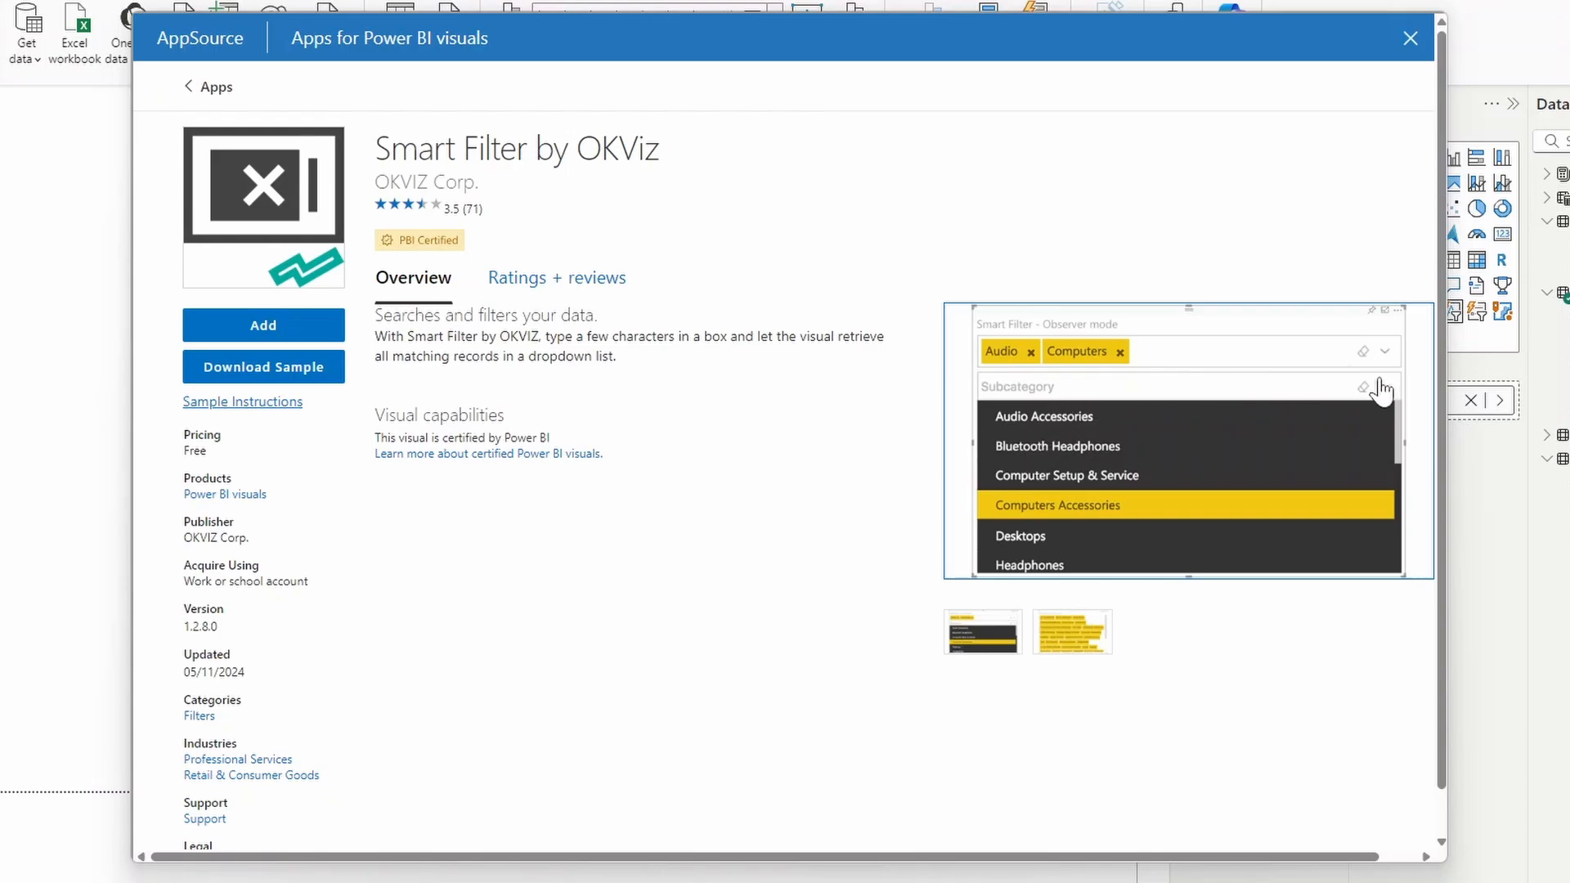
mouse_move(1397, 416)
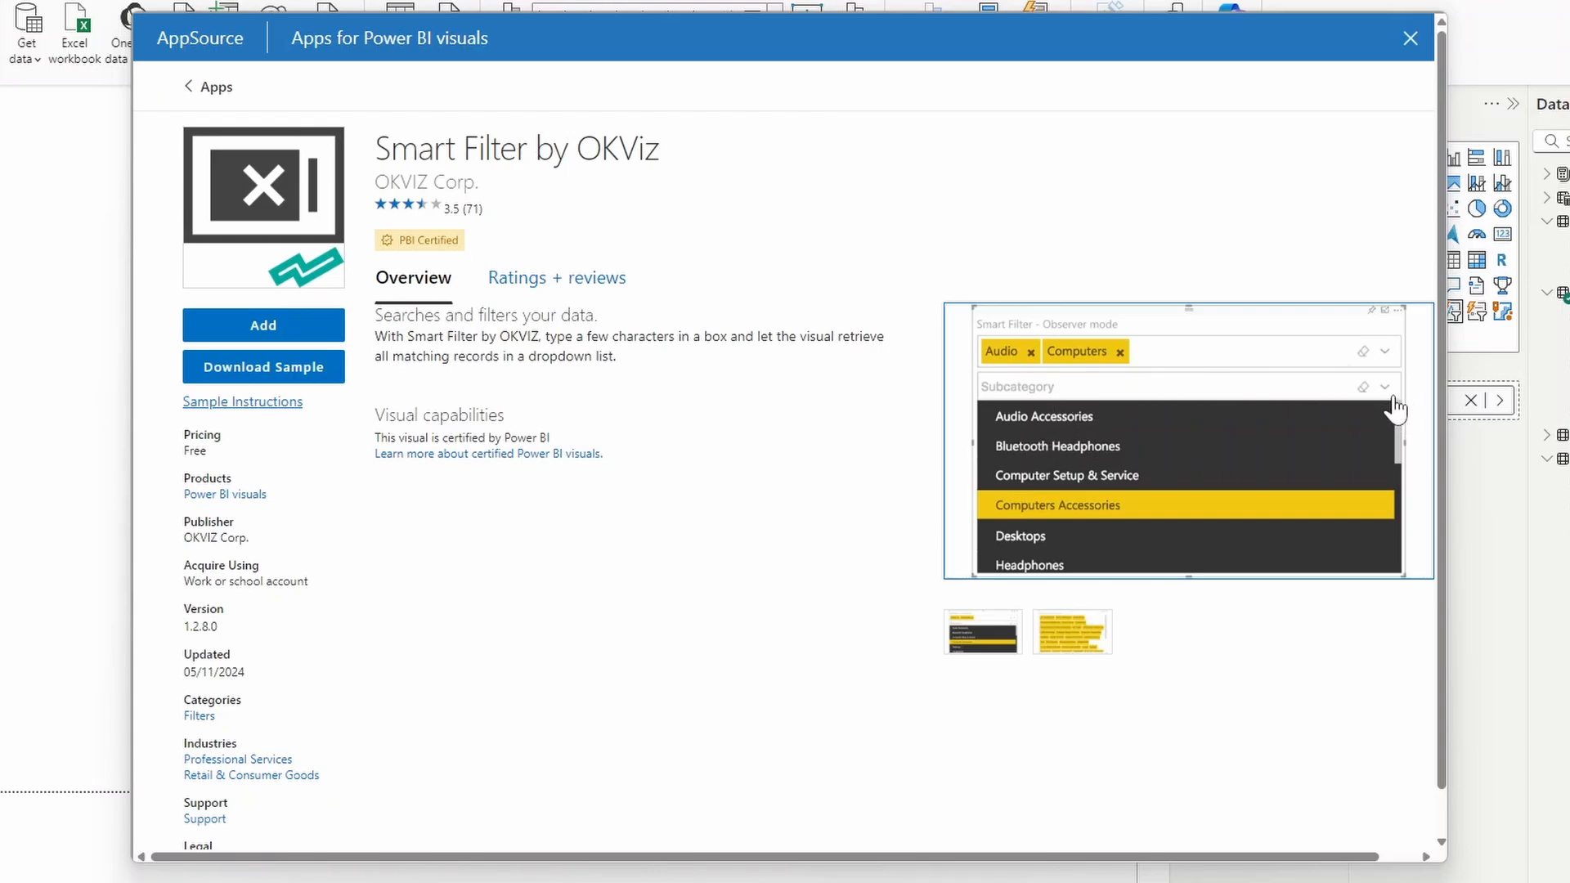
mouse_move(1330, 556)
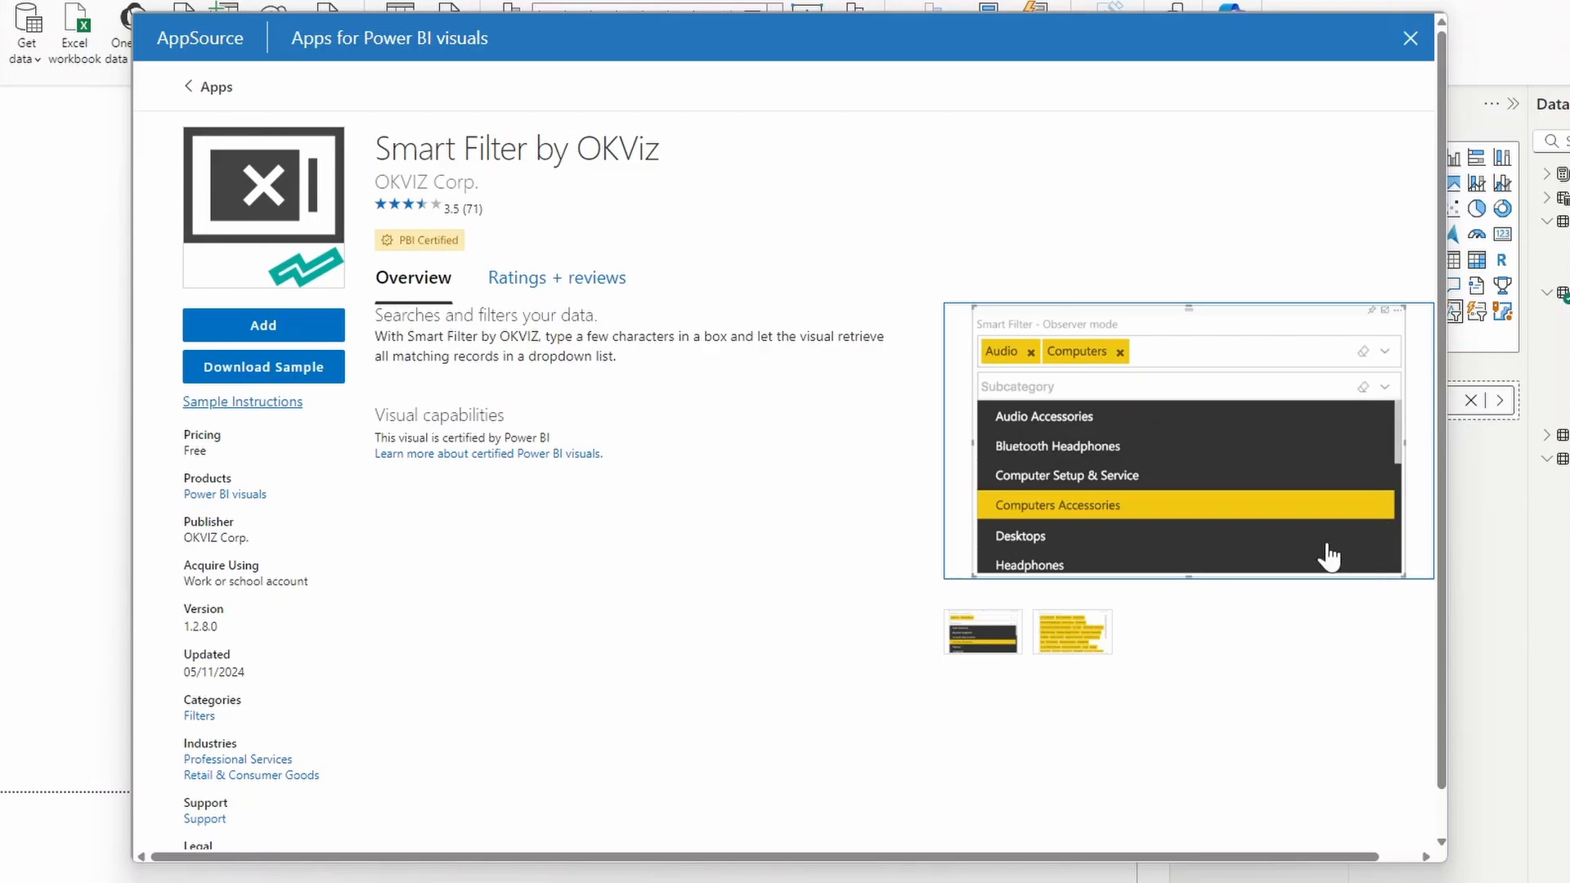
mouse_move(1245, 430)
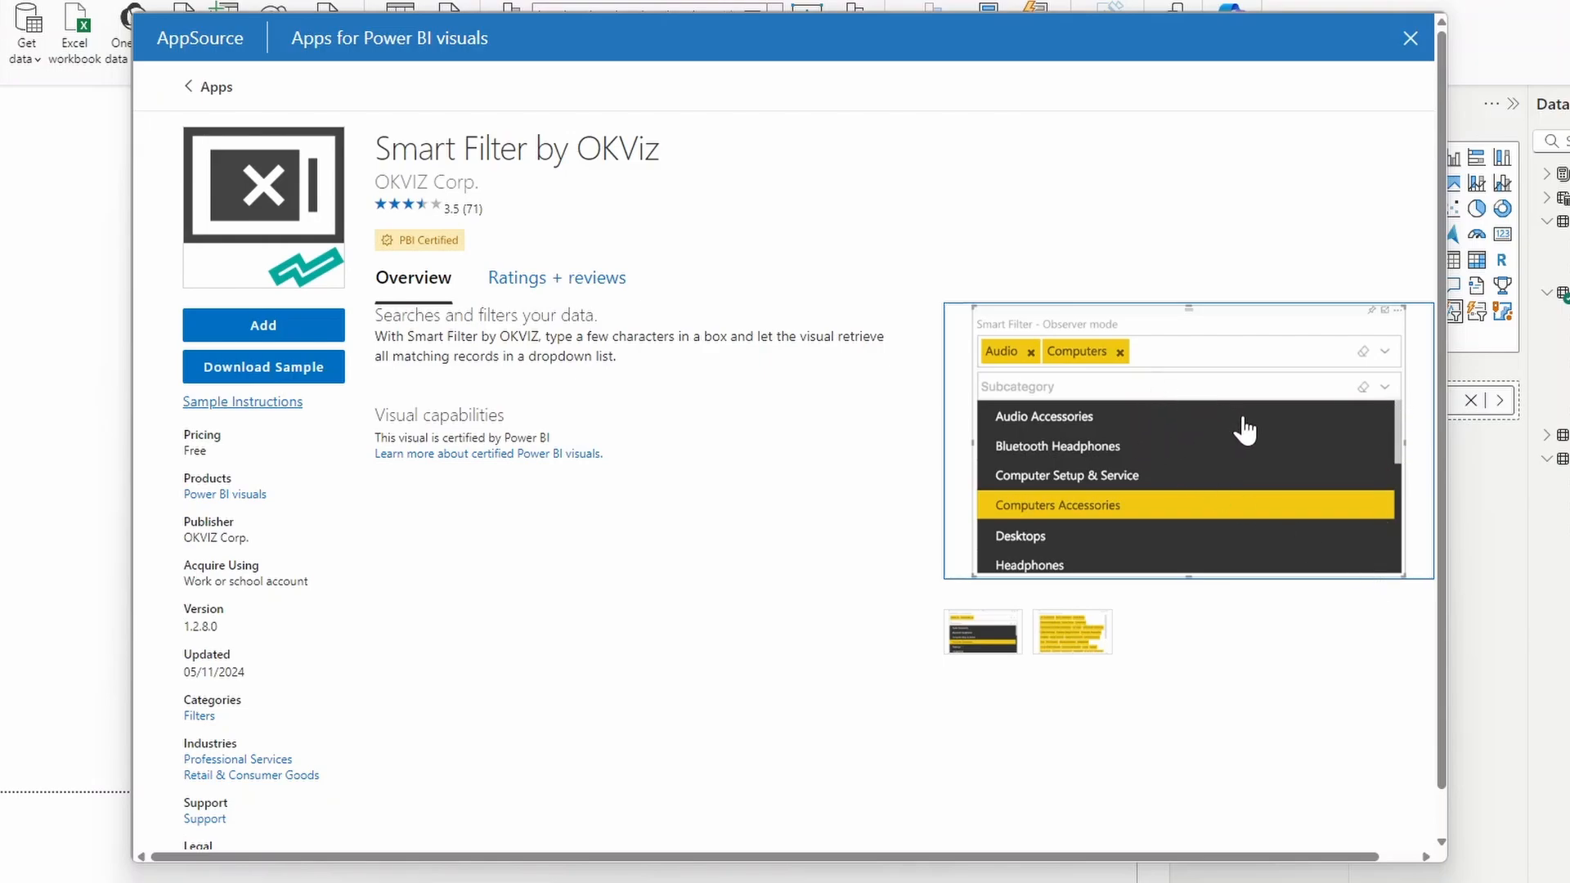
mouse_move(1222, 386)
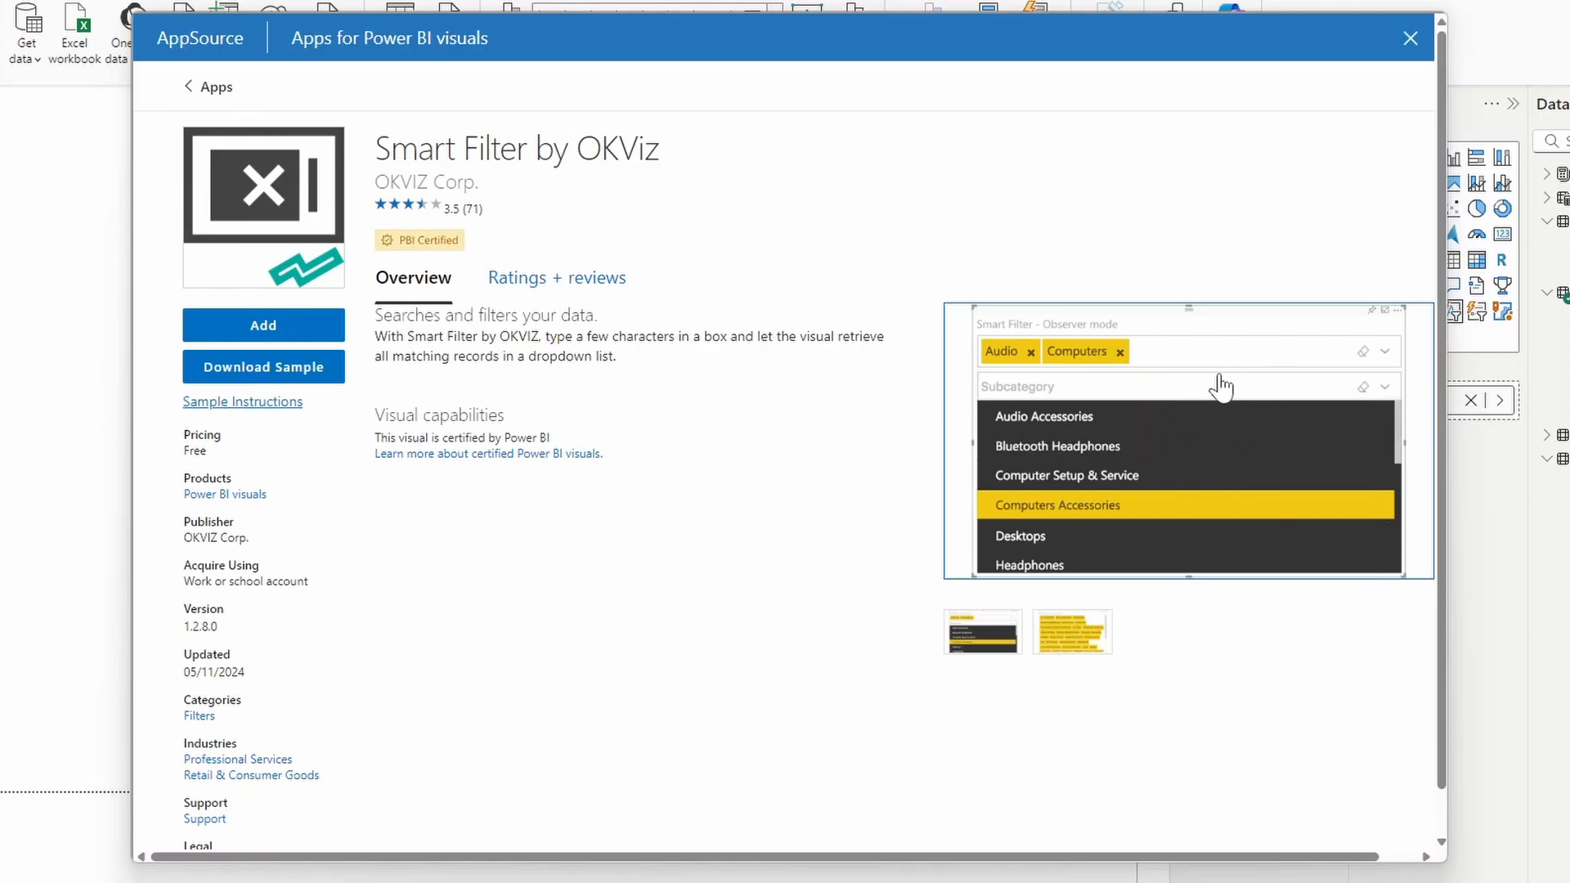
mouse_move(1086, 410)
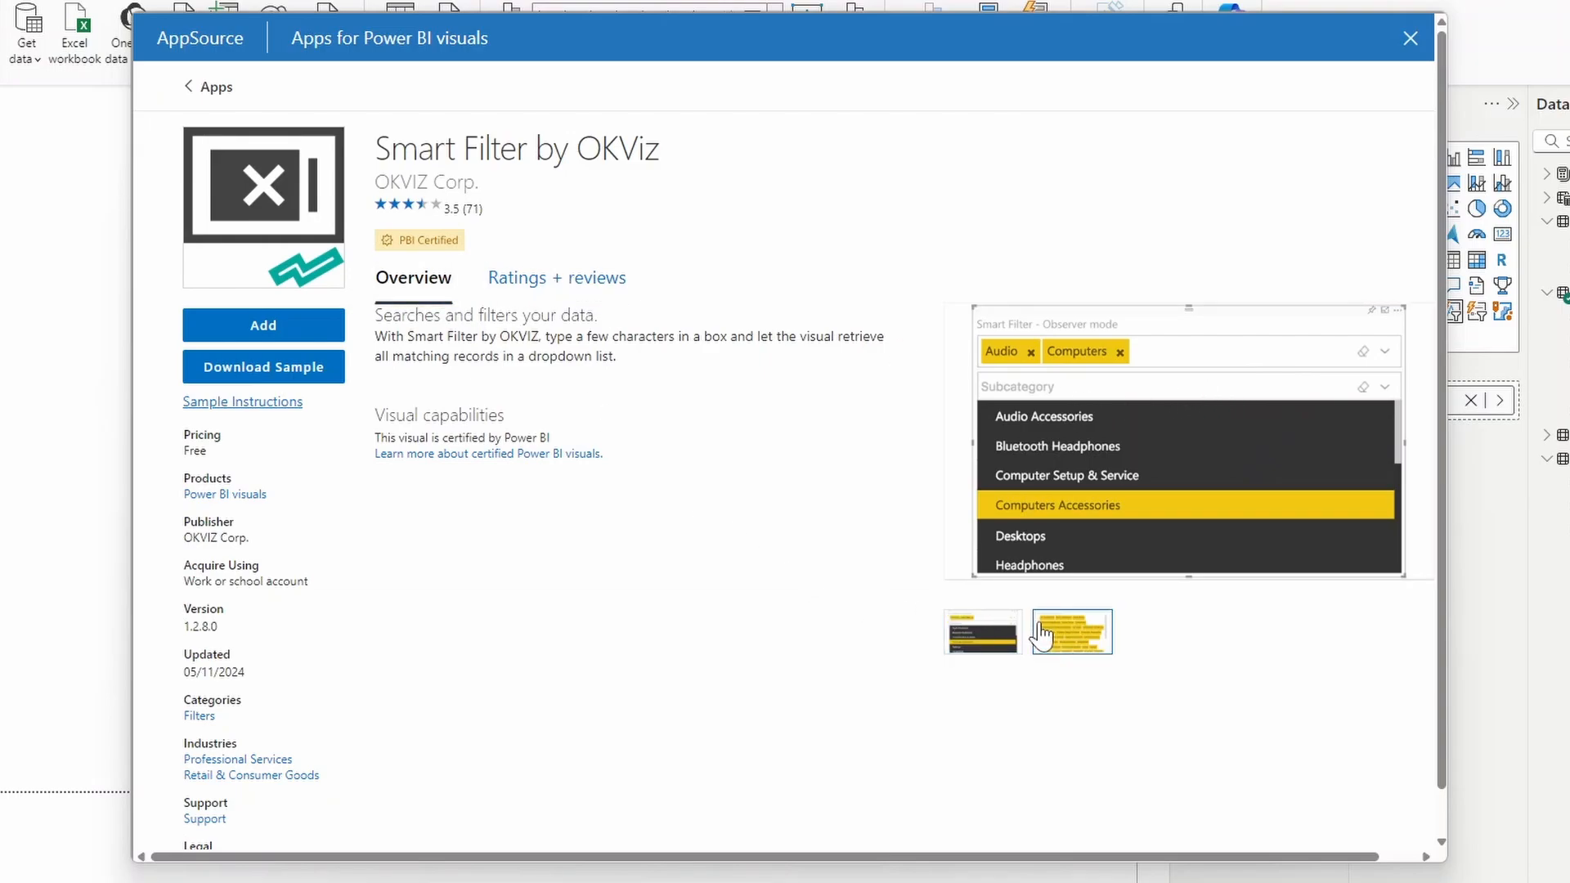
mouse_move(746, 608)
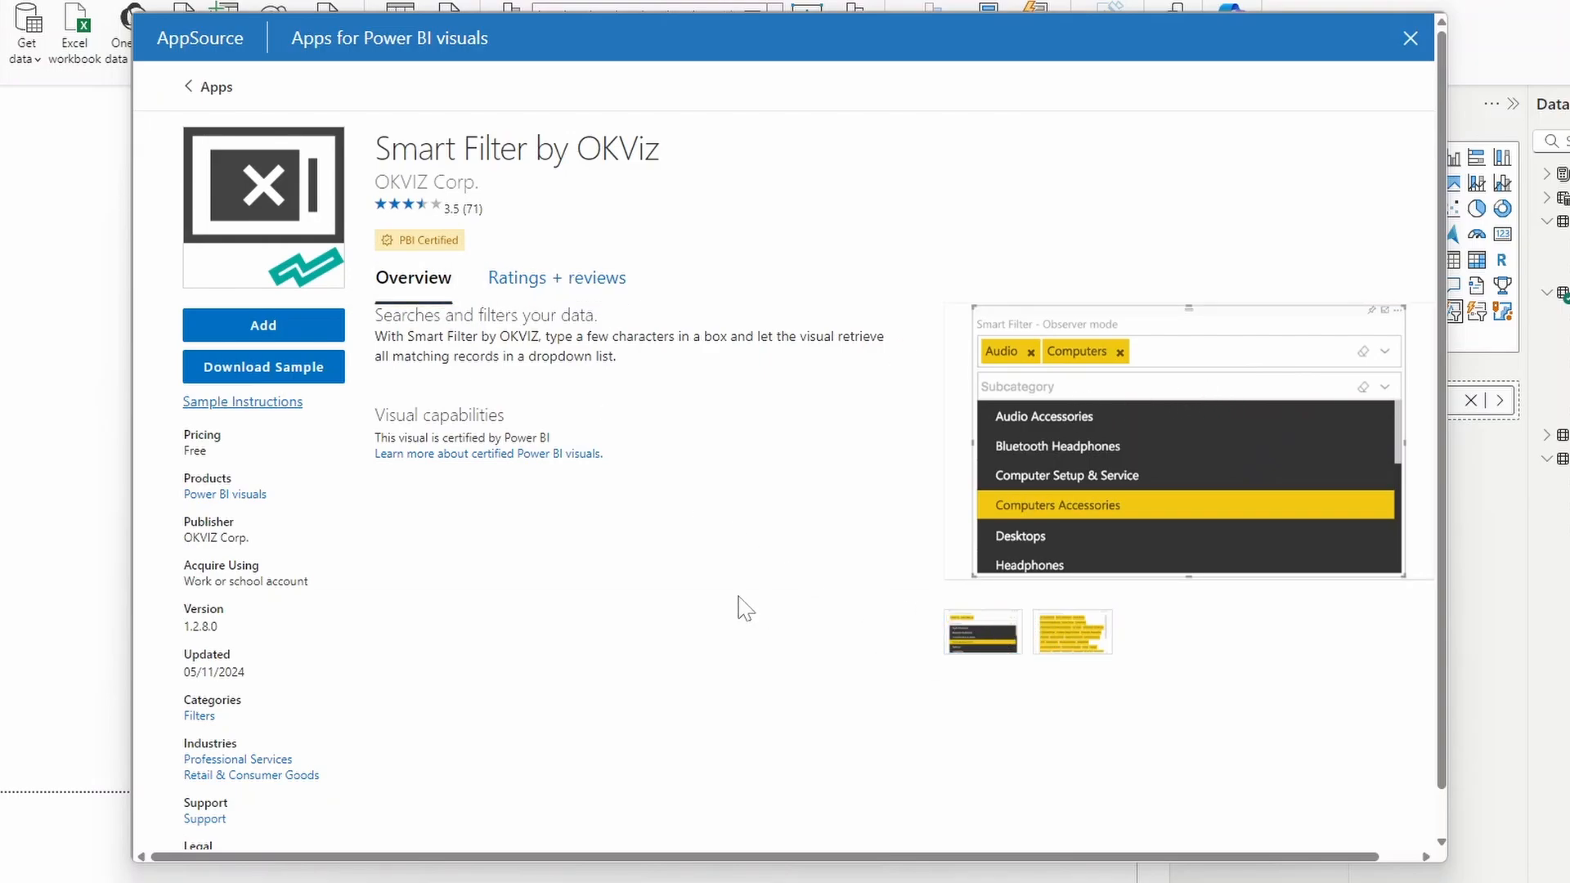
mouse_move(741, 343)
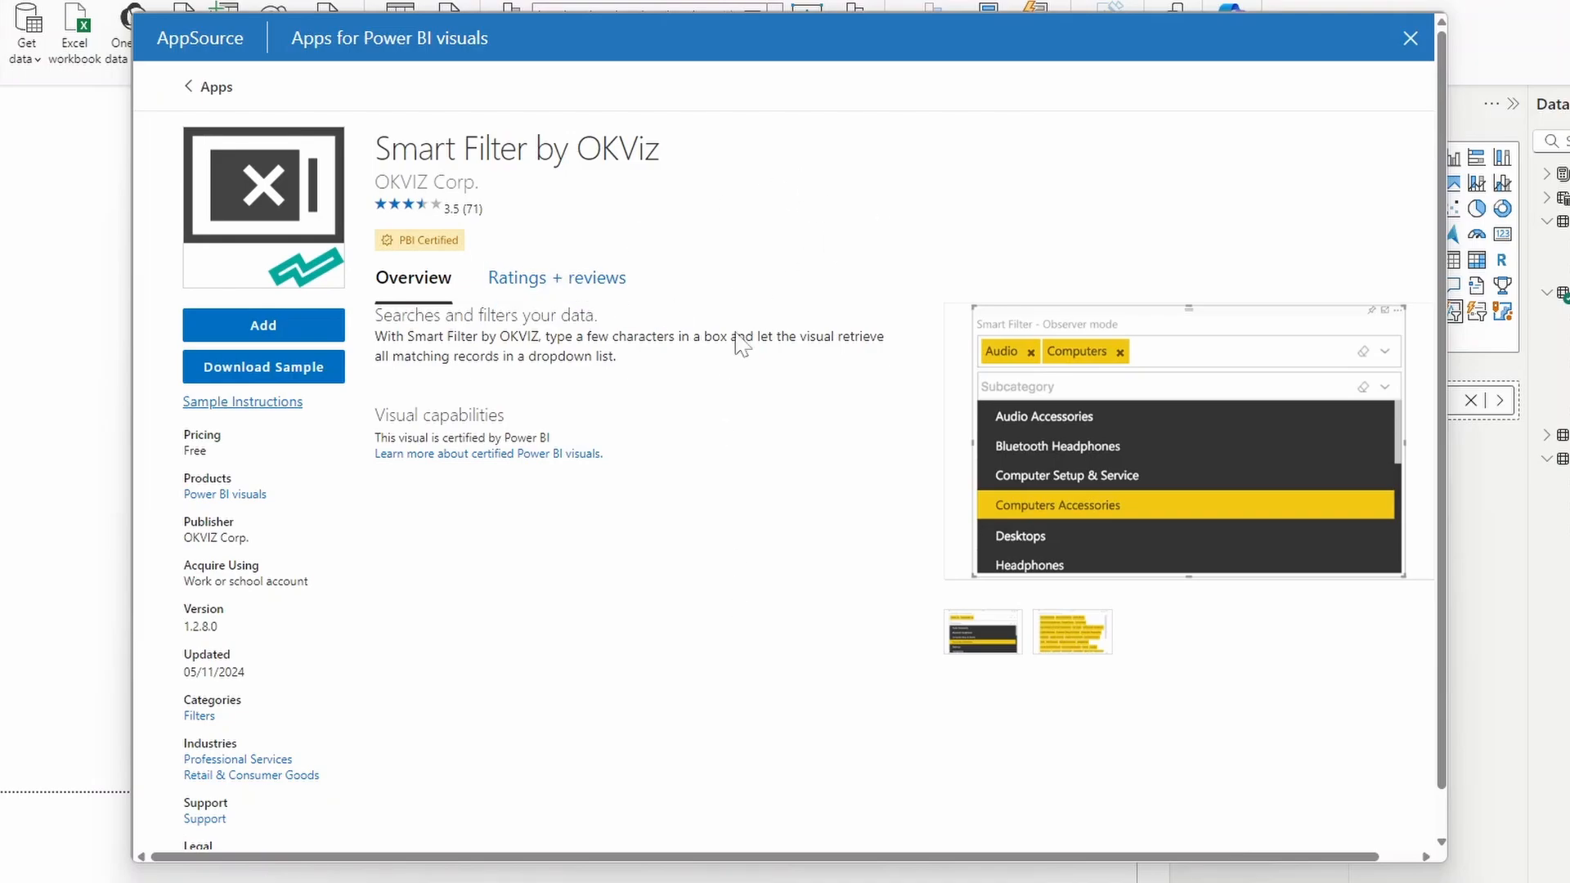